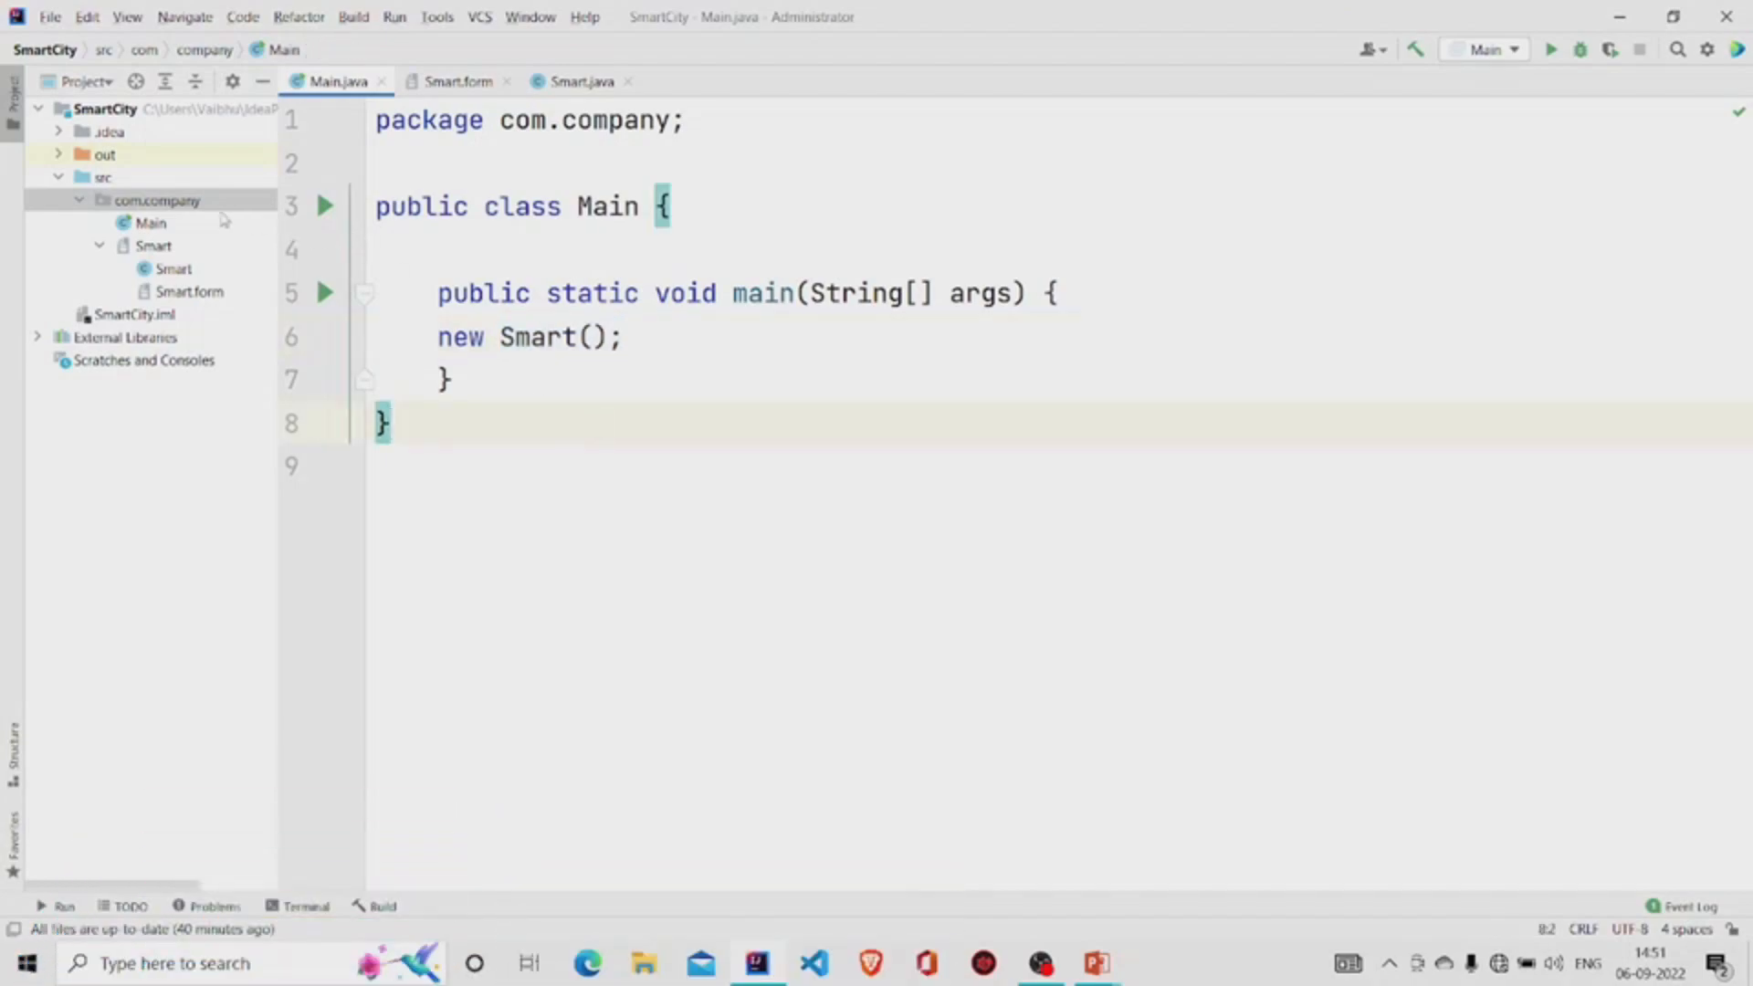
Step: Bring up the Smart.form layout in the GUI designer from the com.company package
{"action": "right_click", "coordinate": [157, 201]}
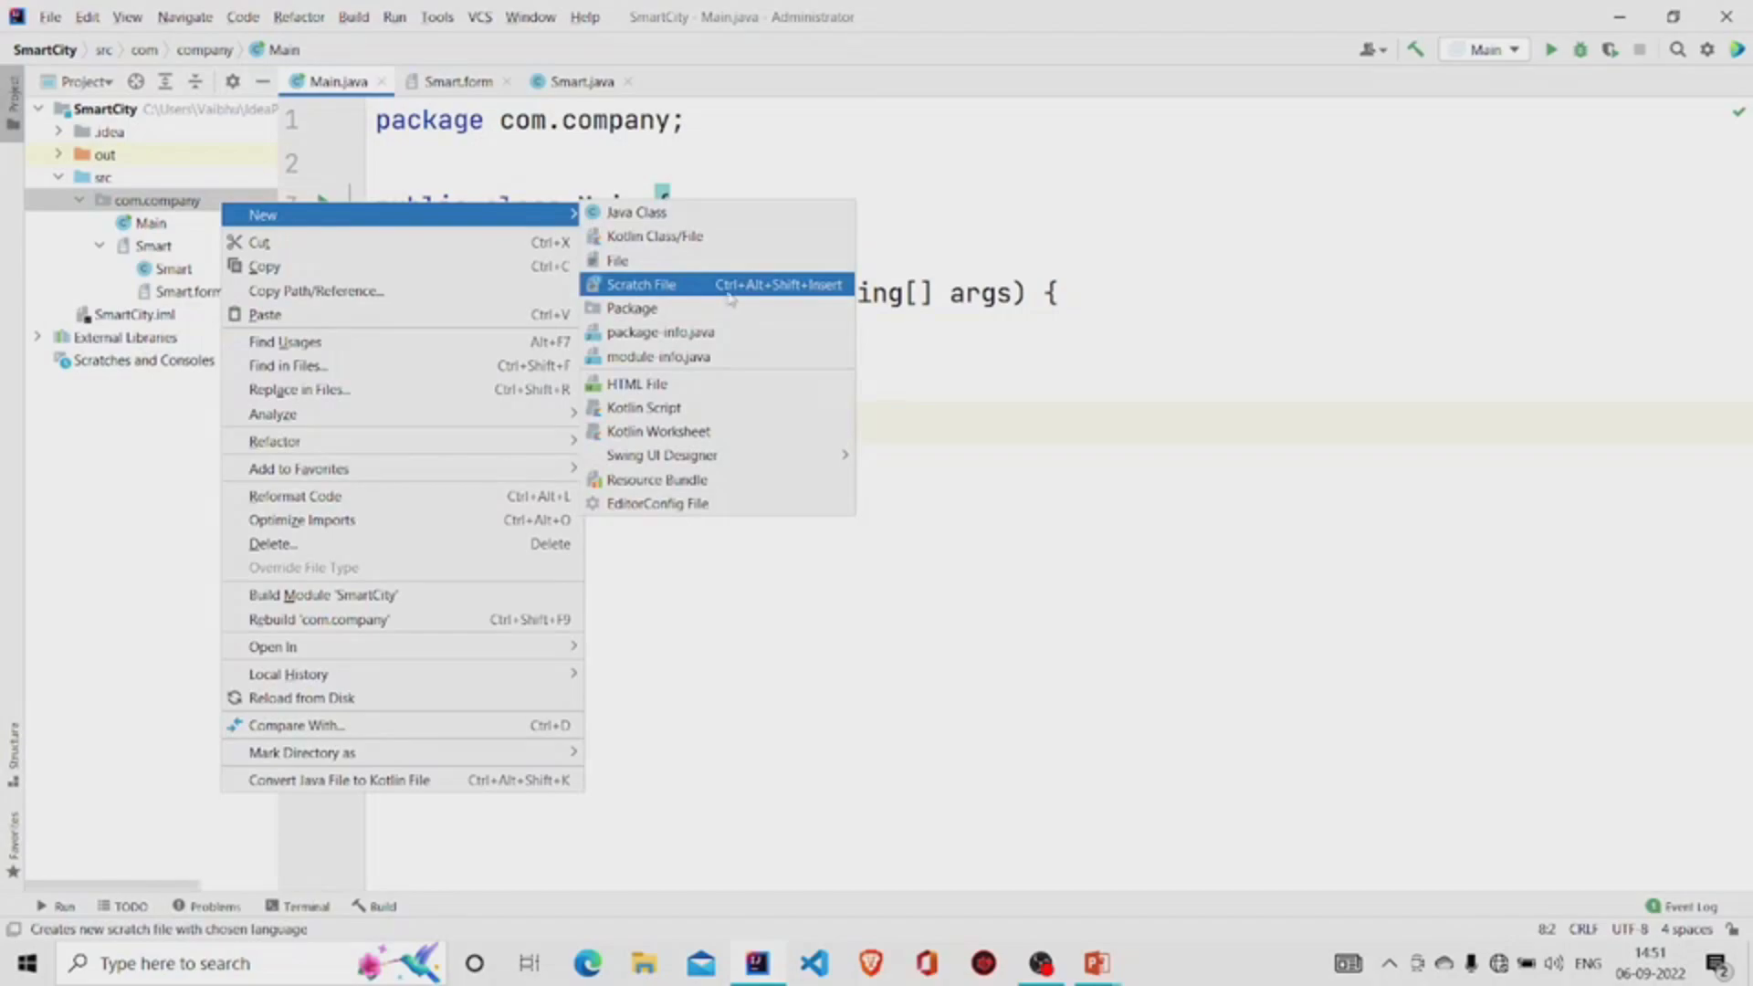
{"action": "mouse_move", "coordinate": [661, 455]}
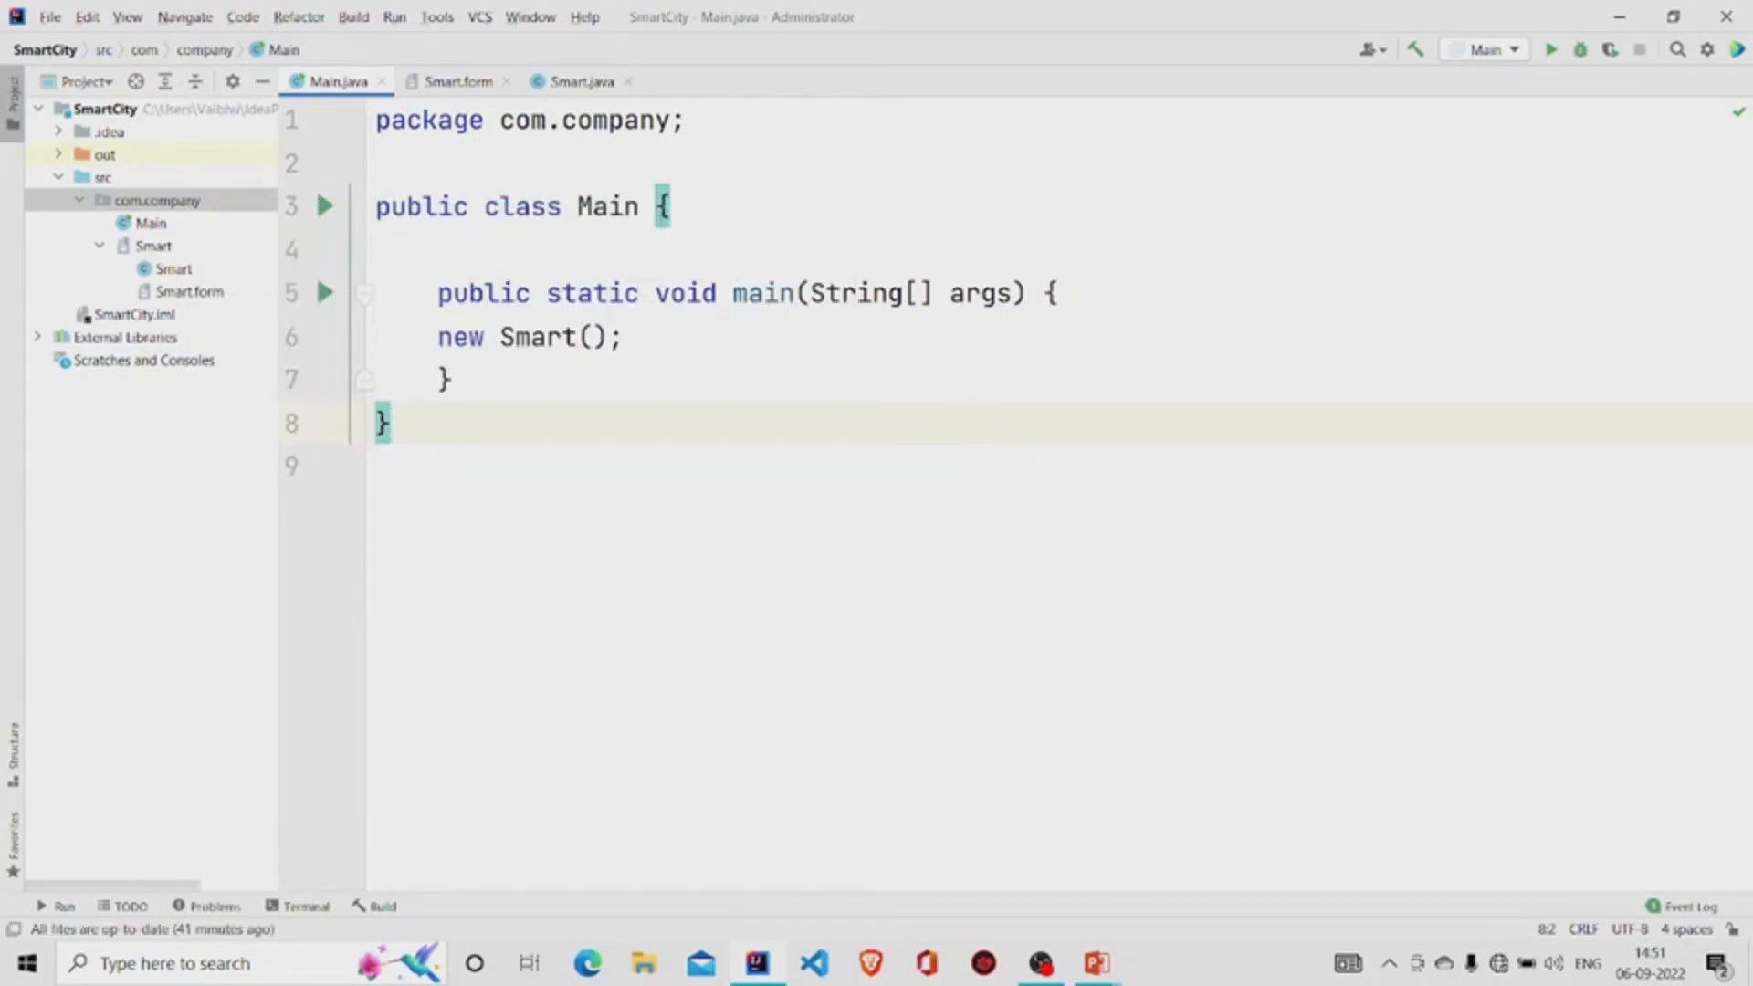
{"action": "left_click", "coordinate": [583, 80]}
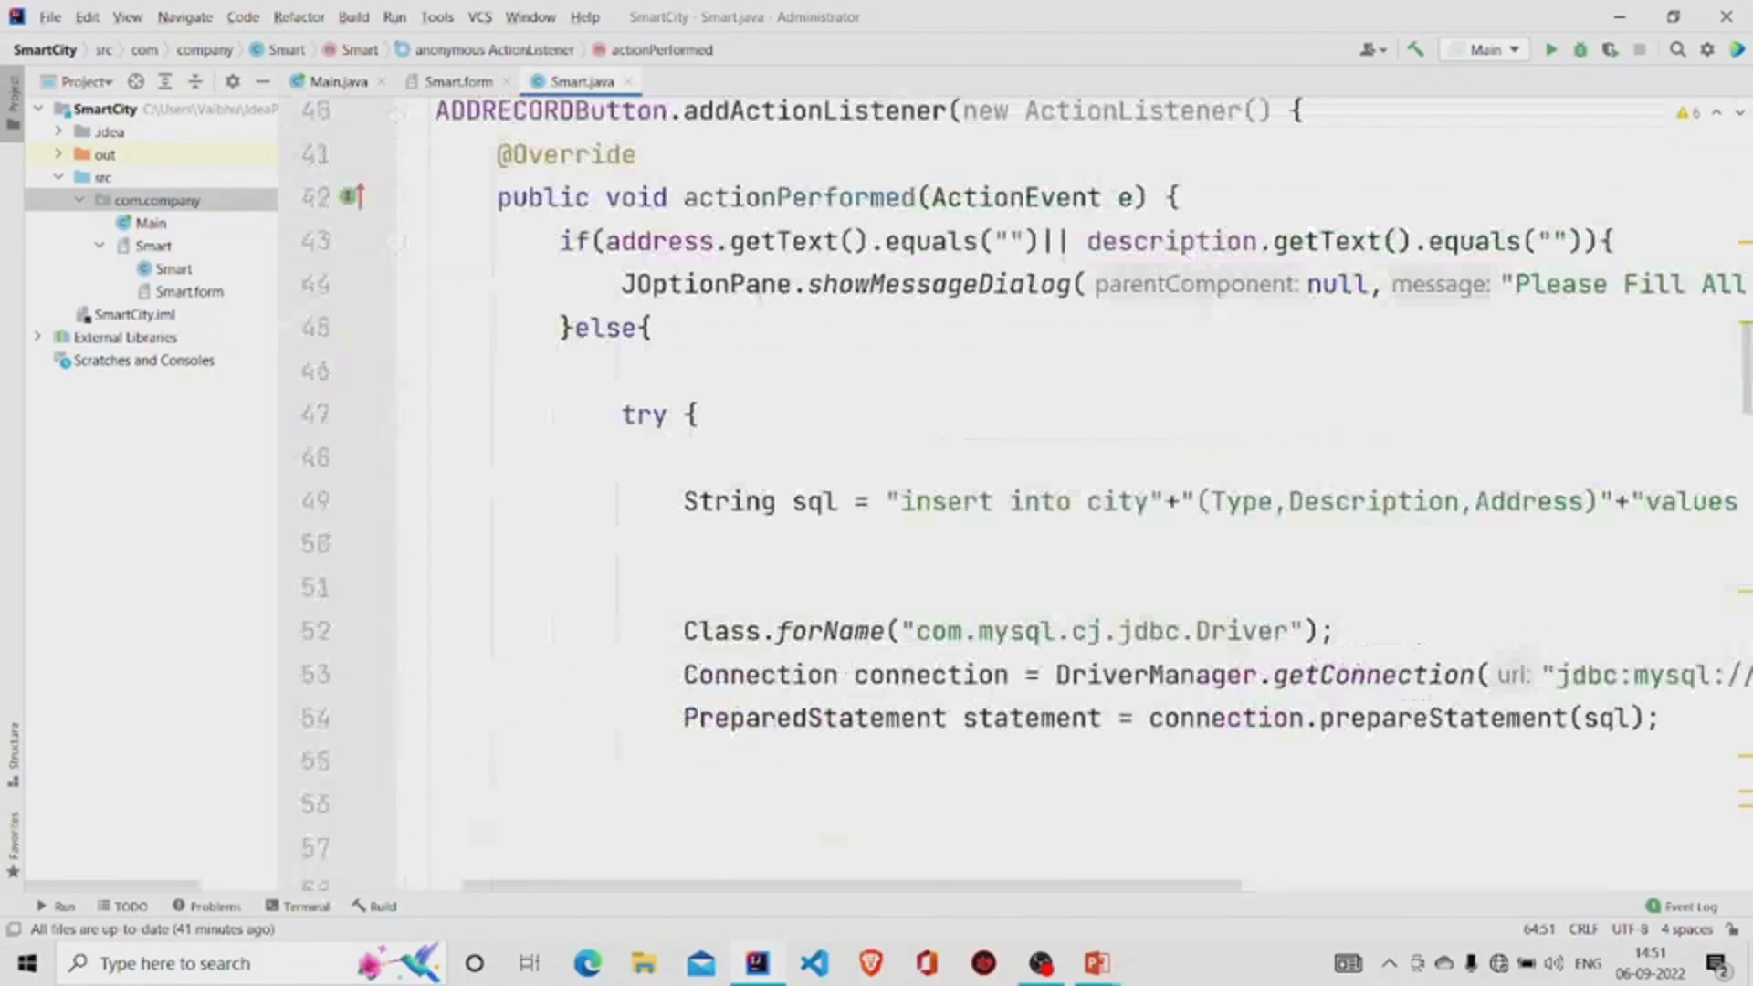
{"action": "left_click", "coordinate": [457, 80]}
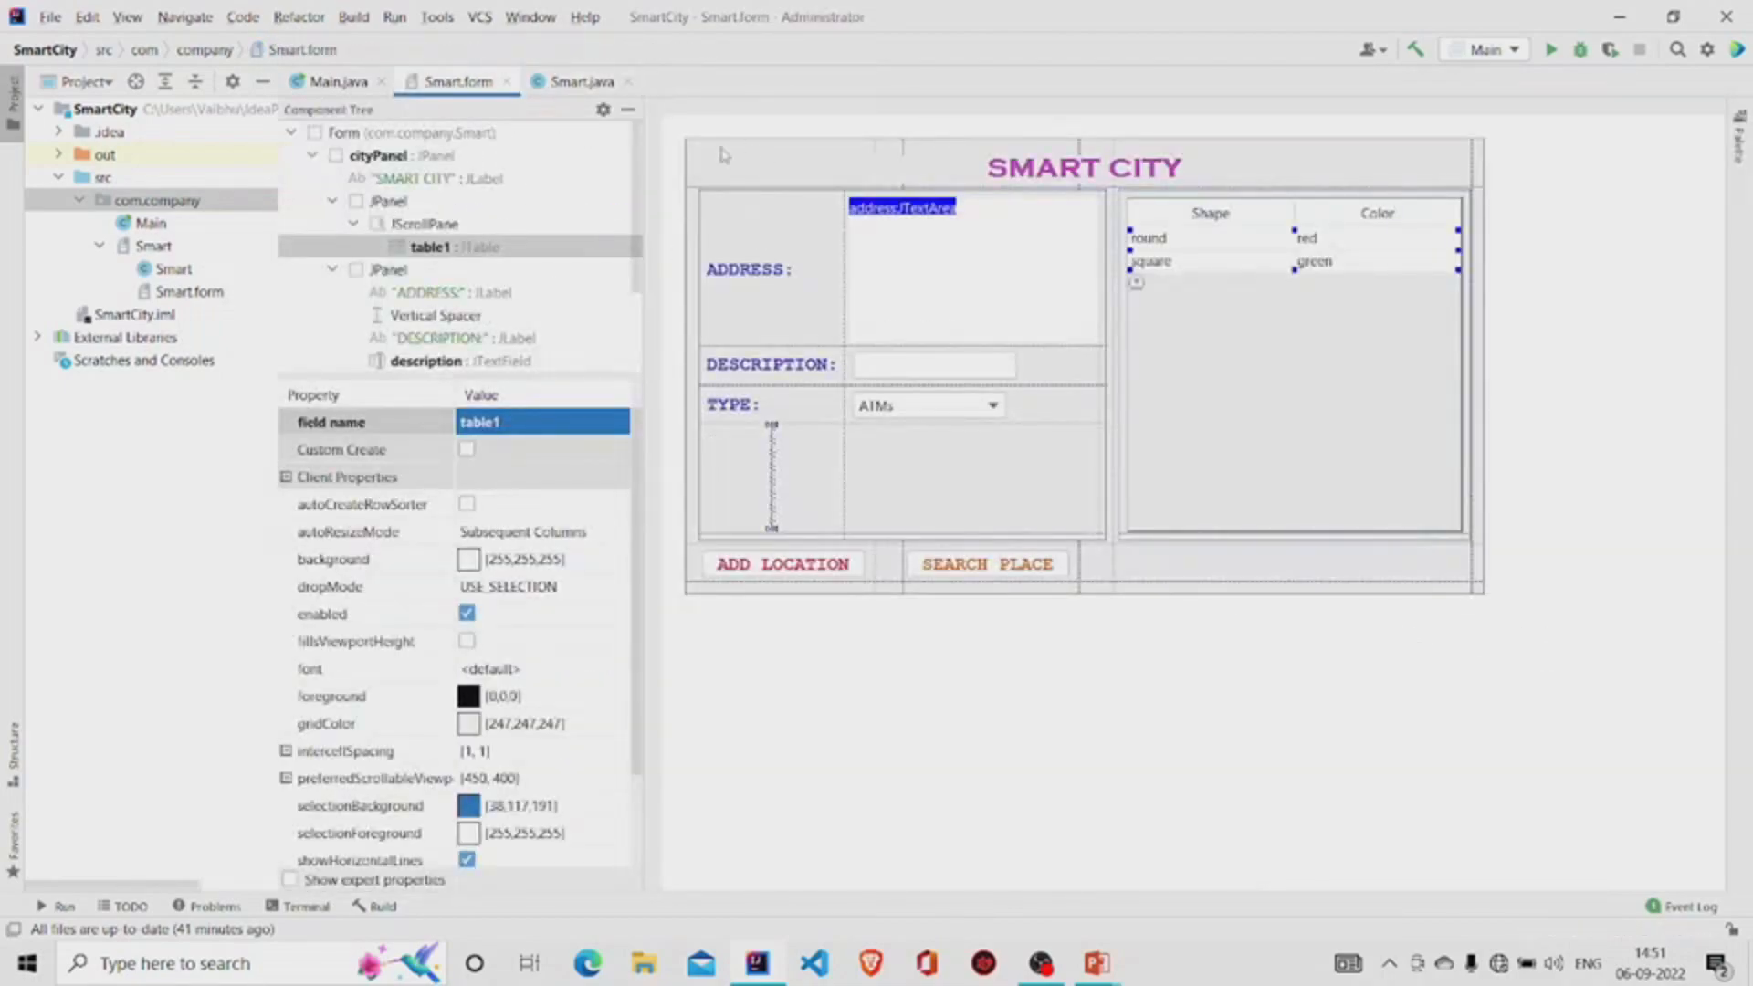
{"action": "mouse_move", "coordinate": [832, 174]}
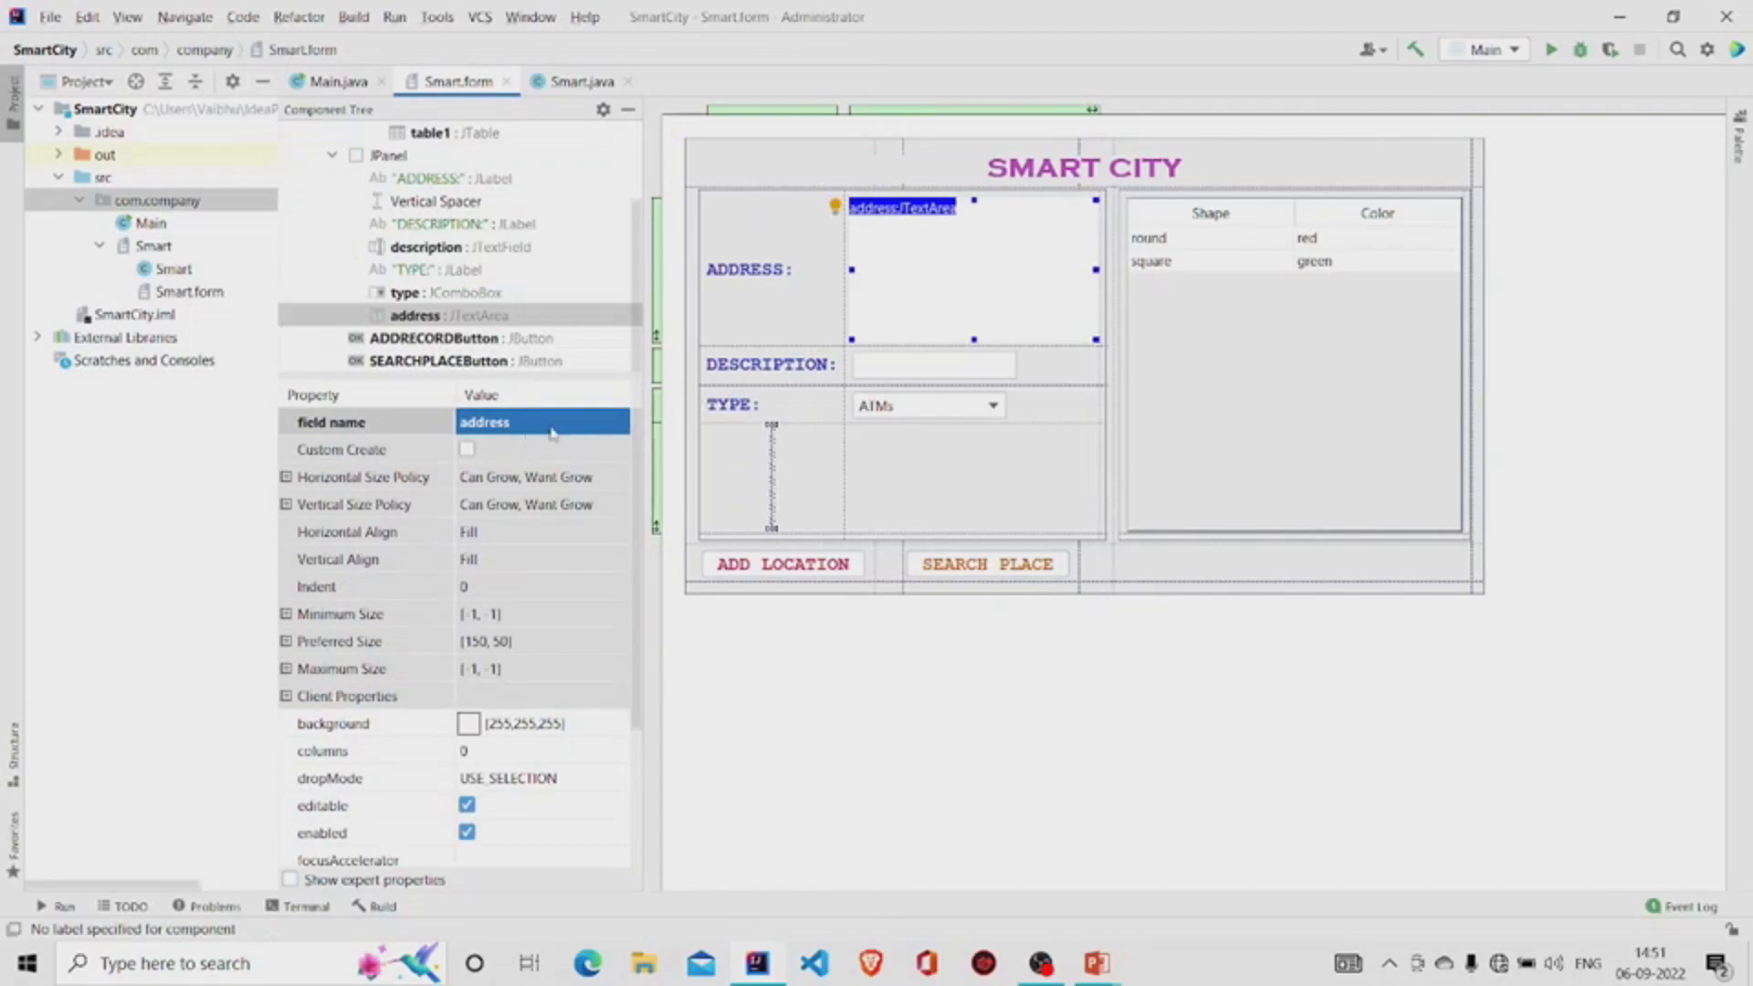
{"action": "mouse_move", "coordinate": [902, 367]}
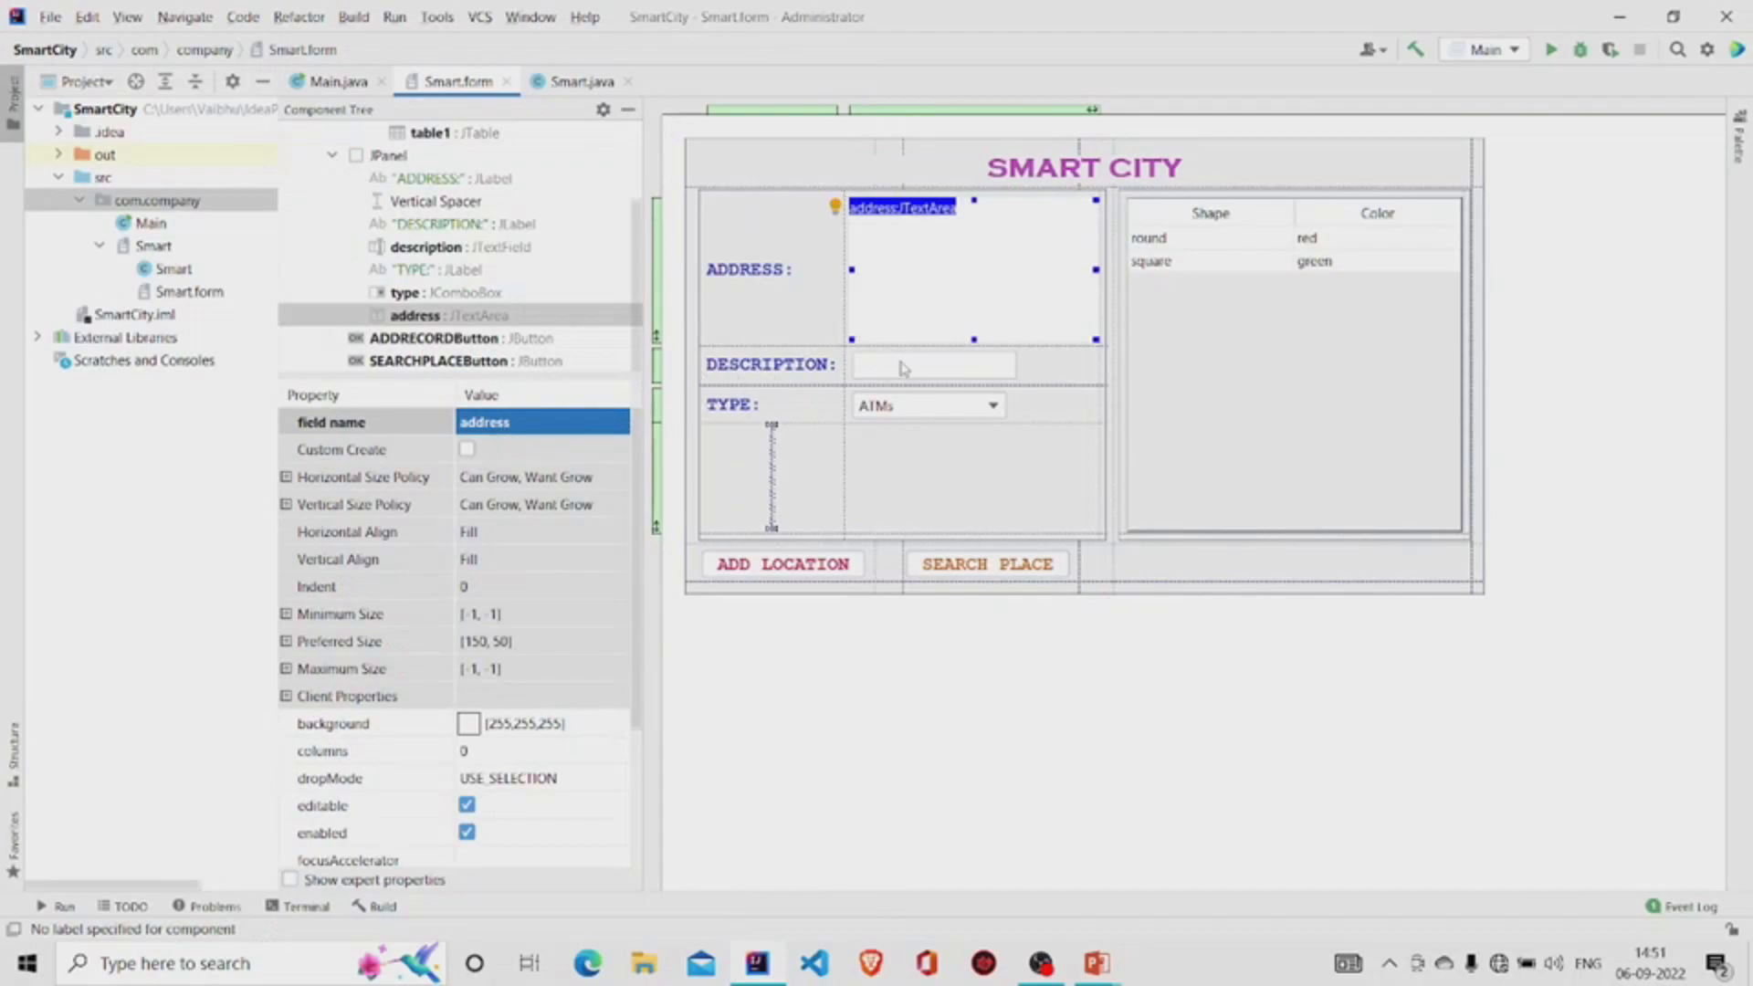
Step: Review the TYPE combo box's place-type list and the ADD LOCATION and SEARCH PLACE buttons
{"action": "left_click", "coordinate": [933, 363]}
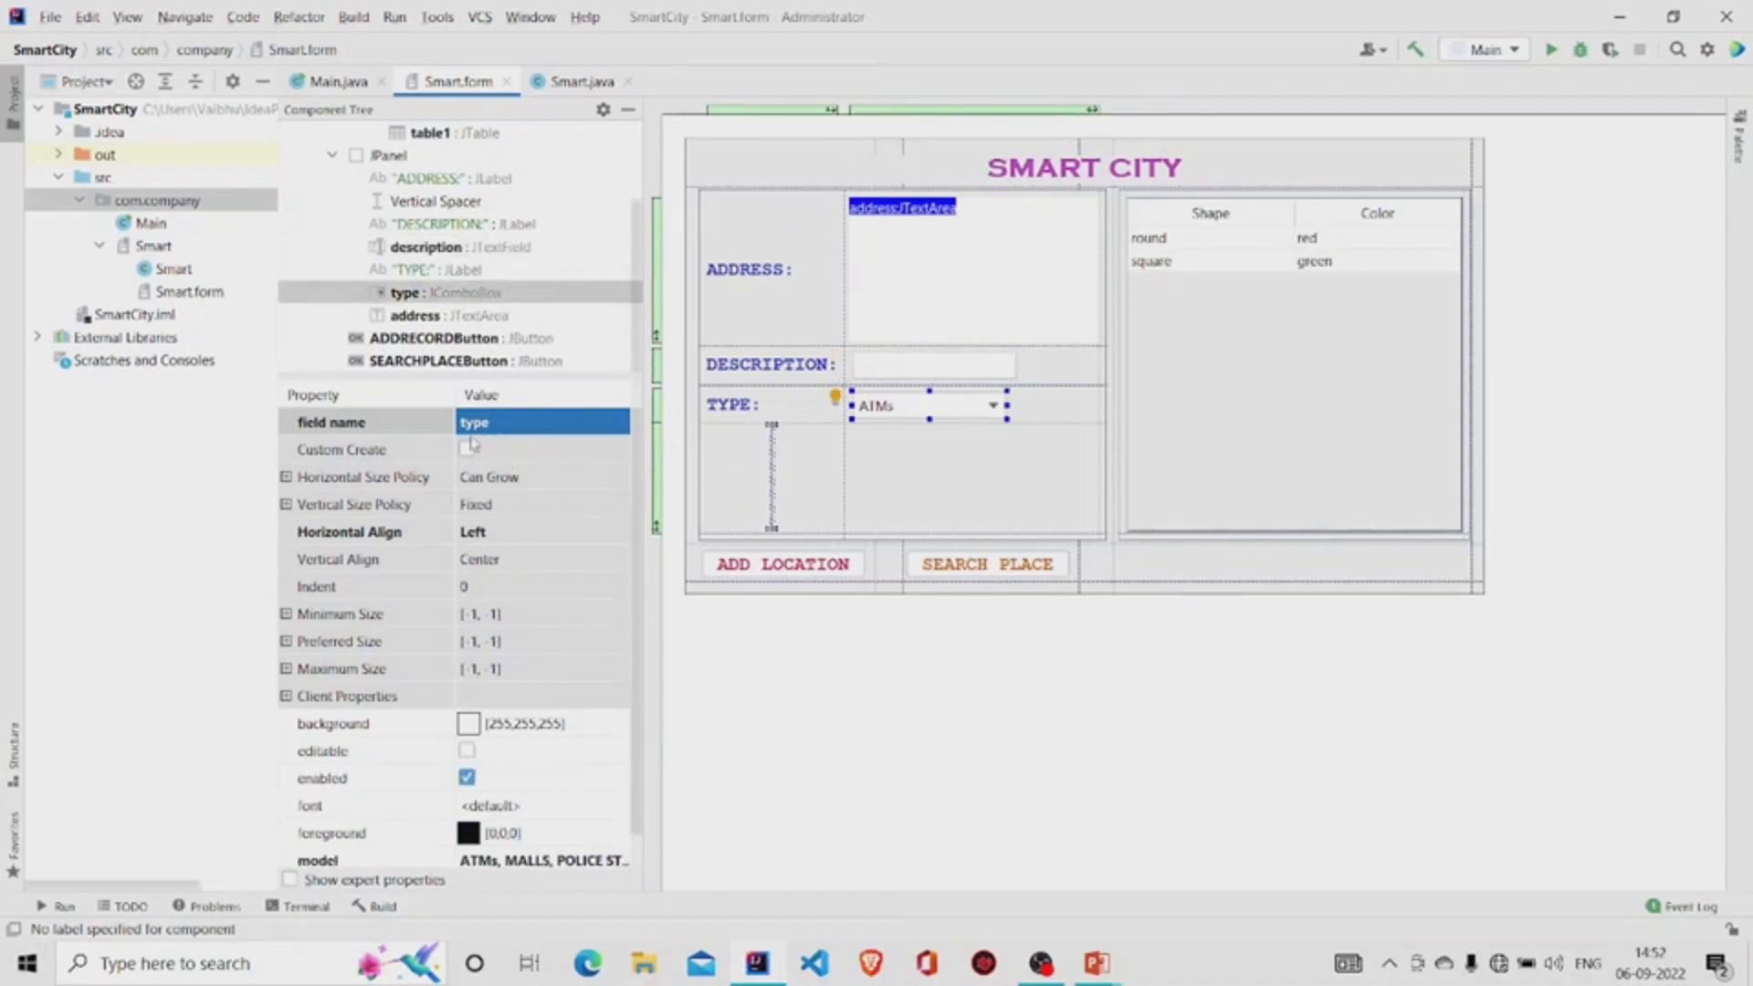
{"action": "scroll", "scroll_direction": "down", "scroll_amount": 3}
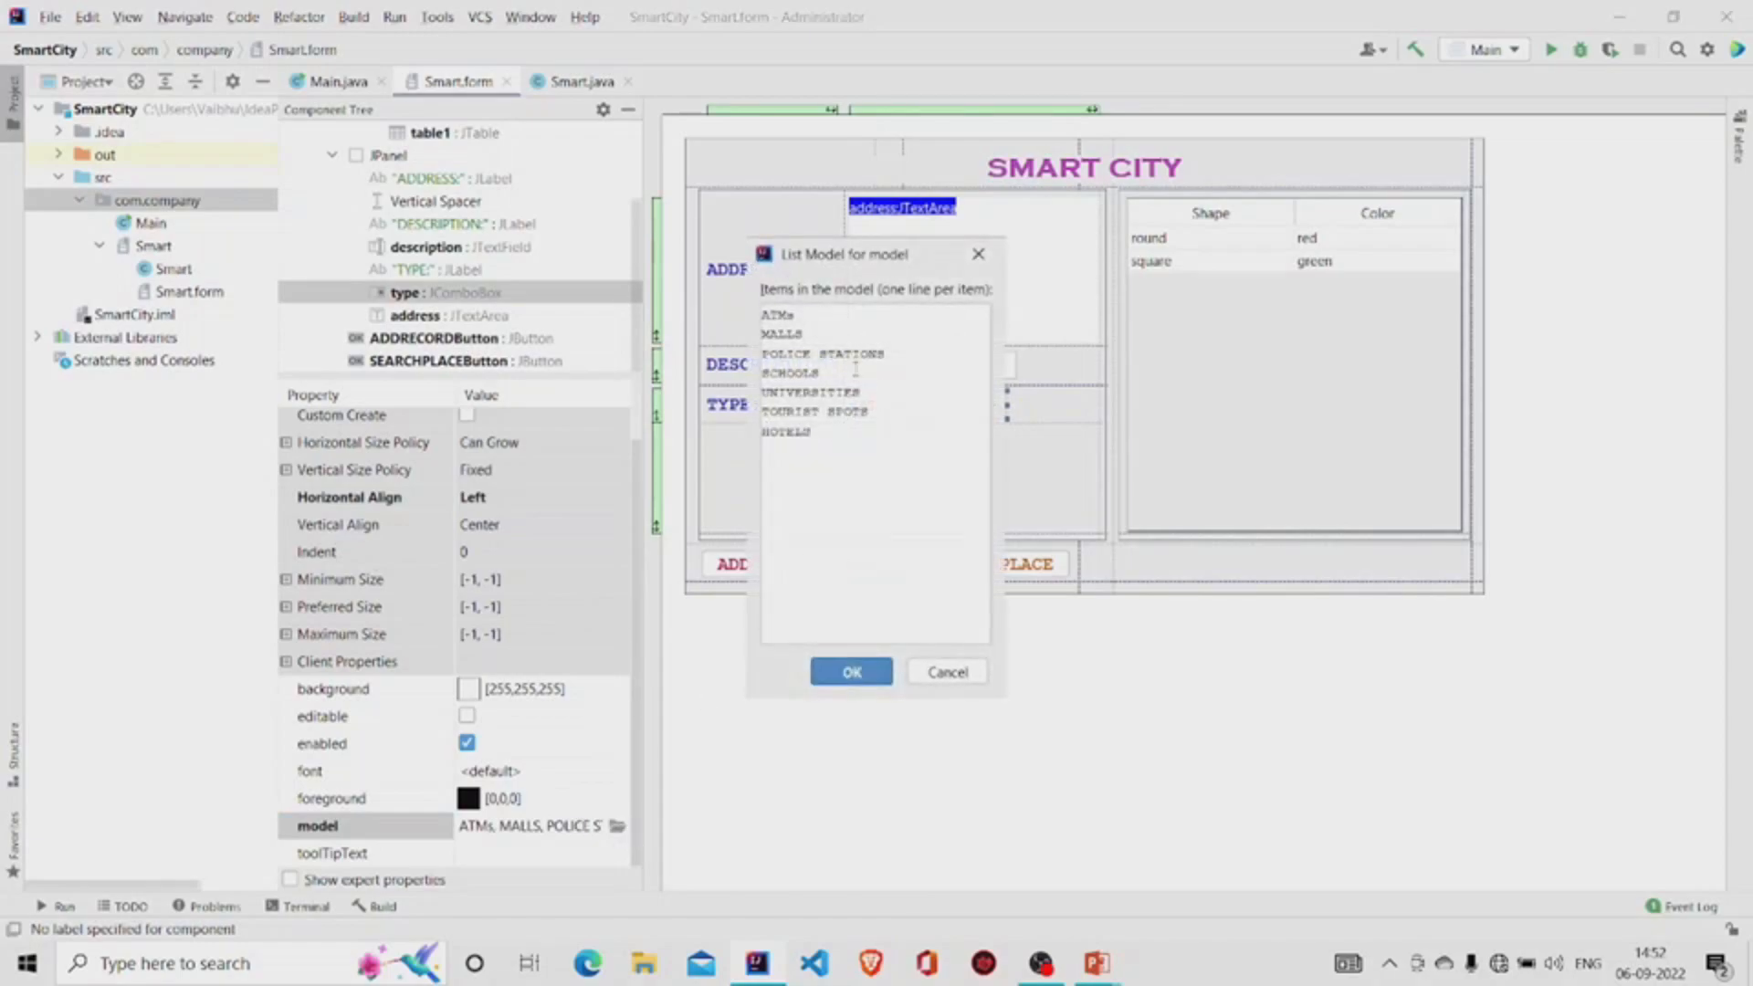
{"action": "left_click", "coordinate": [849, 671]}
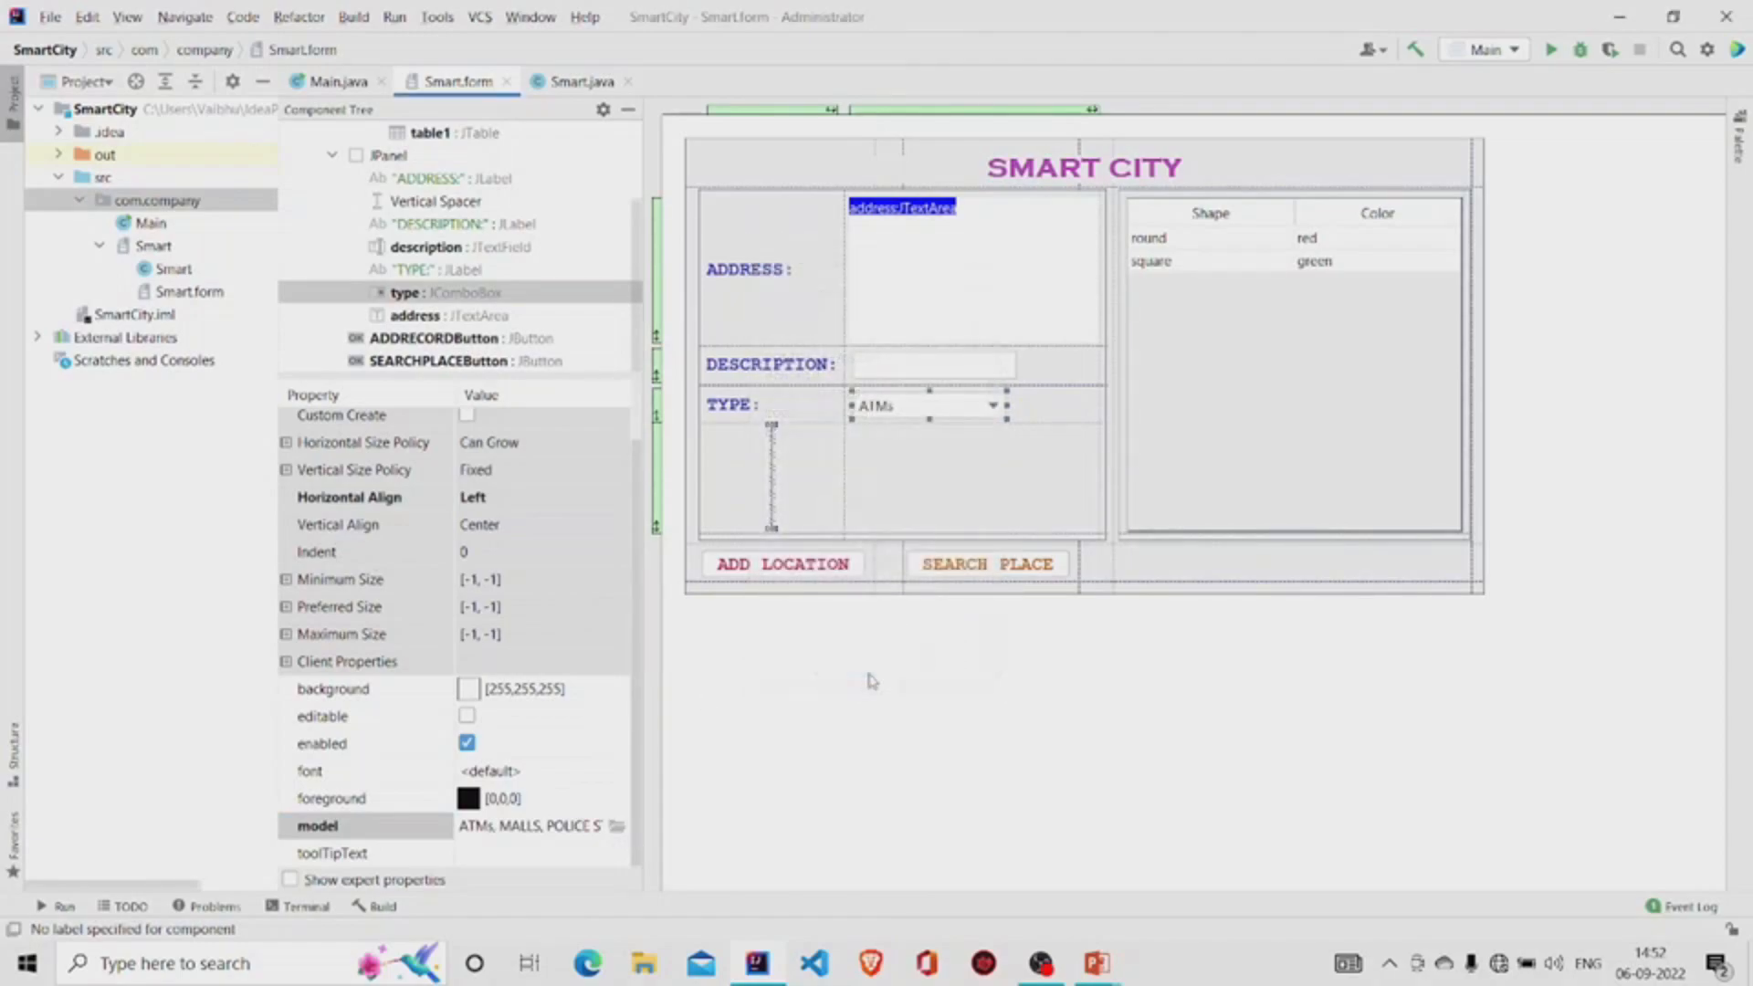
{"action": "left_click", "coordinate": [784, 565]}
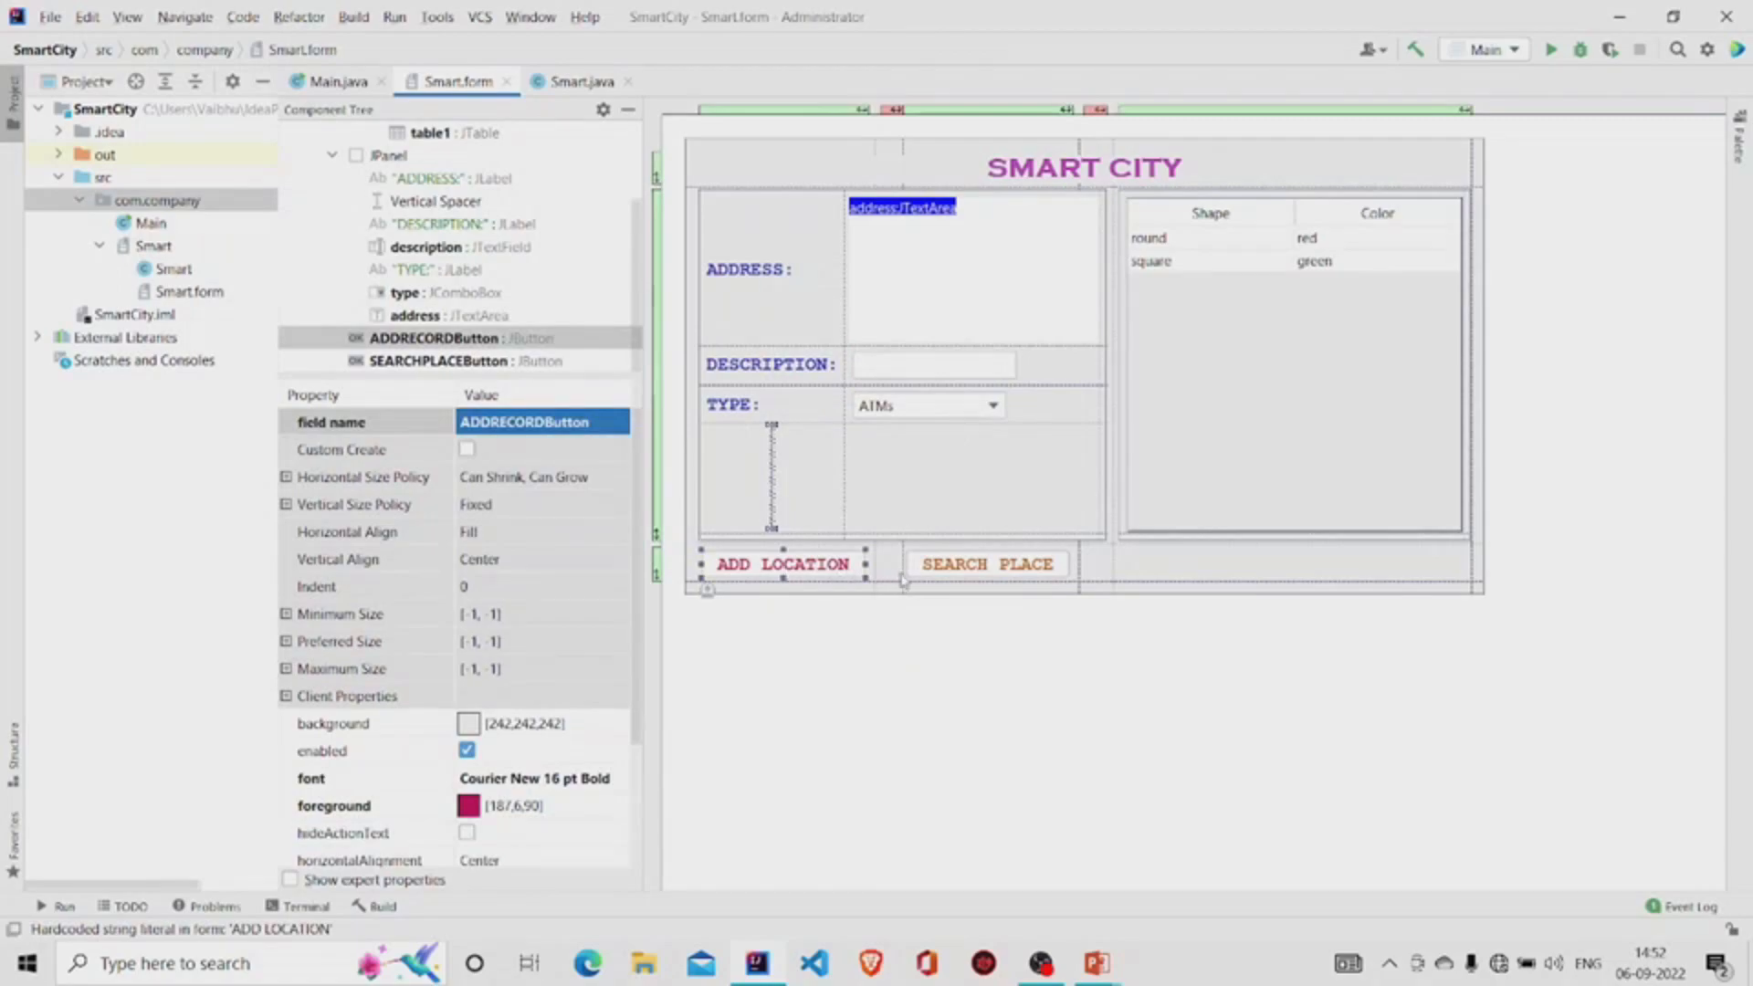
{"action": "left_click", "coordinate": [988, 564]}
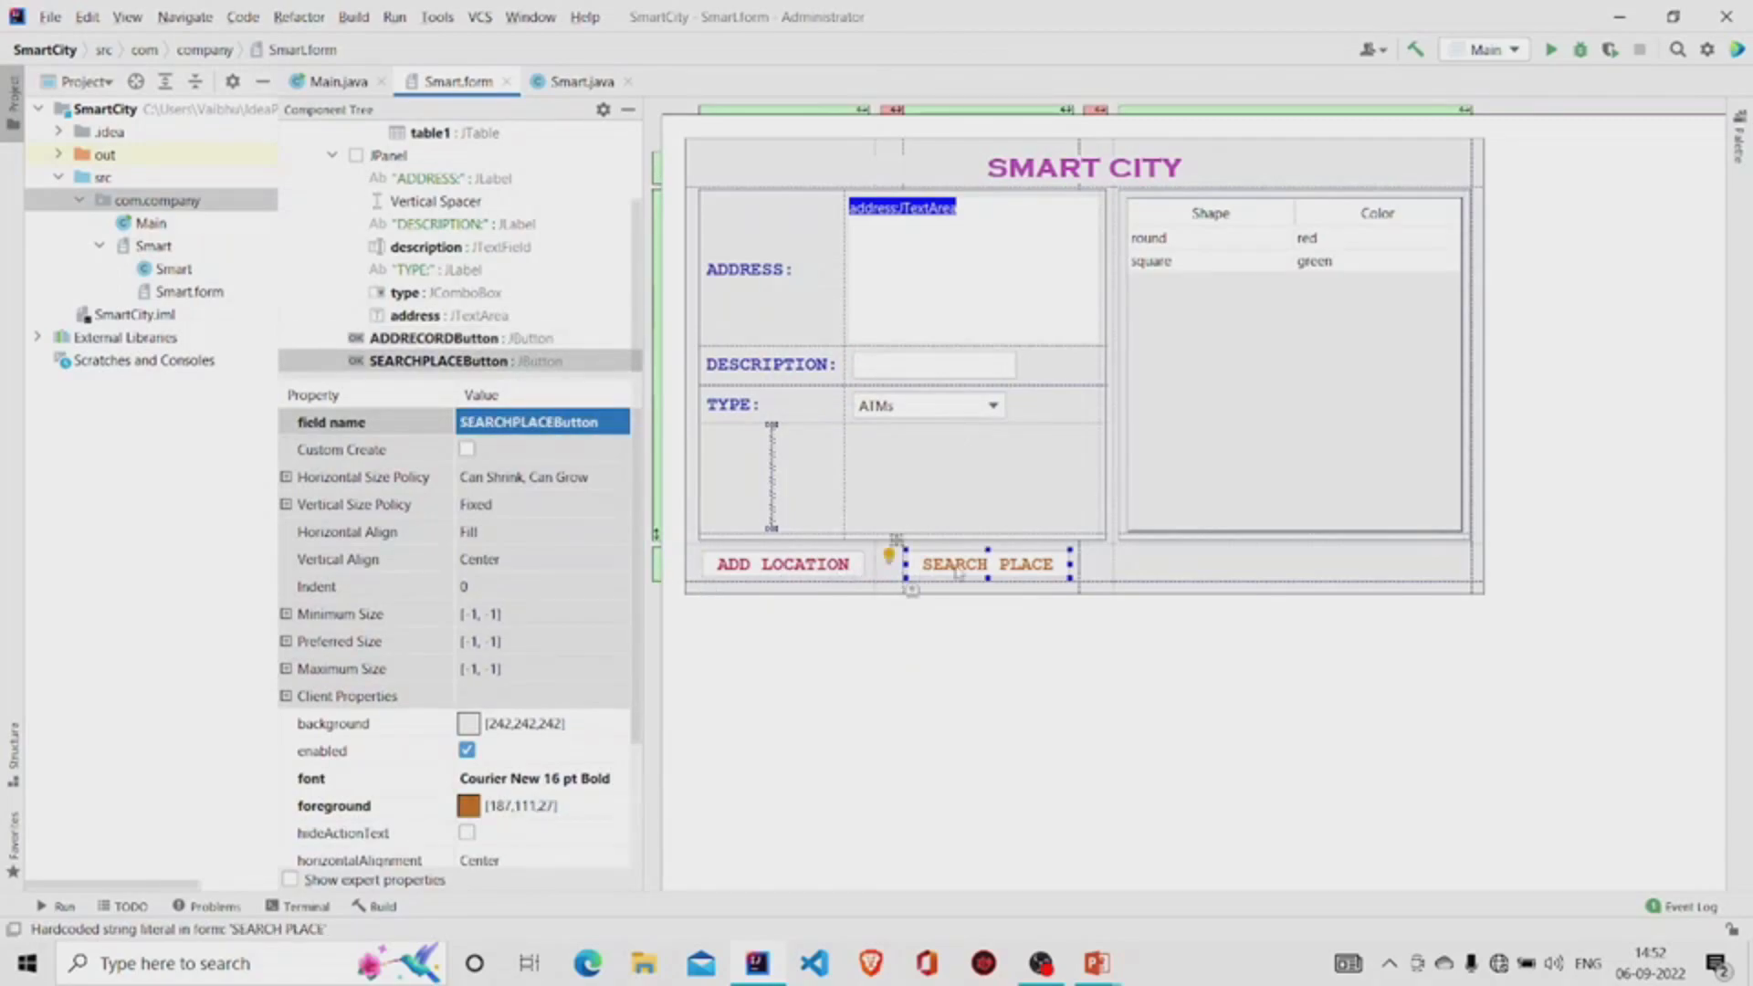
{"action": "right_click", "coordinate": [783, 564]}
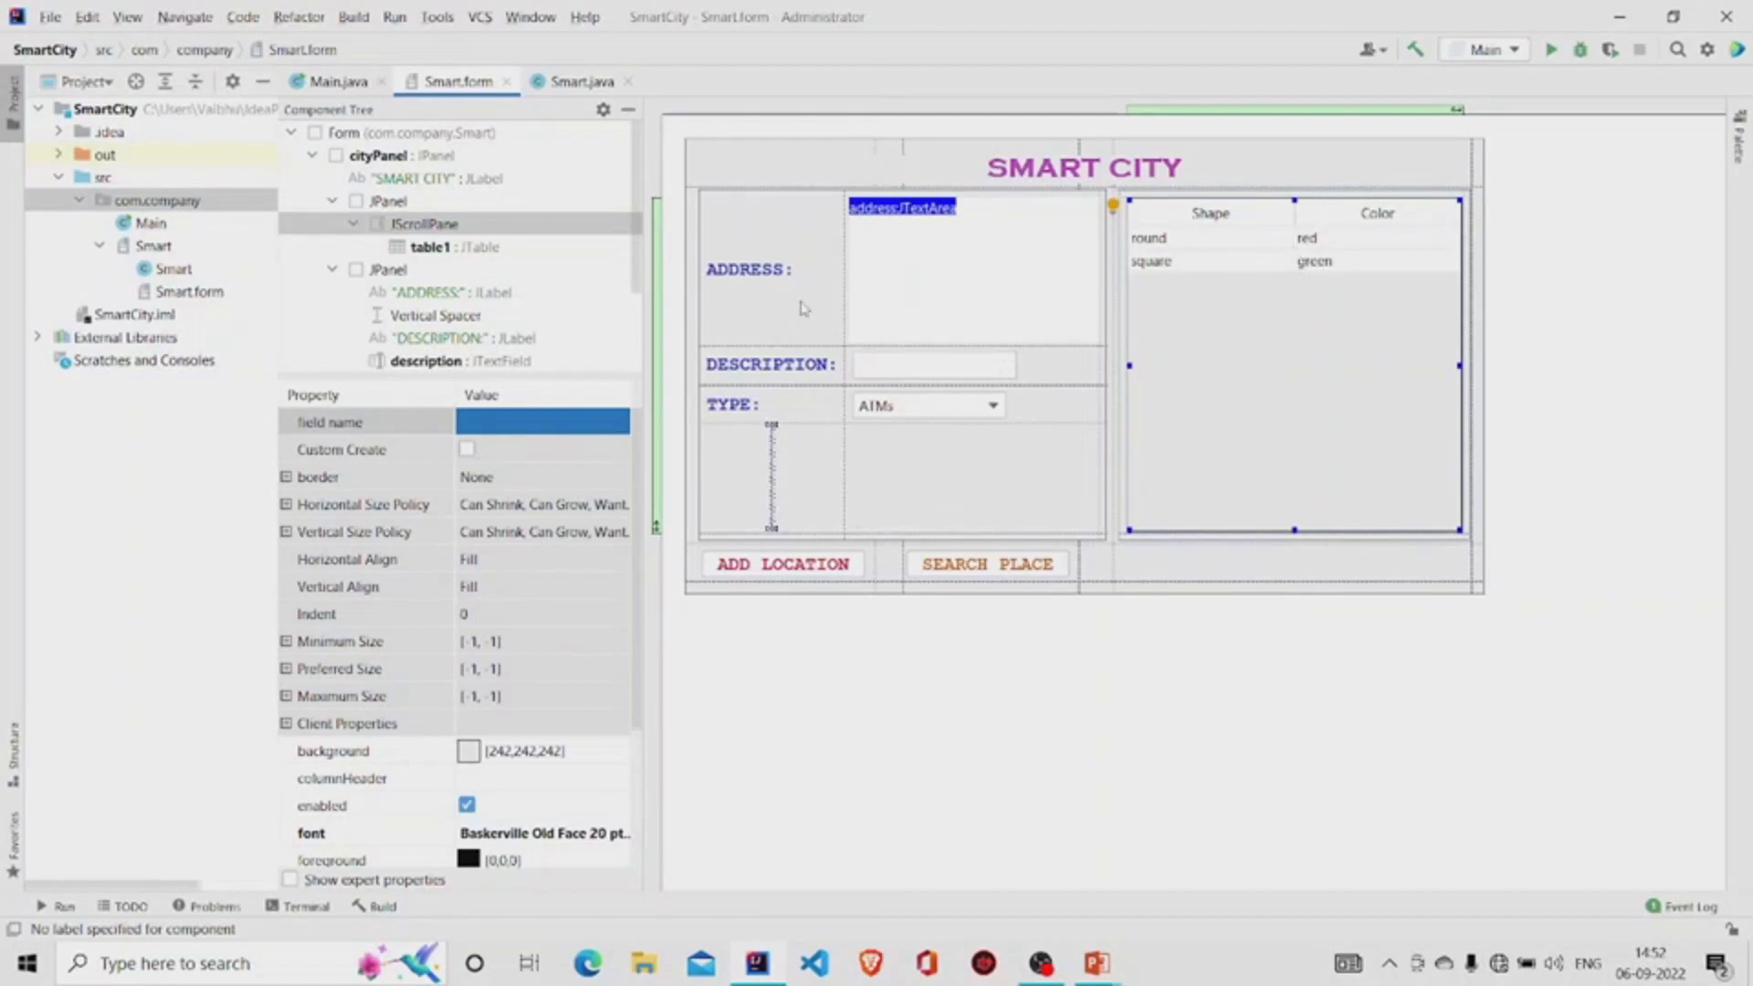
{"action": "mouse_move", "coordinate": [804, 309]}
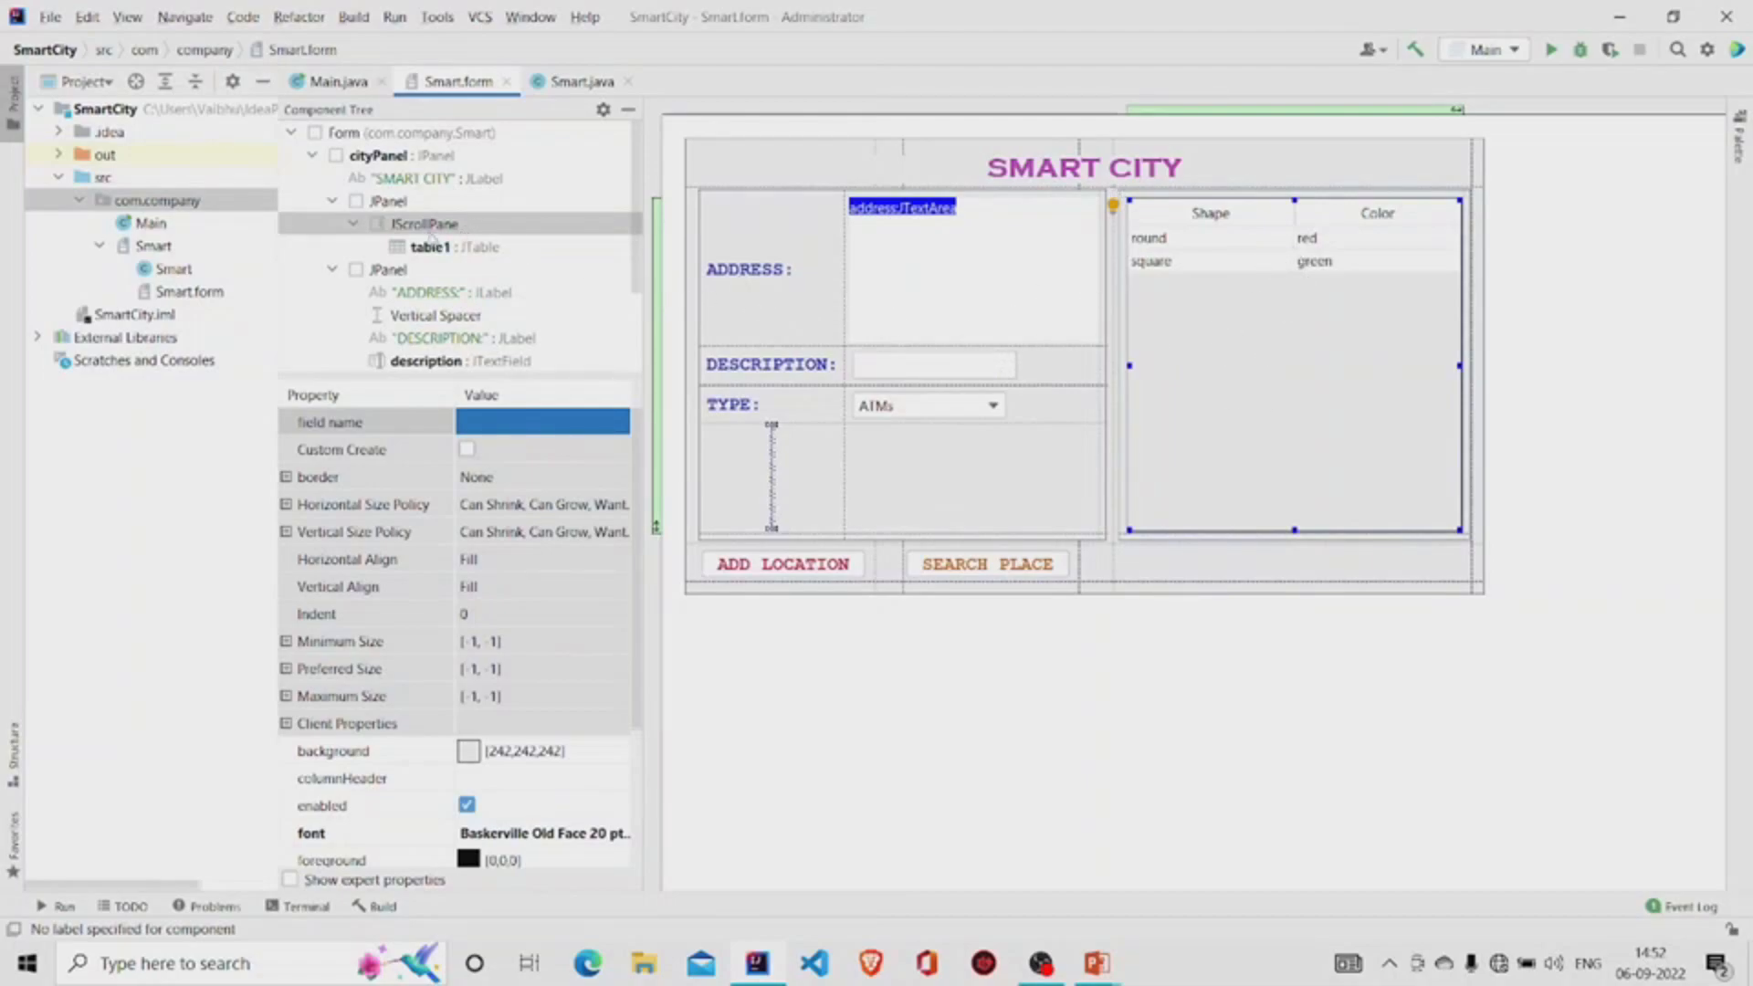
{"action": "mouse_move", "coordinate": [564, 133]}
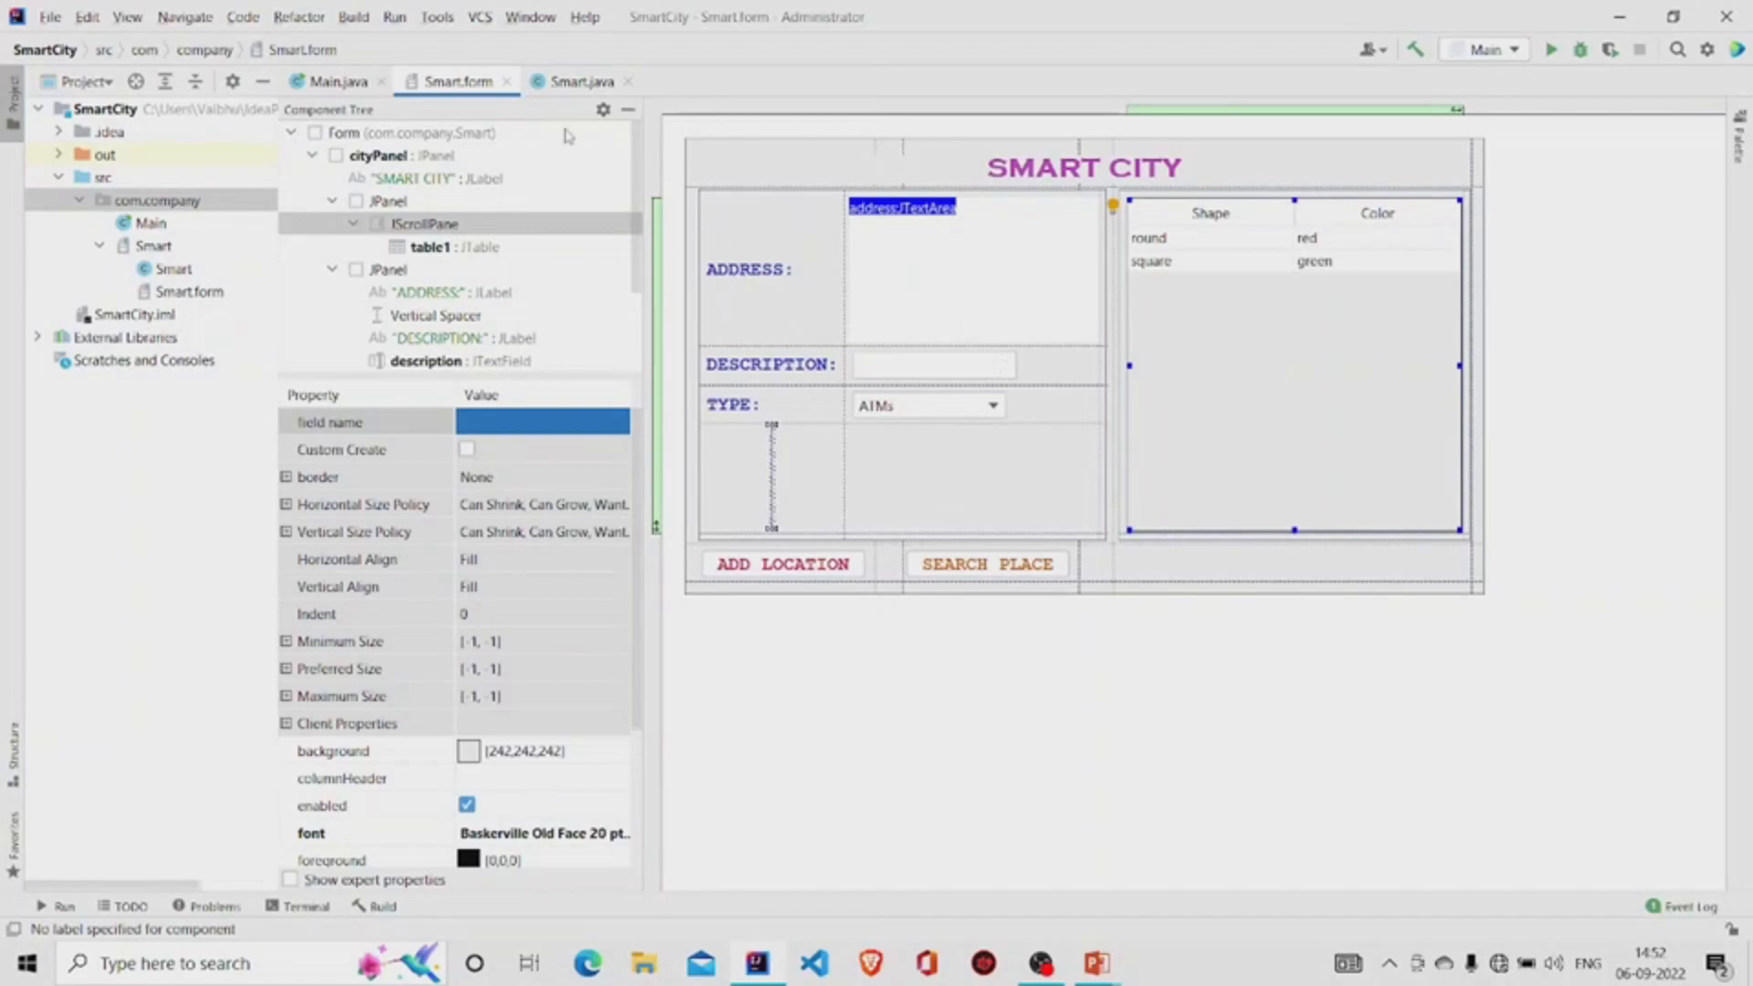
Step: Review Smart.java's imports, form field declarations and the Smart() constructor
{"action": "left_click", "coordinate": [581, 80]}
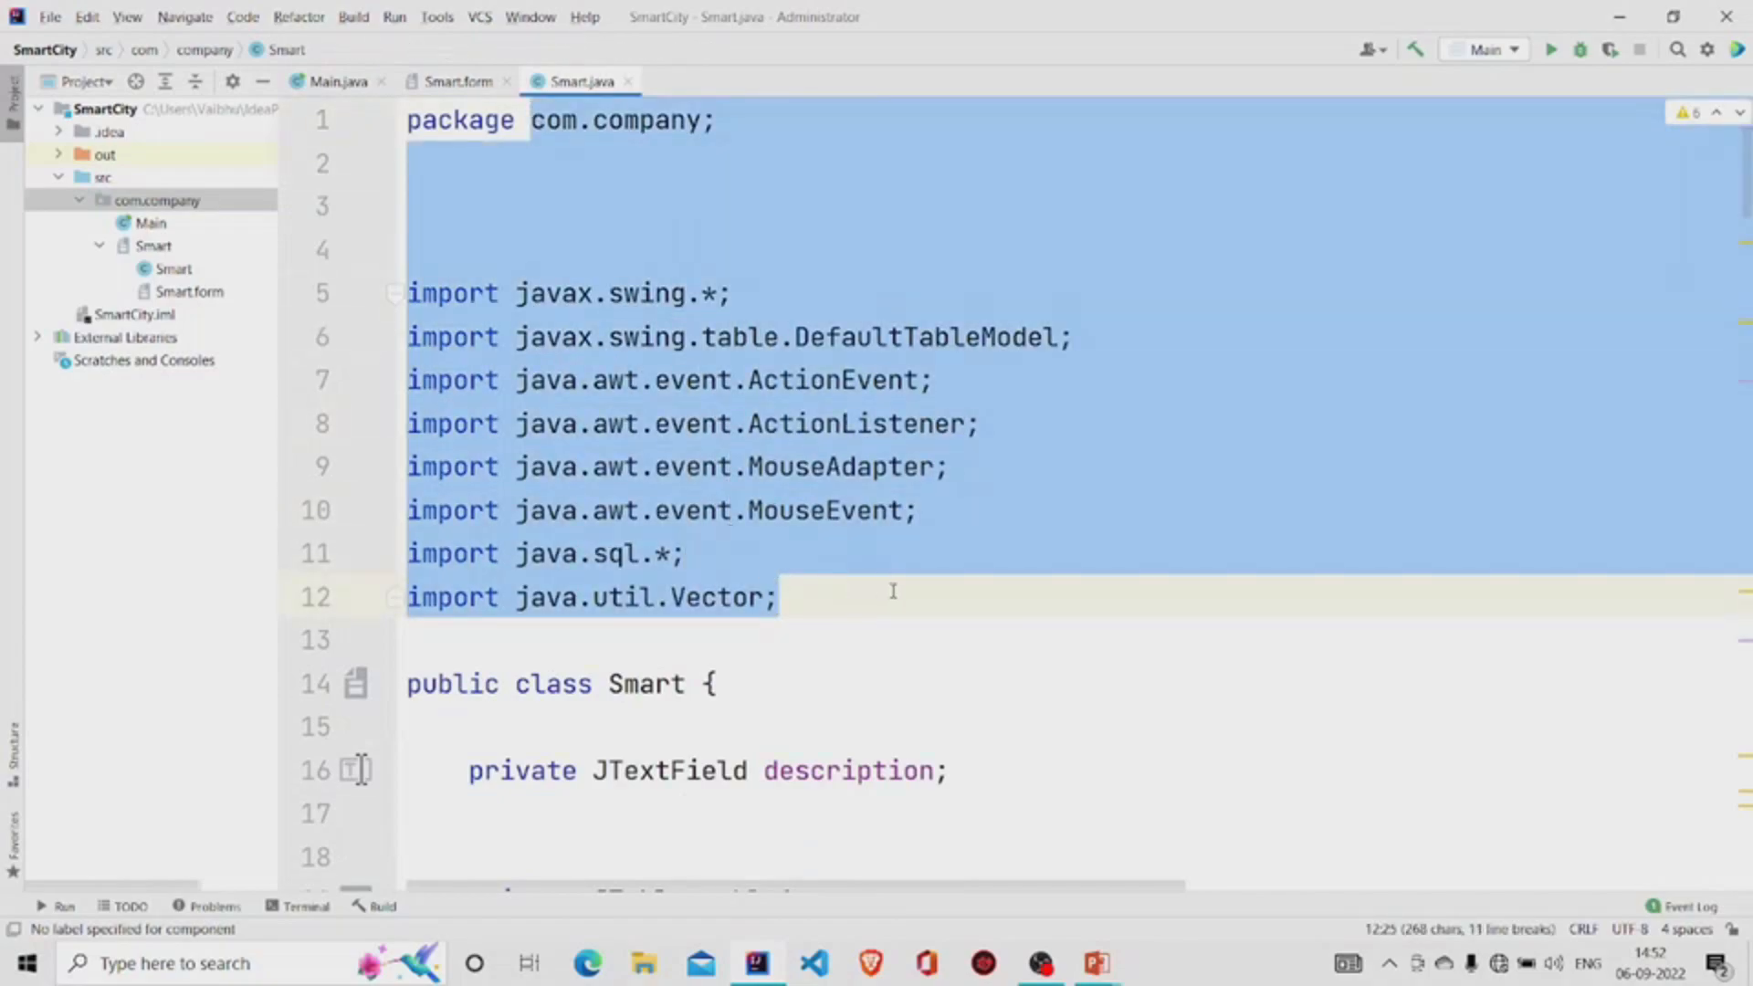
{"action": "scroll", "scroll_direction": "down", "scroll_amount": 3}
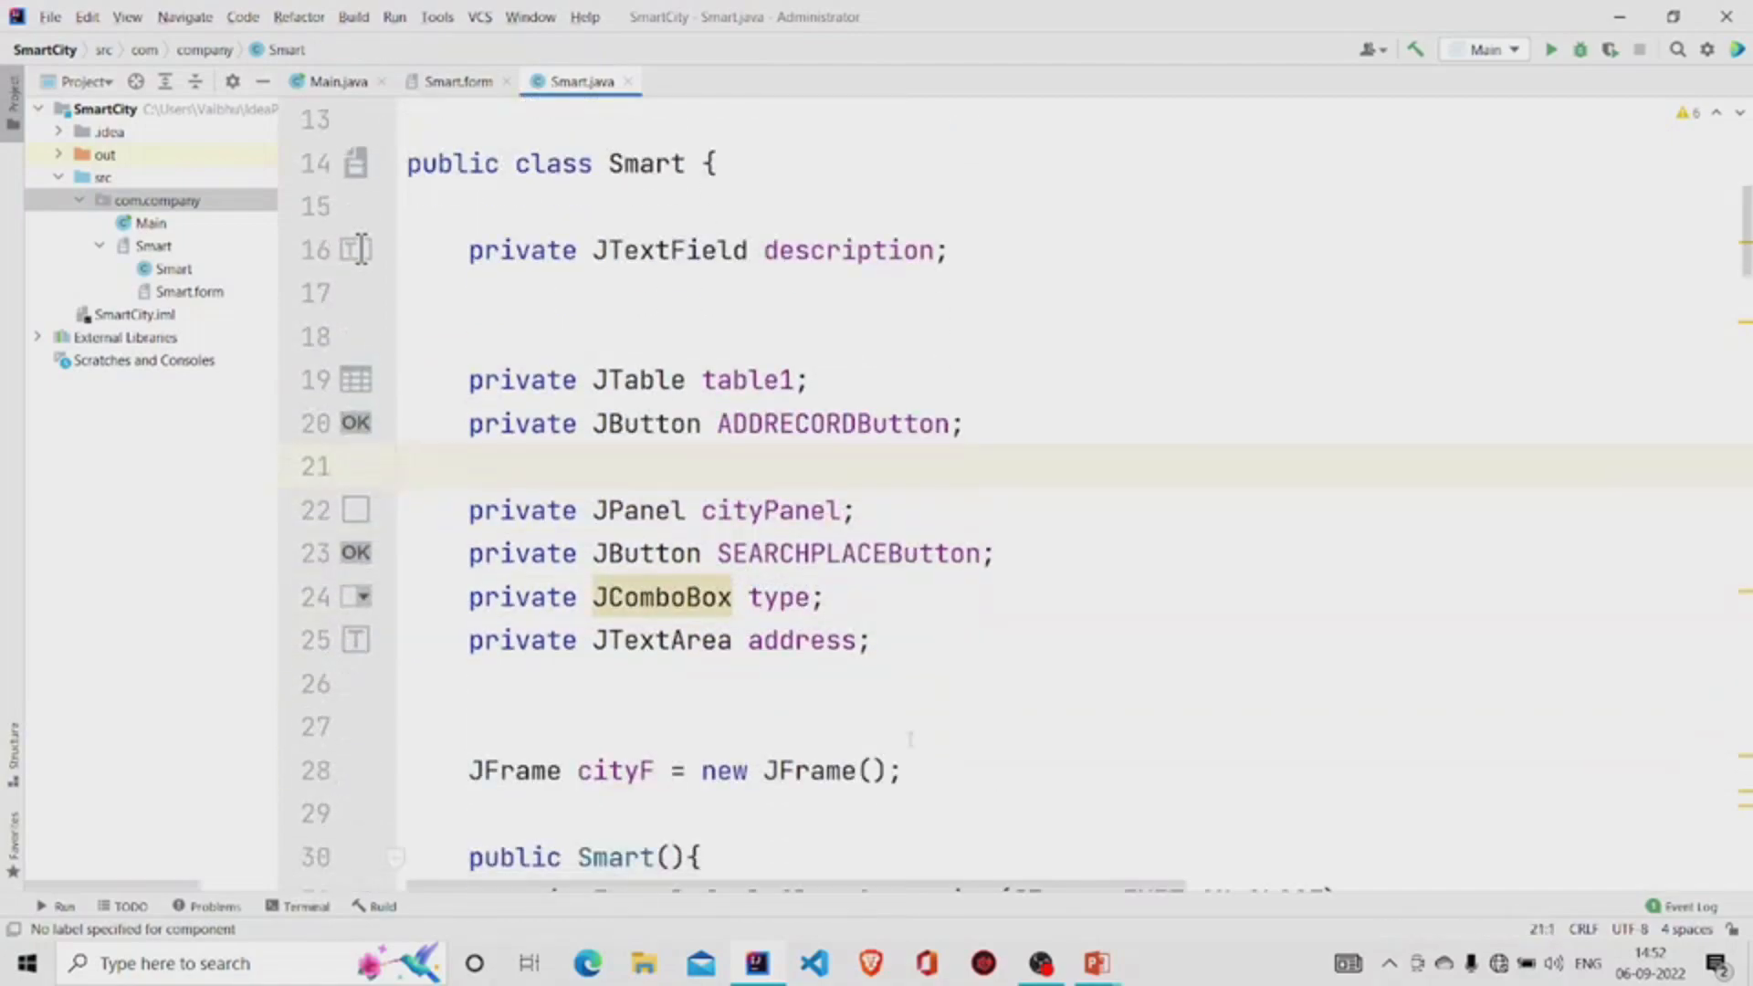
{"action": "left_click_drag", "start_coordinate": [470, 250], "coordinate": [826, 597]}
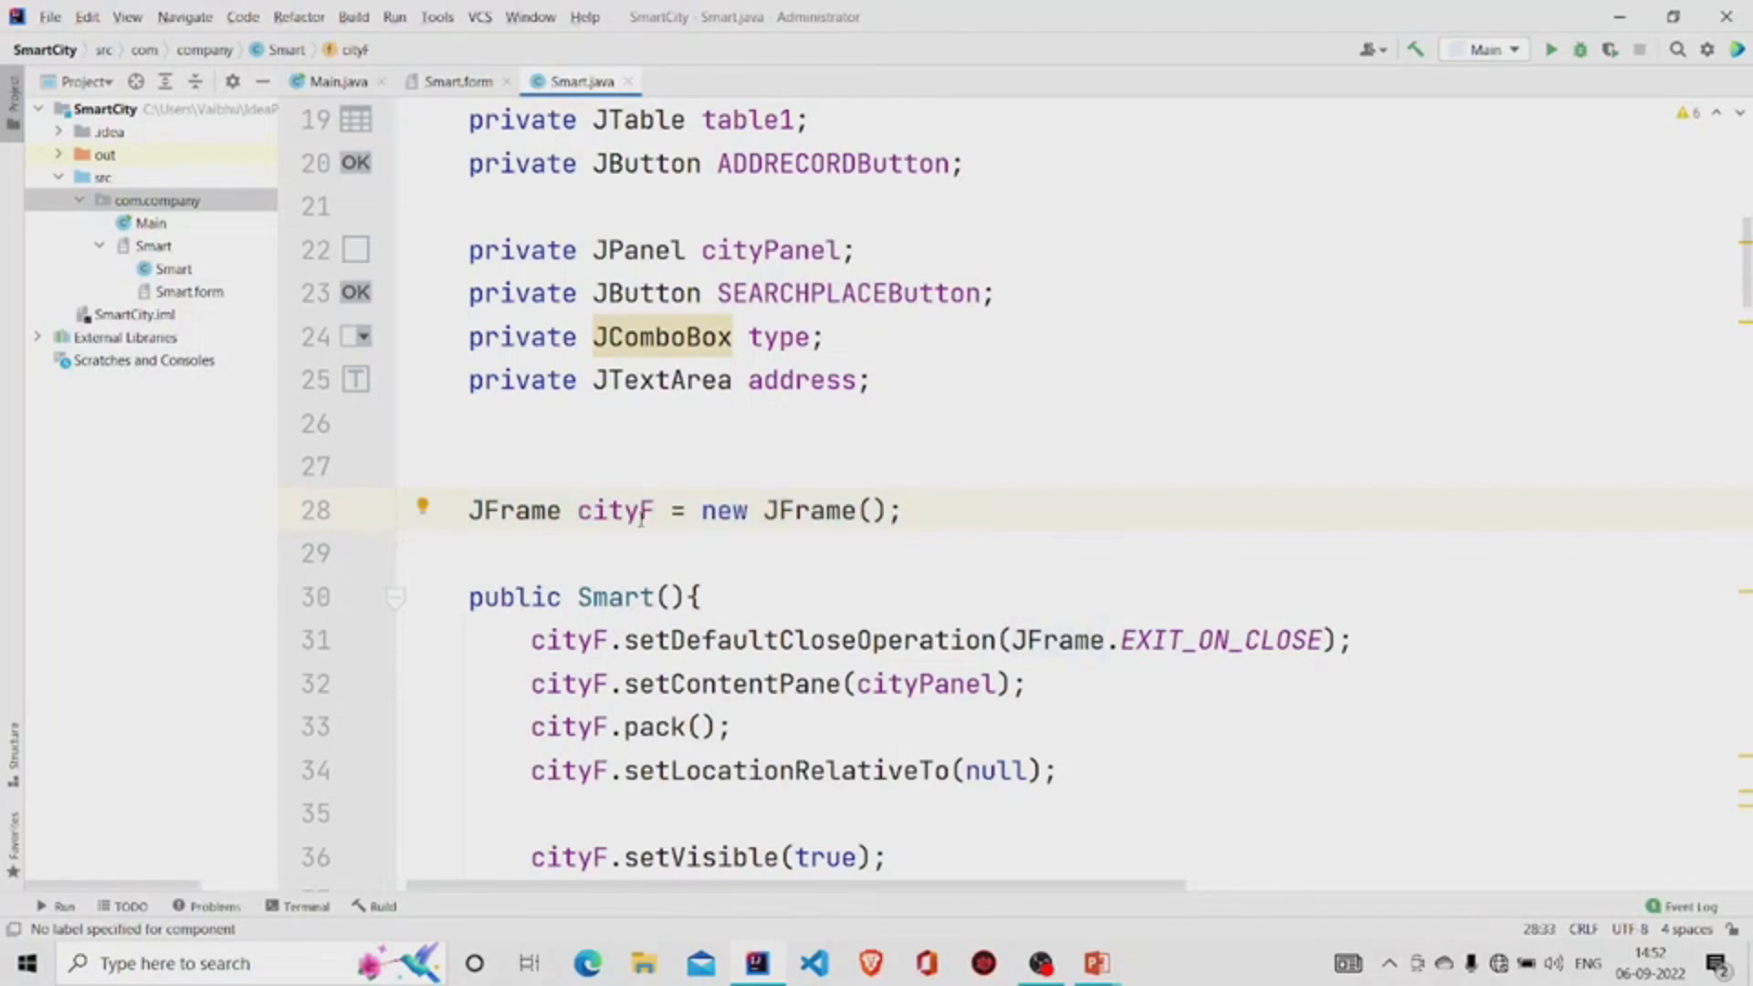
{"action": "scroll", "scroll_direction": "down", "scroll_amount": 3}
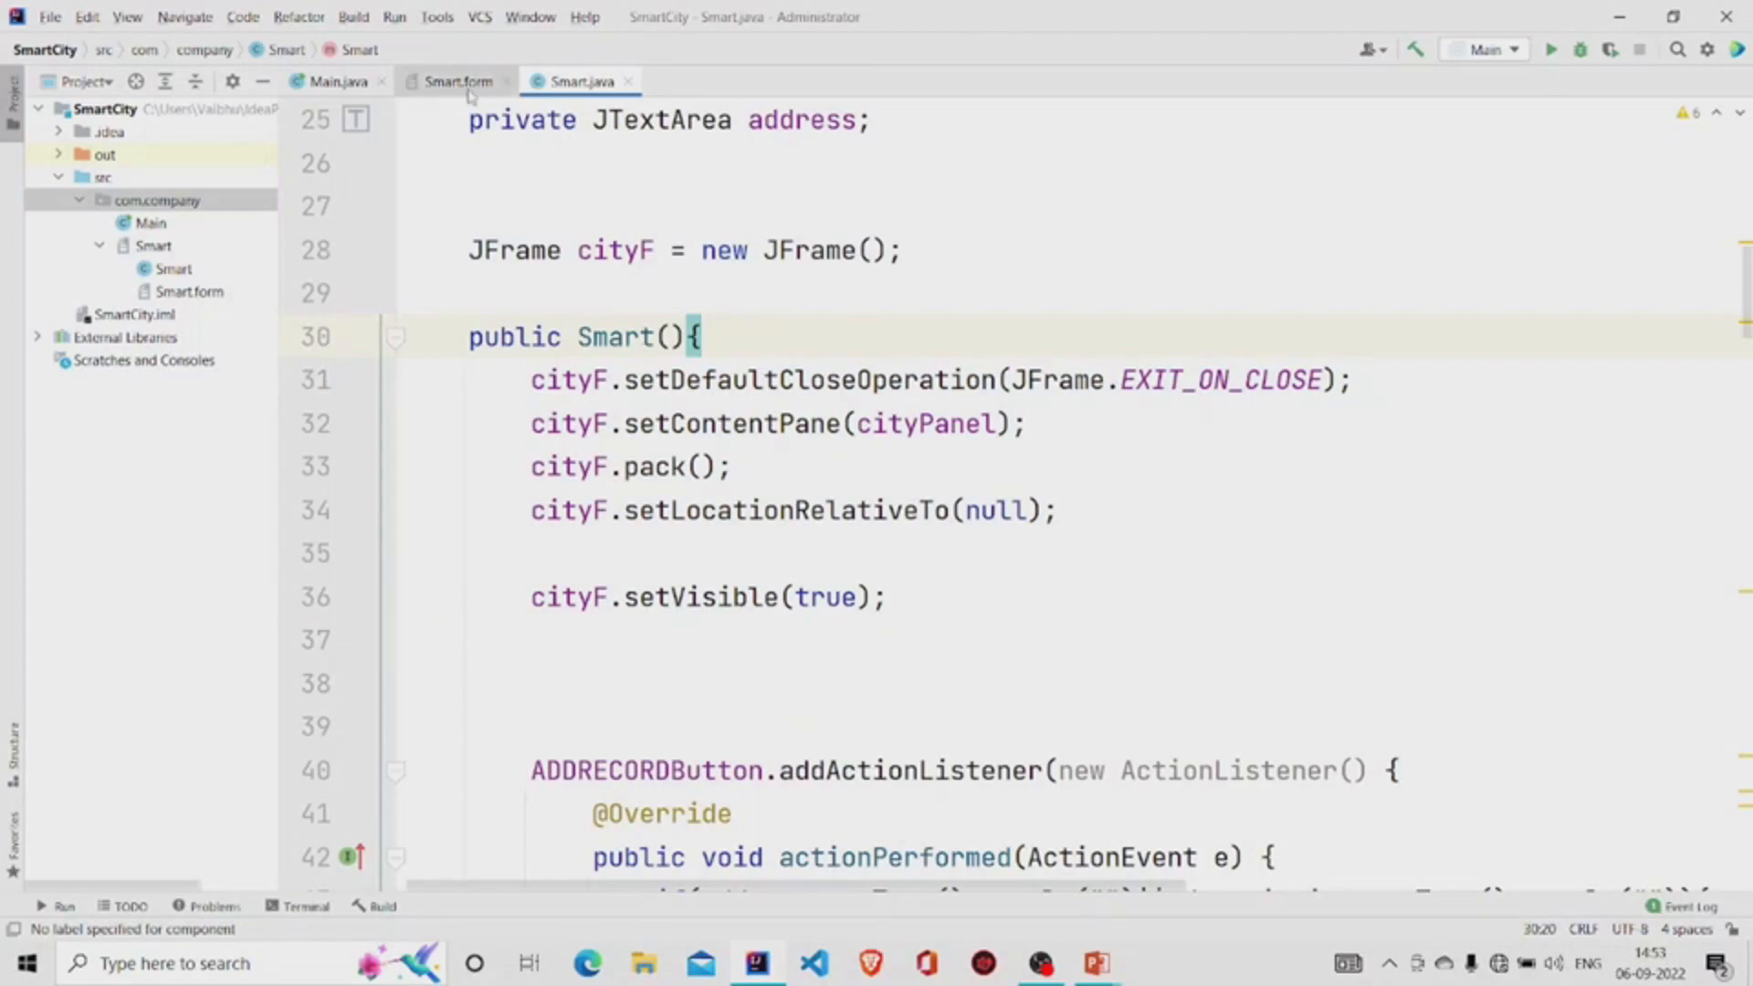
Step: Review the ADD LOCATION button's insert-statement code in Smart.java
{"action": "left_click", "coordinate": [458, 80]}
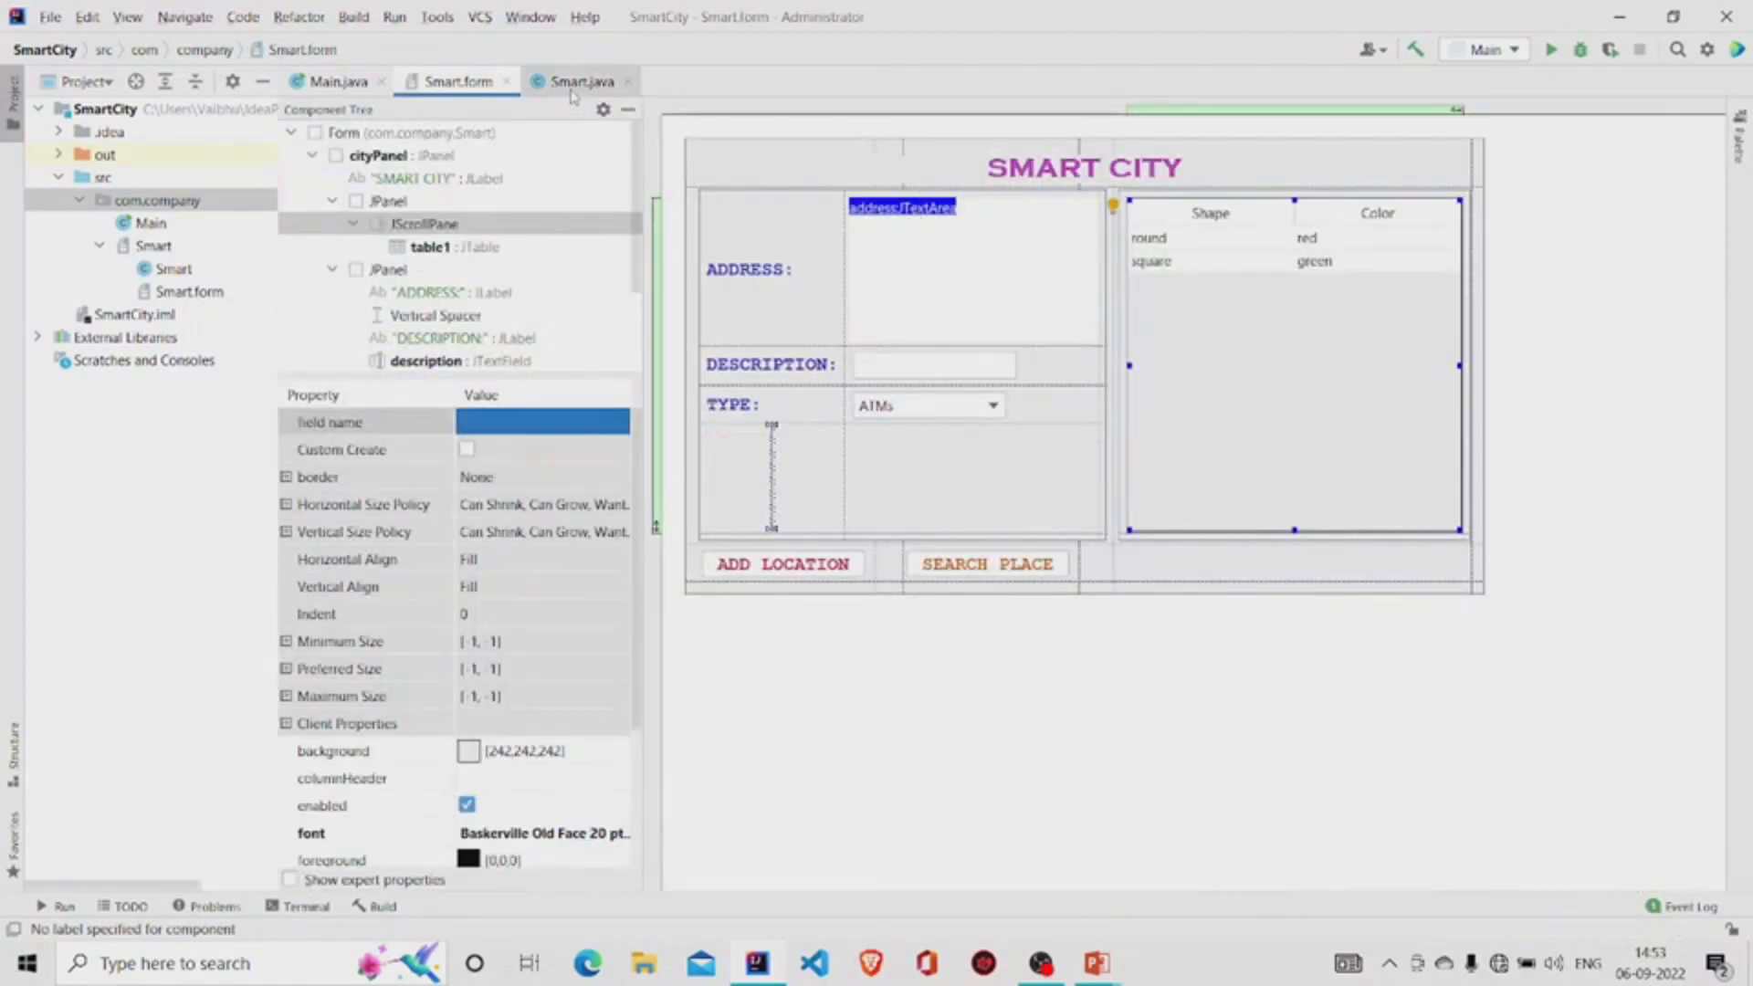
{"action": "left_click", "coordinate": [580, 80]}
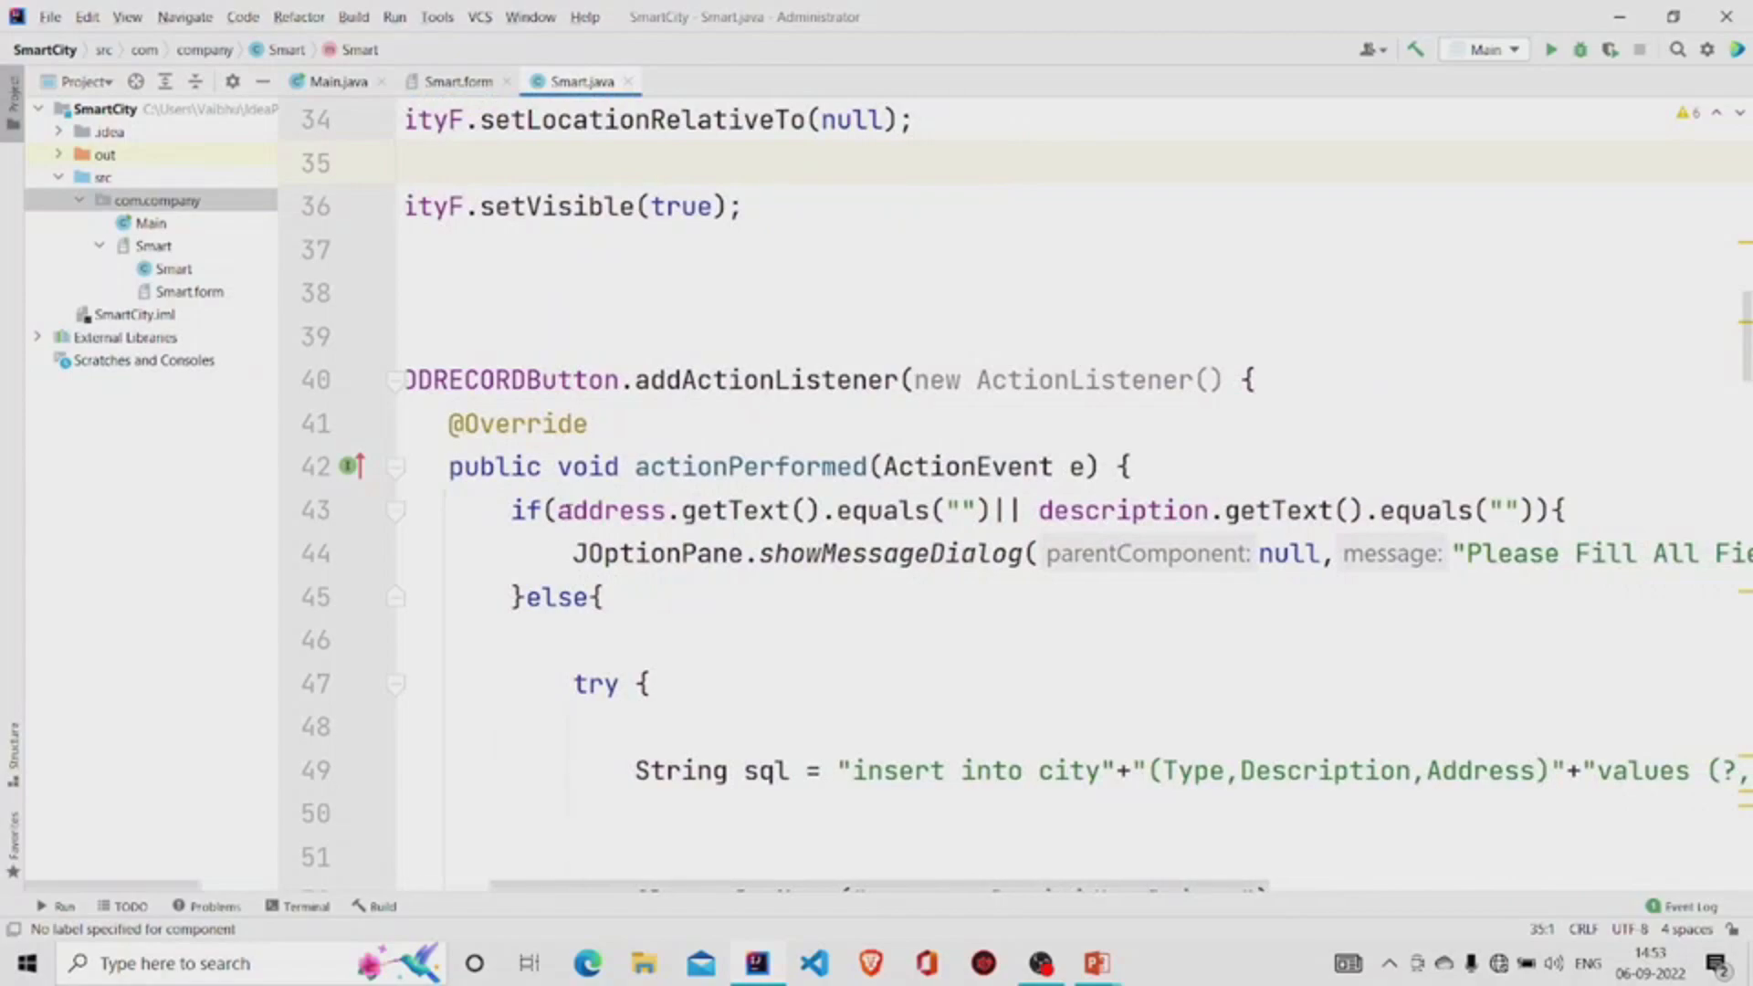
{"action": "left_click", "coordinate": [803, 510]}
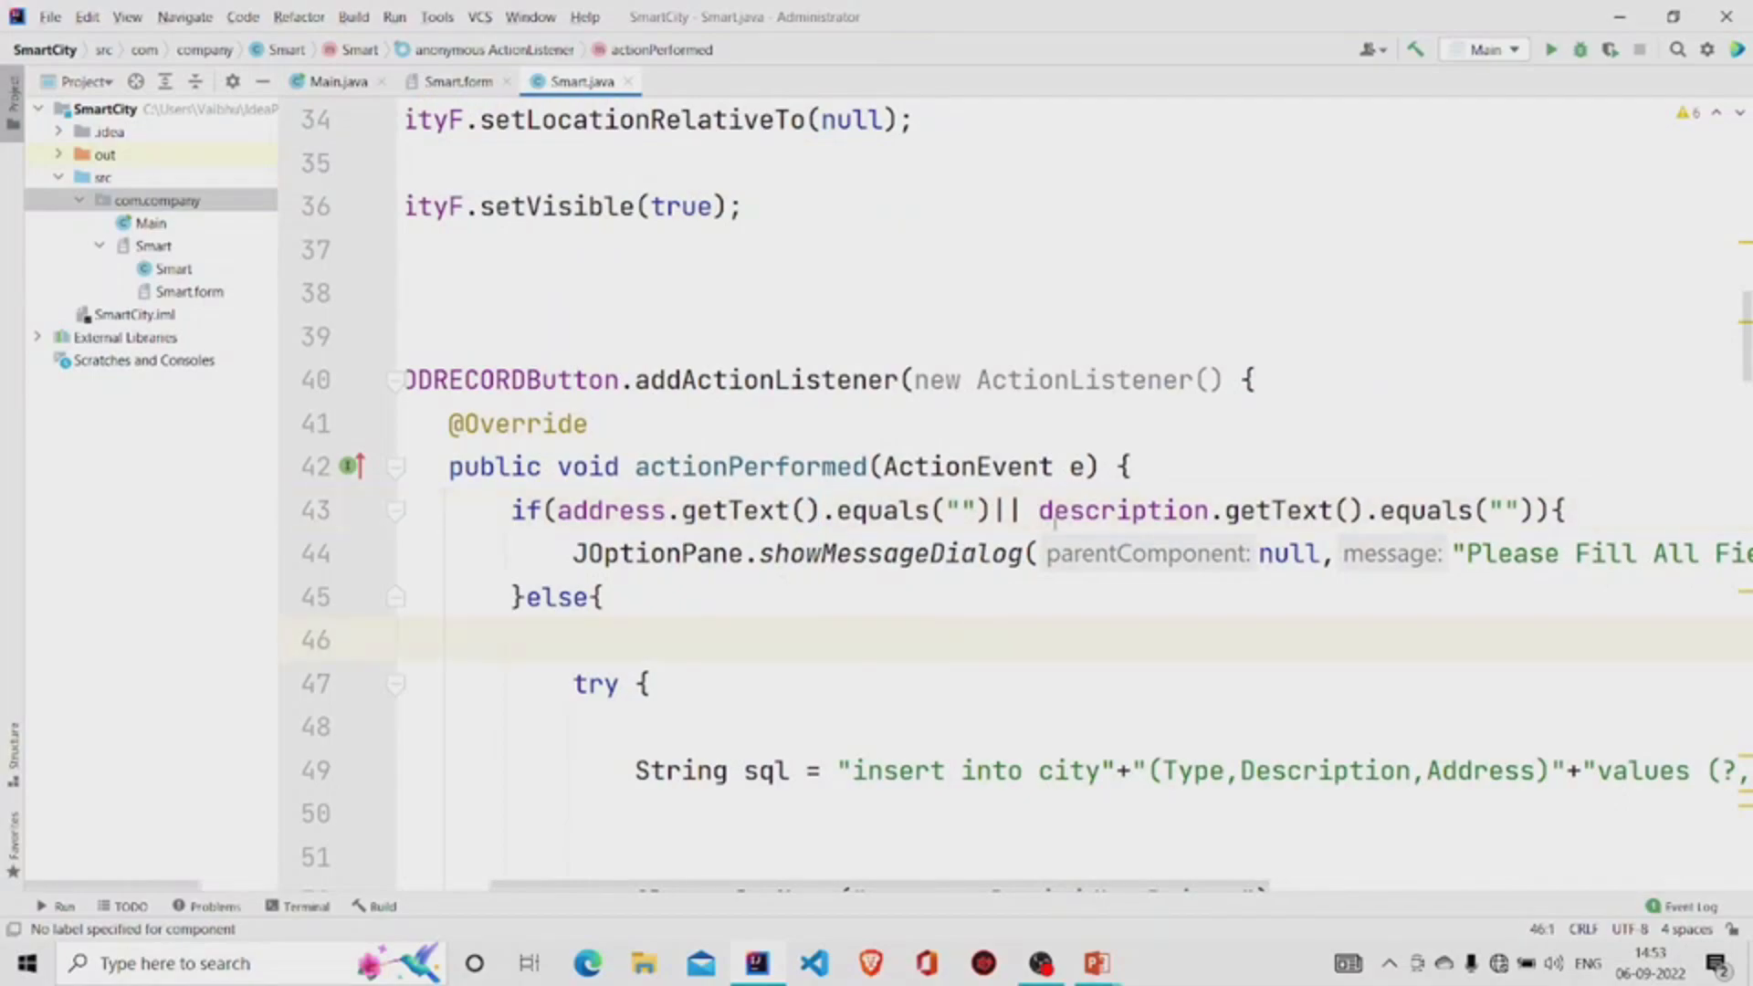
{"action": "scroll", "scroll_direction": "down", "scroll_amount": 3}
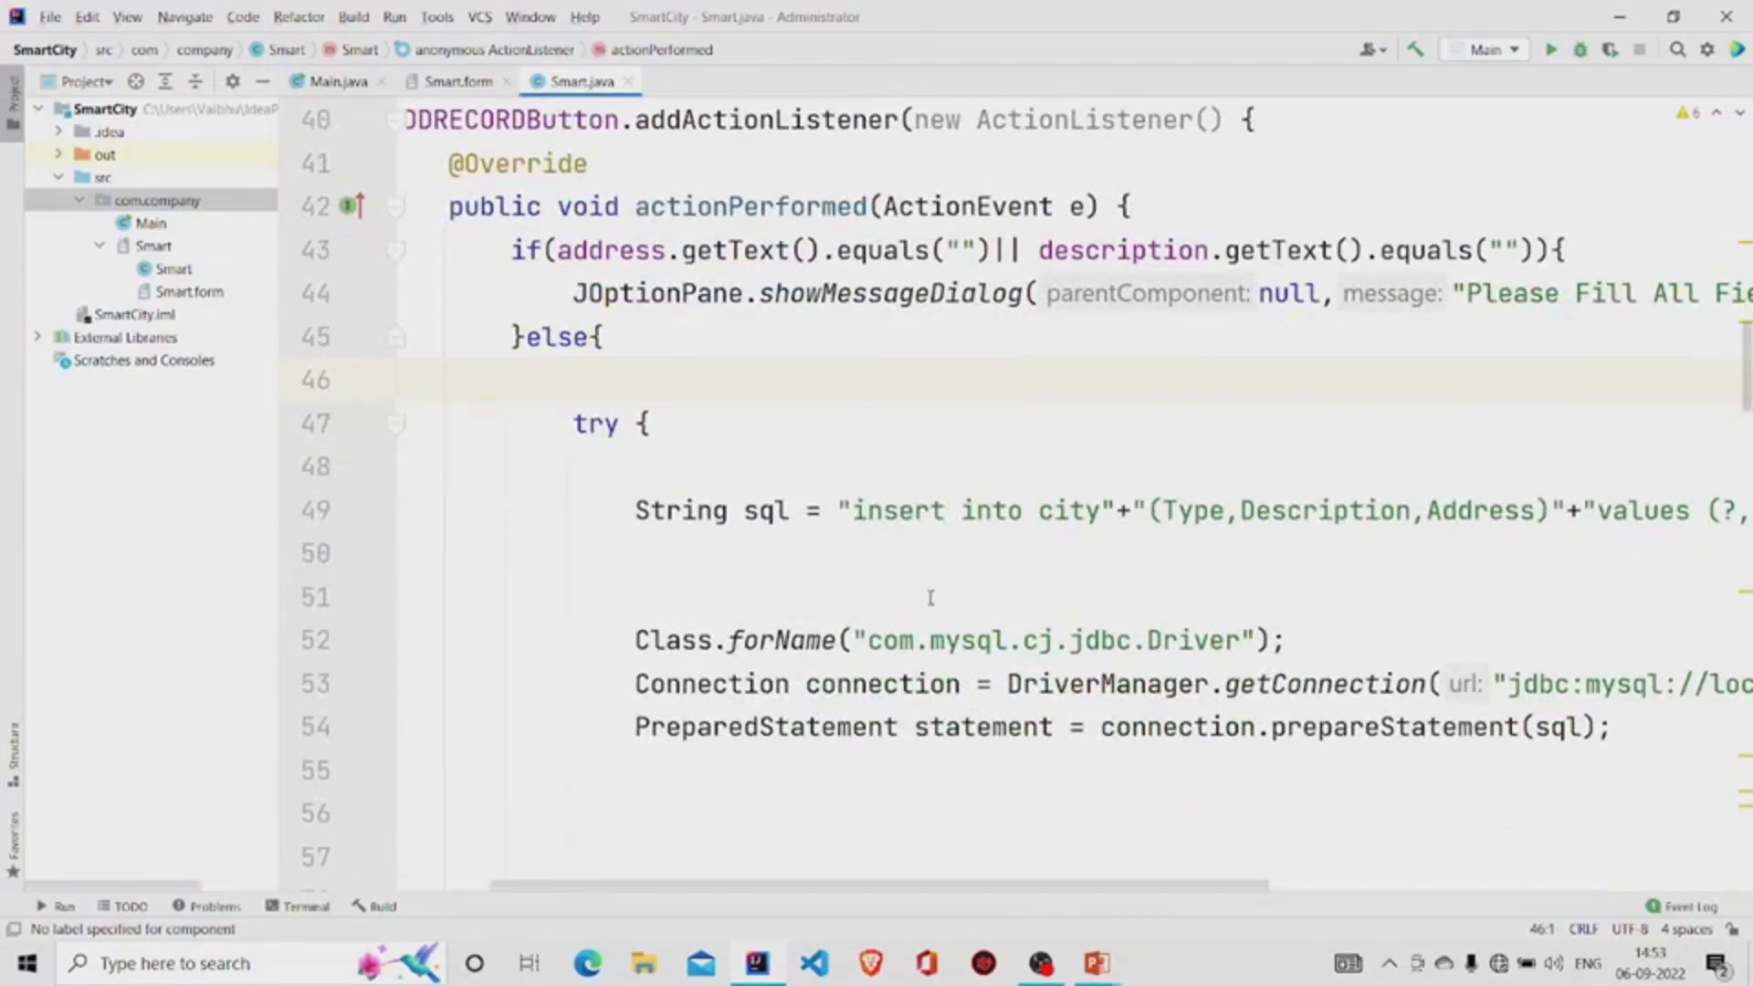
{"action": "scroll", "scroll_direction": "right", "scroll_amount": 3}
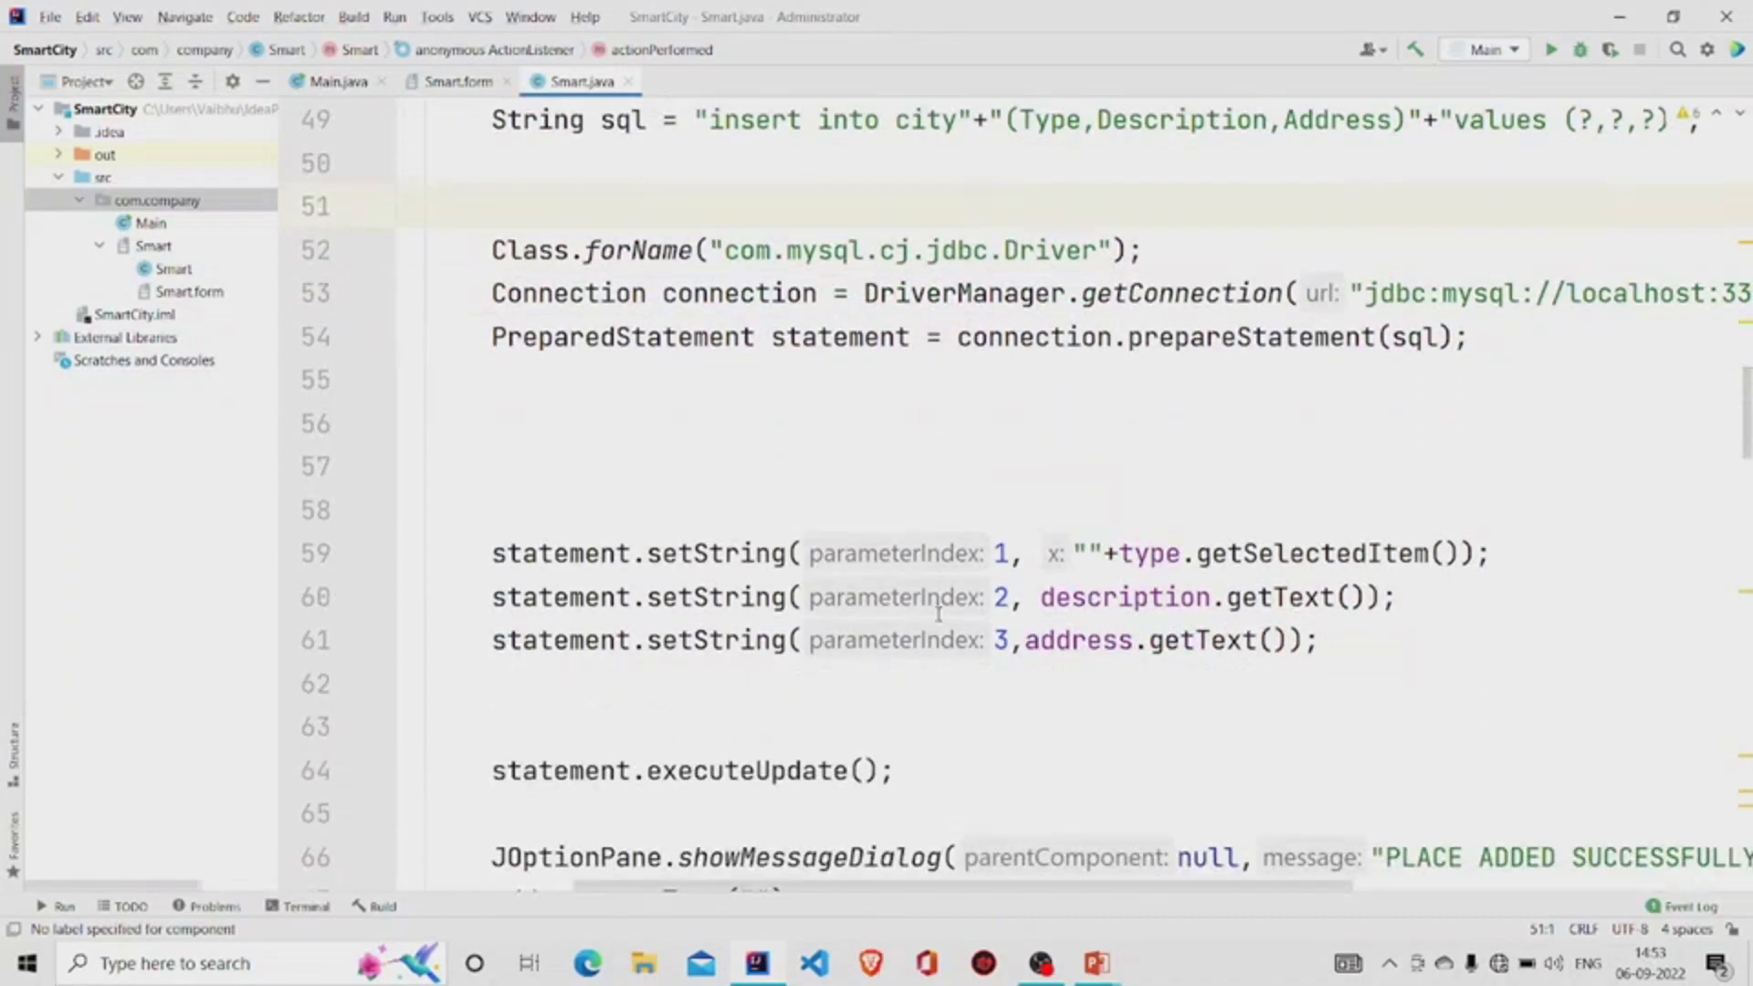
{"action": "scroll", "scroll_direction": "down", "scroll_amount": 3}
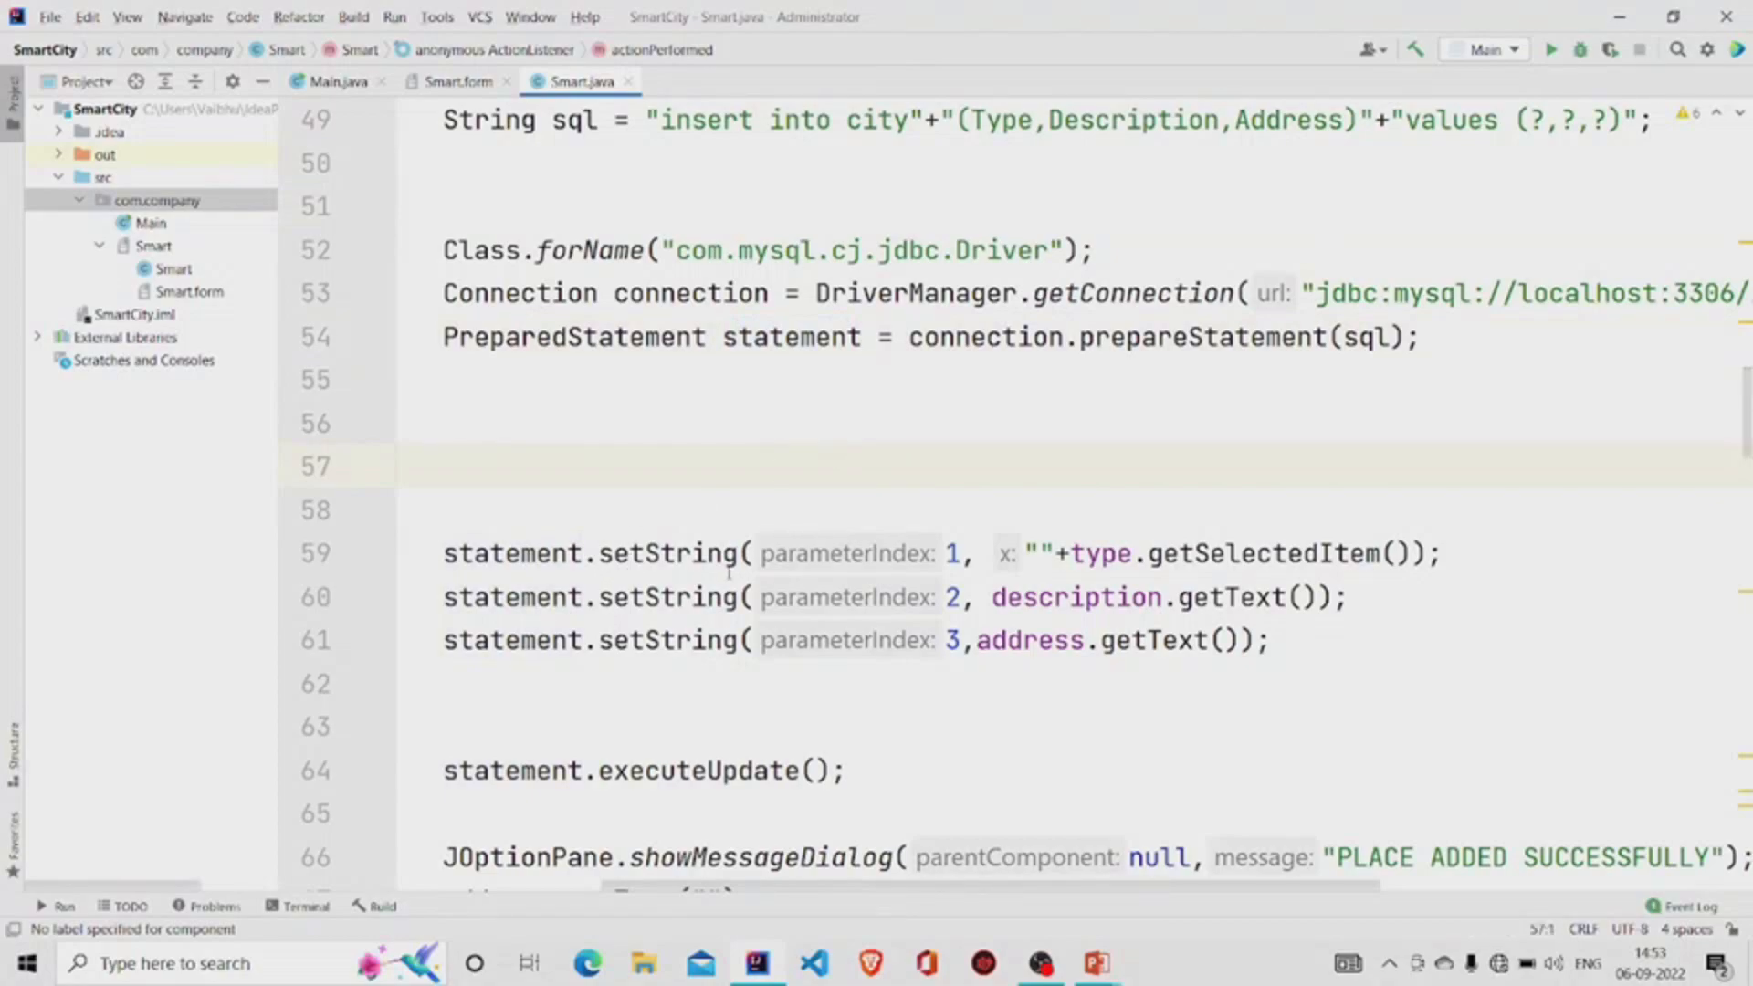
{"action": "mouse_move", "coordinate": [1178, 535]}
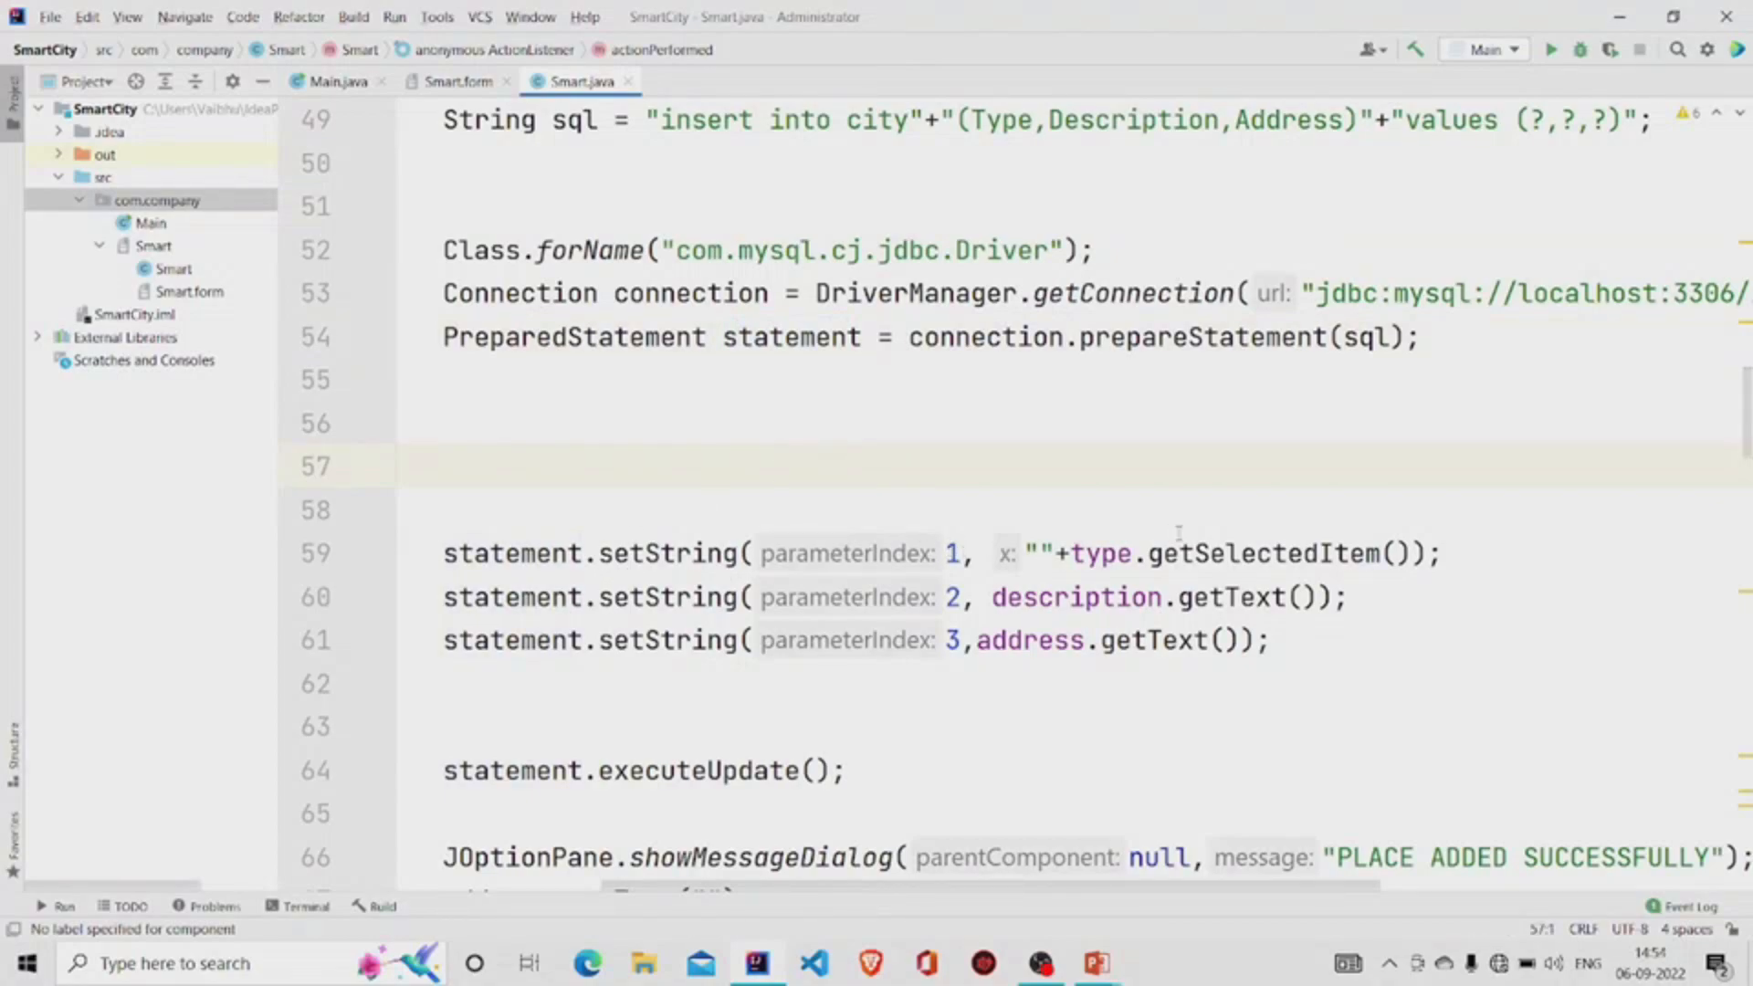
Step: Bring the table1.addMouseListener row-click handler into view and highlight its code
{"action": "double_click", "coordinate": [1003, 121]}
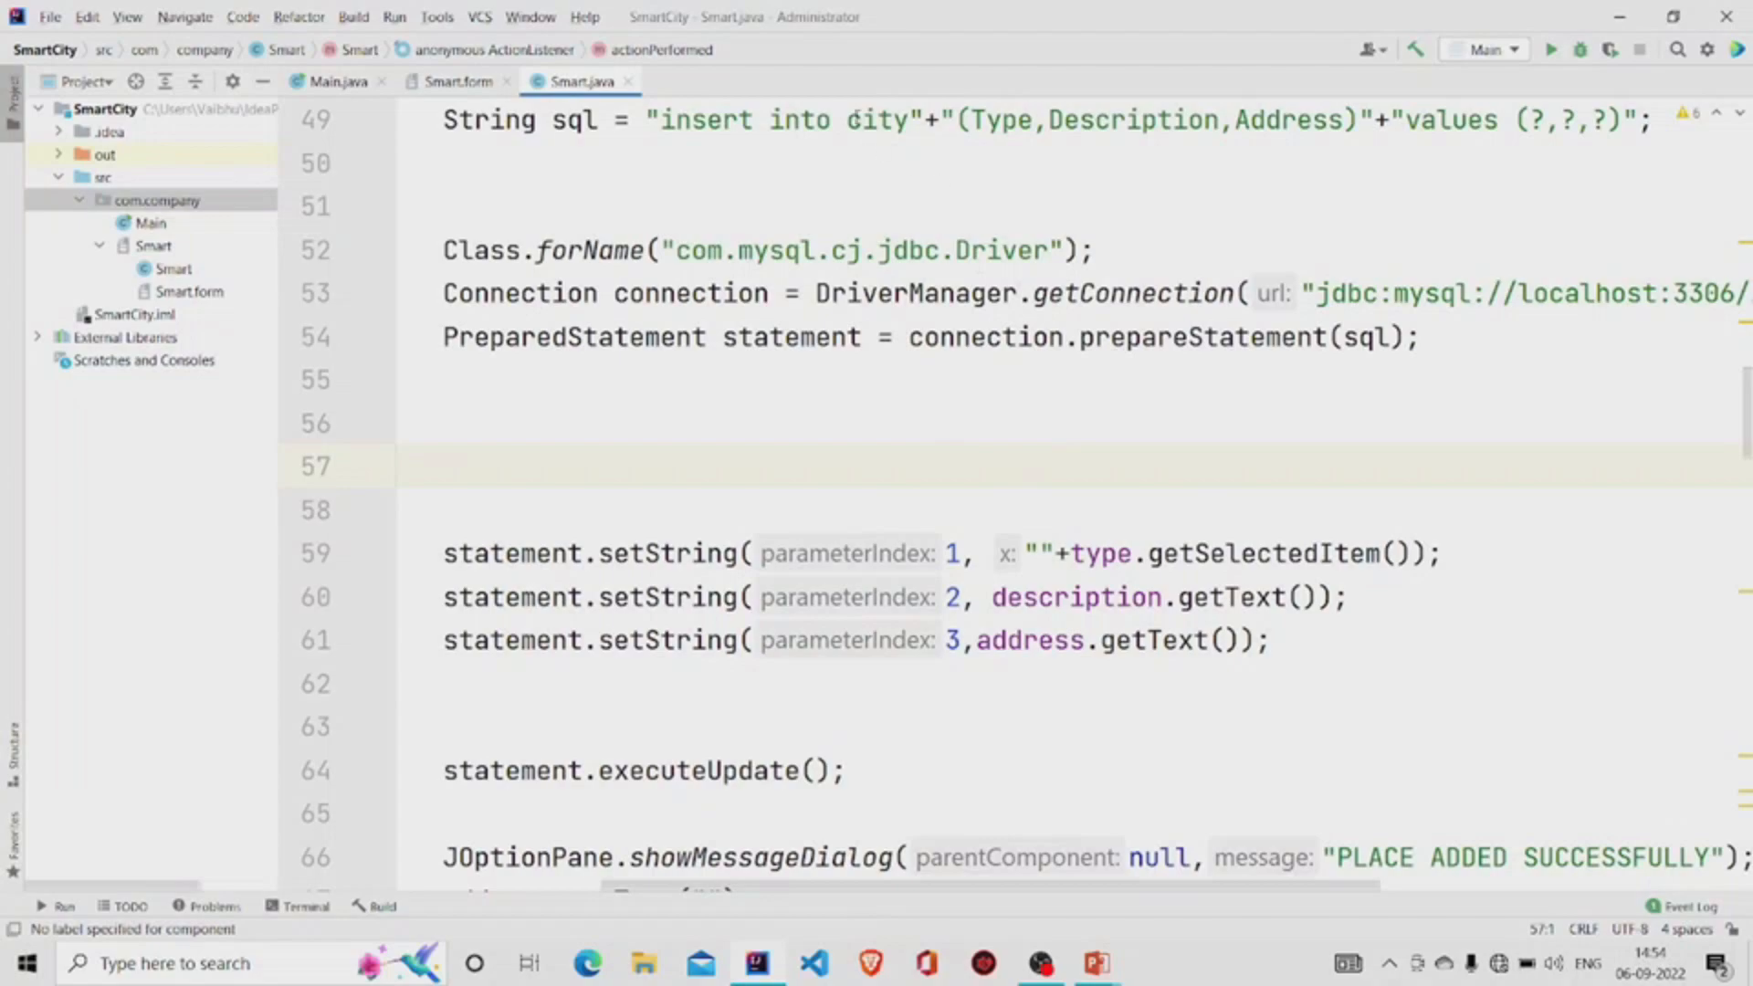
{"action": "left_click", "coordinate": [964, 207]}
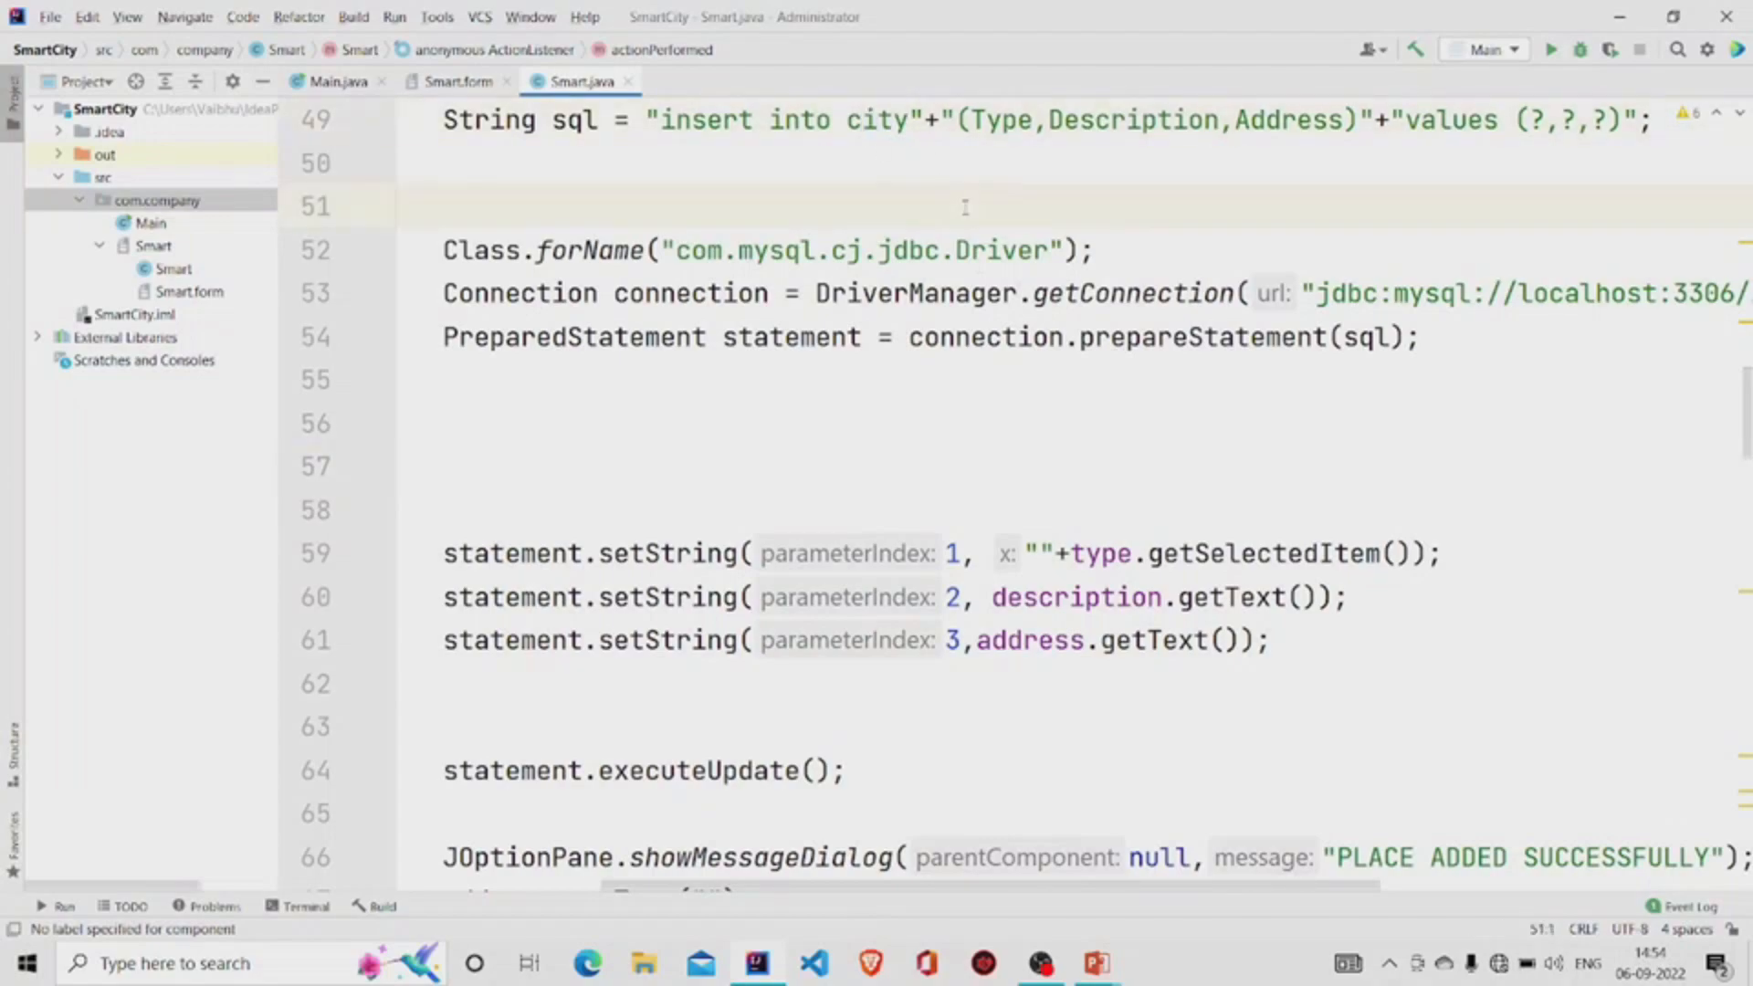
{"action": "scroll", "scroll_direction": "down", "scroll_amount": 3}
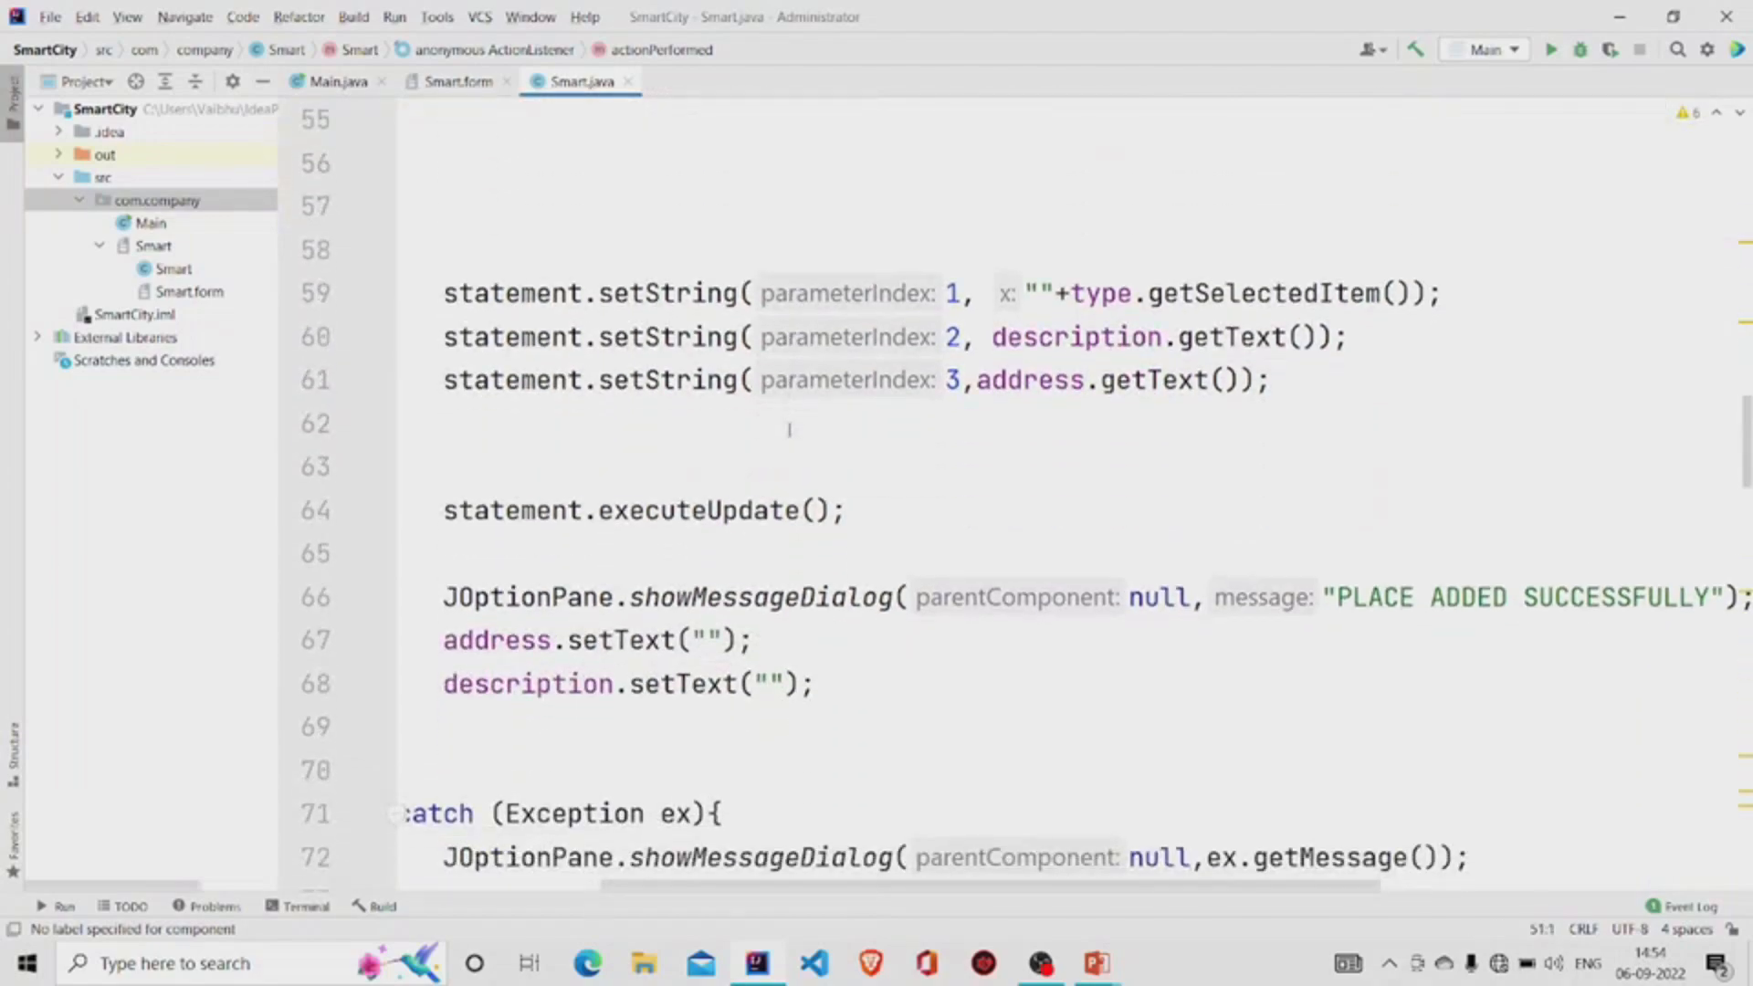
{"action": "mouse_move", "coordinate": [933, 502]}
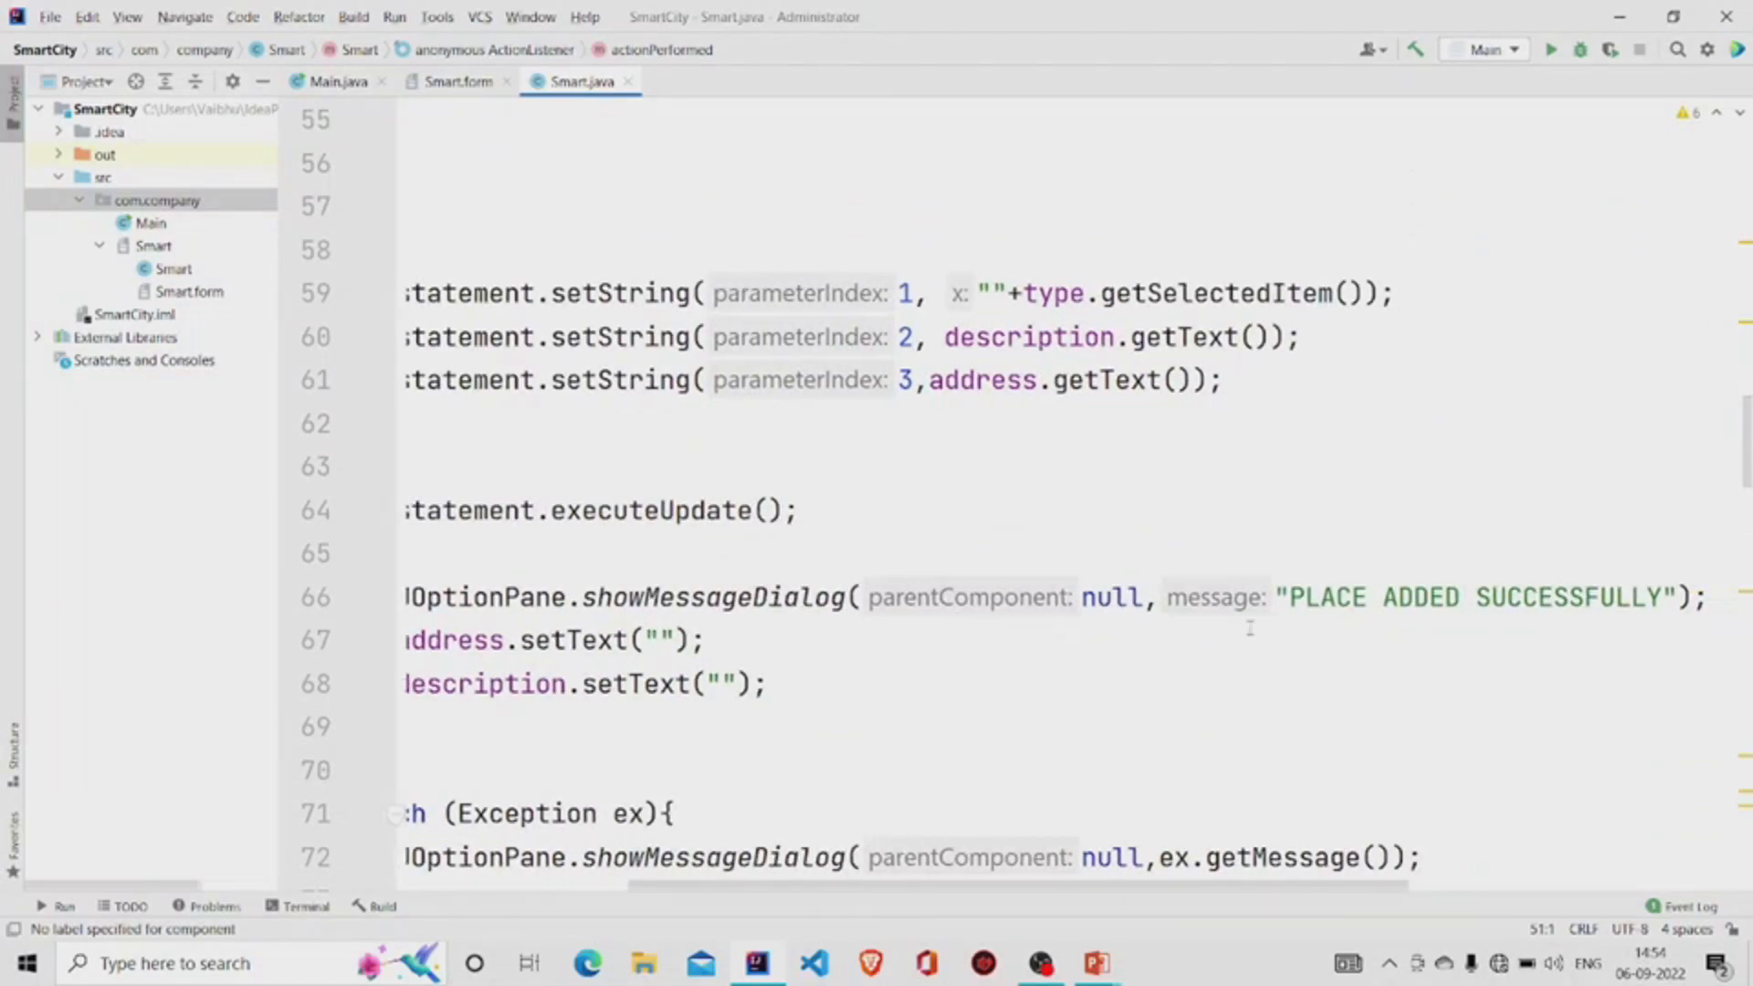
{"action": "scroll", "scroll_direction": "down", "scroll_amount": 3}
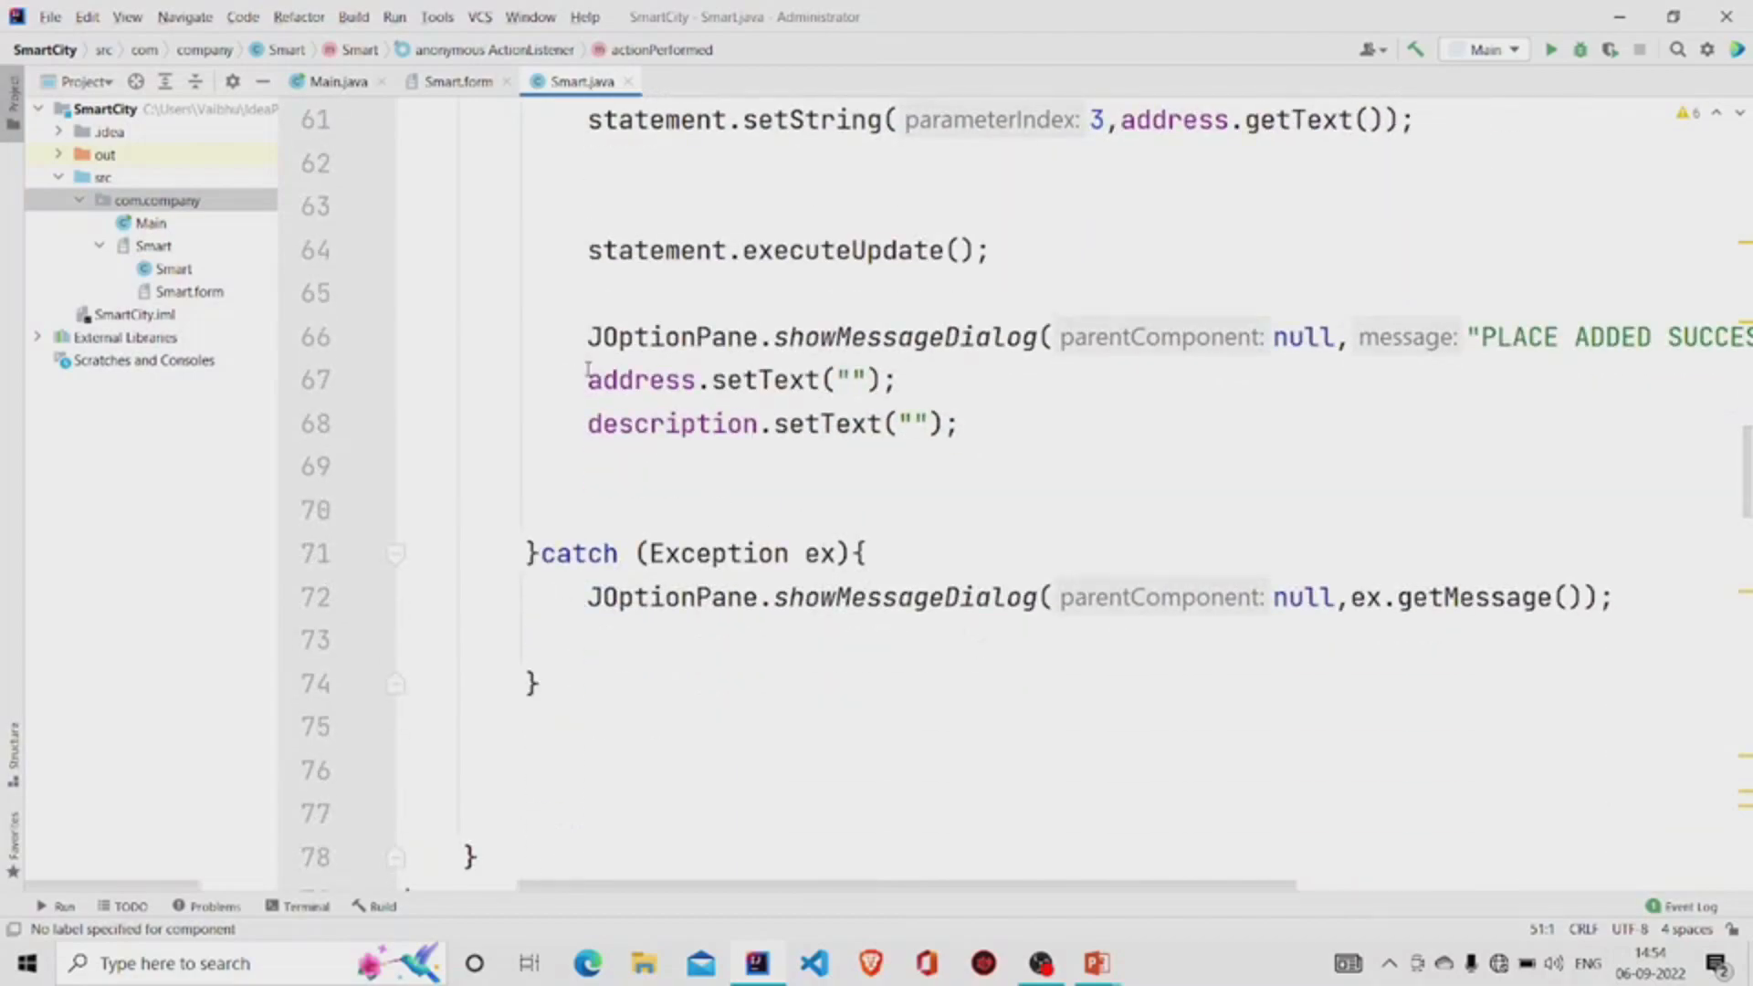
{"action": "triple_click", "coordinate": [738, 380]}
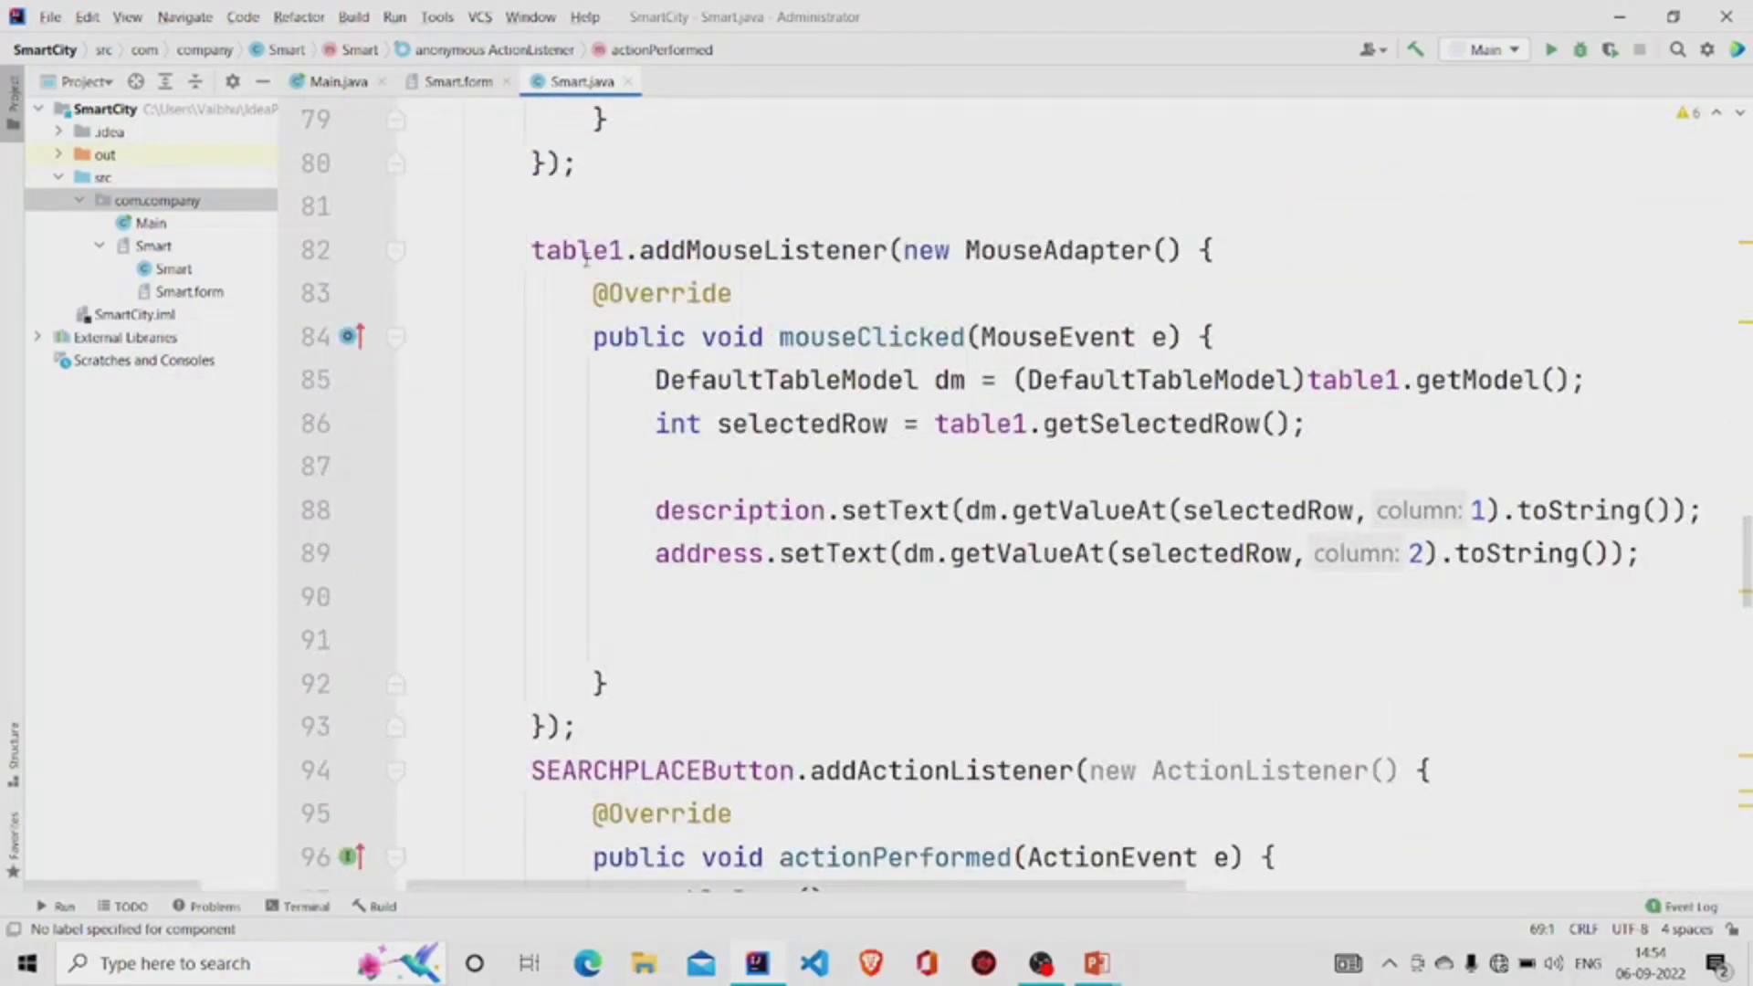
{"action": "left_click", "coordinate": [699, 207]}
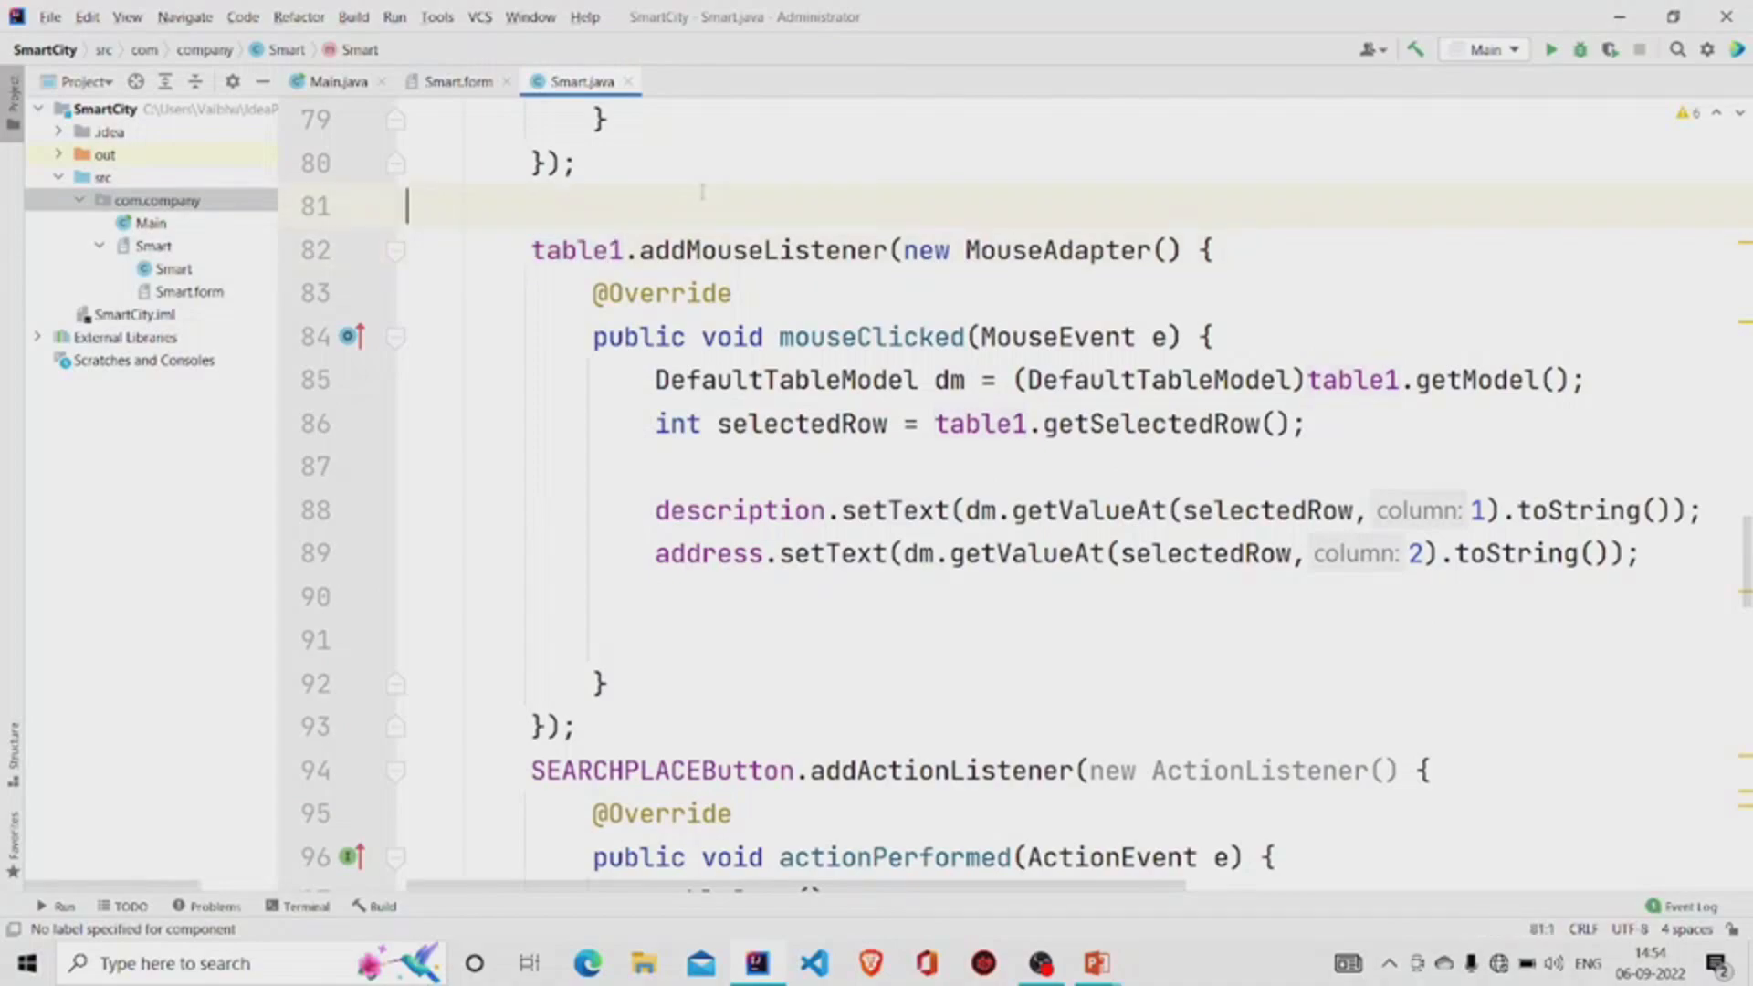
{"action": "left_click", "coordinate": [458, 80]}
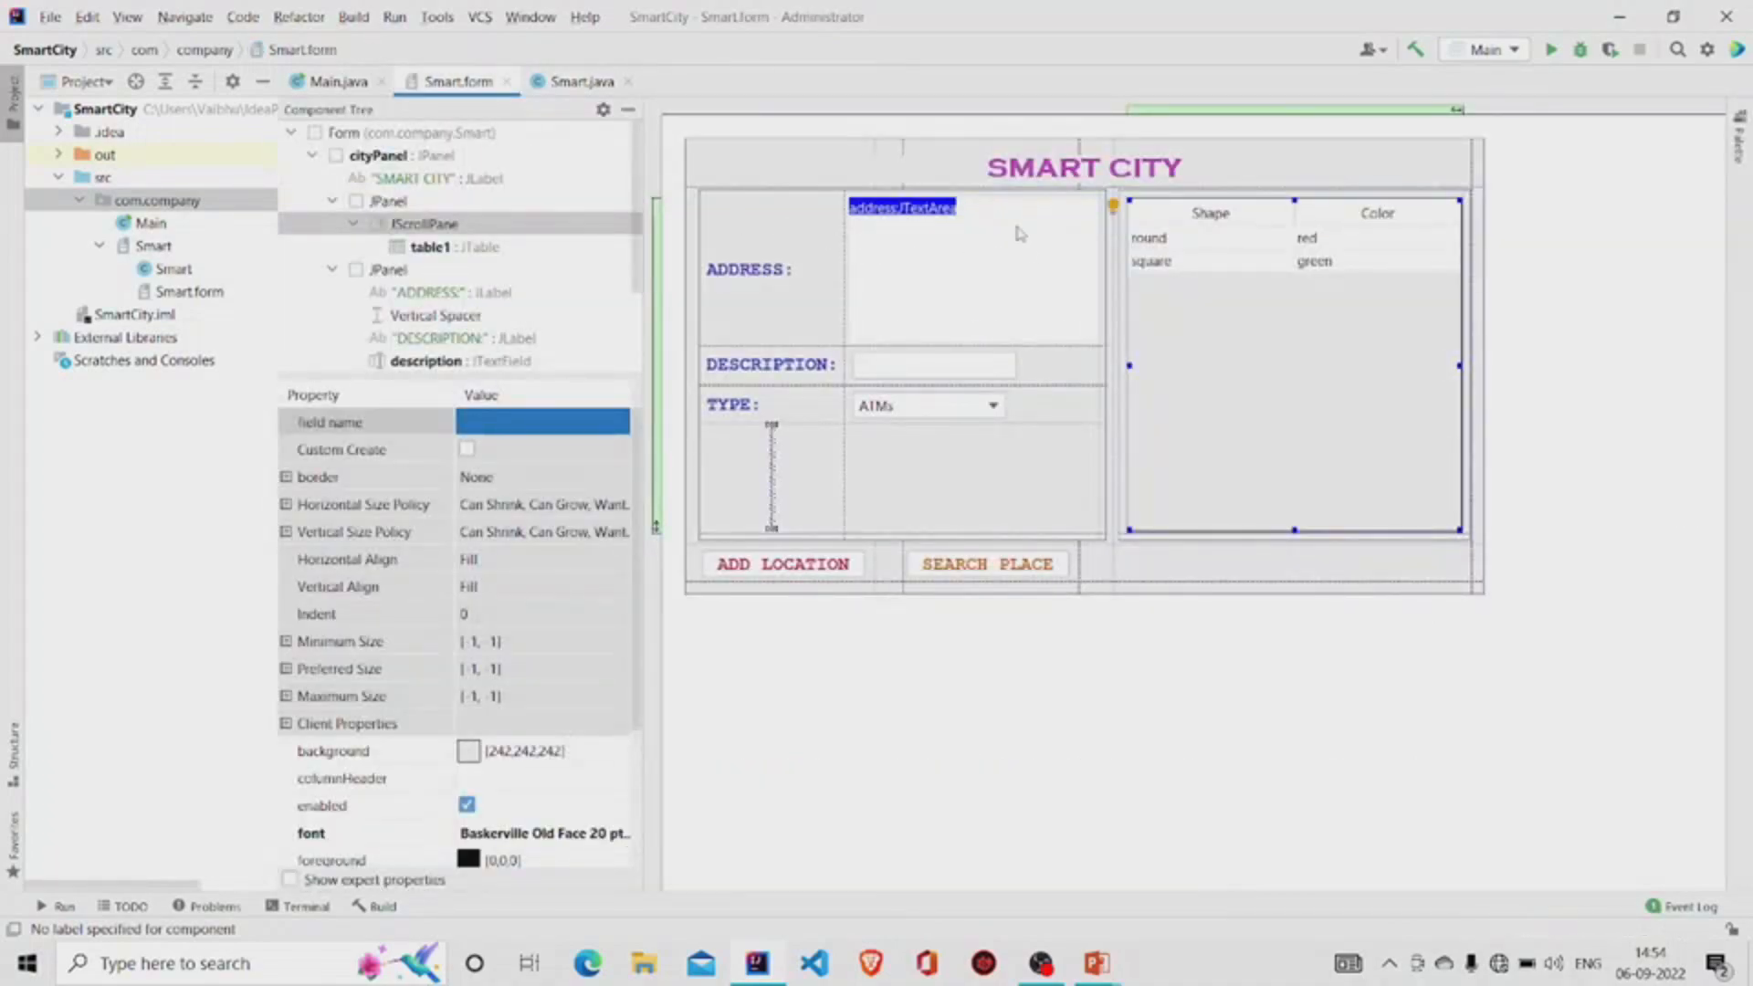
{"action": "left_click", "coordinate": [434, 246]}
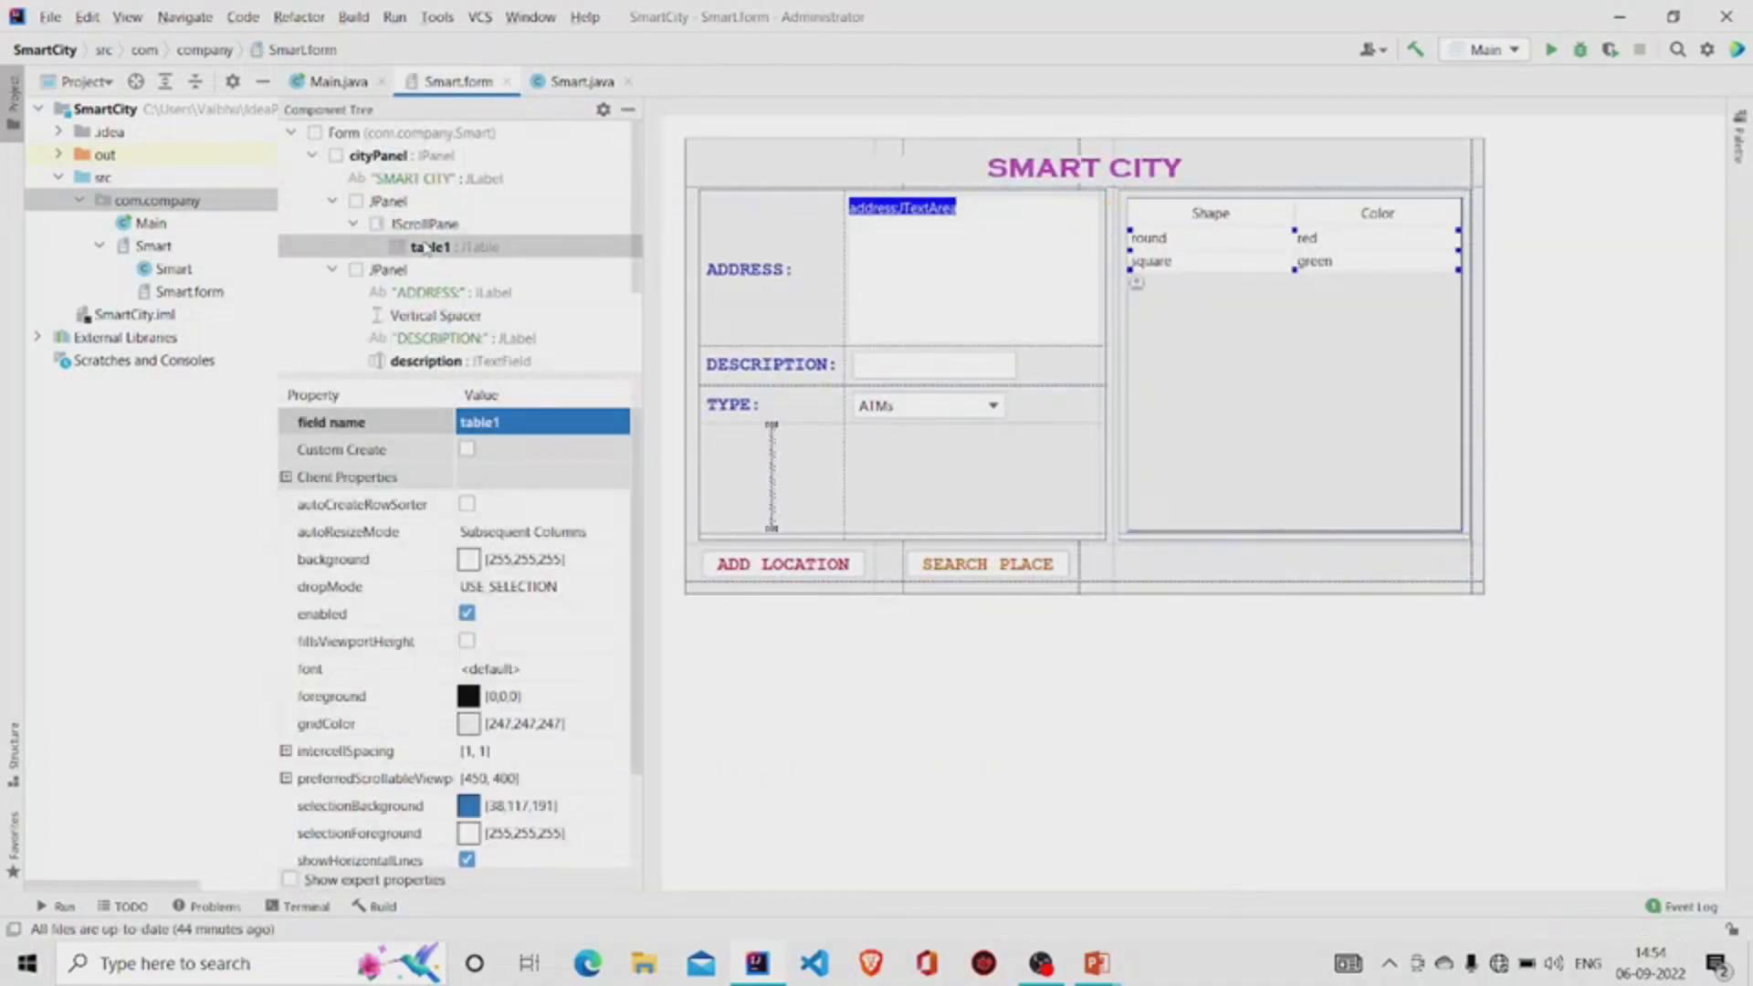
{"action": "right_click", "coordinate": [428, 246]}
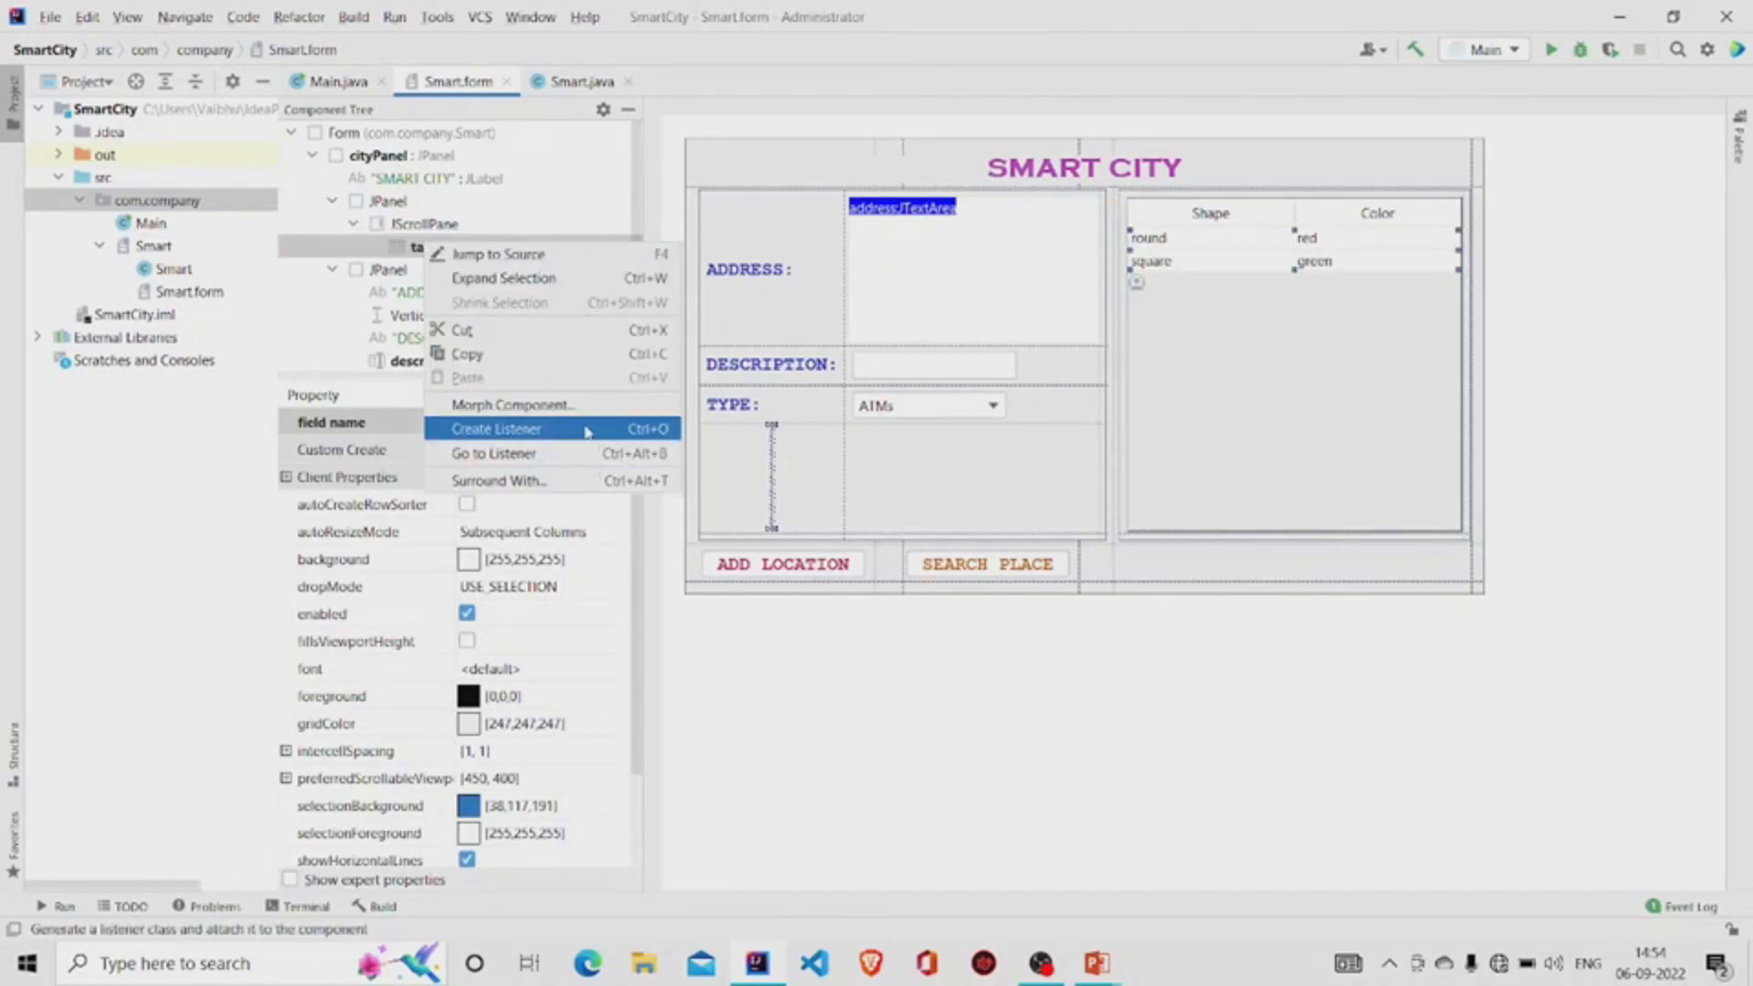
{"action": "left_click", "coordinate": [495, 428]}
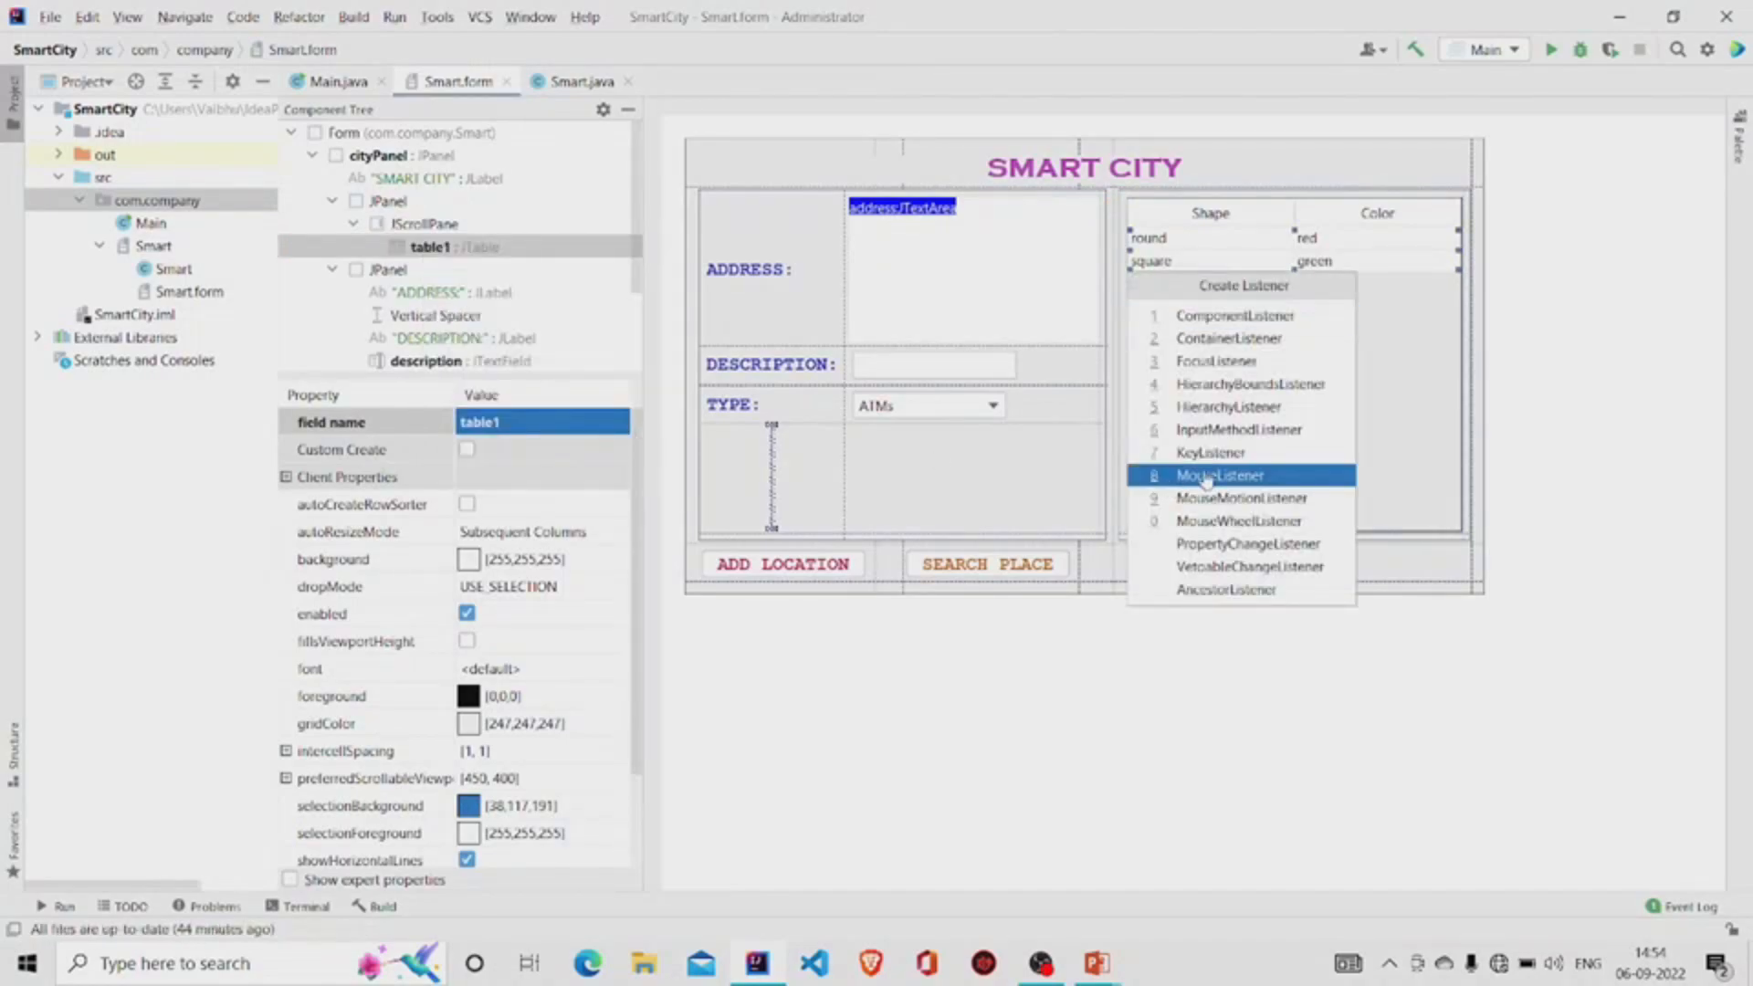
{"action": "left_click", "coordinate": [1220, 475]}
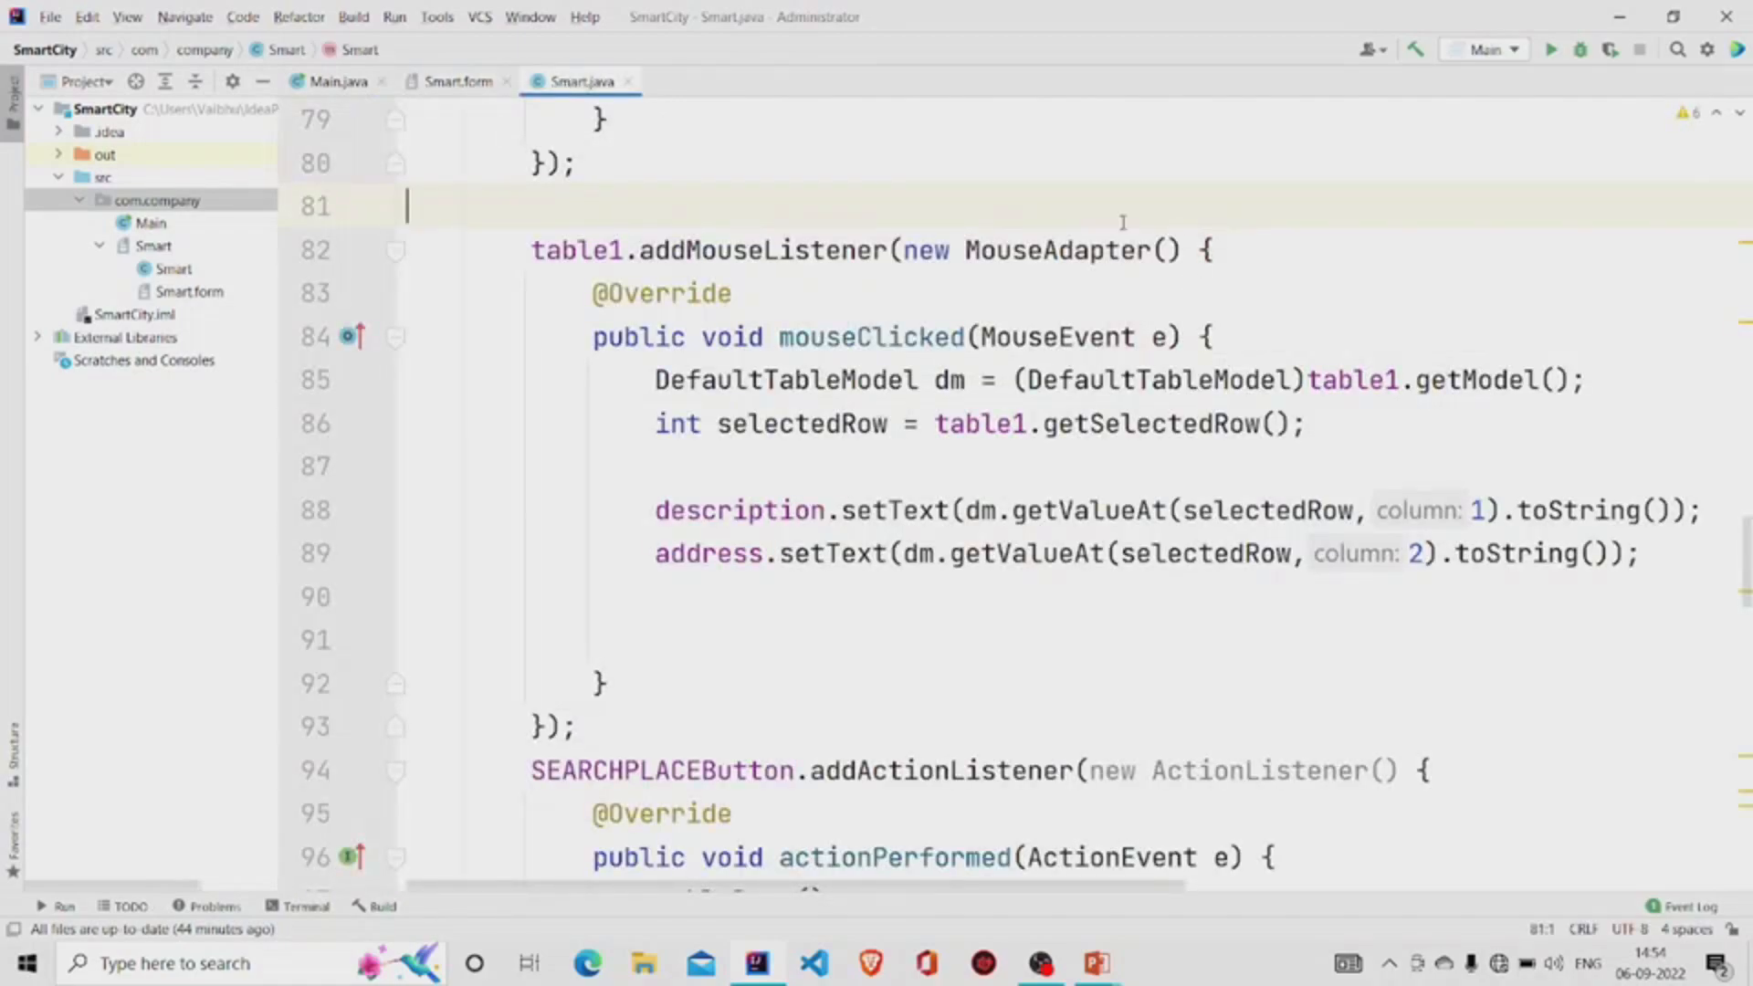
{"action": "left_click", "coordinate": [458, 80]}
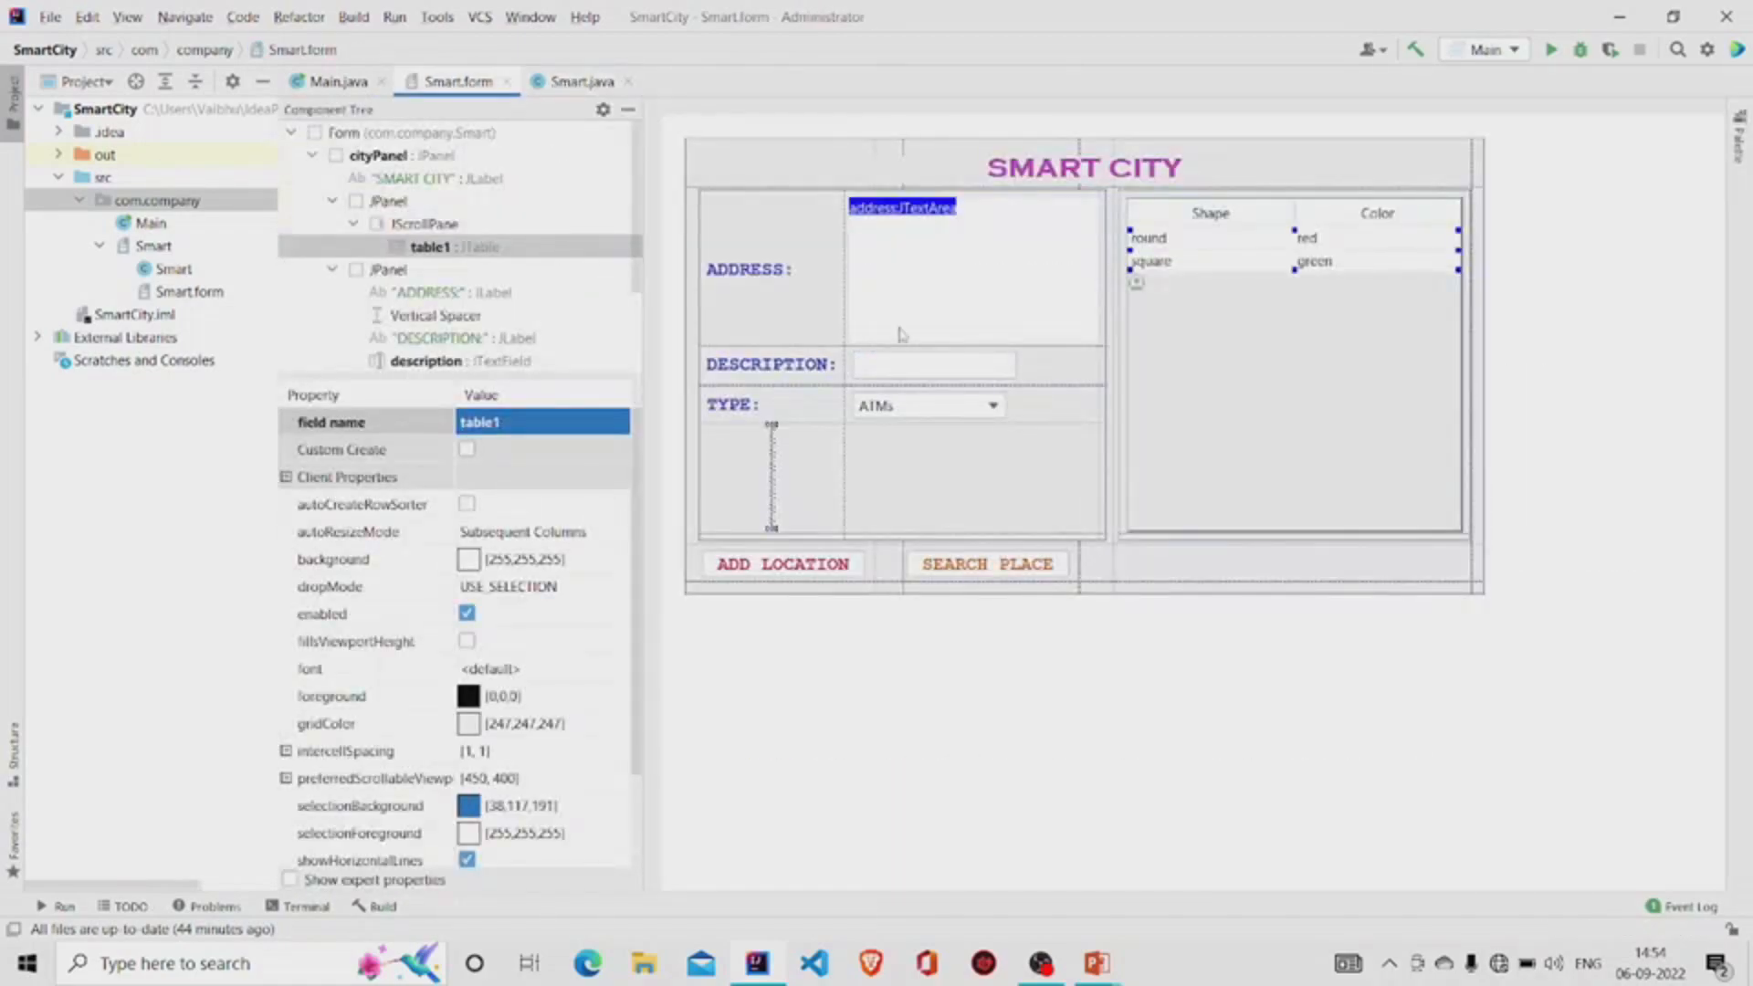
{"action": "mouse_move", "coordinate": [1350, 290]}
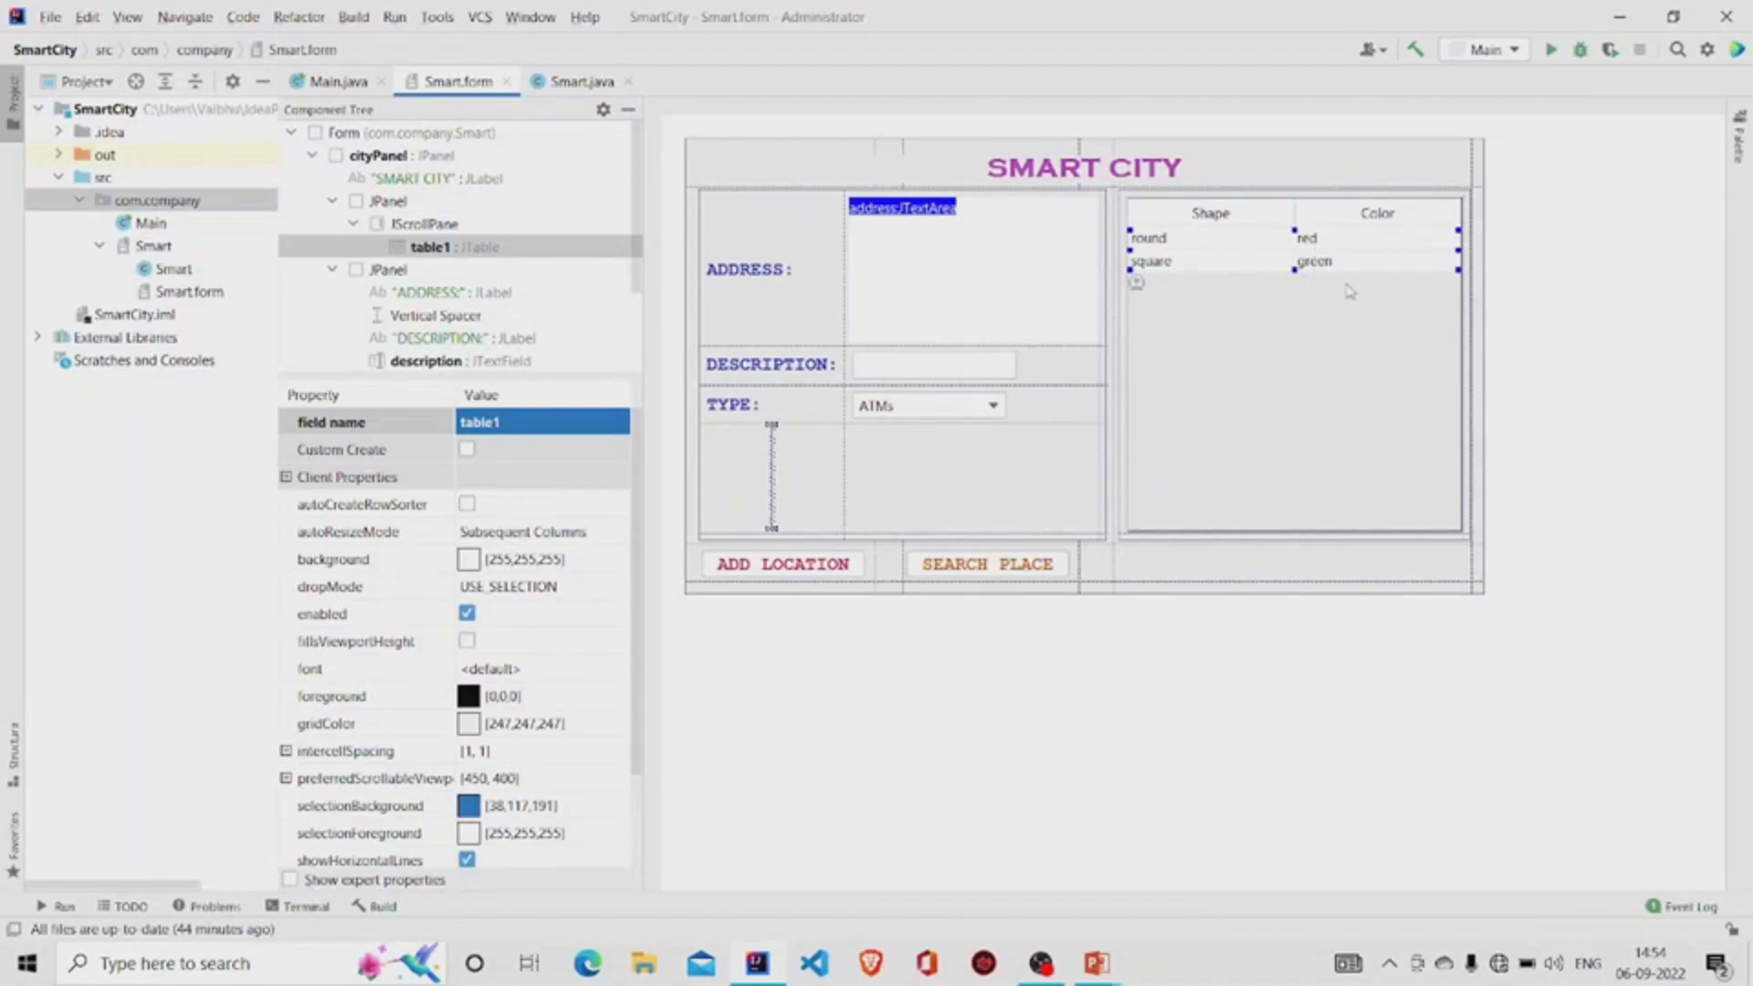
{"action": "mouse_move", "coordinate": [1200, 226]}
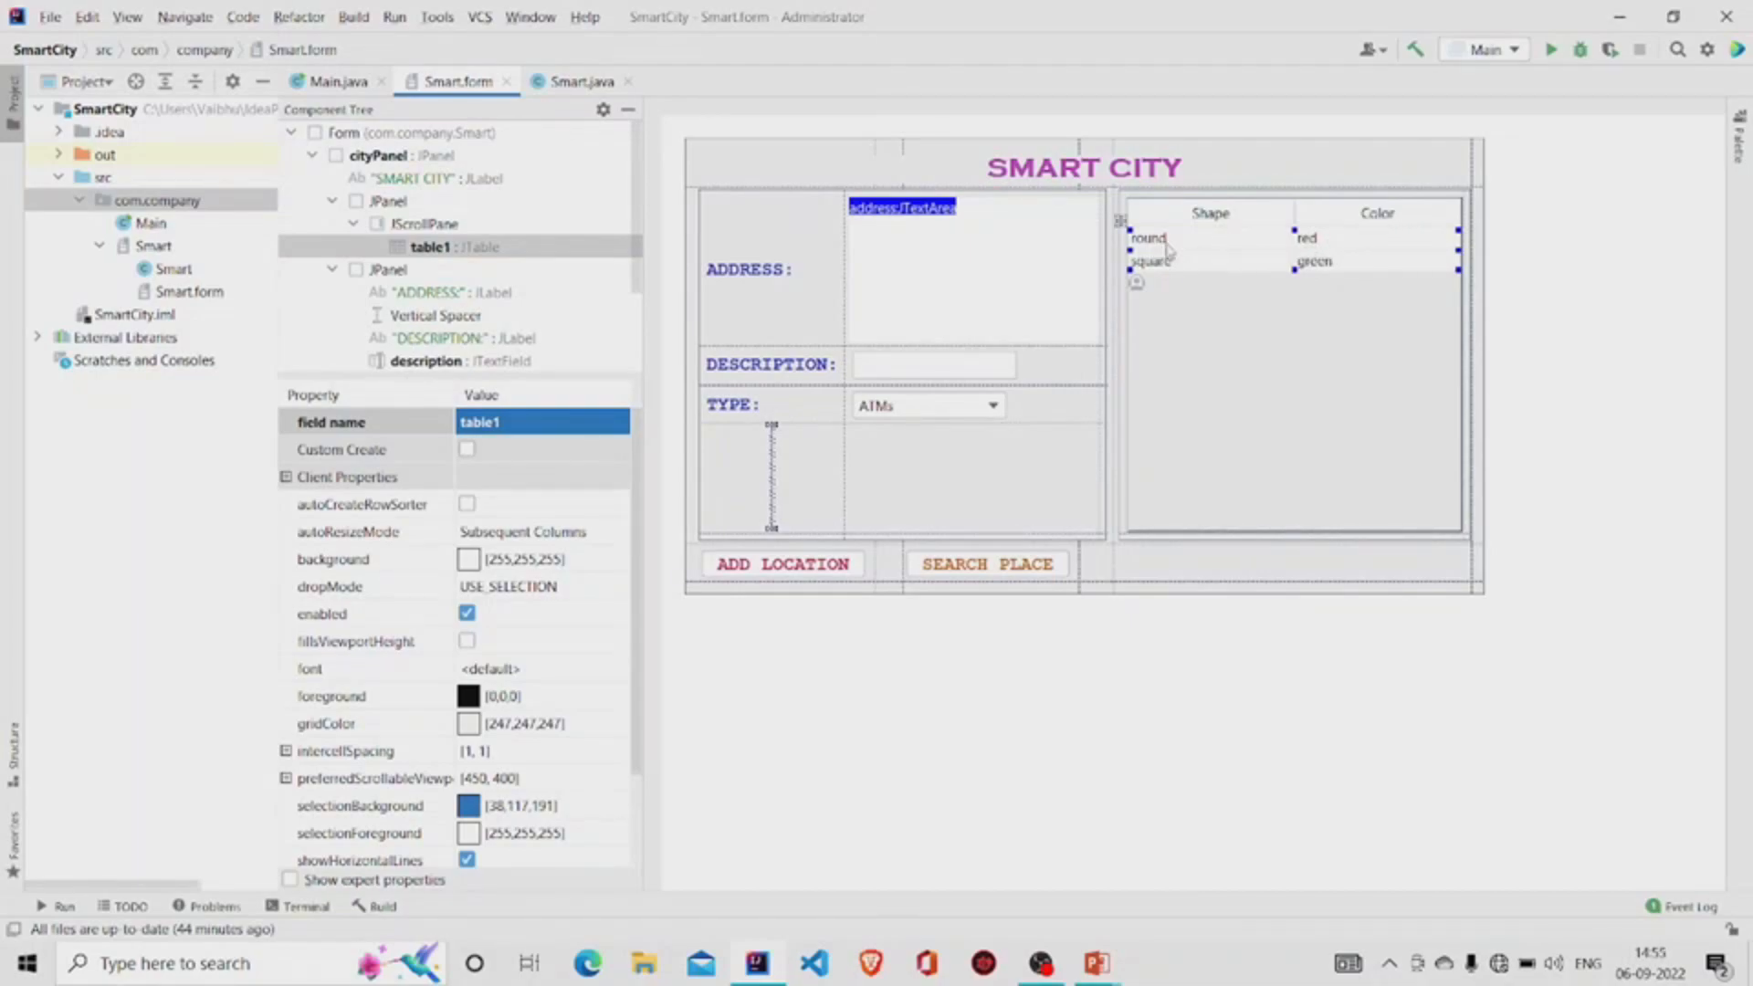
{"action": "mouse_move", "coordinate": [1169, 249]}
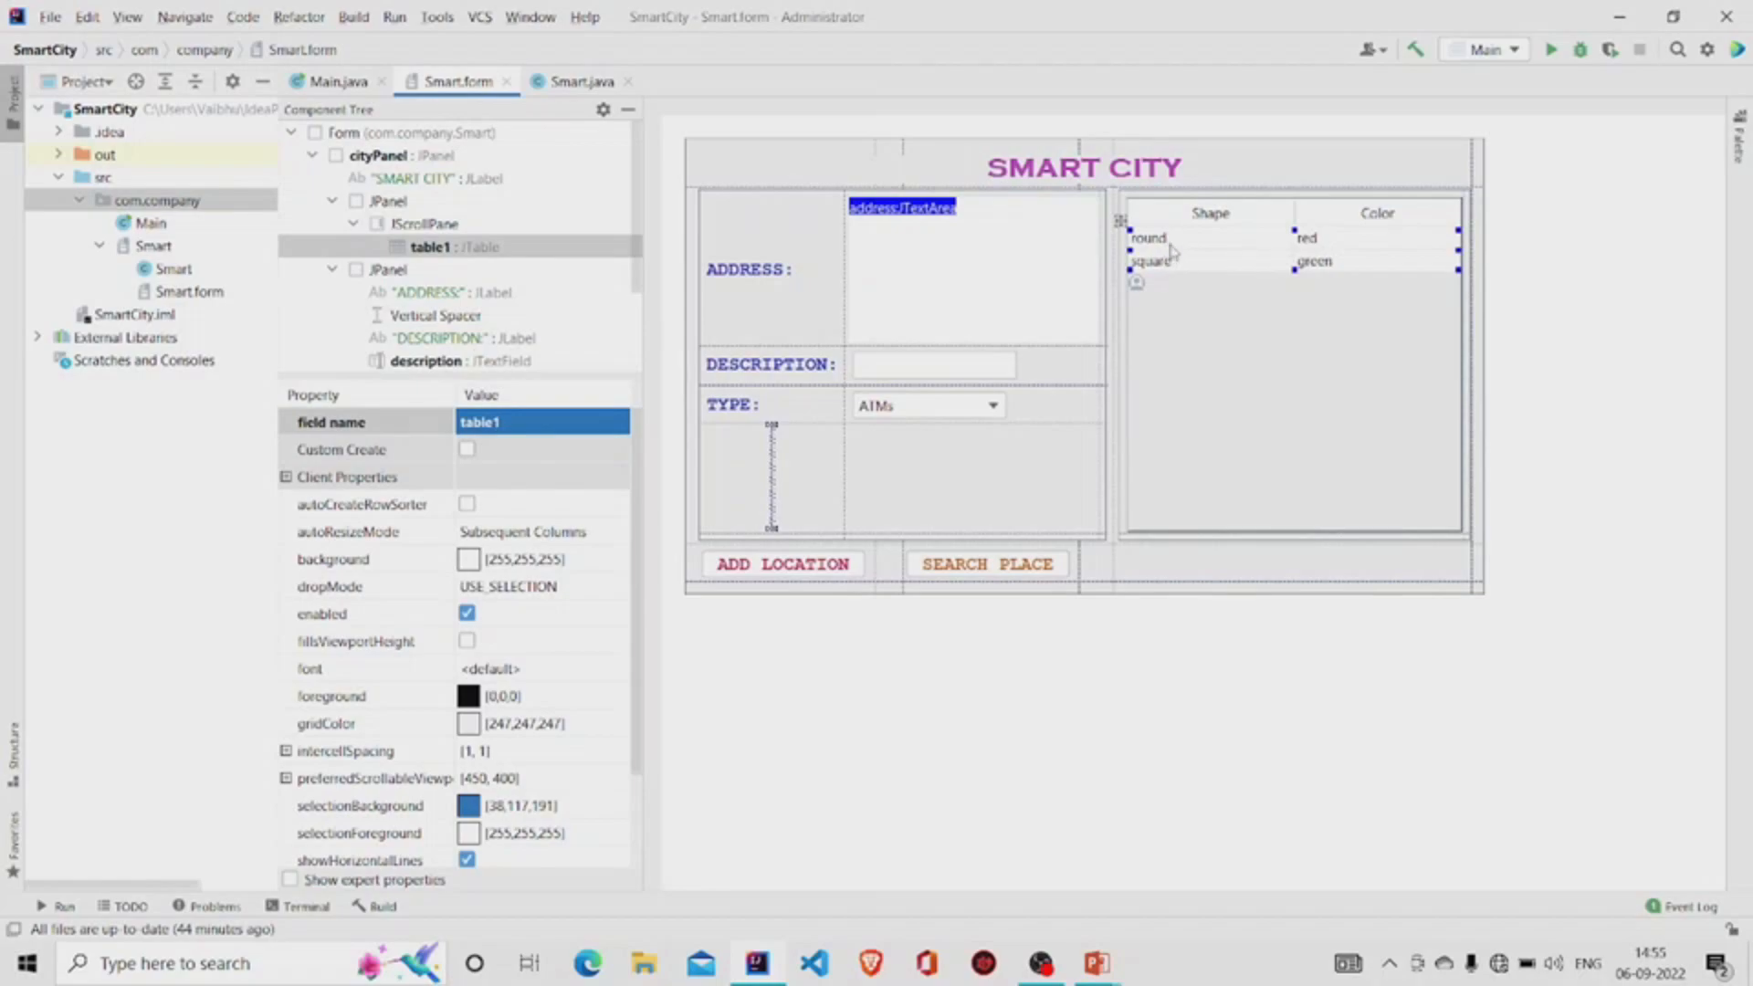
{"action": "mouse_move", "coordinate": [1353, 259]}
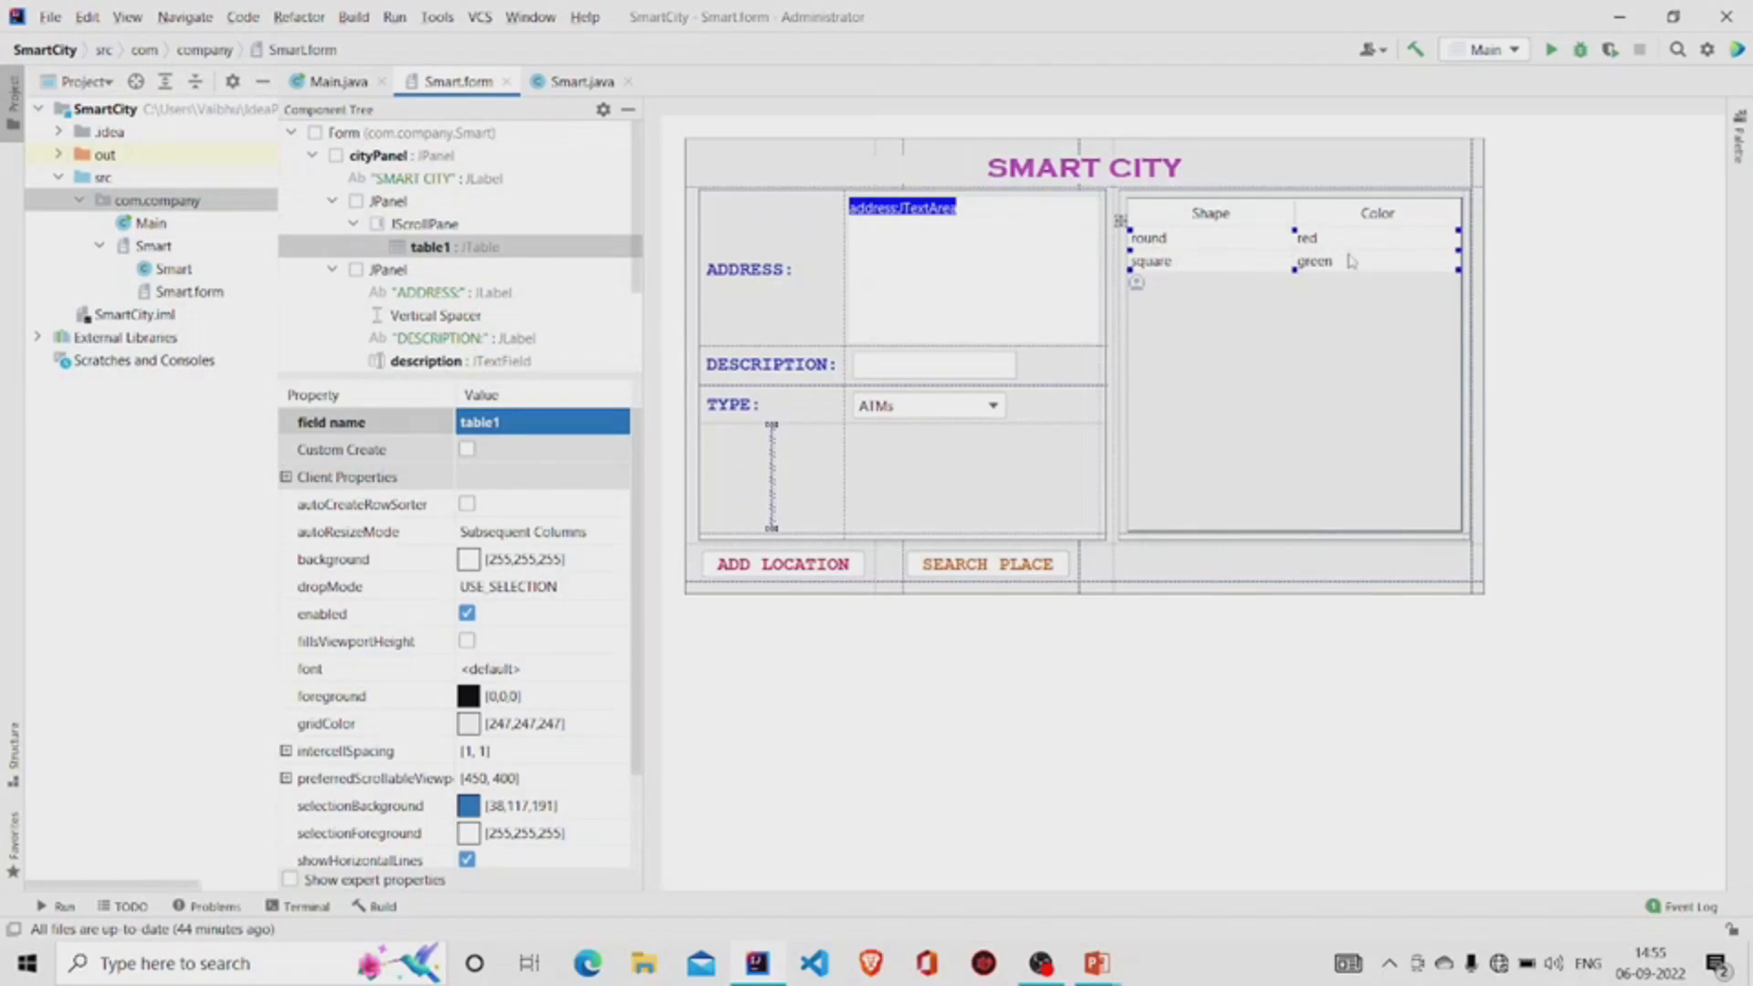
{"action": "mouse_move", "coordinate": [1216, 272]}
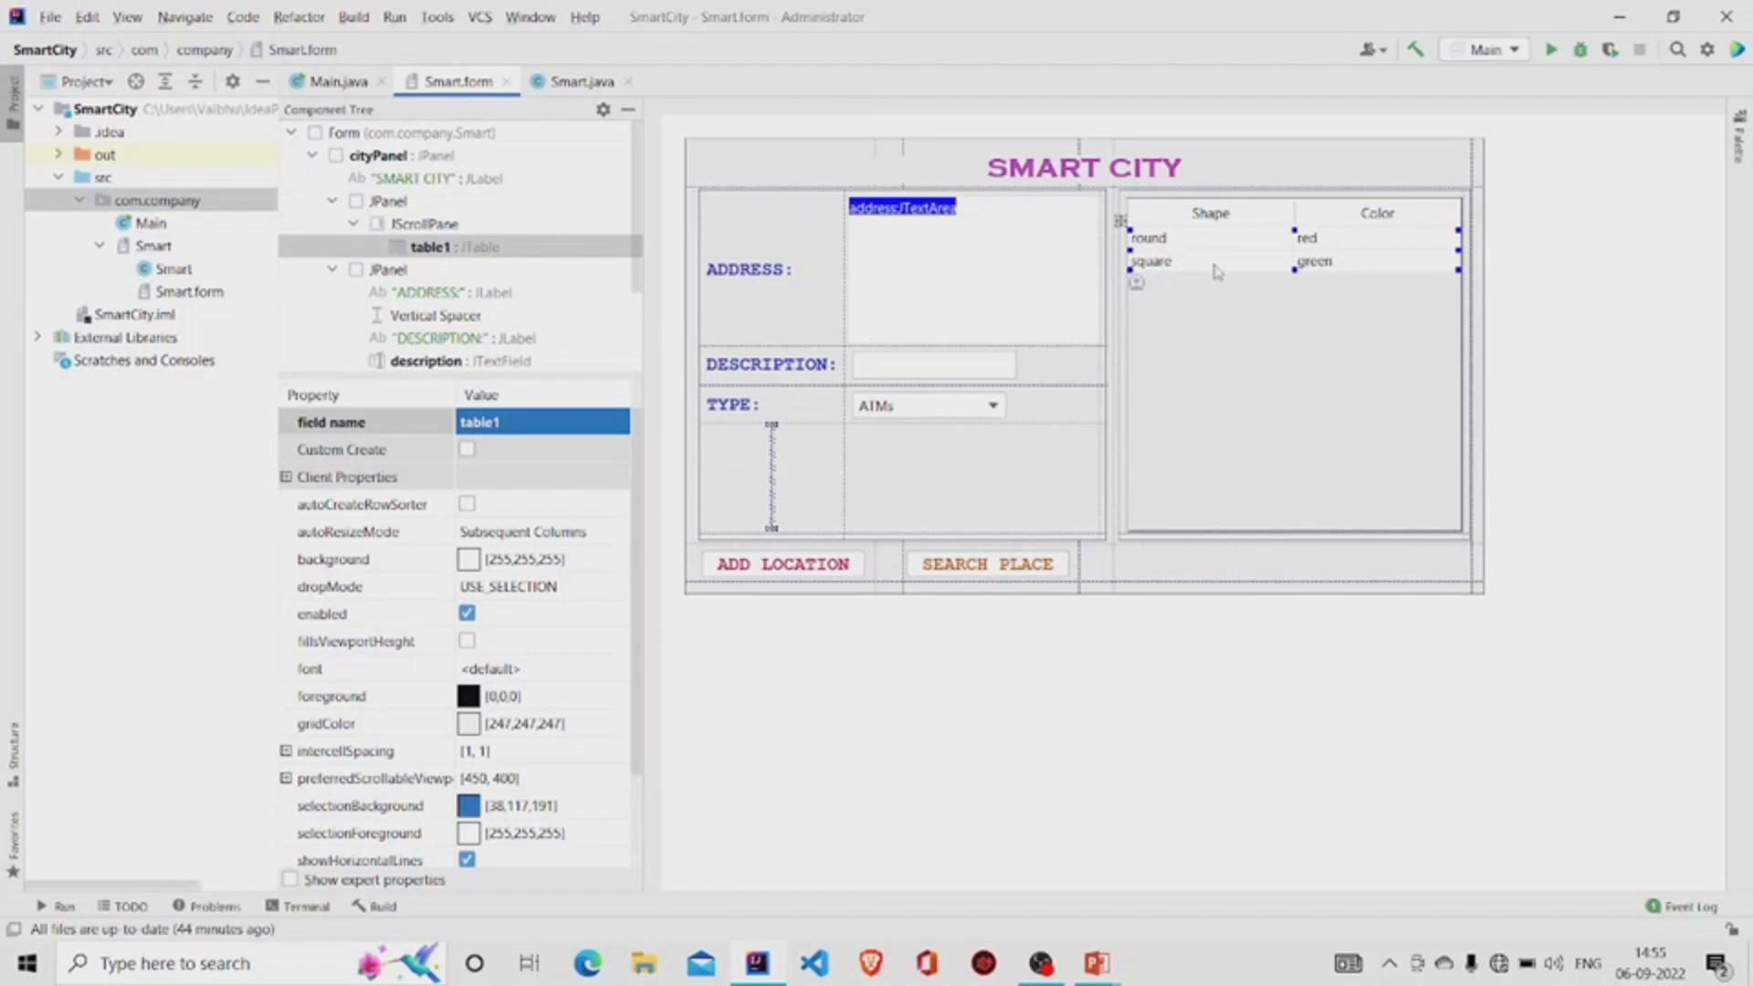
{"action": "mouse_move", "coordinate": [1143, 331]}
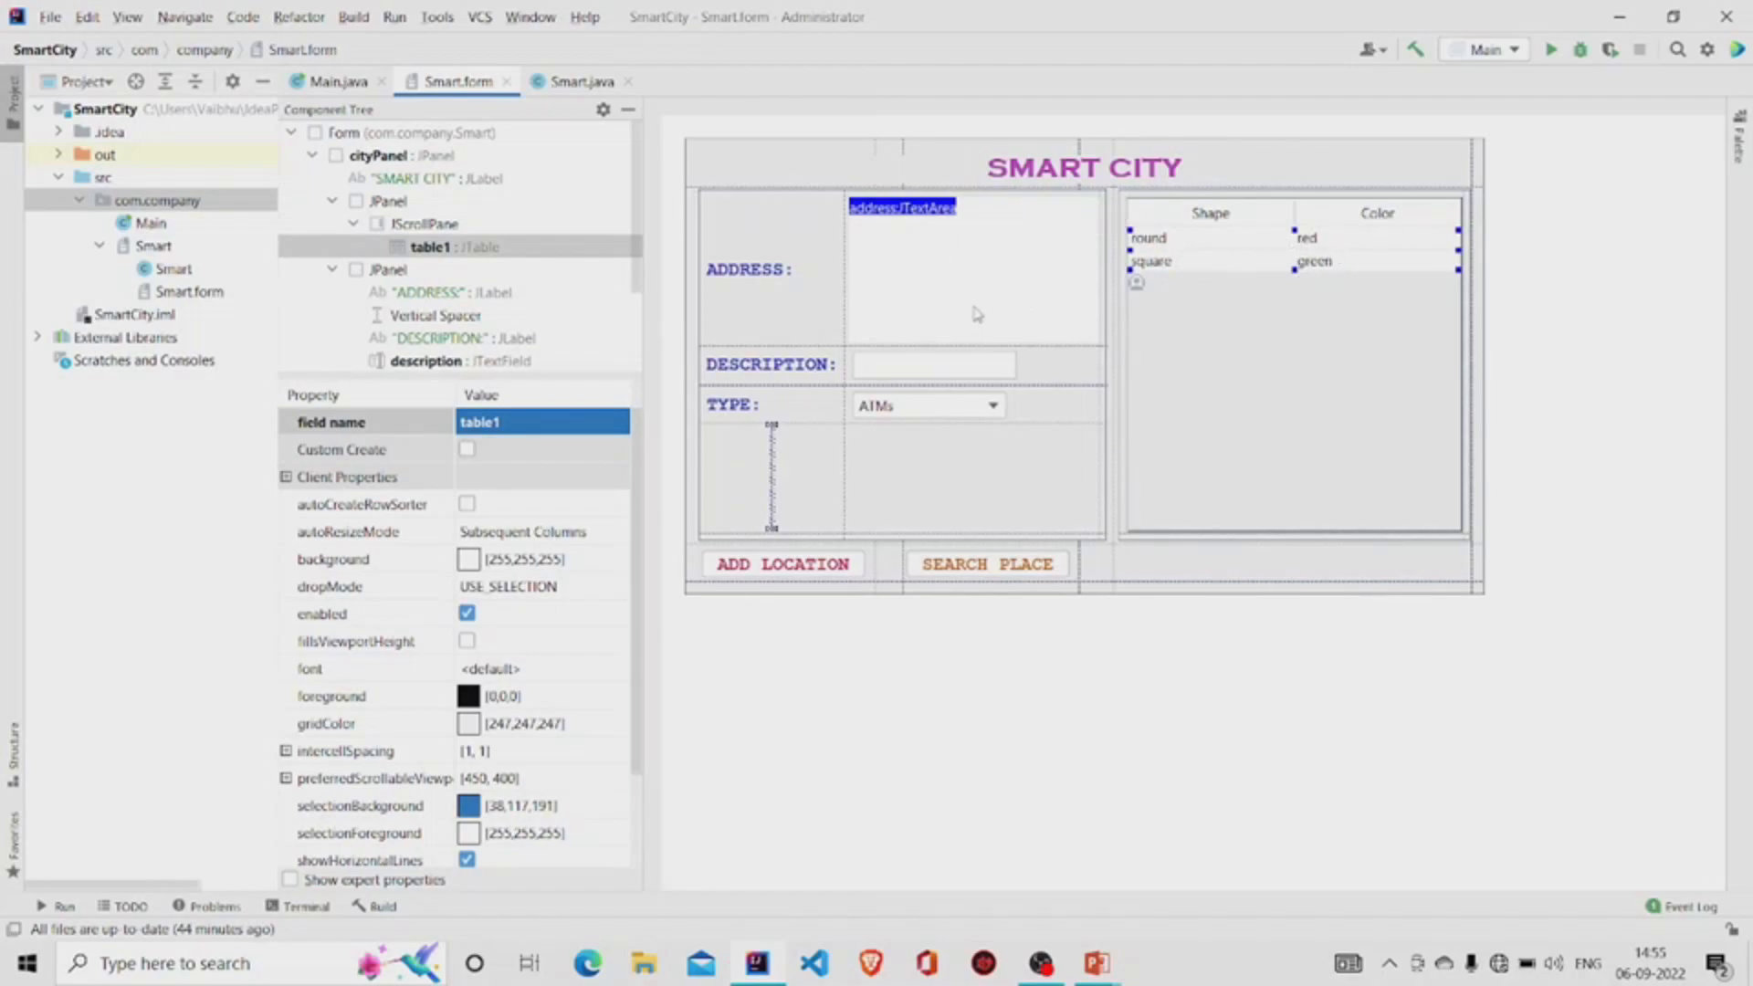
{"action": "mouse_move", "coordinate": [930, 234]}
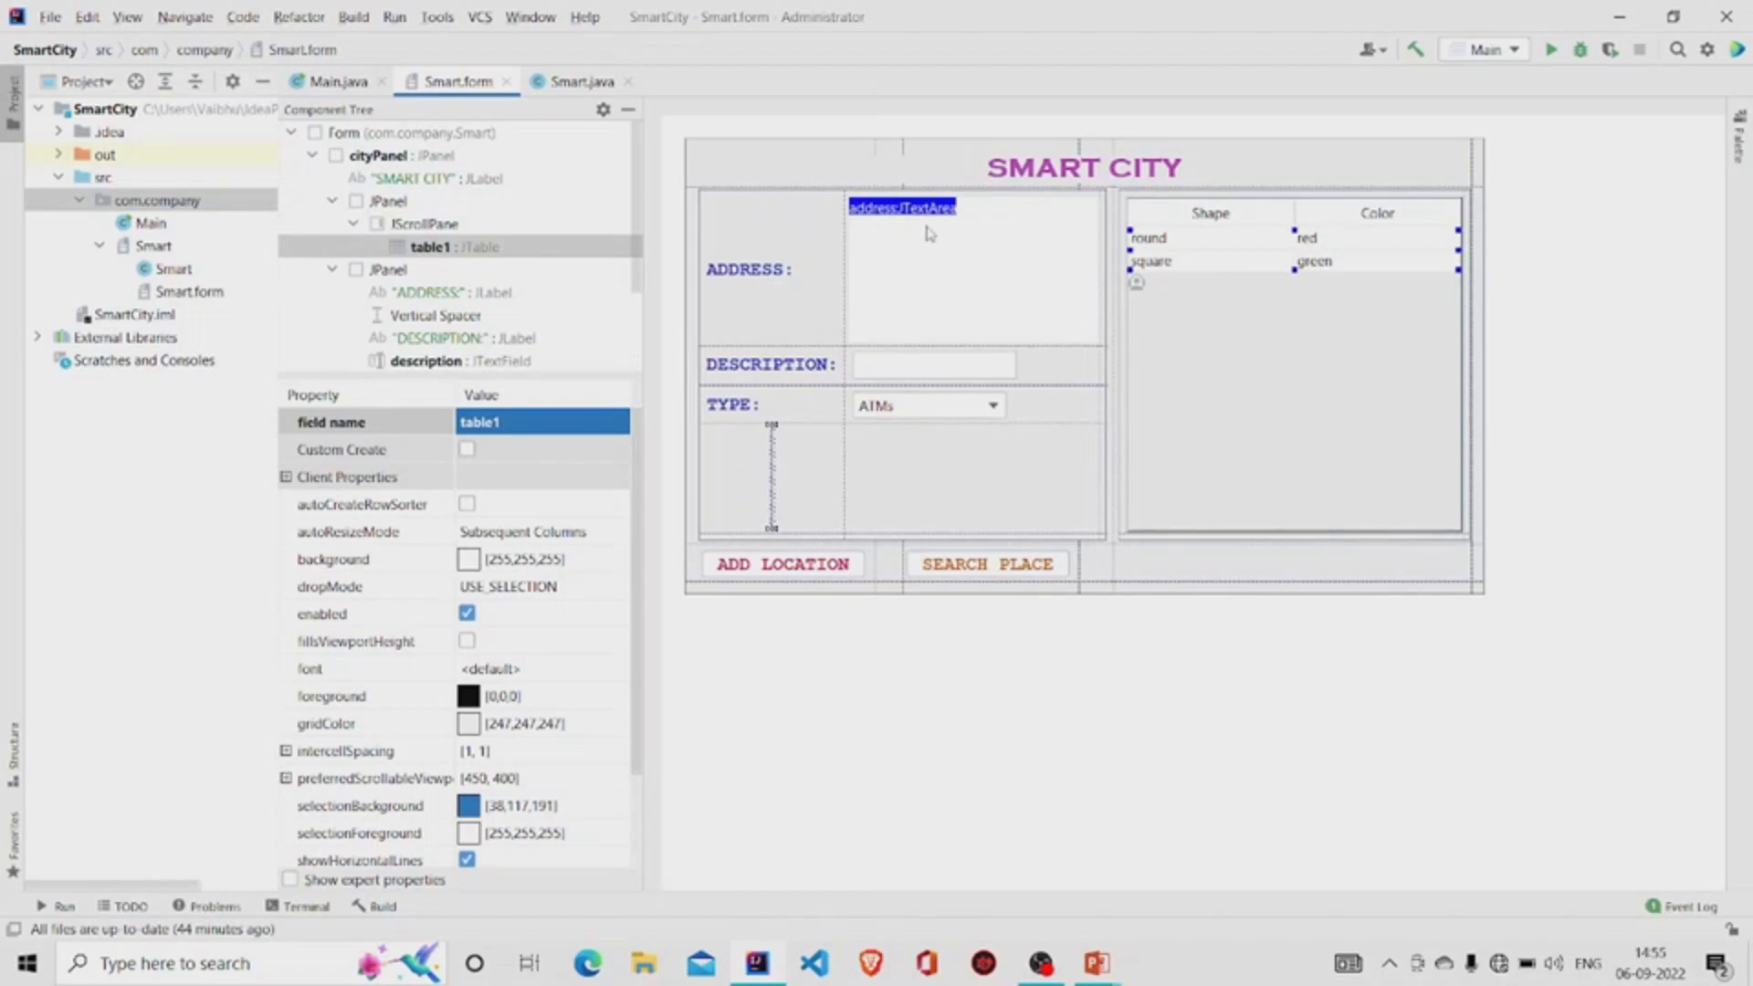
{"action": "mouse_move", "coordinate": [617, 190]}
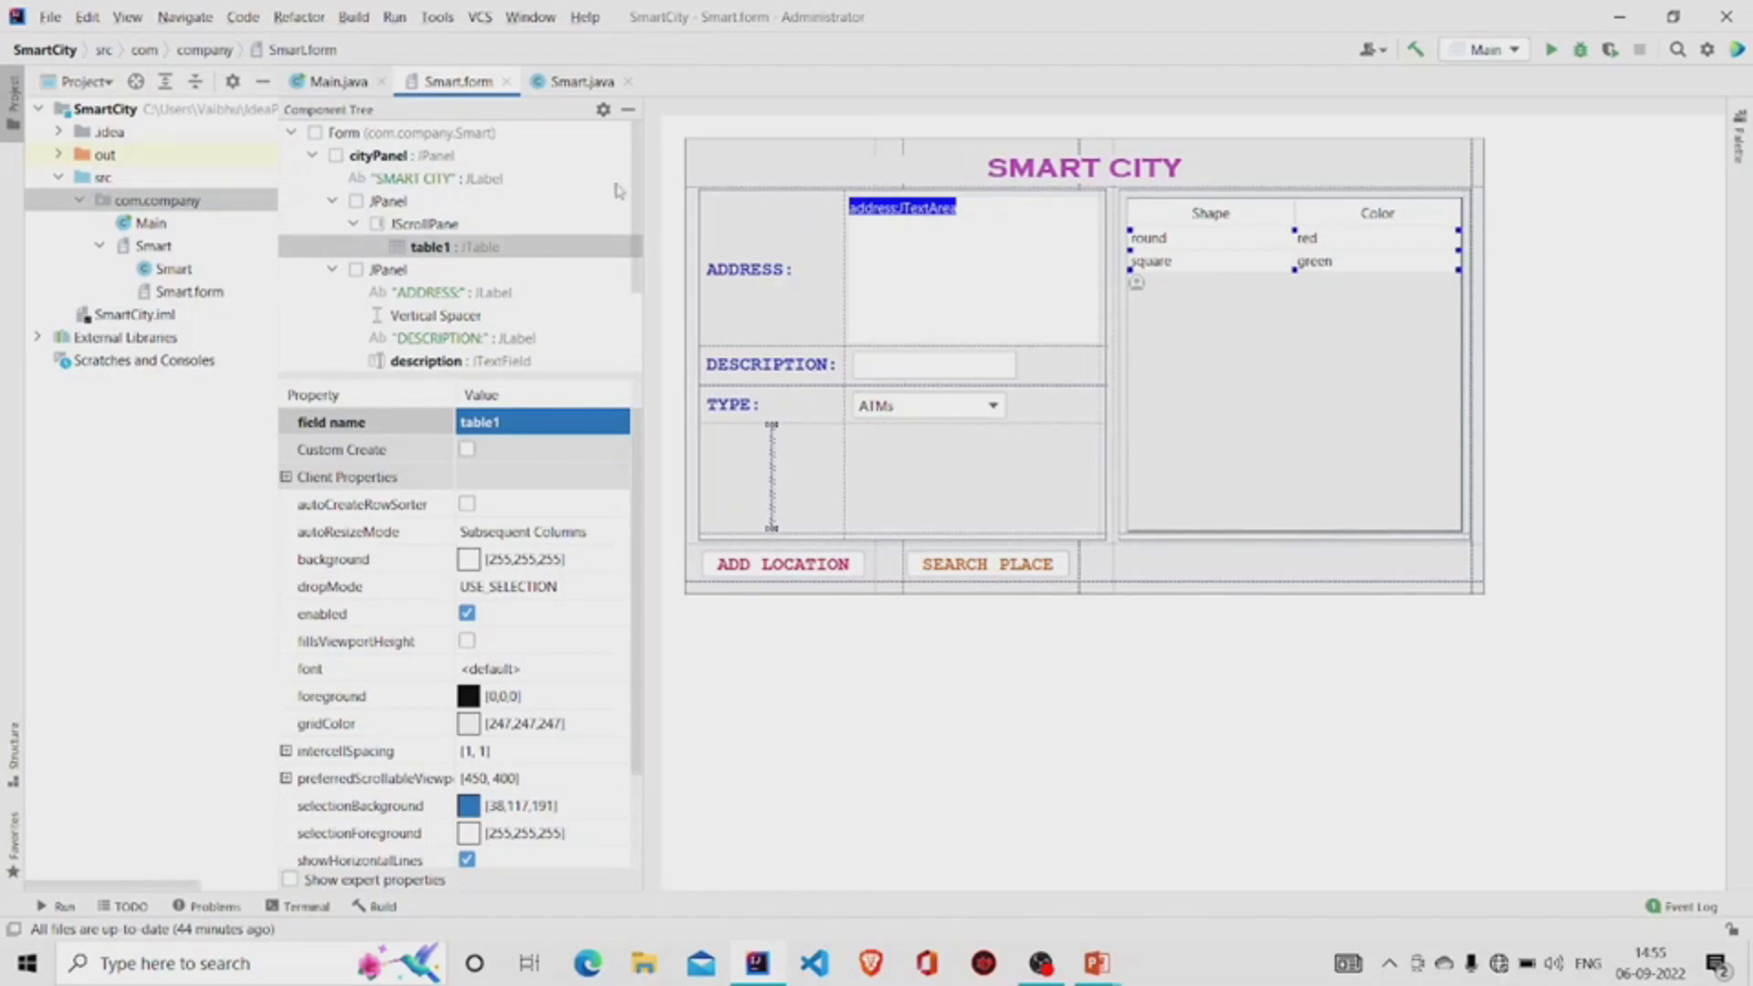
{"action": "left_click", "coordinate": [581, 81]}
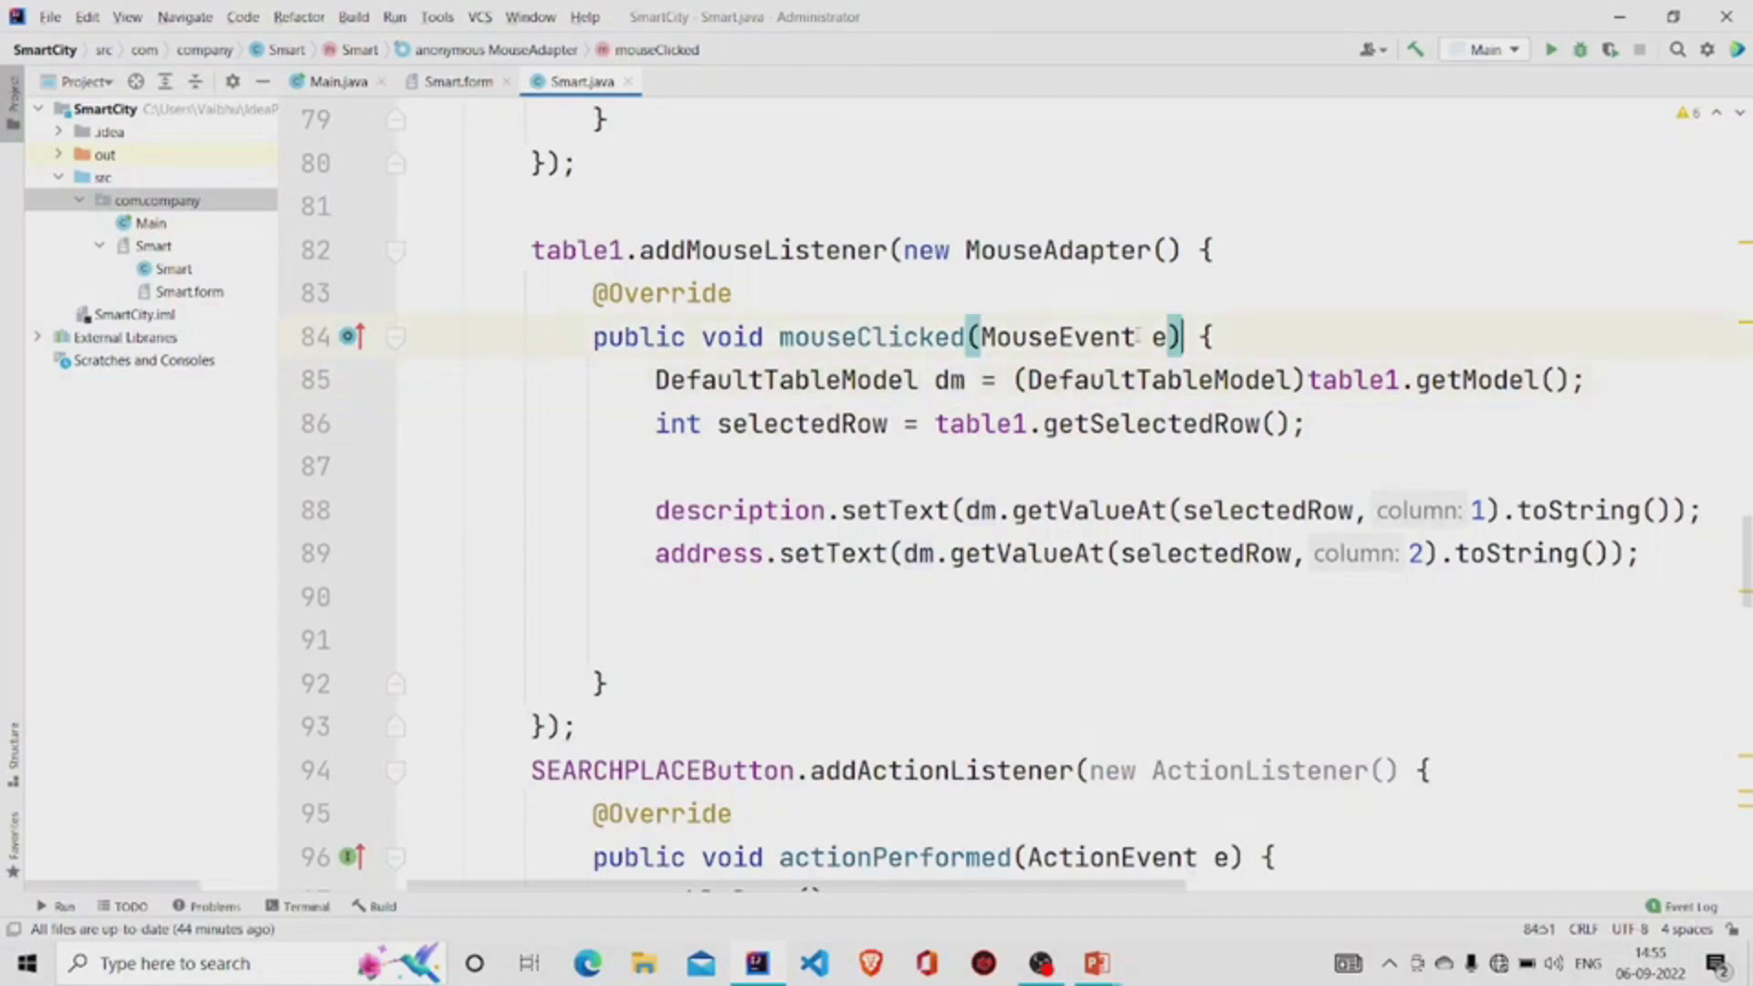
{"action": "double_click", "coordinate": [800, 423]}
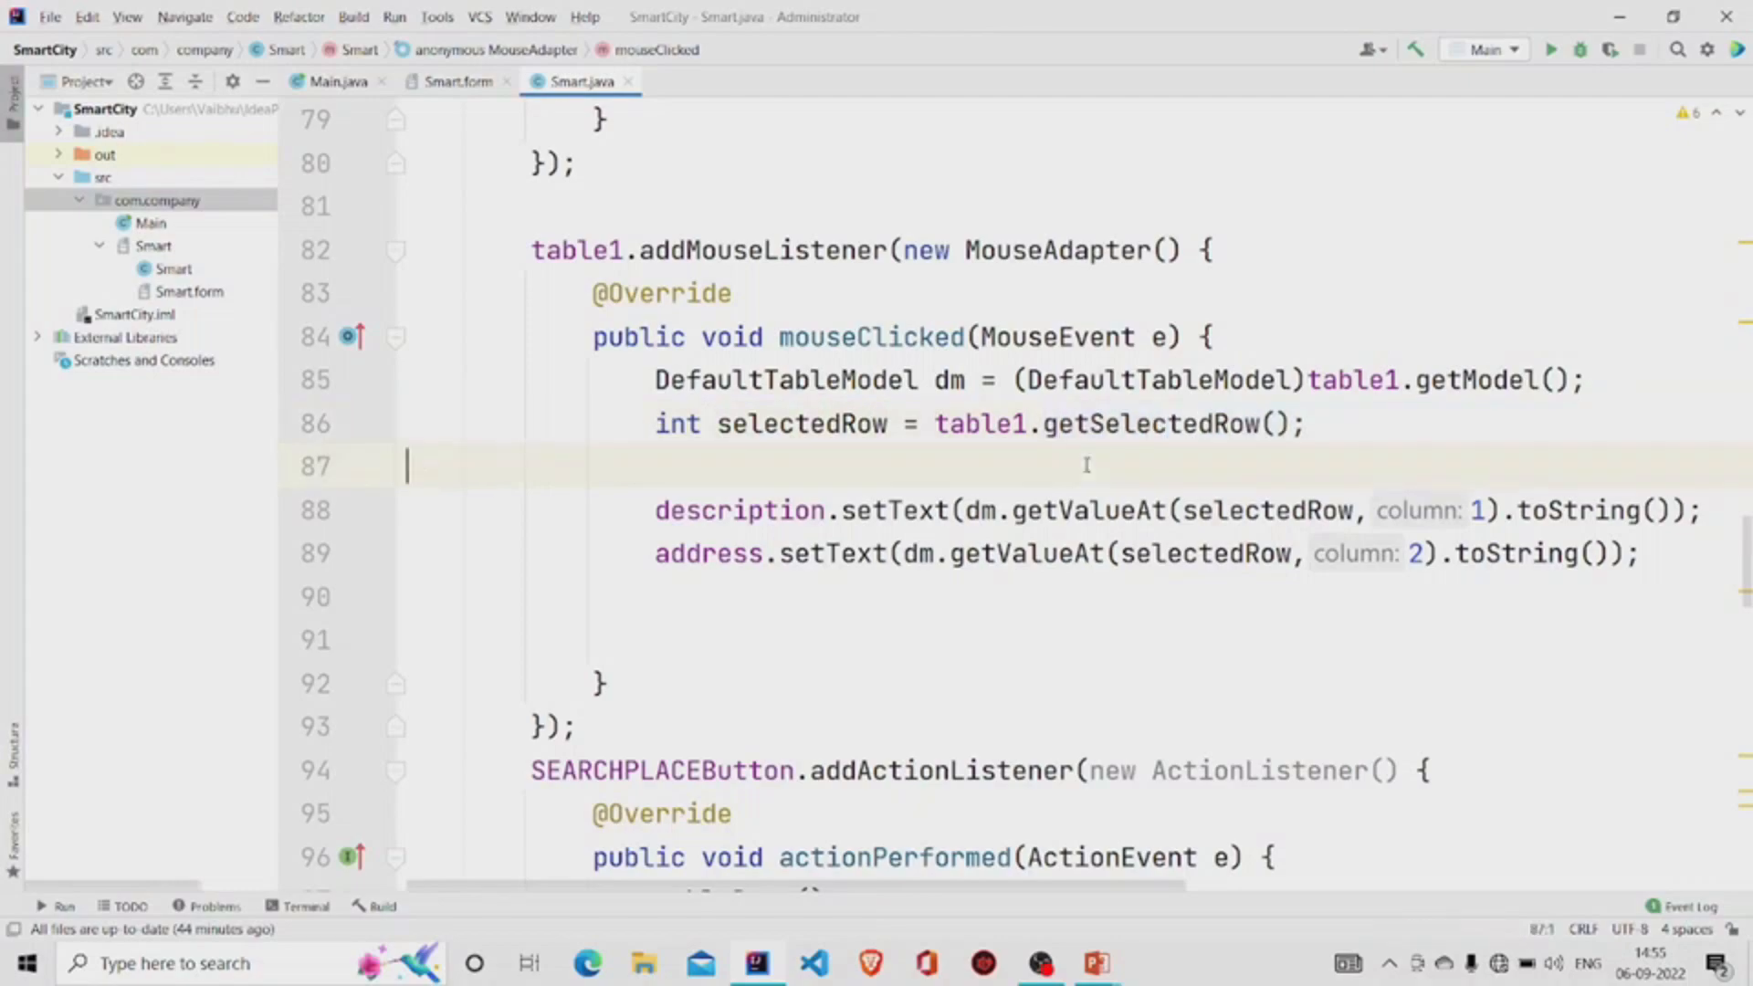
{"action": "double_click", "coordinate": [796, 424]}
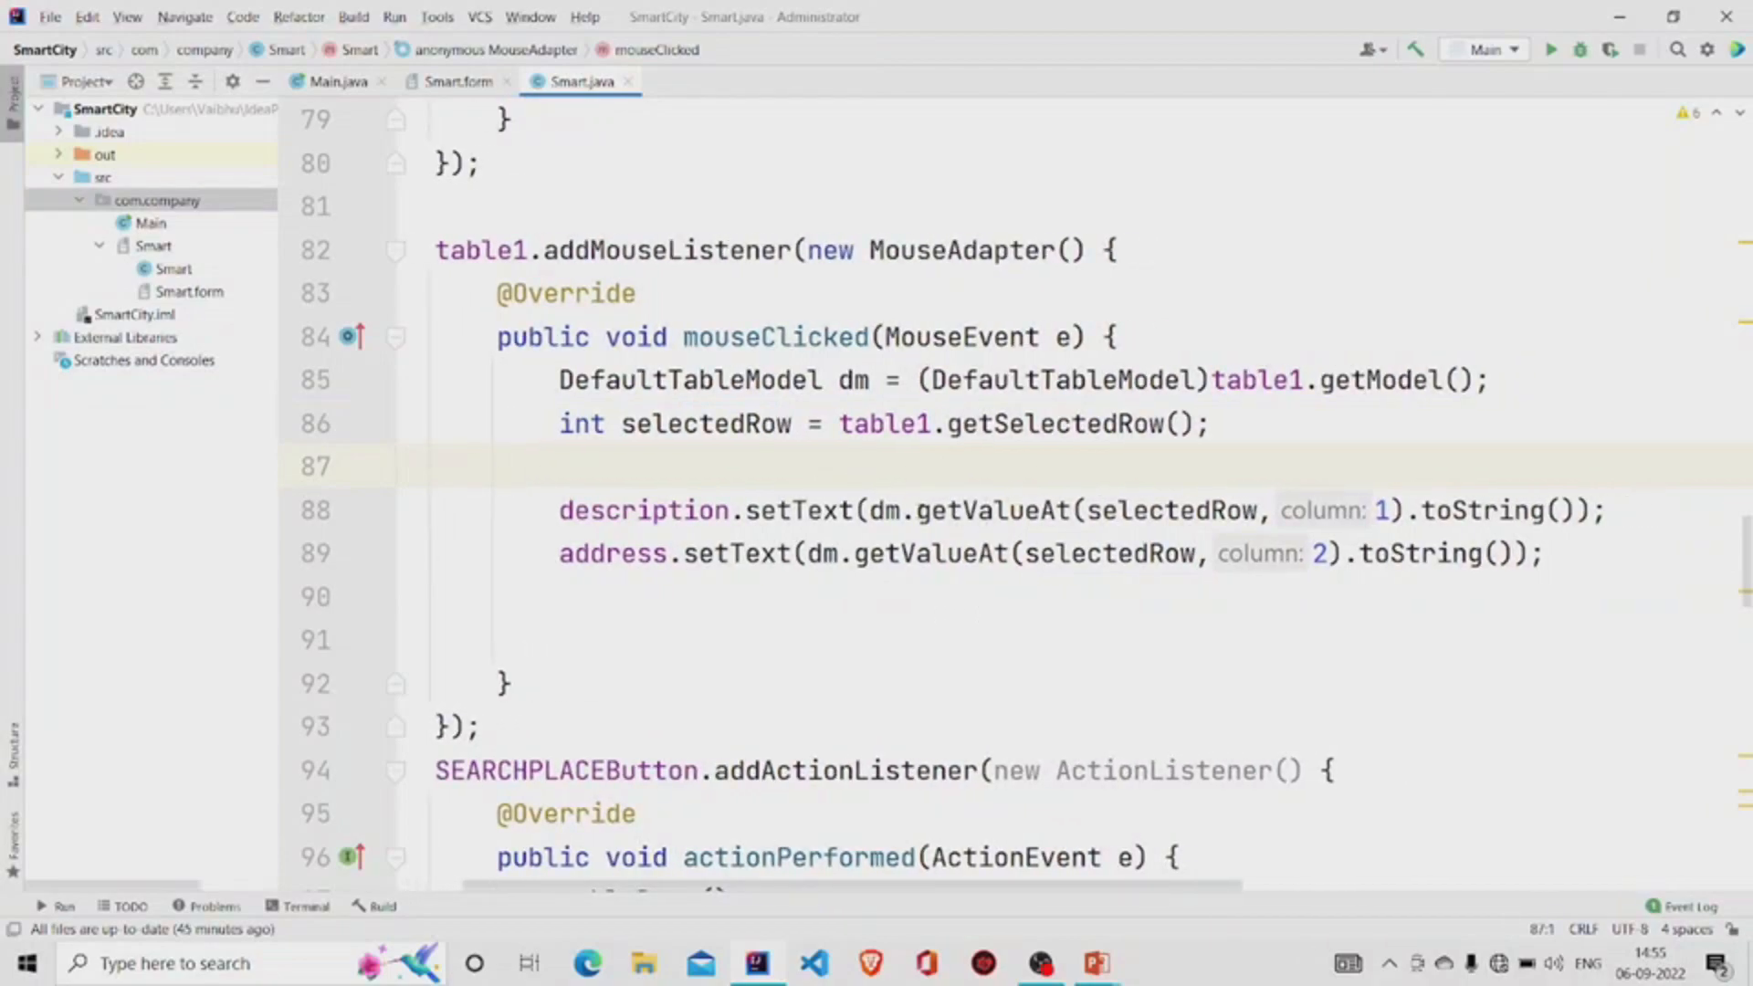
{"action": "left_click", "coordinate": [995, 595]}
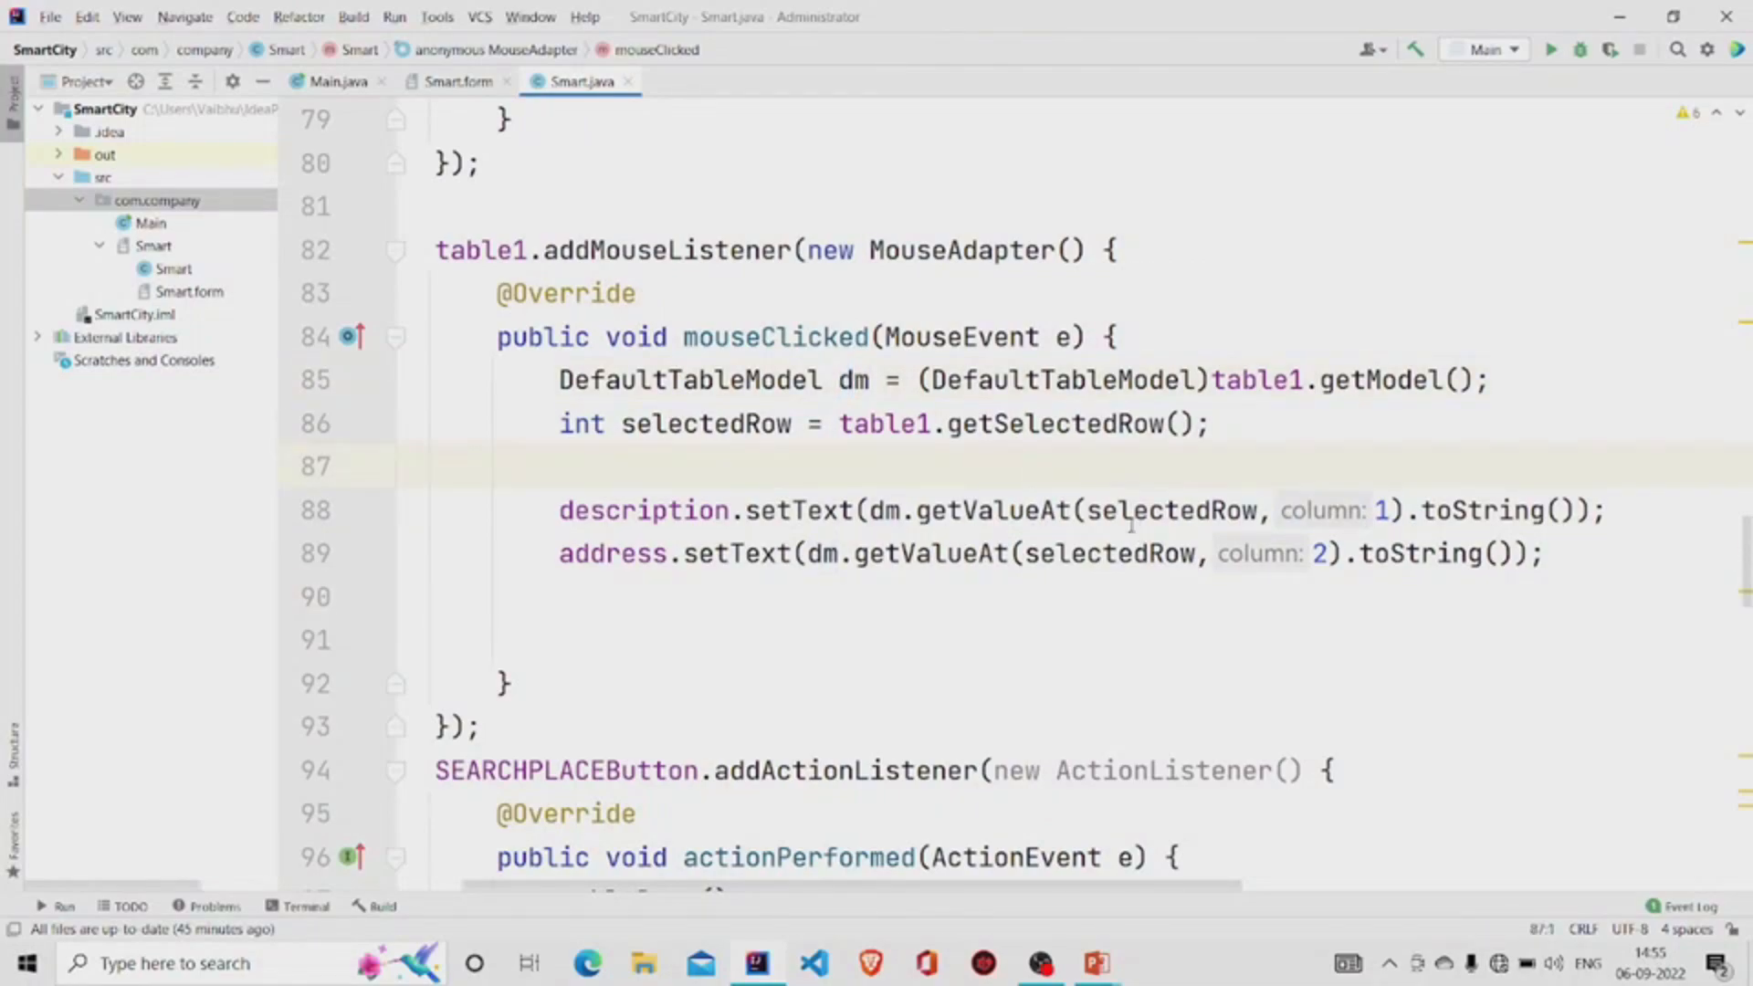
{"action": "double_click", "coordinate": [1182, 509]}
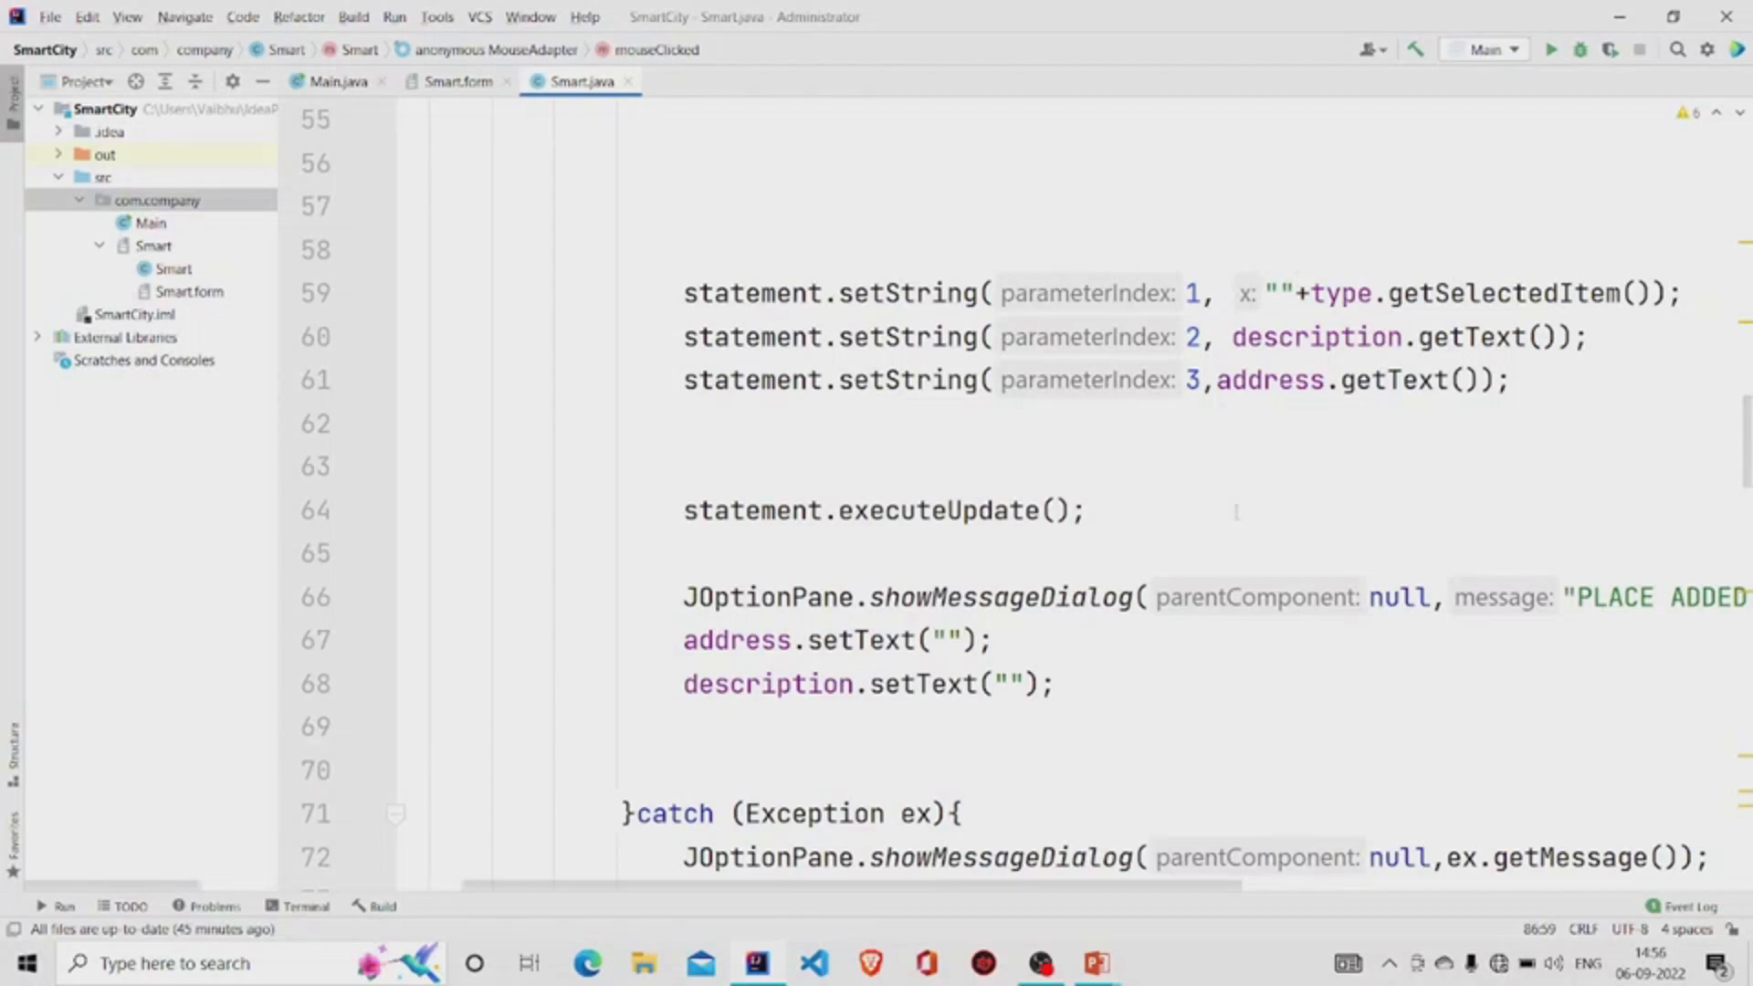
{"action": "scroll", "scroll_direction": "down", "scroll_amount": 3}
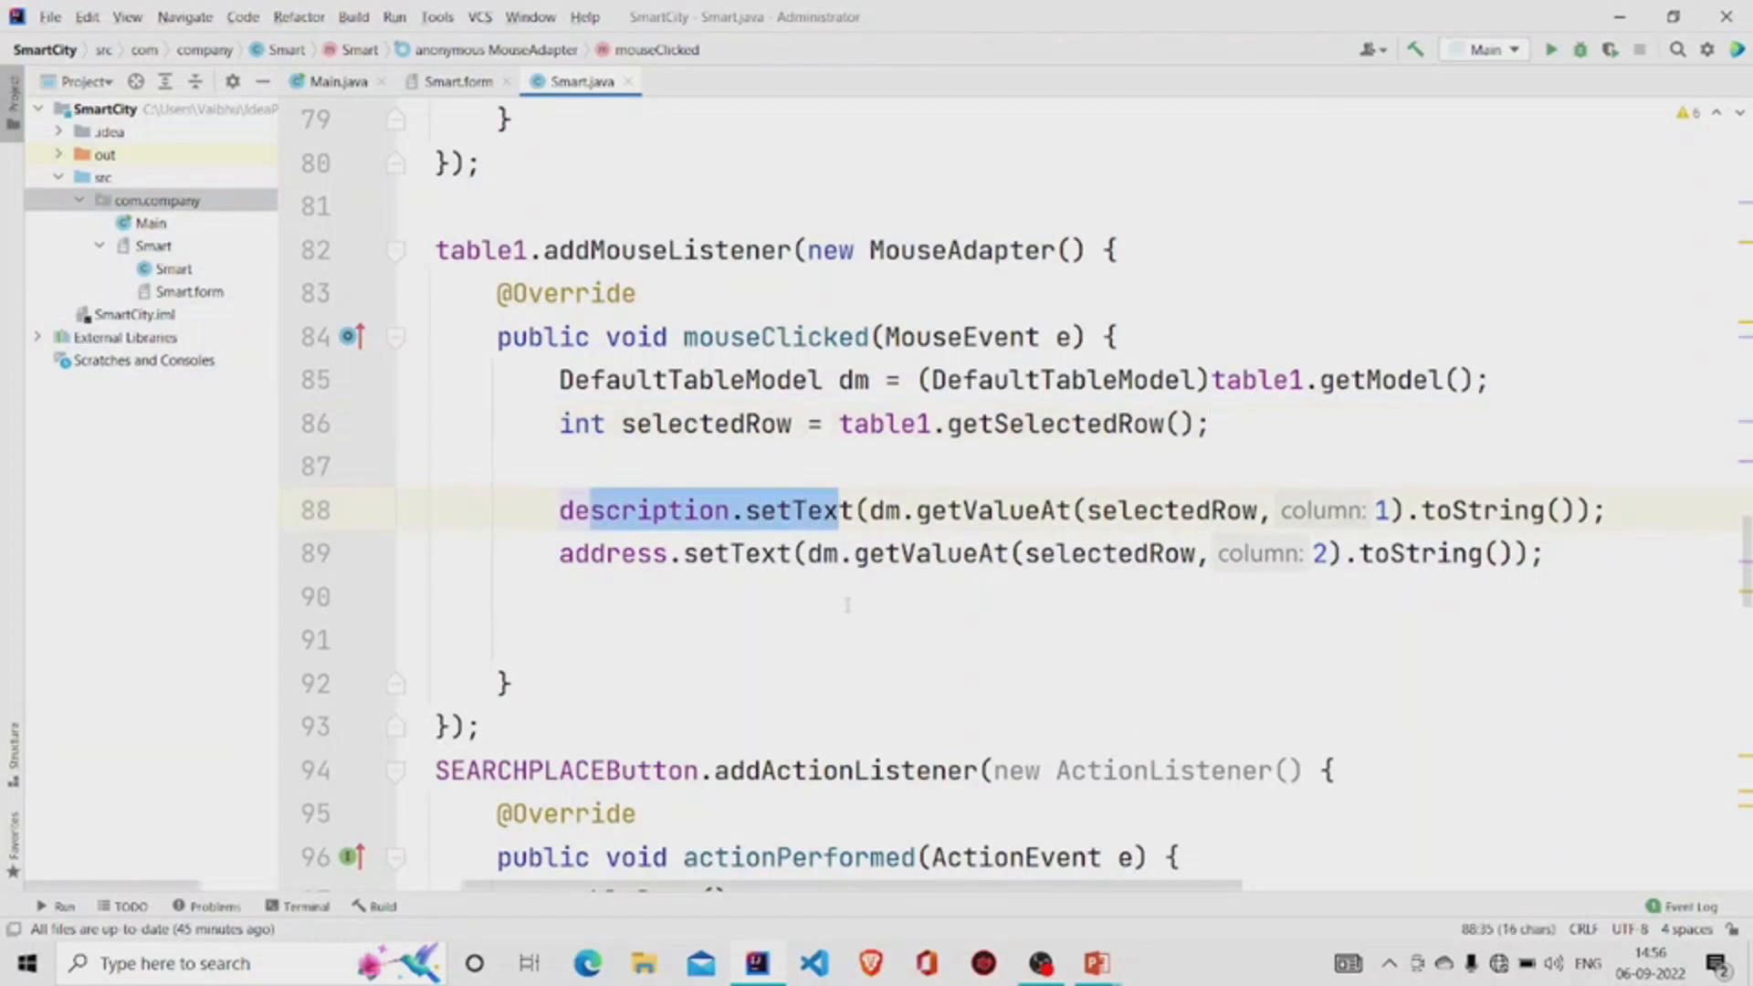
{"action": "left_click", "coordinate": [459, 81]}
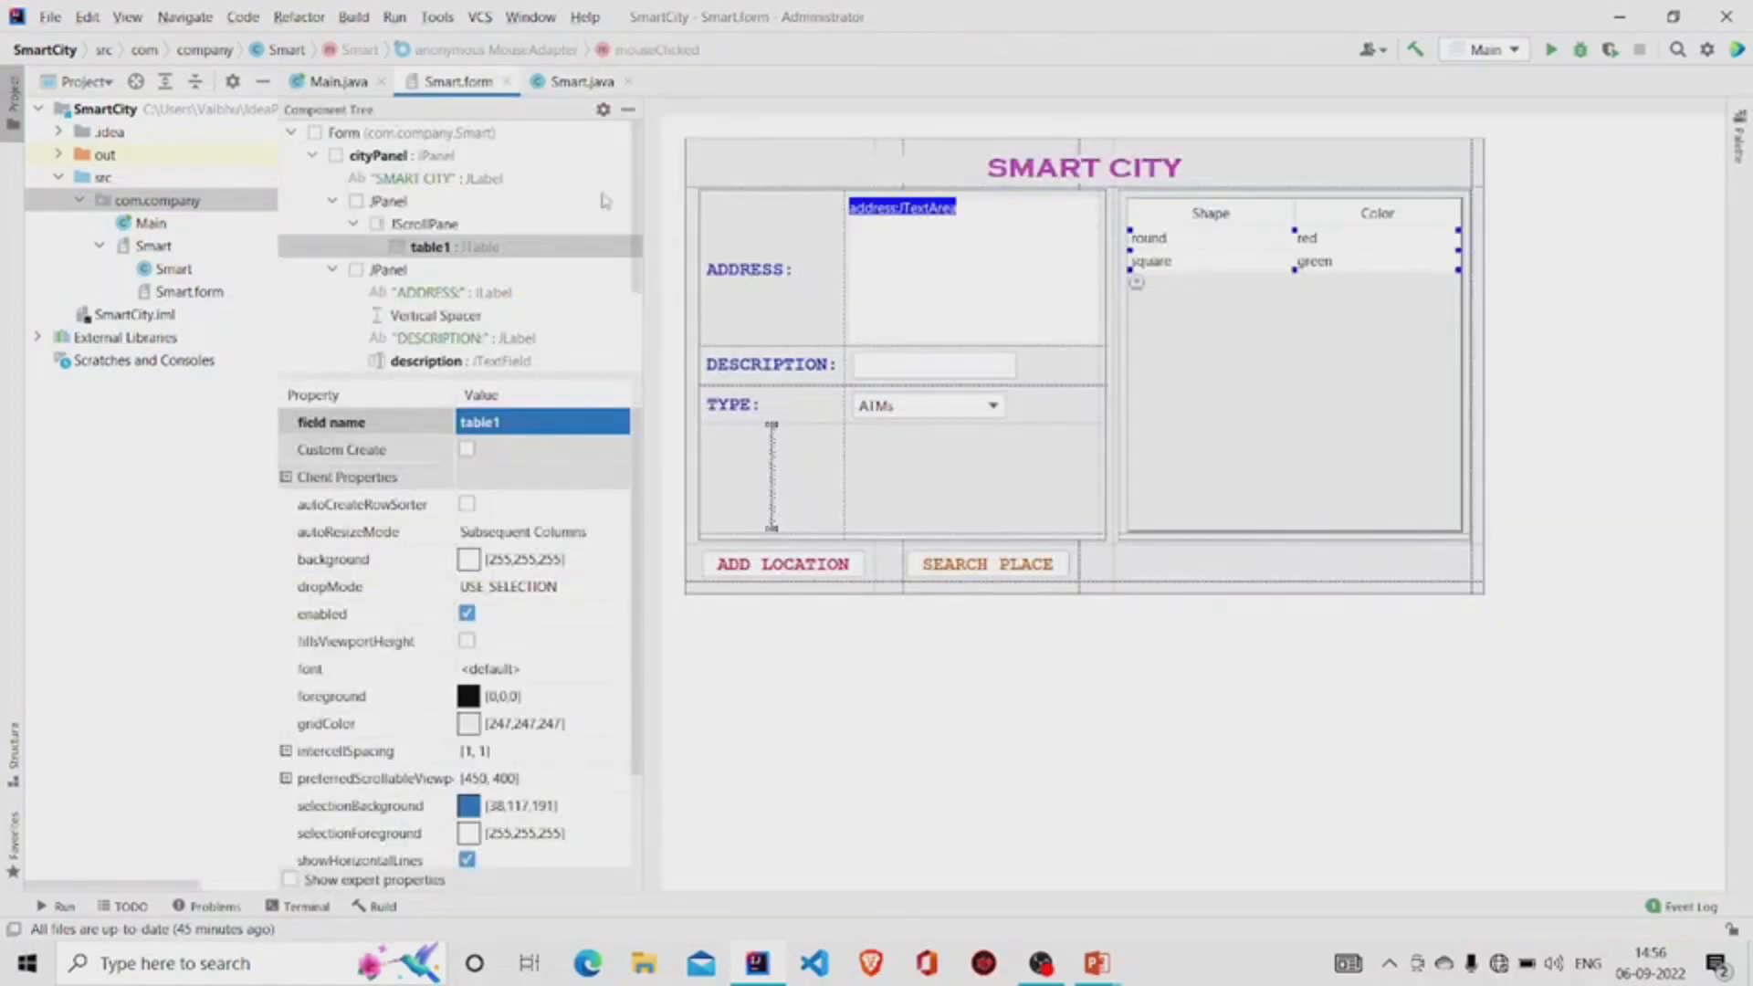
{"action": "left_click", "coordinate": [579, 80]}
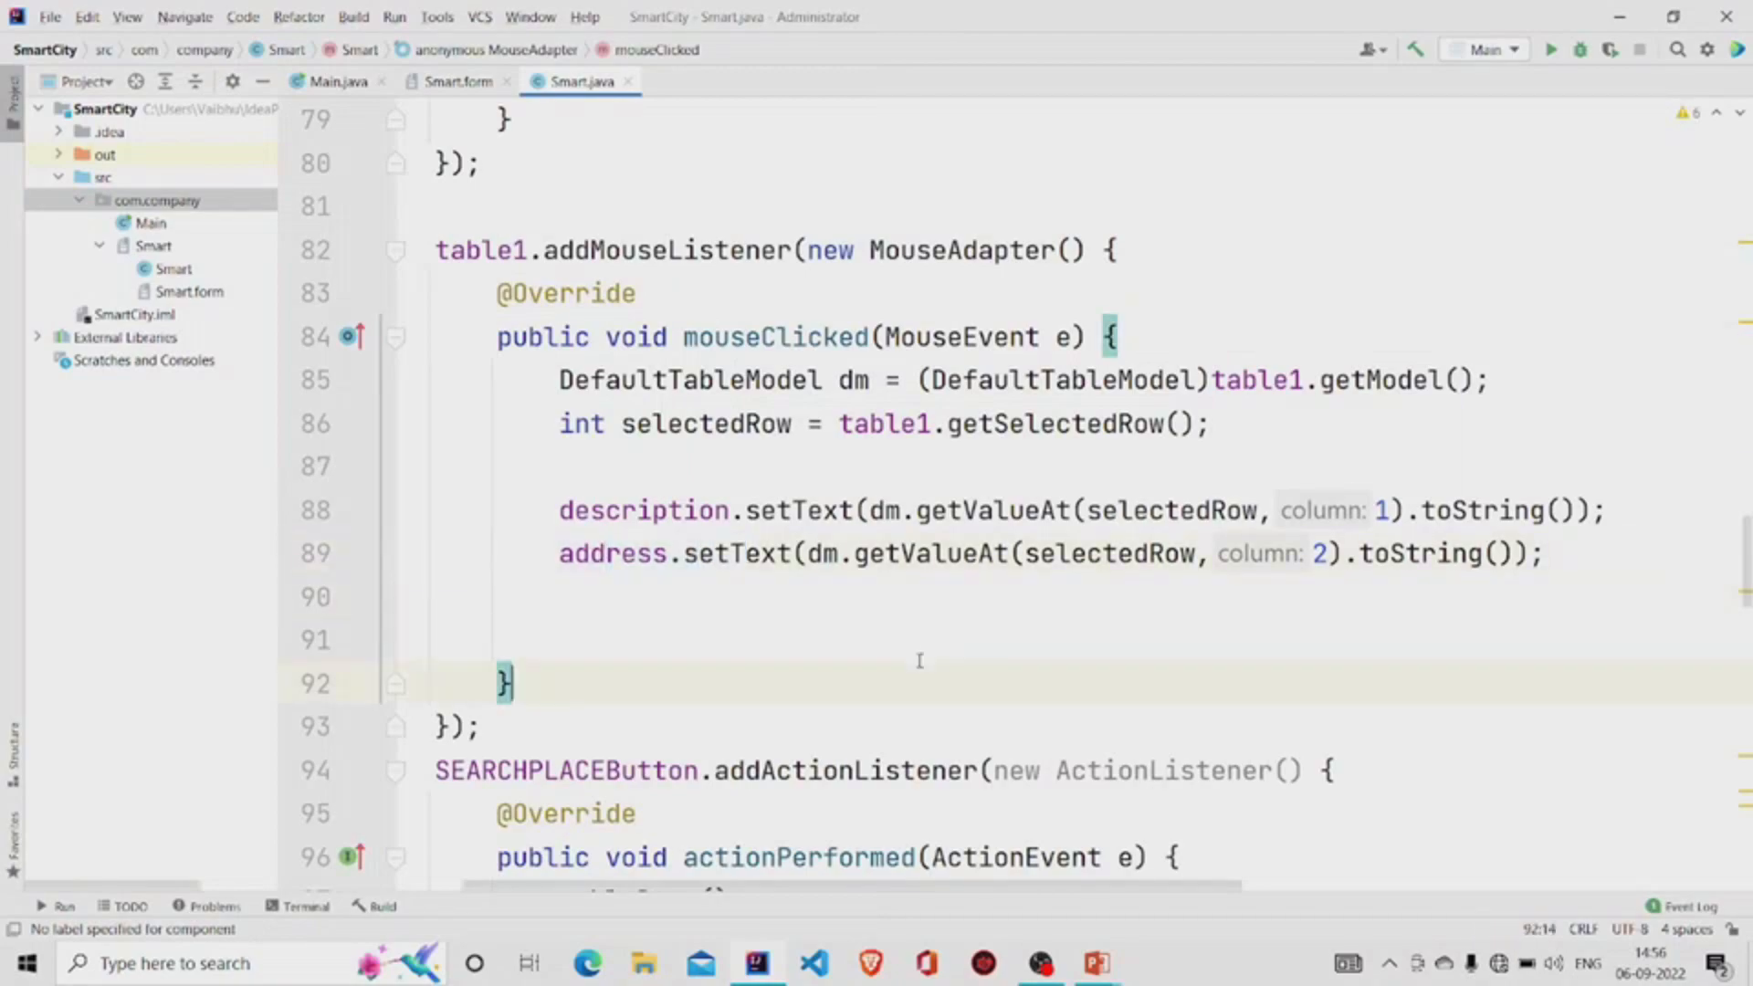
{"action": "mouse_move", "coordinate": [1404, 551]}
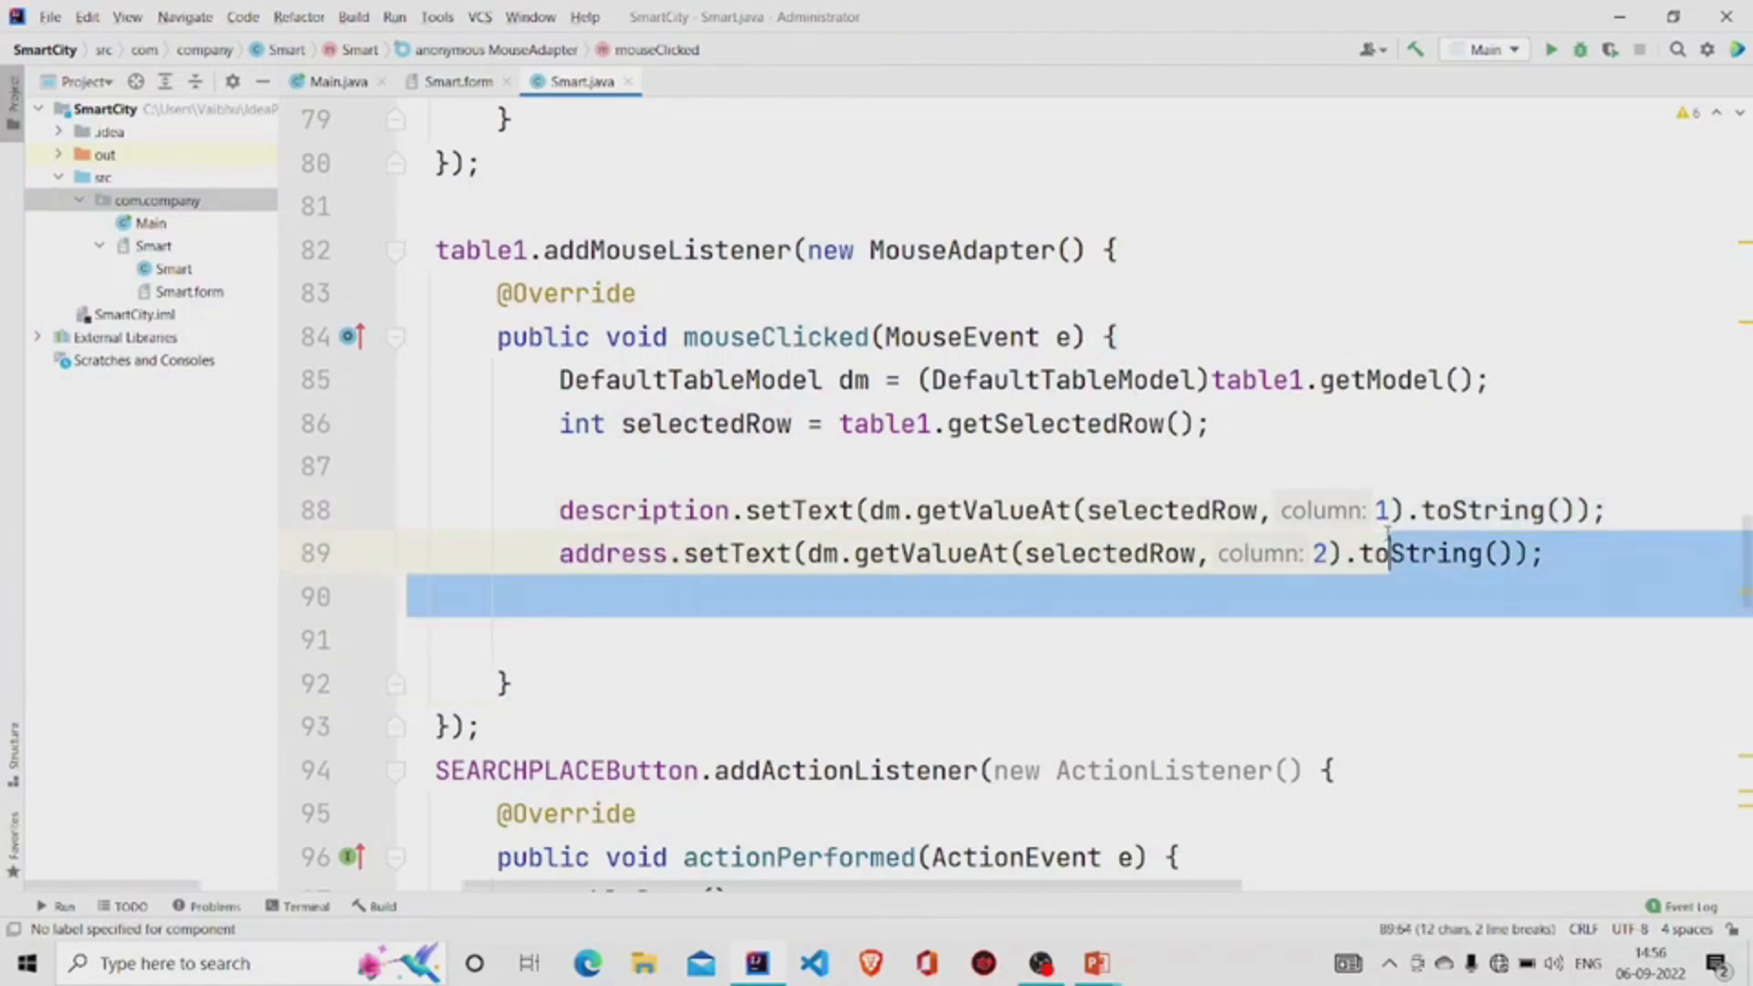
{"action": "left_click", "coordinate": [642, 595]}
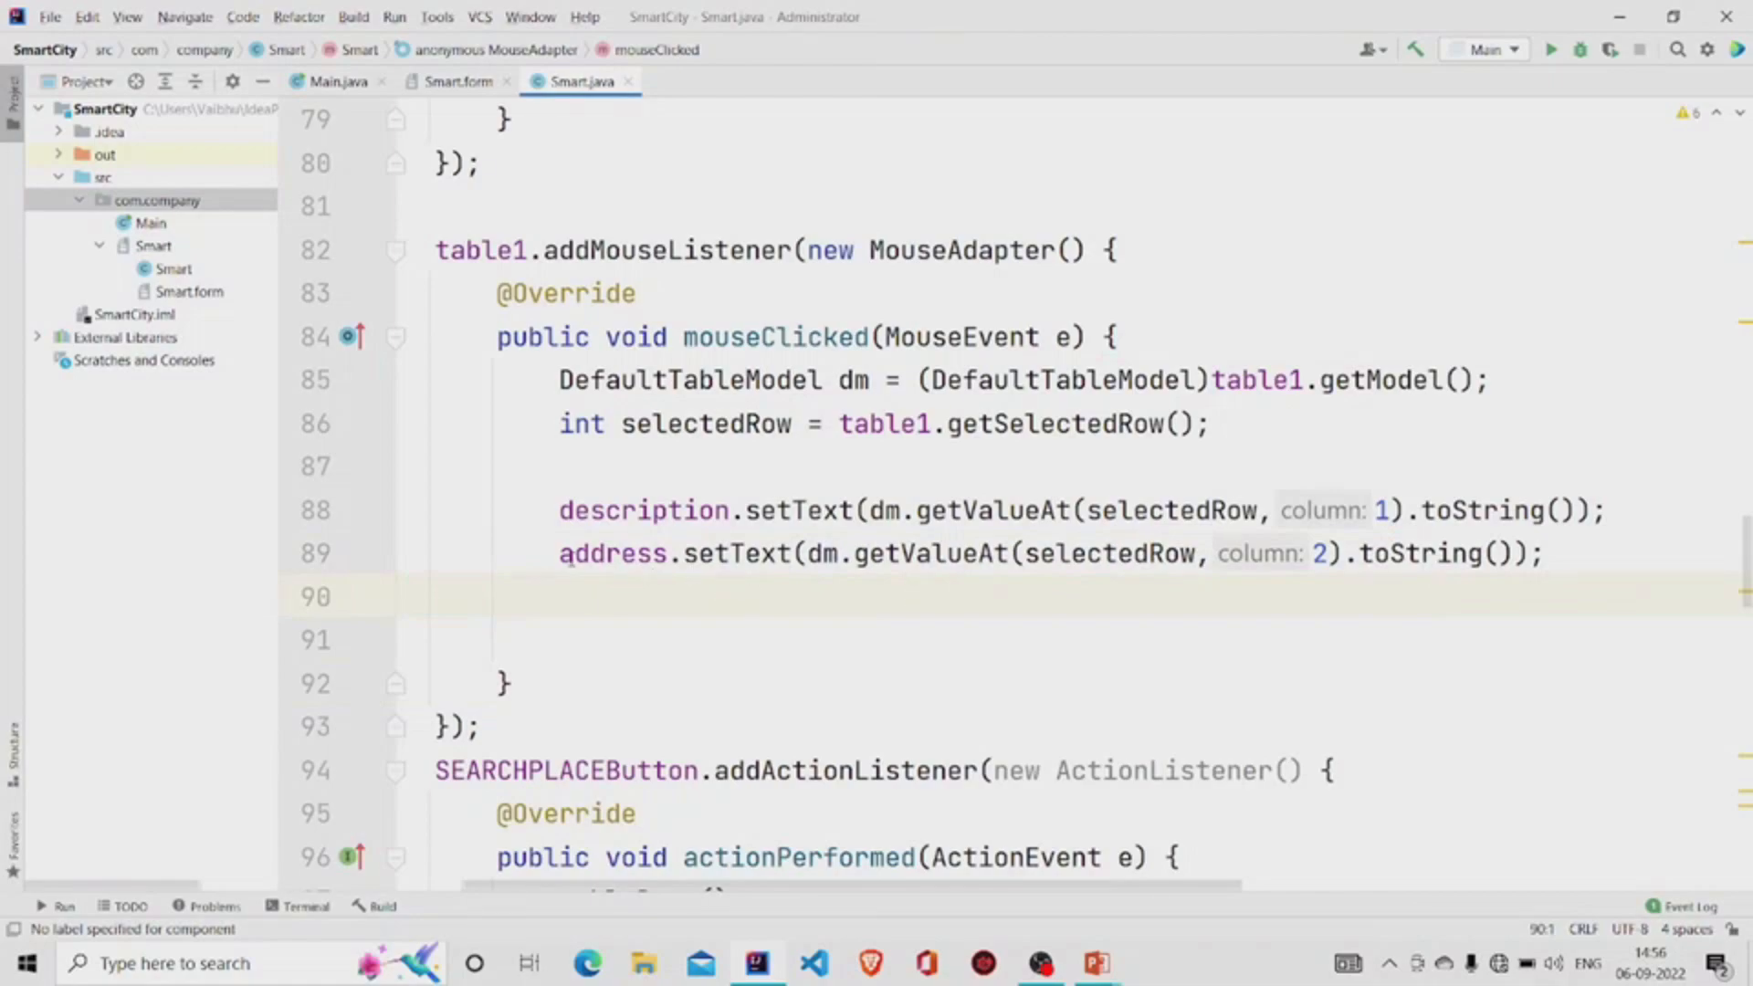
{"action": "left_click", "coordinate": [834, 639]}
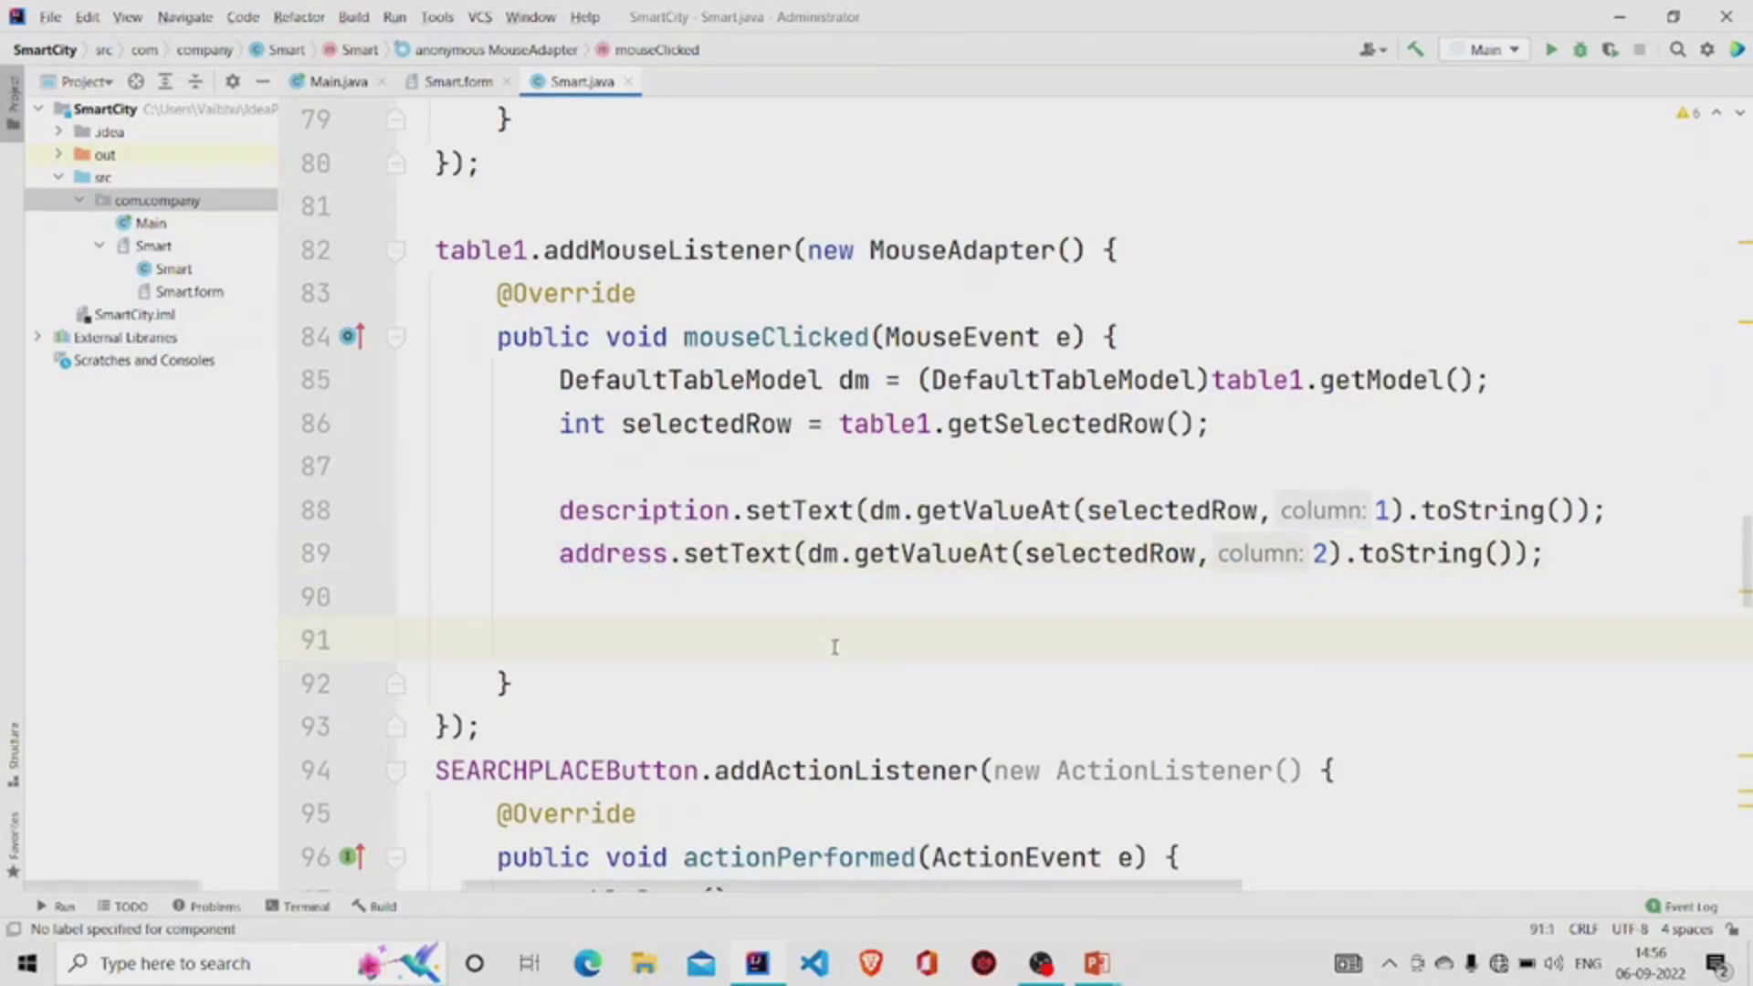
{"action": "scroll", "scroll_direction": "down", "scroll_amount": 3}
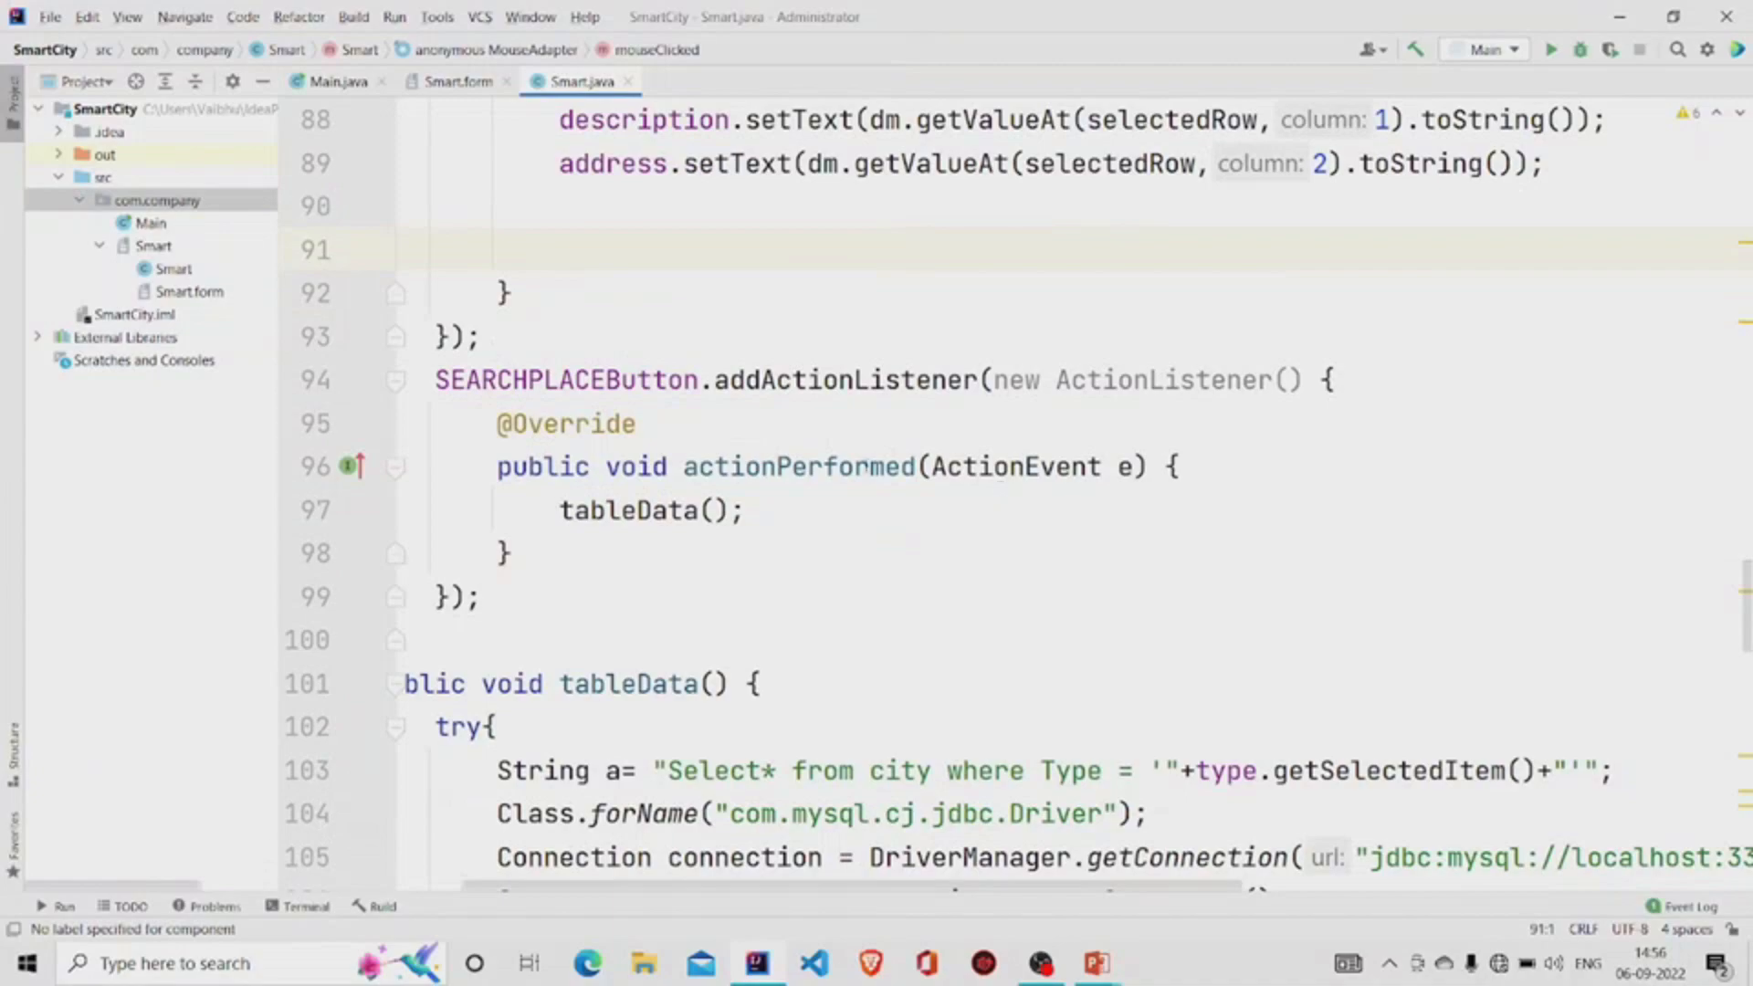
{"action": "double_click", "coordinate": [630, 509]}
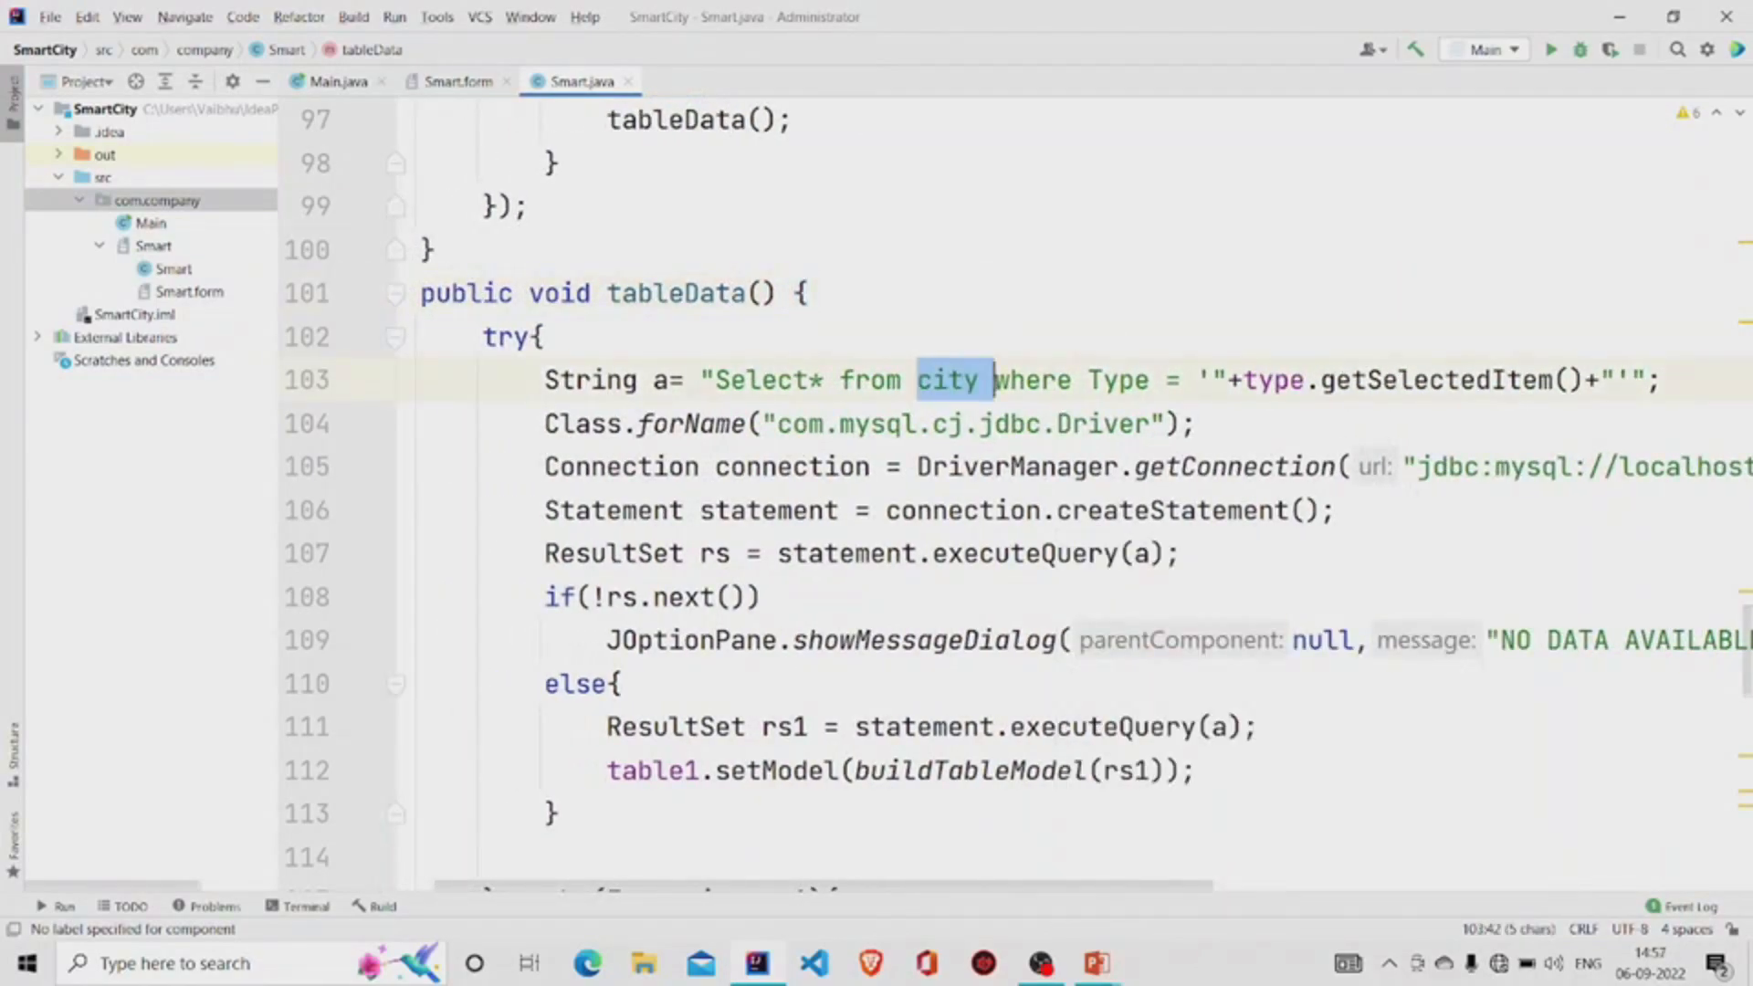
{"action": "left_click", "coordinate": [542, 336]}
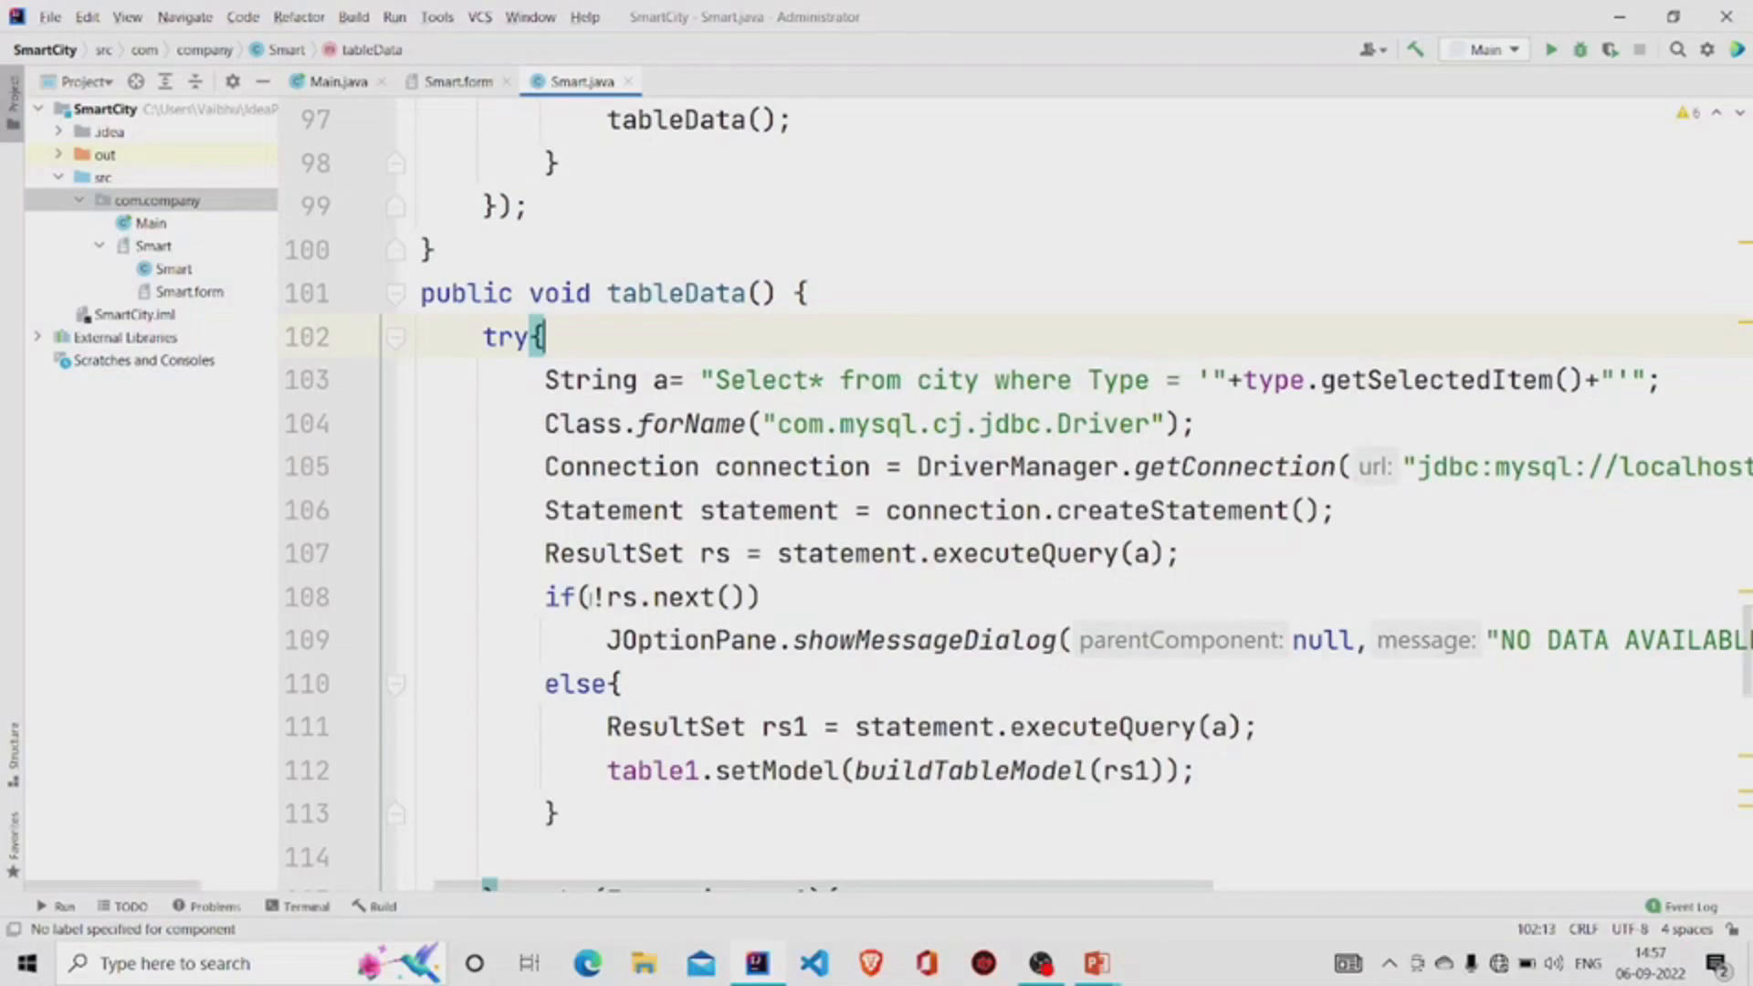
{"action": "double_click", "coordinate": [1025, 552]}
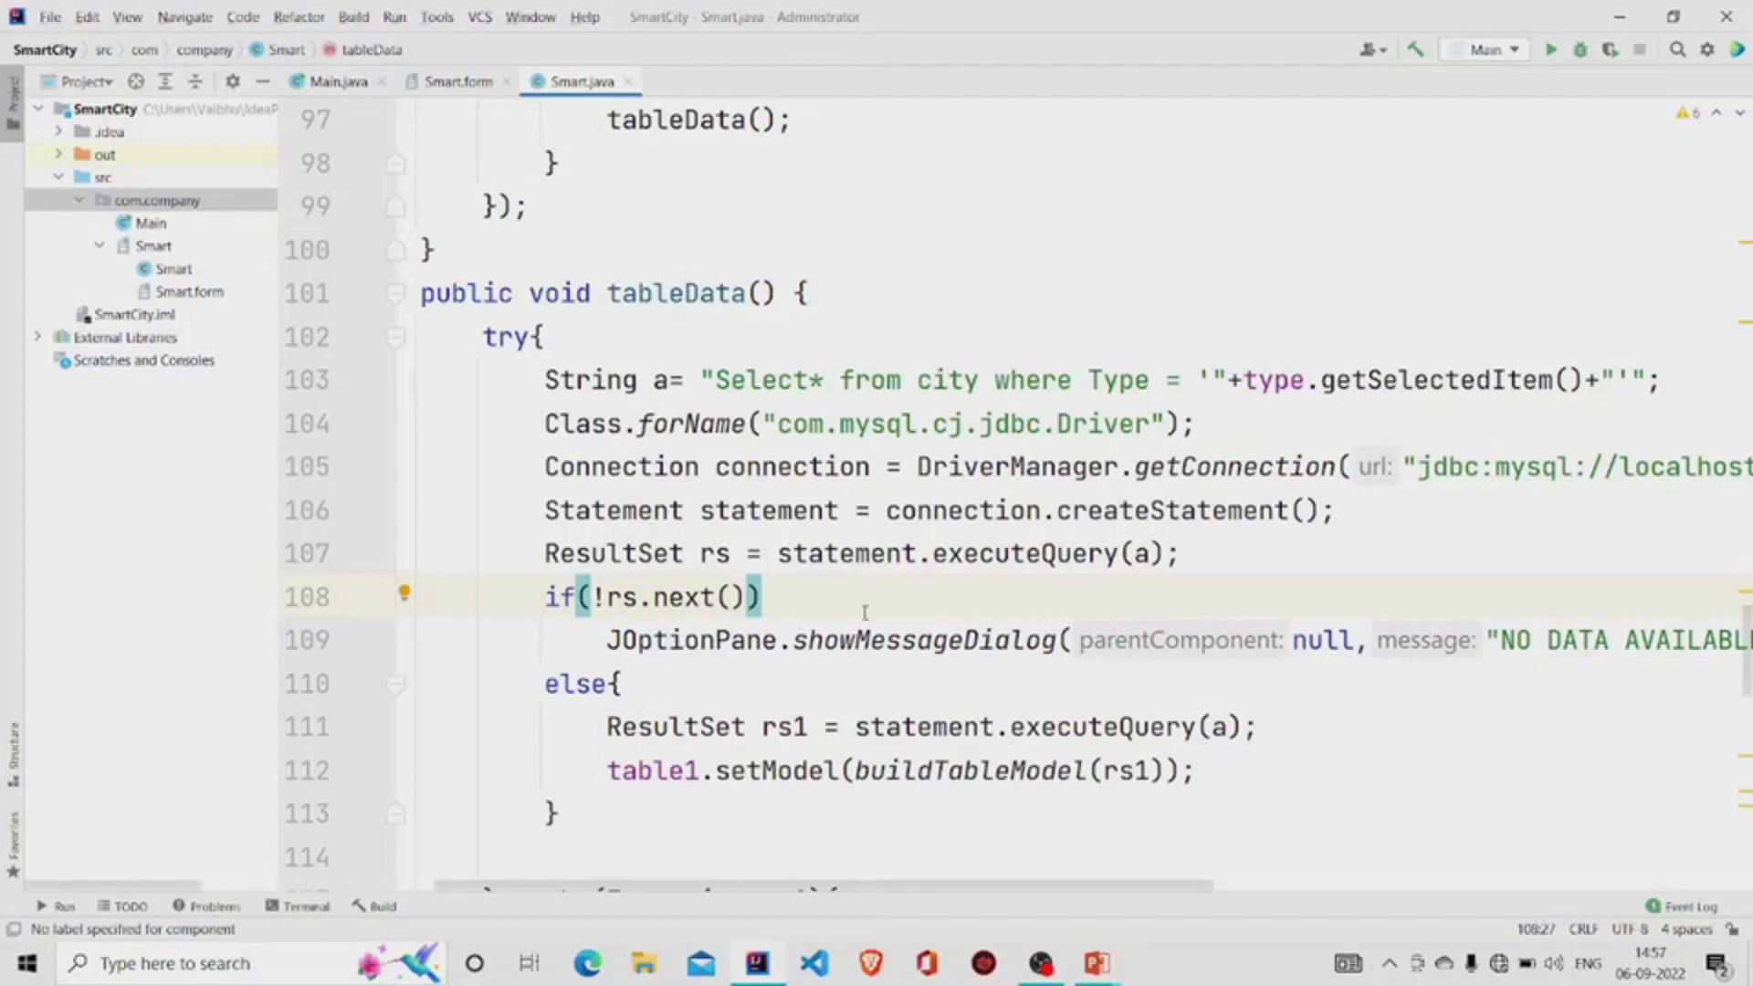
{"action": "mouse_move", "coordinate": [1157, 400]}
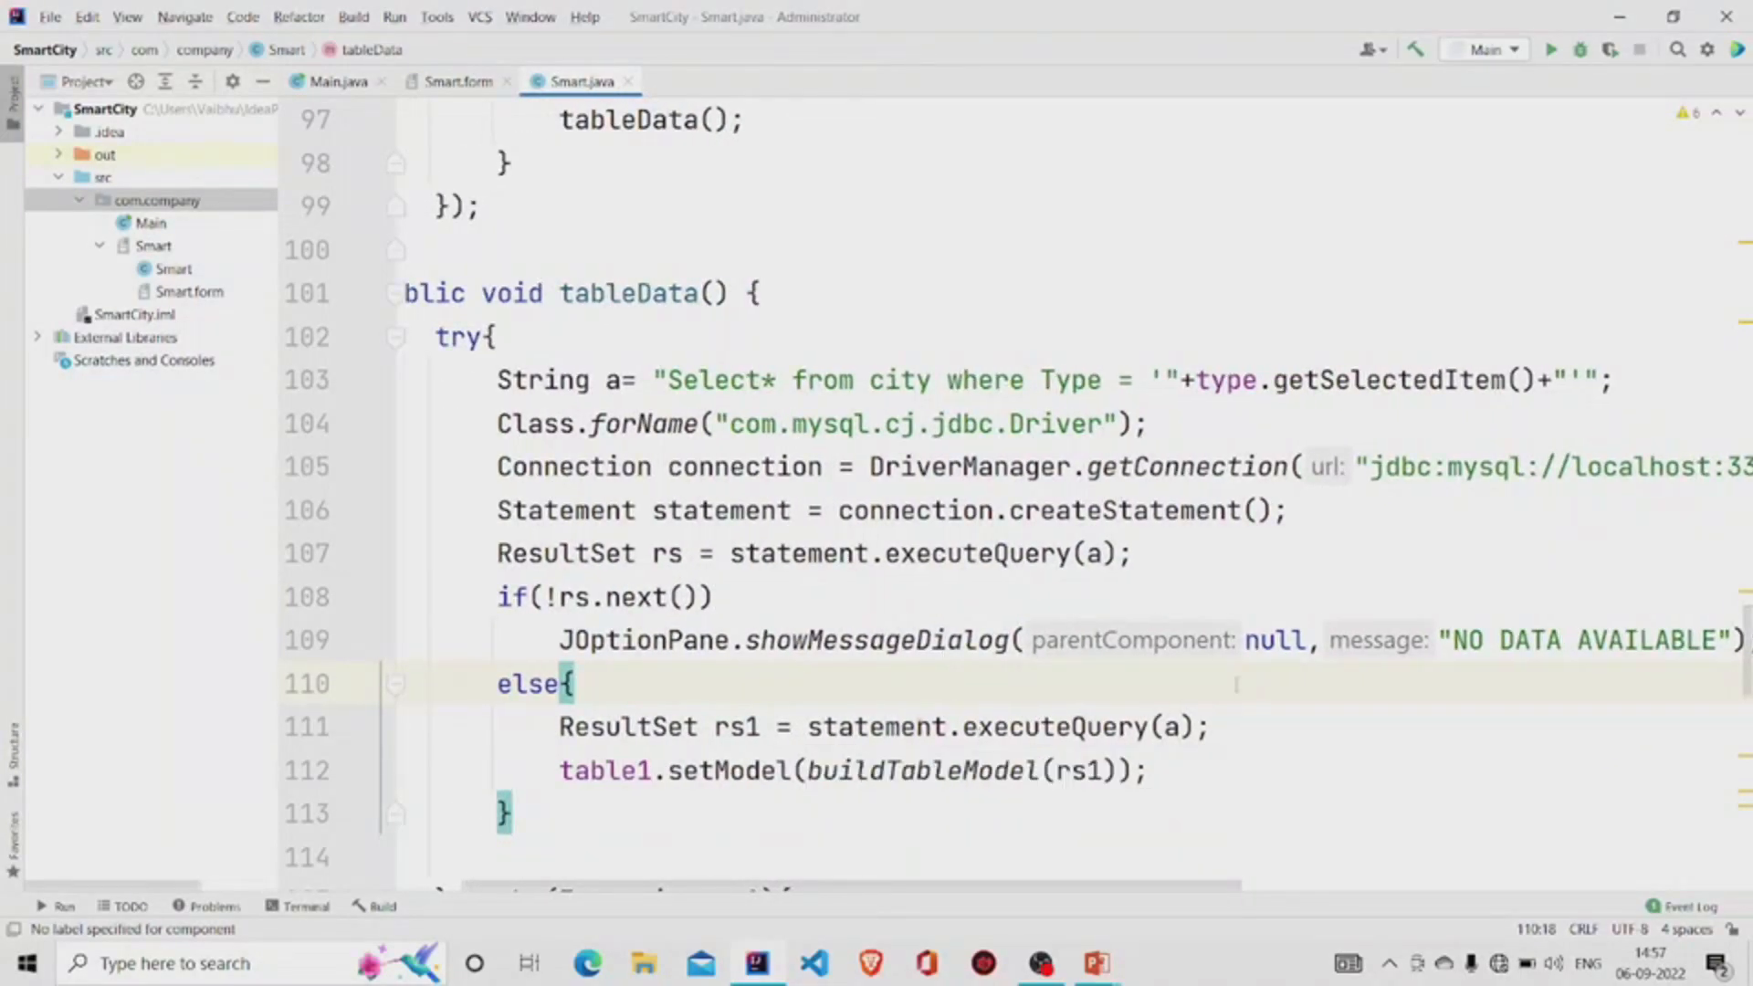
{"action": "scroll", "scroll_direction": "down", "scroll_amount": 3}
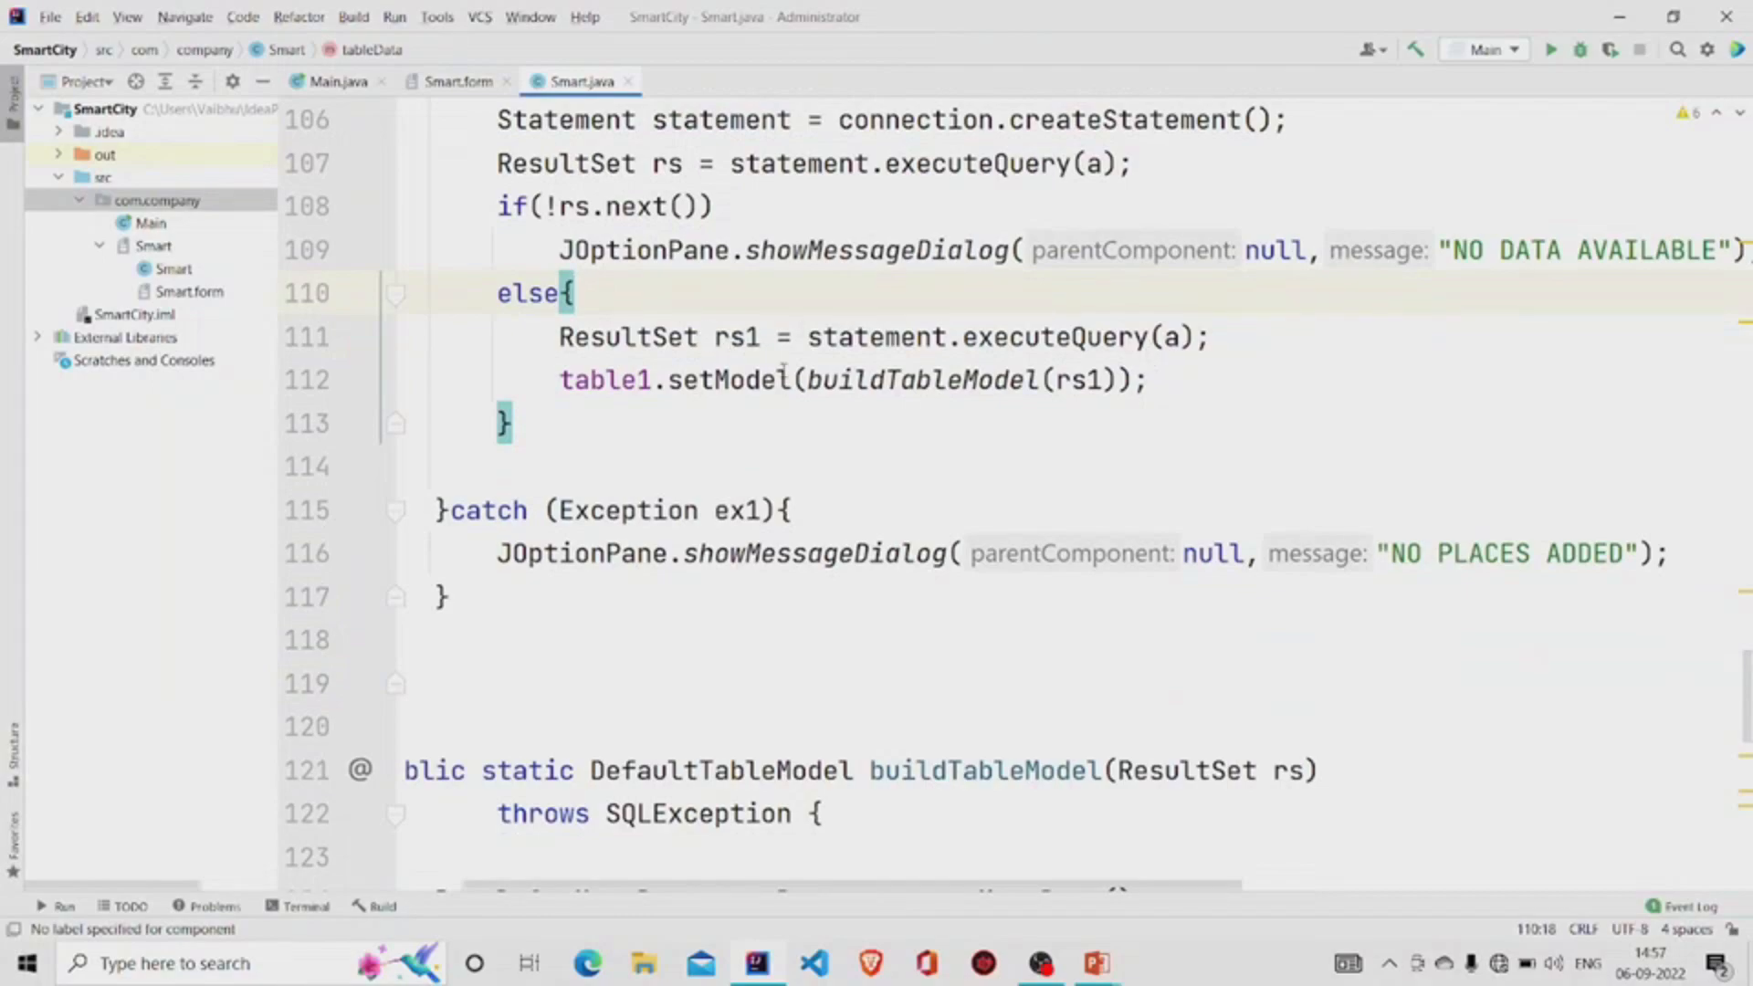
{"action": "double_click", "coordinate": [728, 380]}
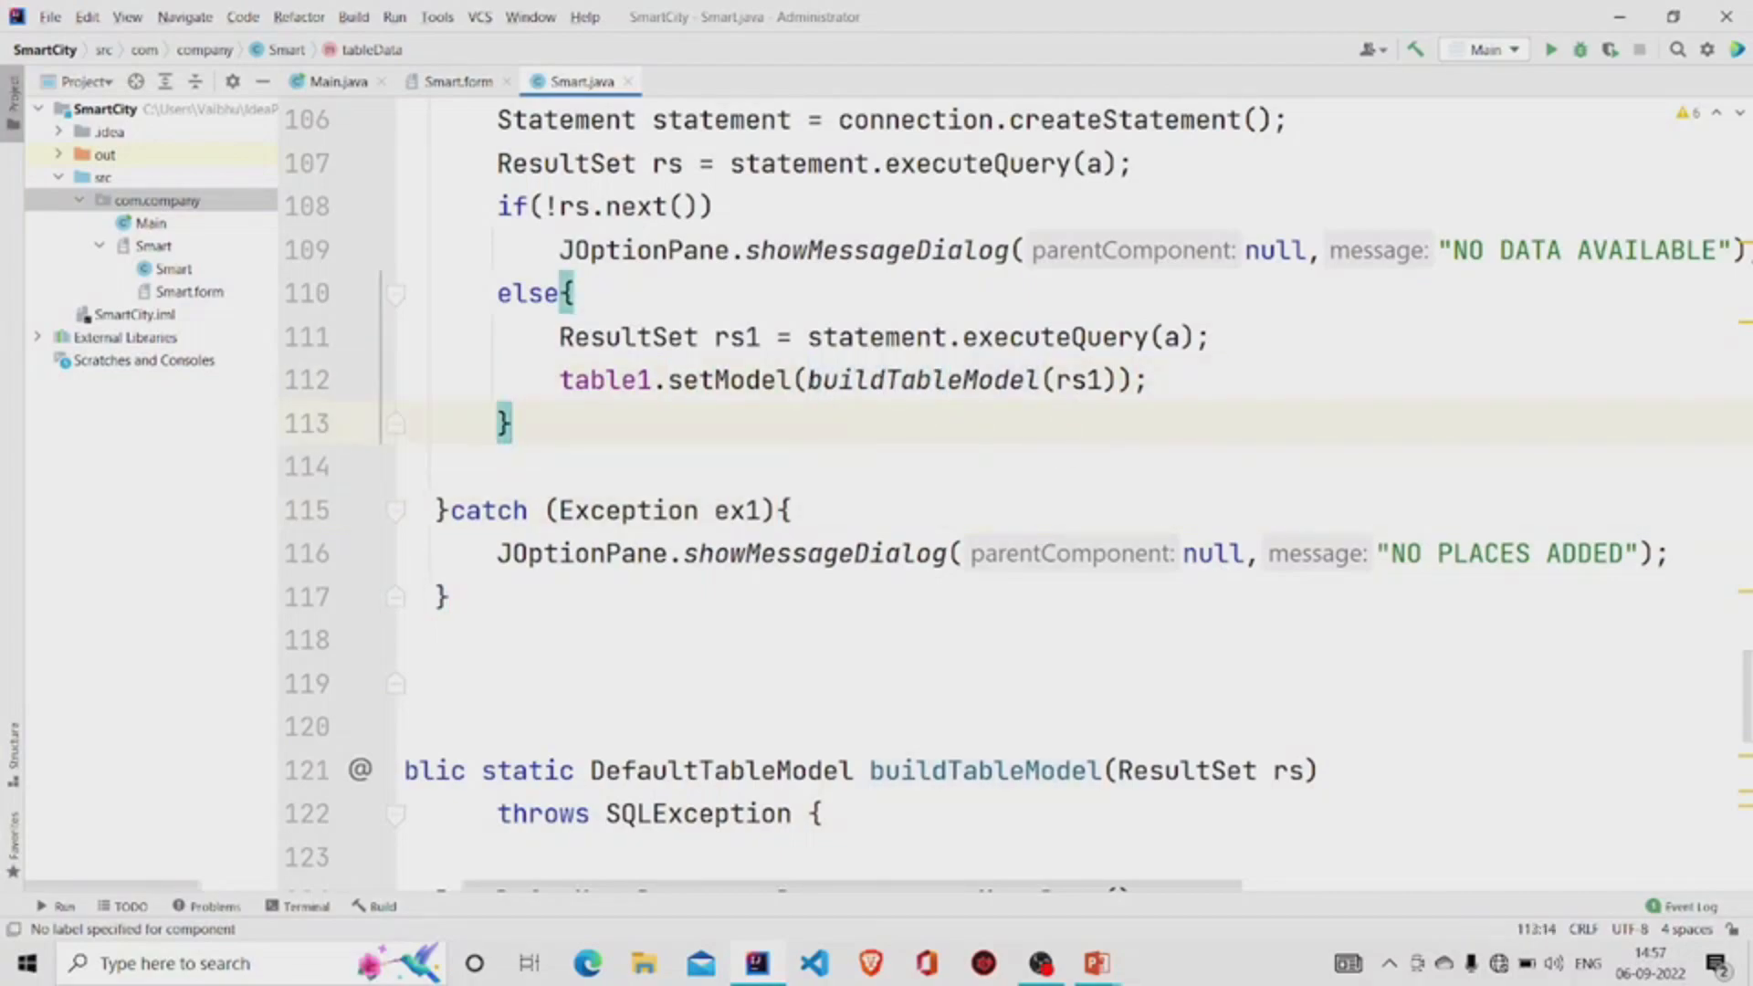
{"action": "double_click", "coordinate": [919, 380]}
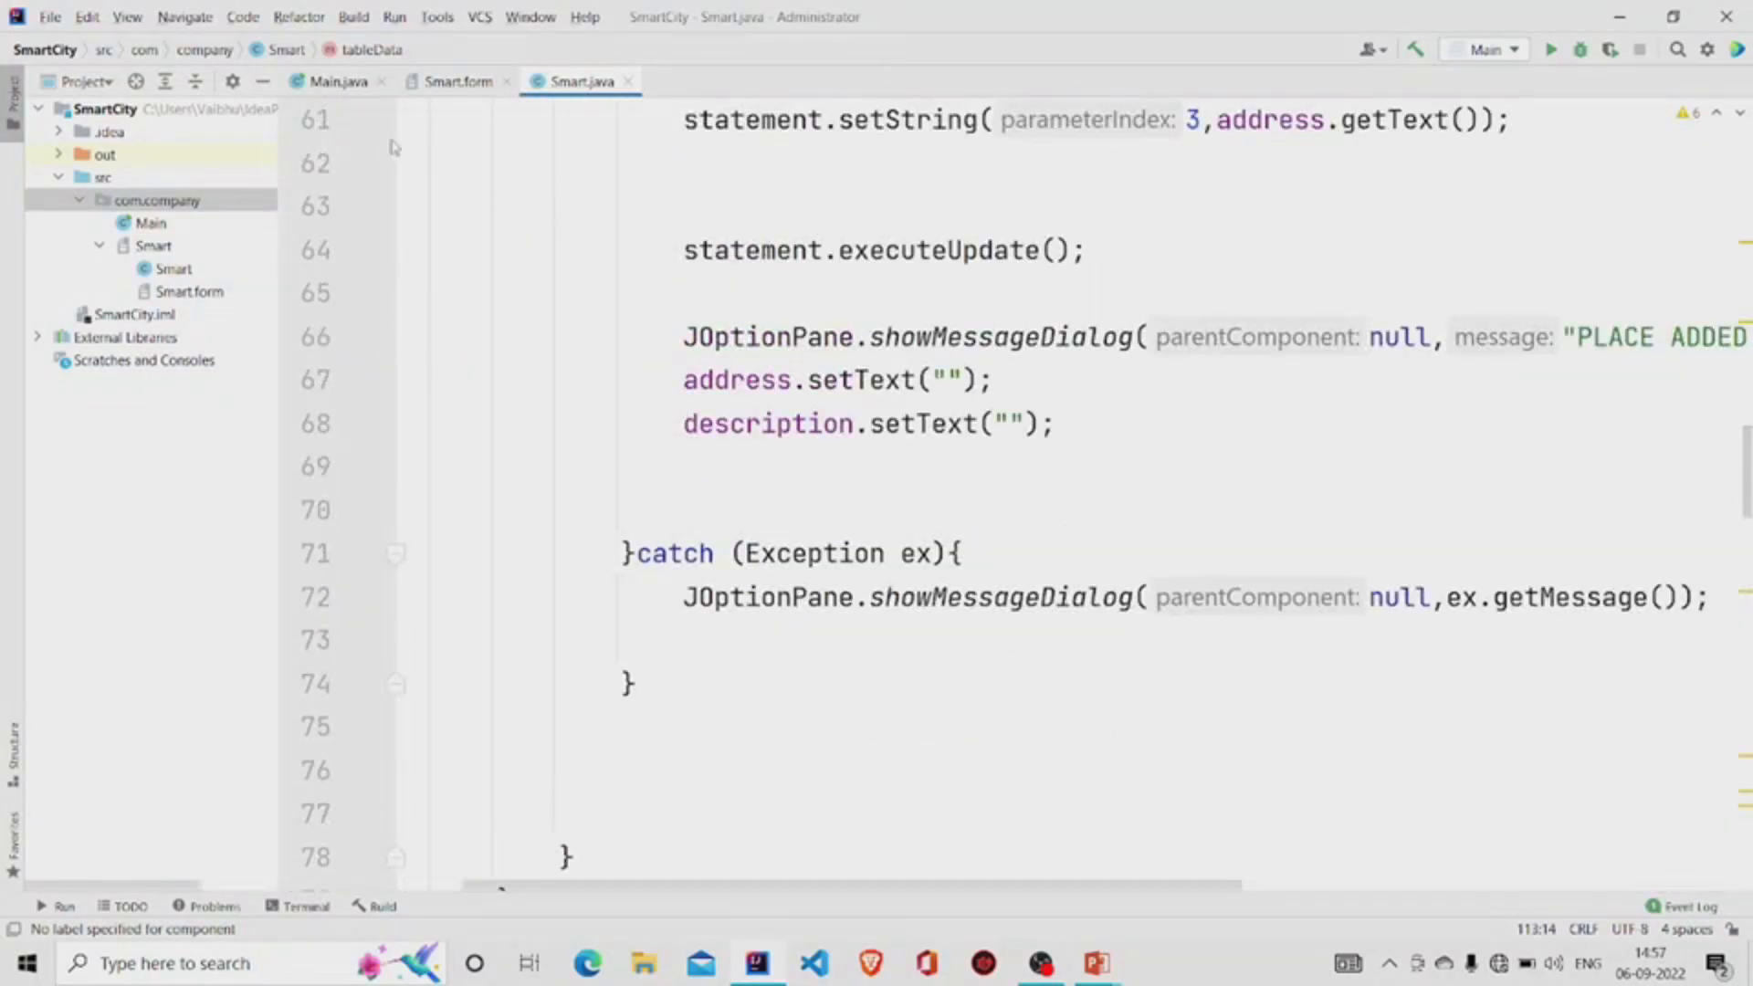
Step: Run Main to launch the Smart City application's empty form window
{"action": "left_click", "coordinate": [336, 81]}
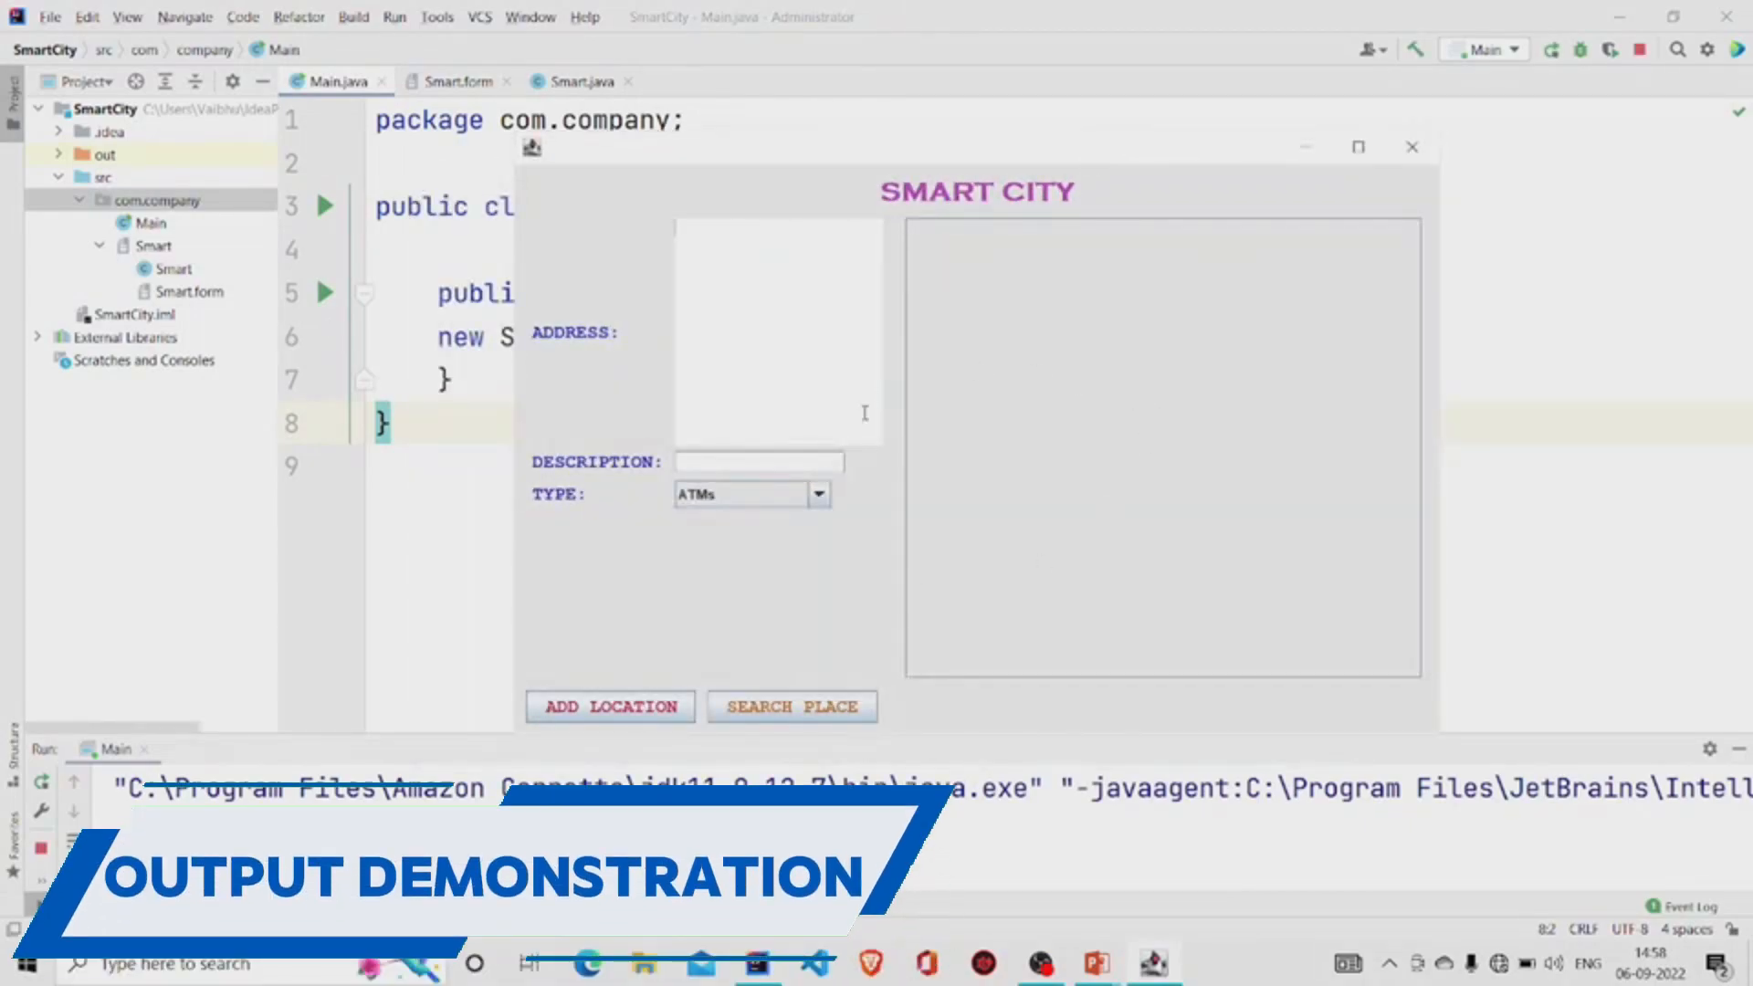
{"action": "mouse_move", "coordinate": [619, 520]}
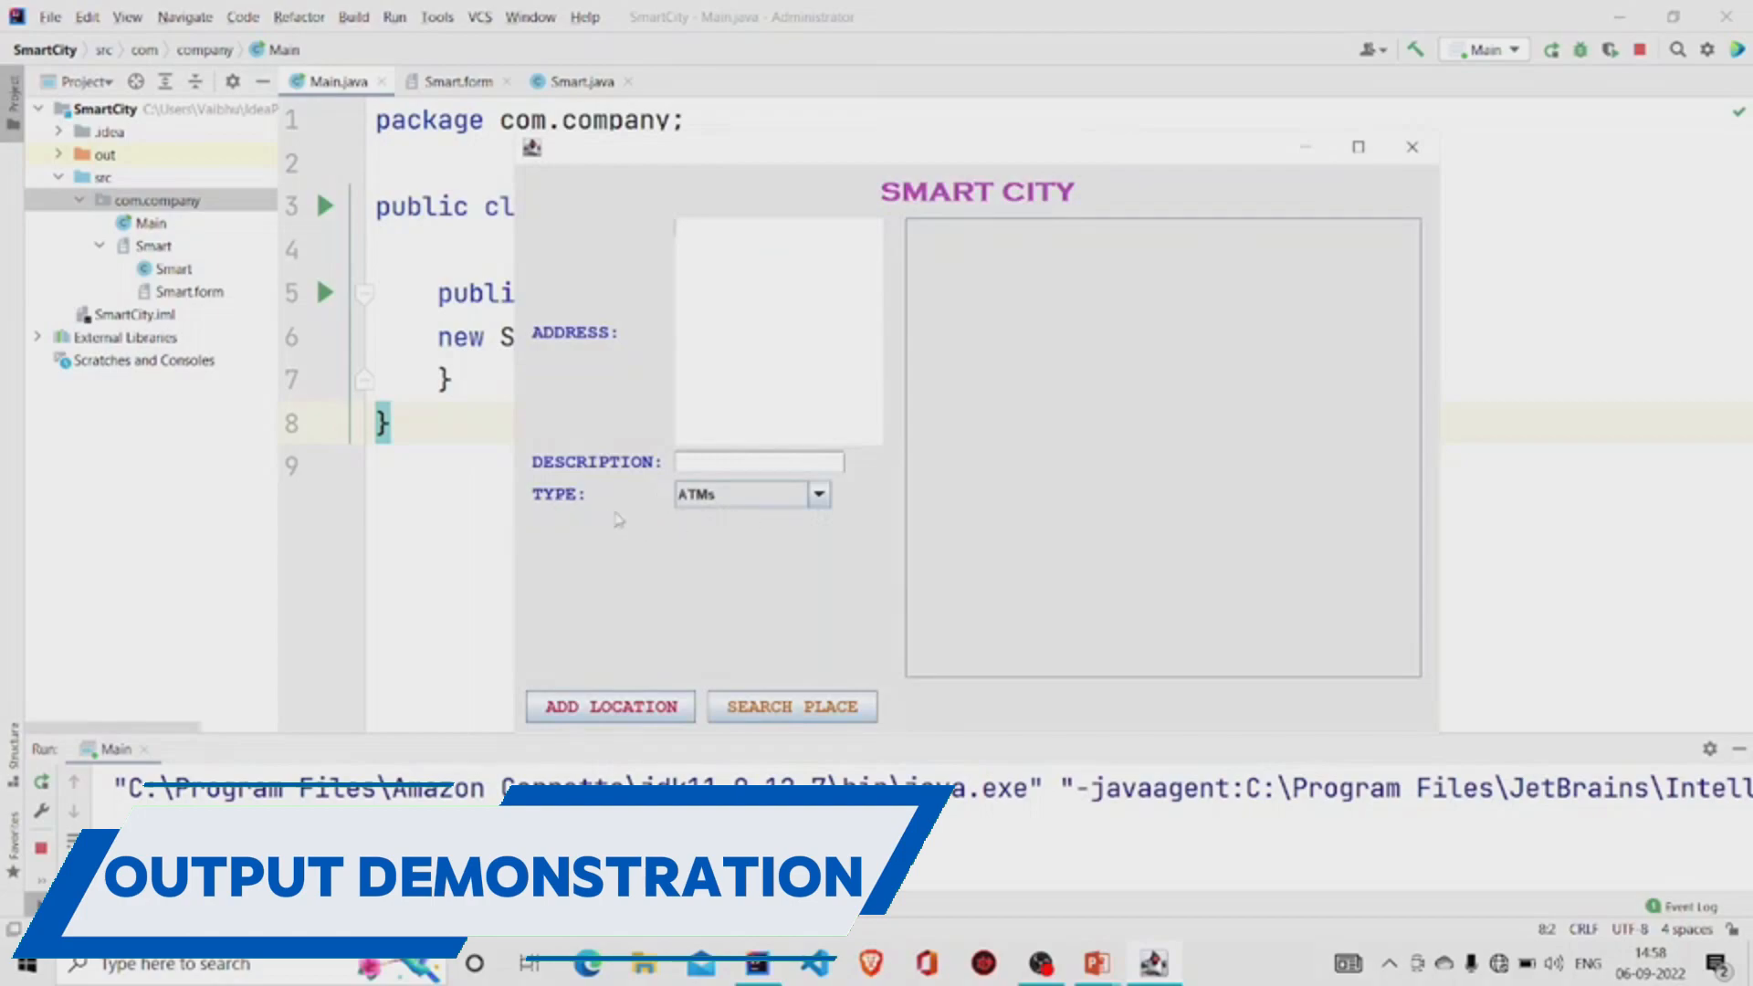
{"action": "left_click", "coordinate": [818, 494]}
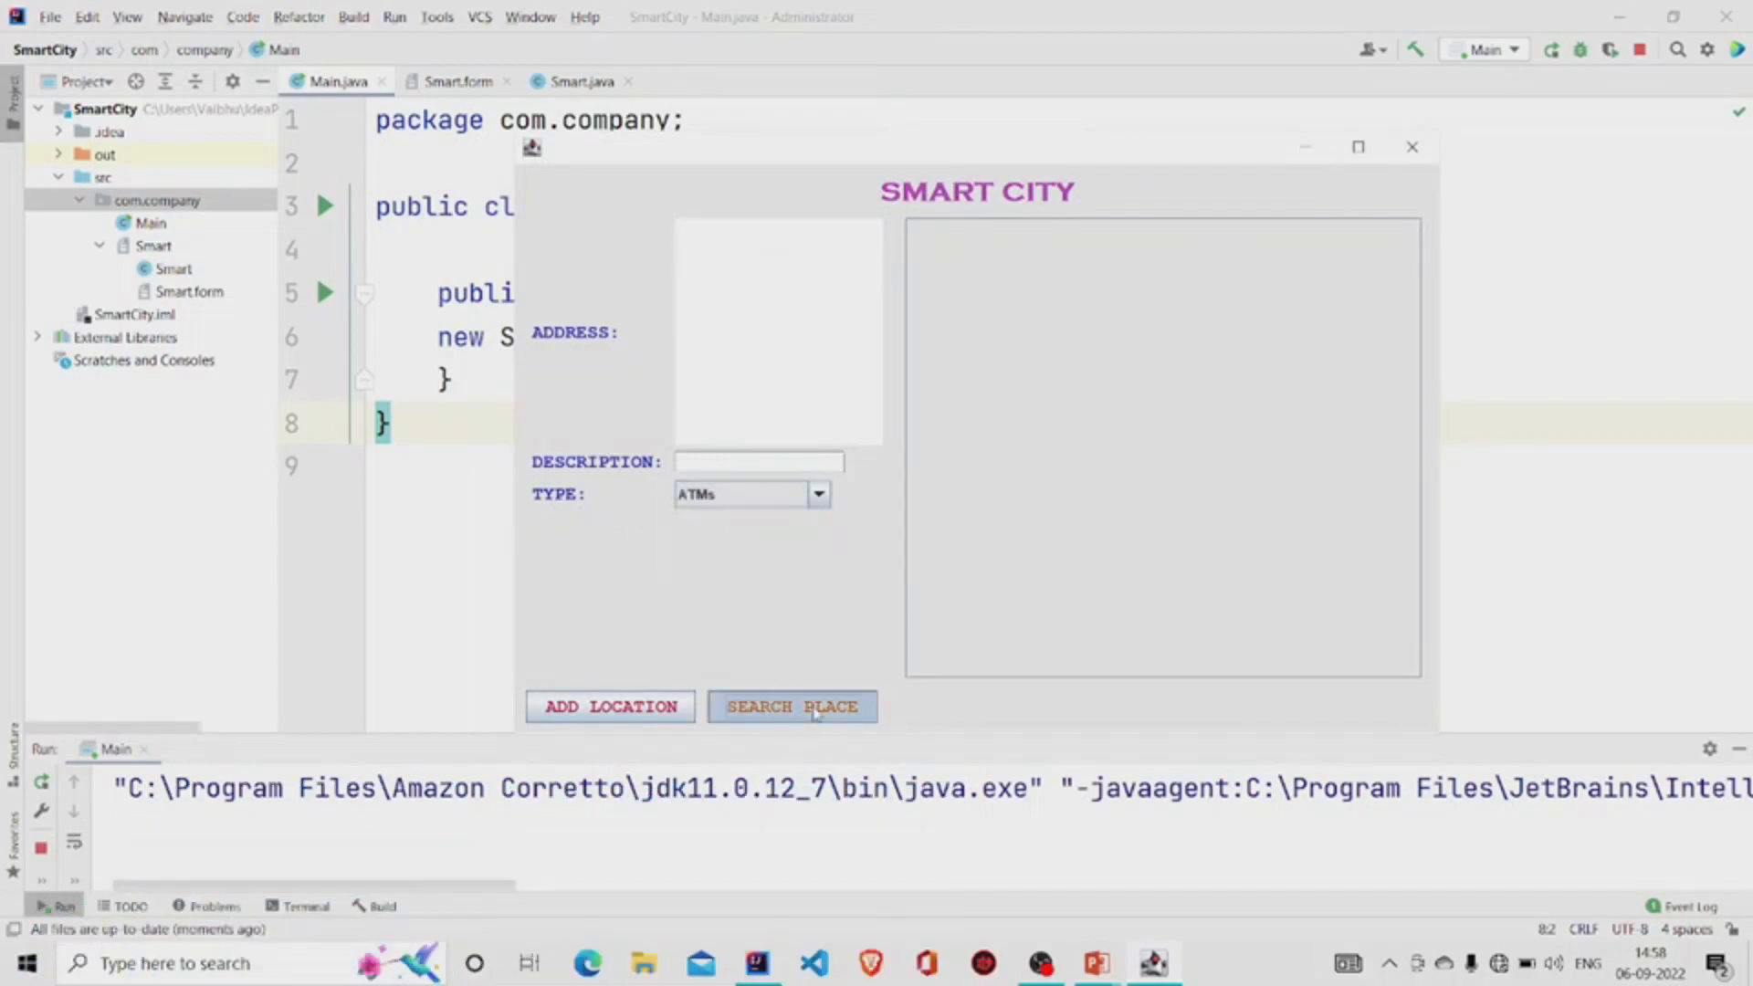
Step: Search the ATMs places and load the Punjab Bank row into the address and description fields
{"action": "left_click", "coordinate": [791, 705]}
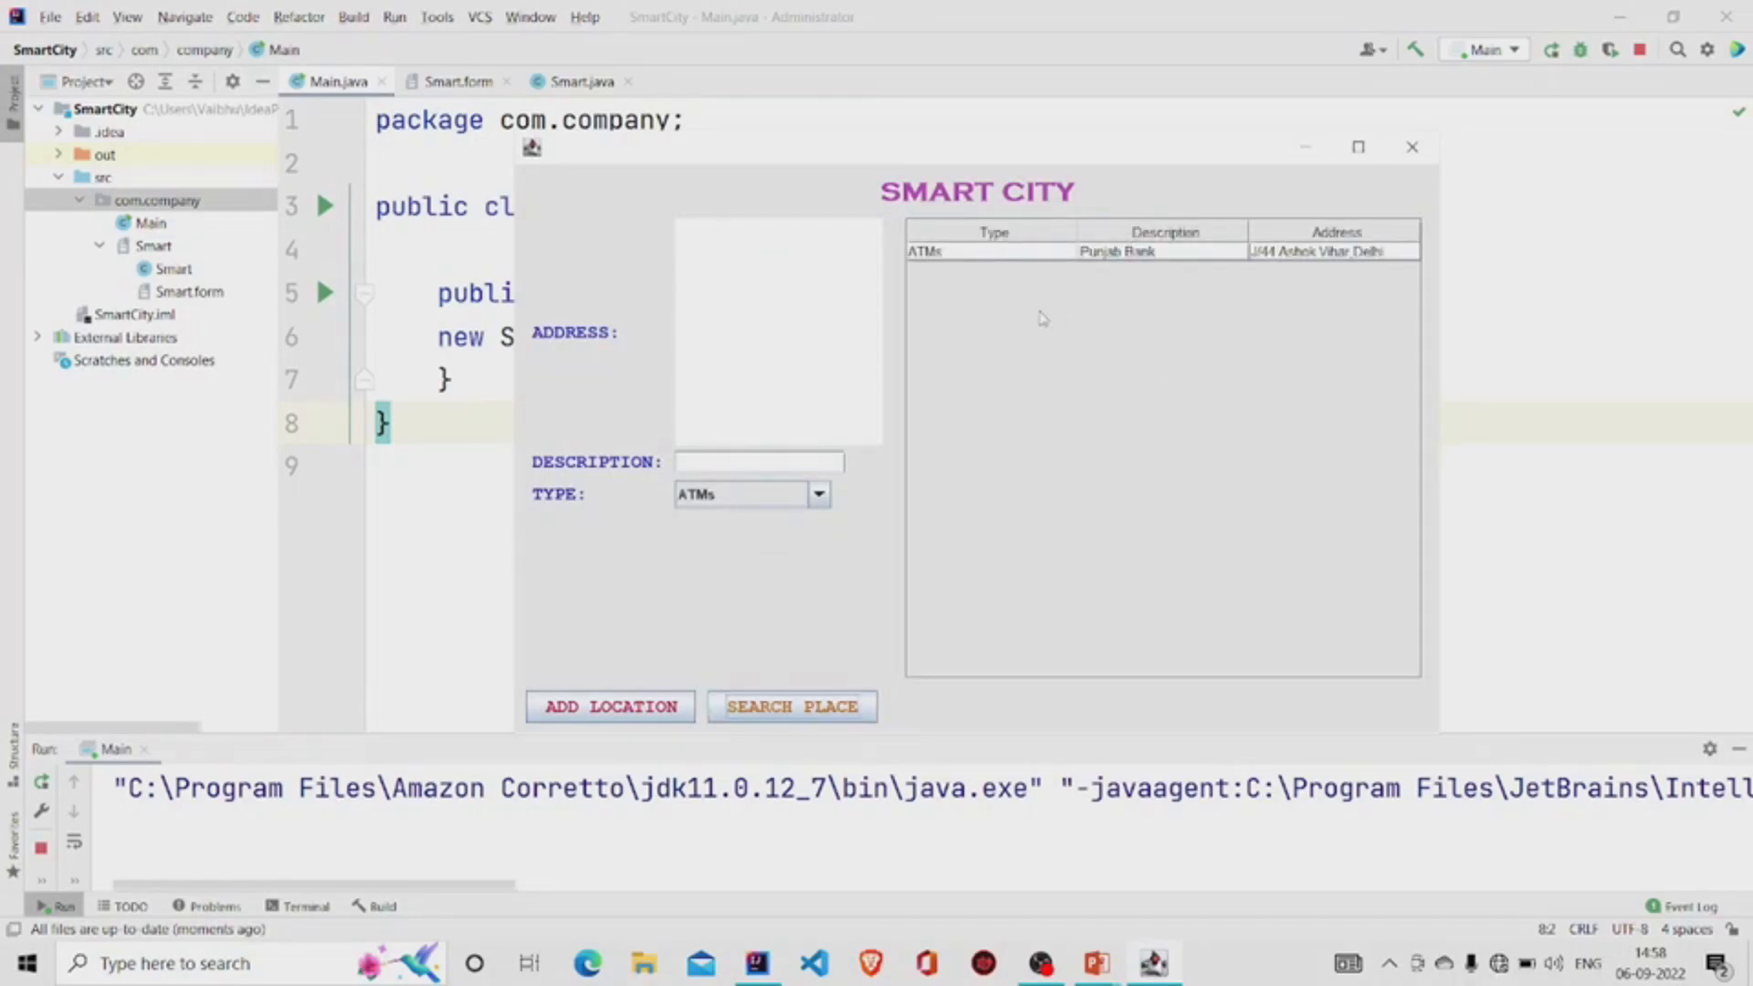
{"action": "mouse_move", "coordinate": [1268, 302]}
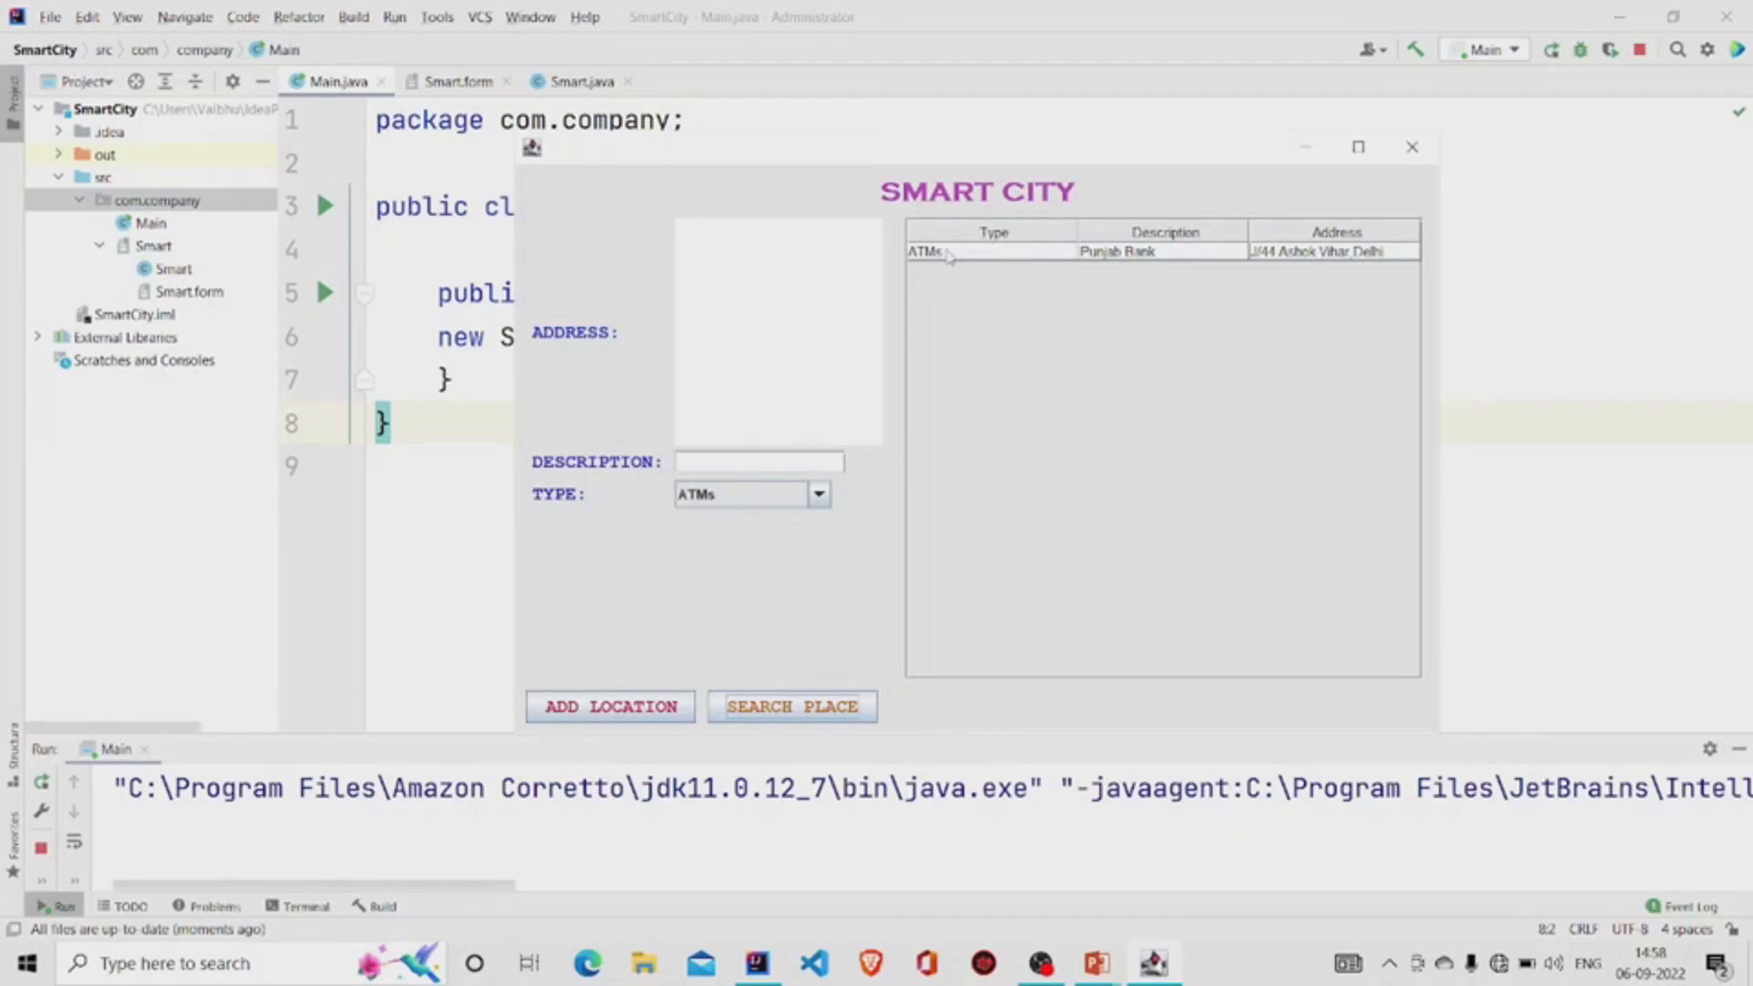
{"action": "left_click", "coordinate": [993, 250]}
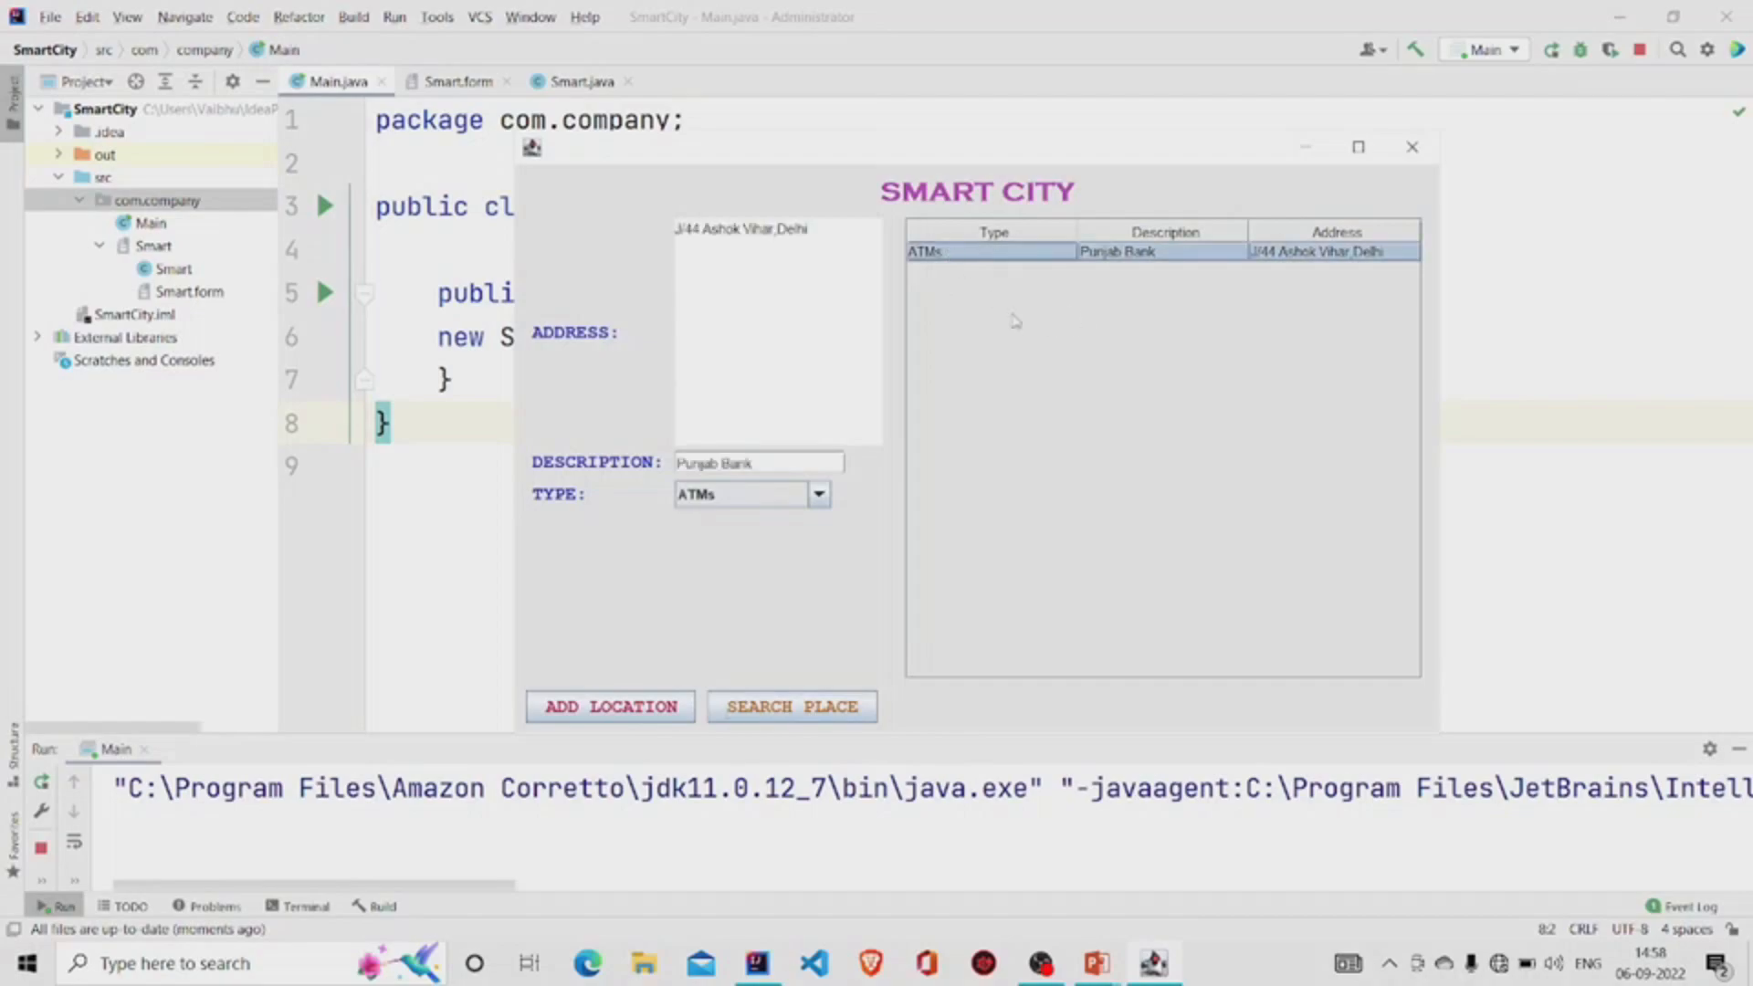
{"action": "mouse_move", "coordinate": [1183, 243]}
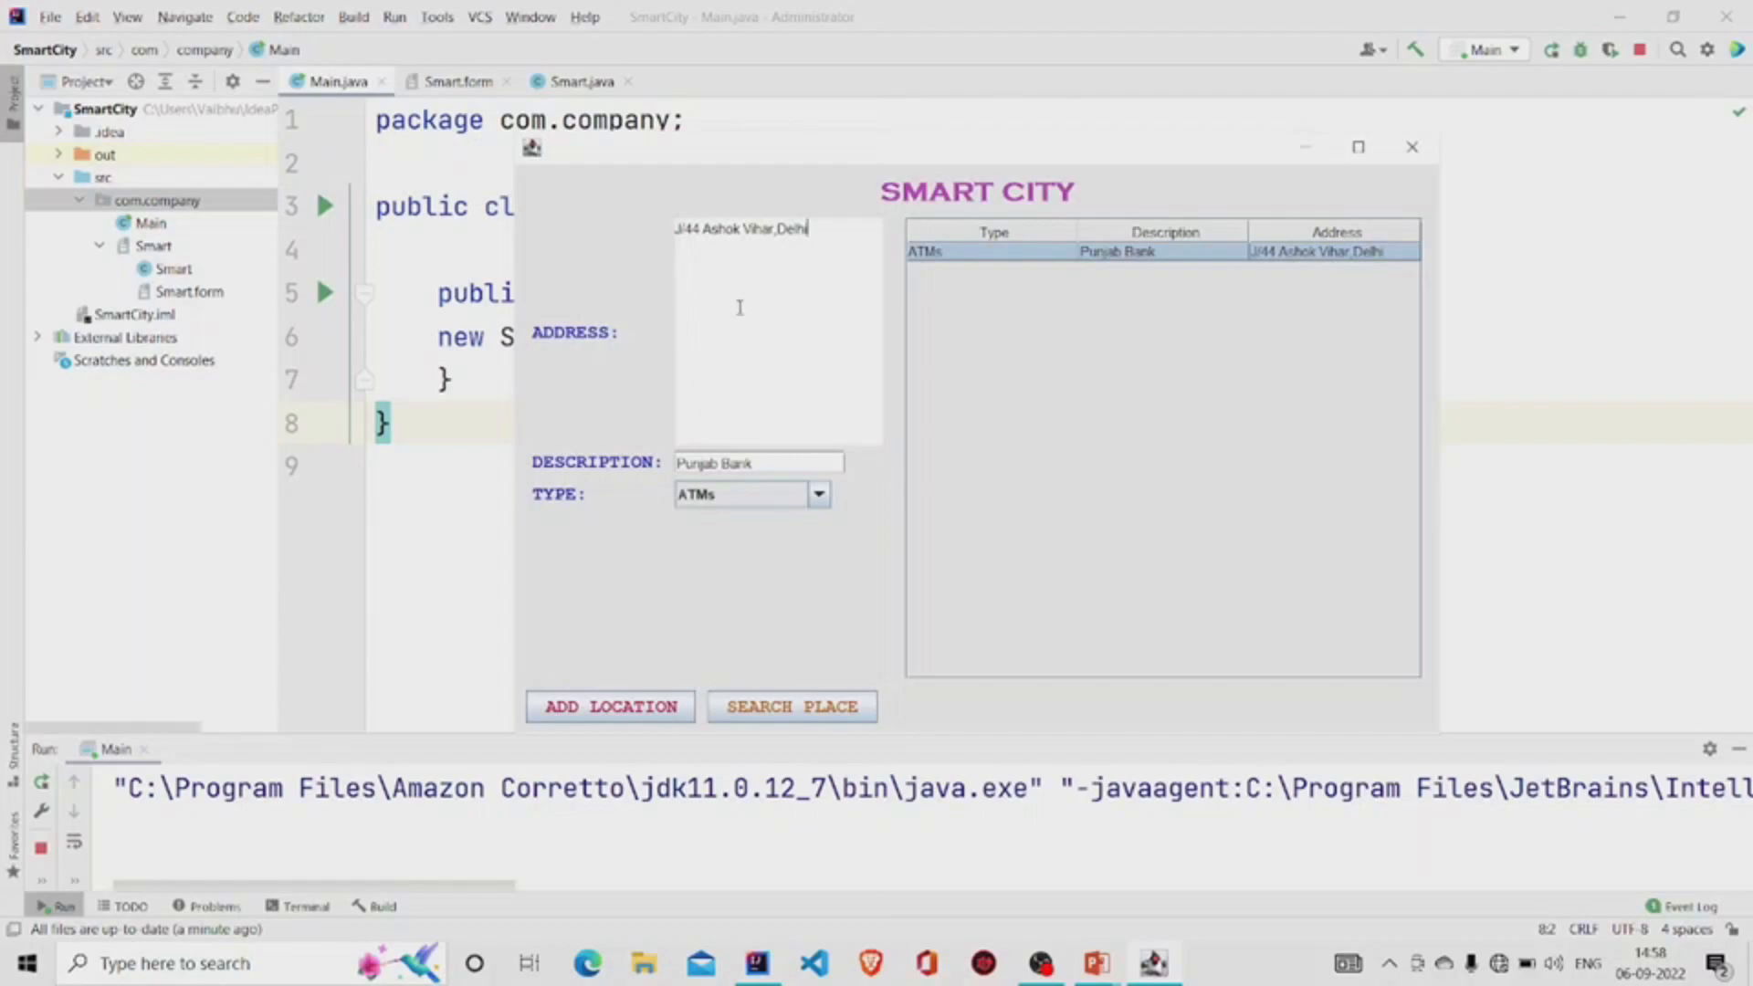
{"action": "mouse_move", "coordinate": [818, 378]}
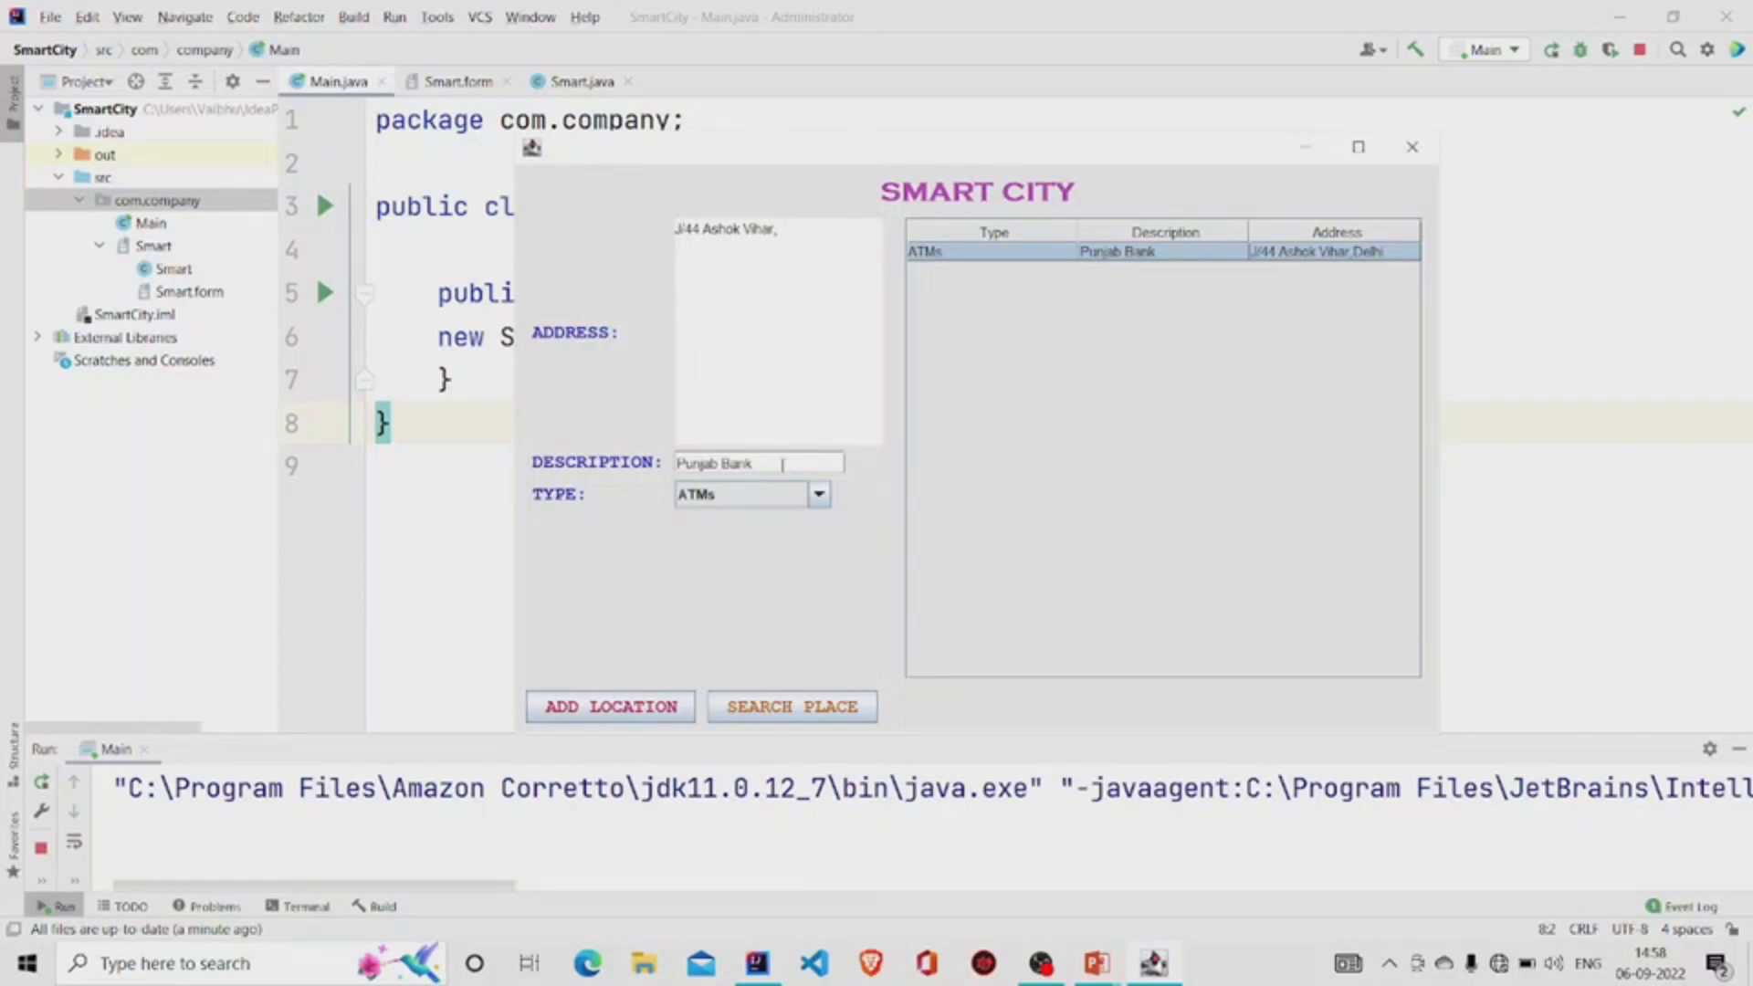
Step: Add Kanpur public school at J/44 Ashok Vihar, Kanpur as a SCHOOLS place and confirm the added message
{"action": "type", "text": "Kanp"}
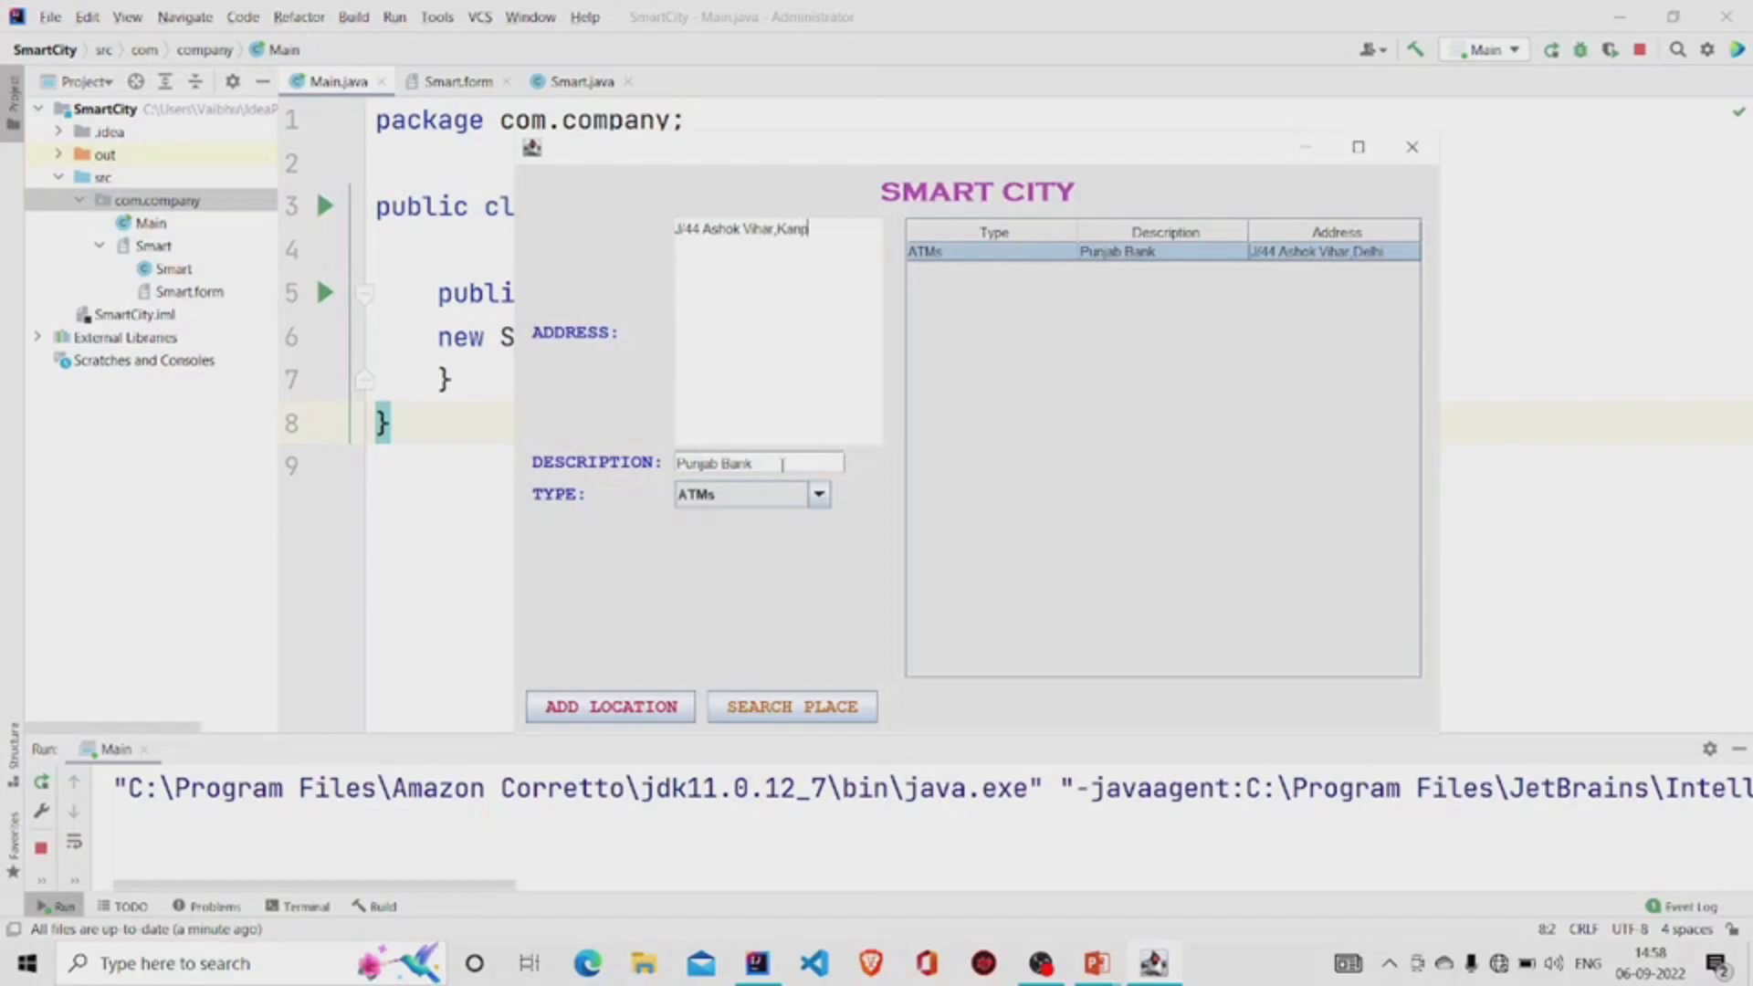
{"action": "type", "text": "ur"}
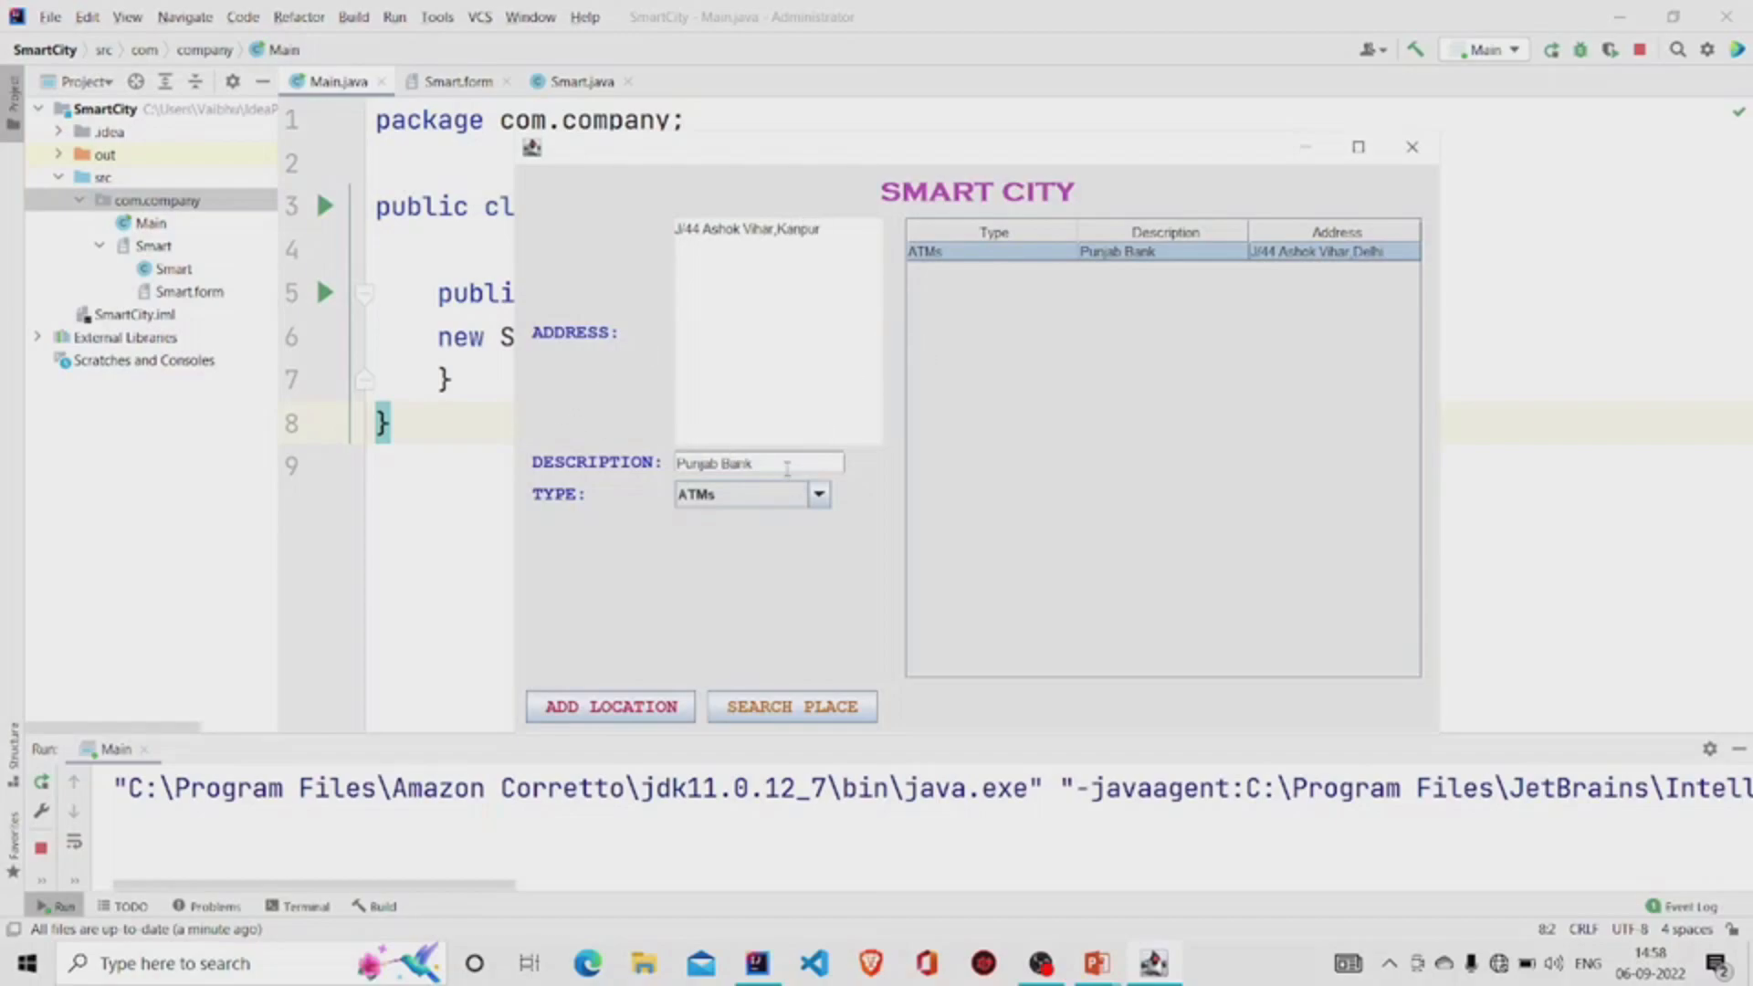
{"action": "left_click", "coordinate": [818, 495]}
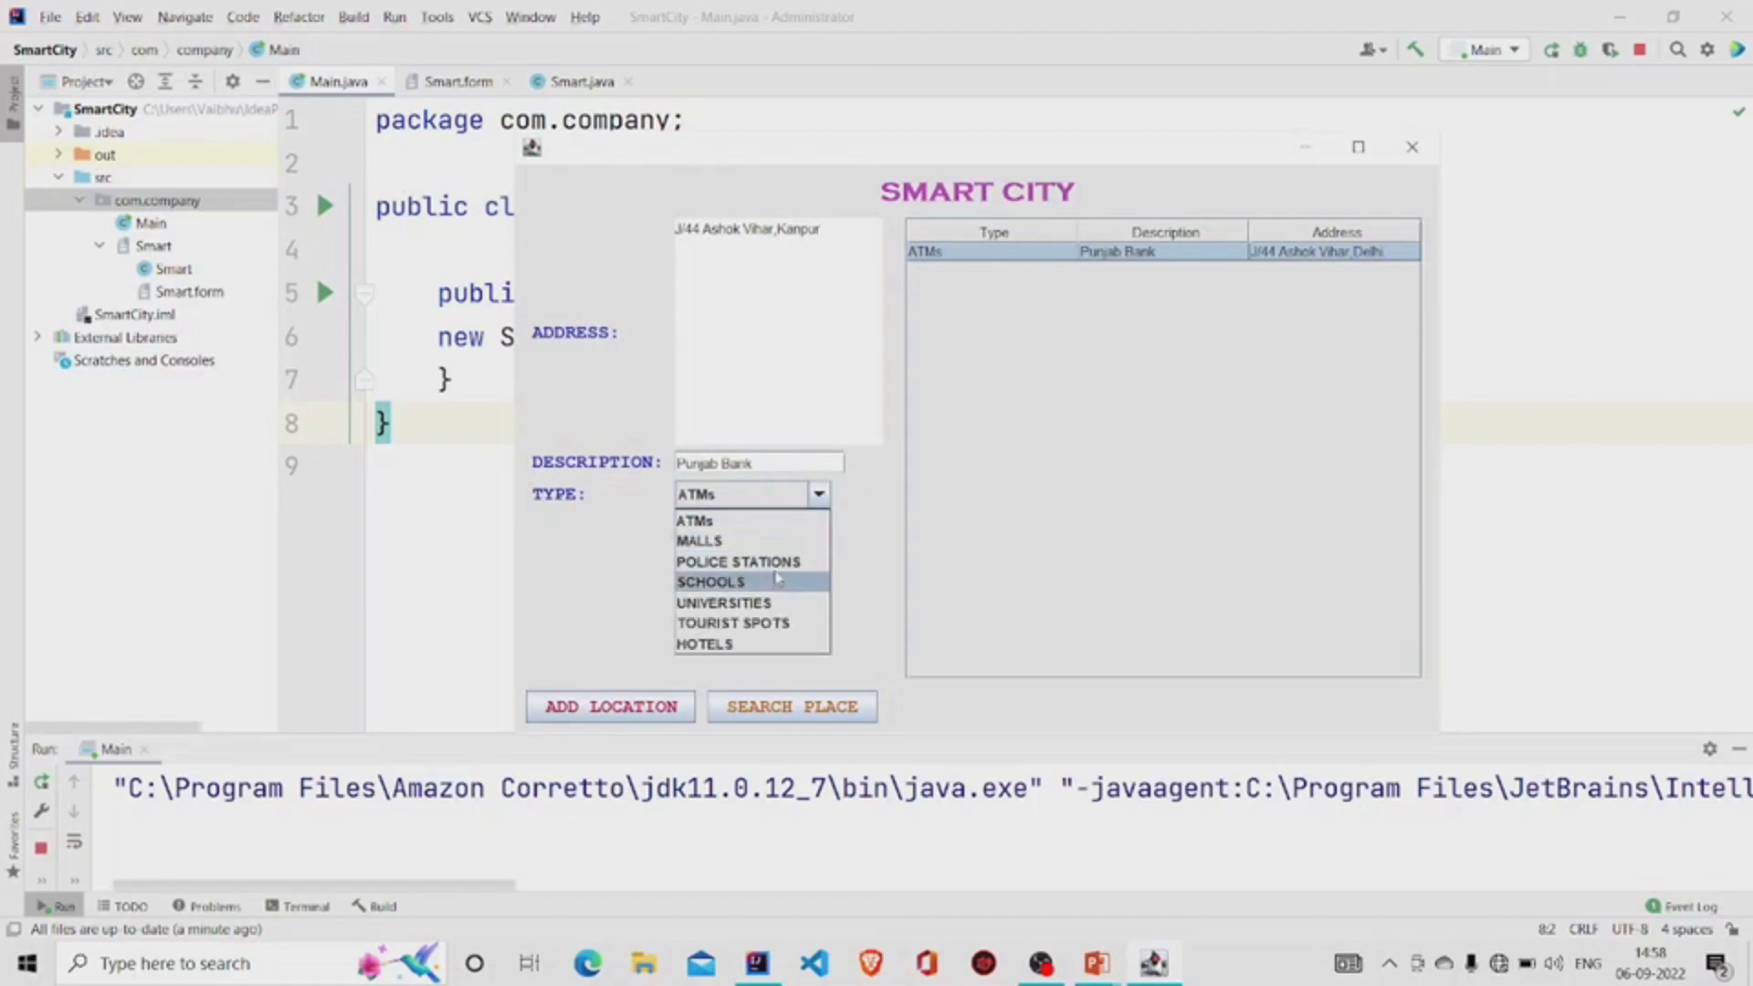
{"action": "left_click", "coordinate": [710, 581]}
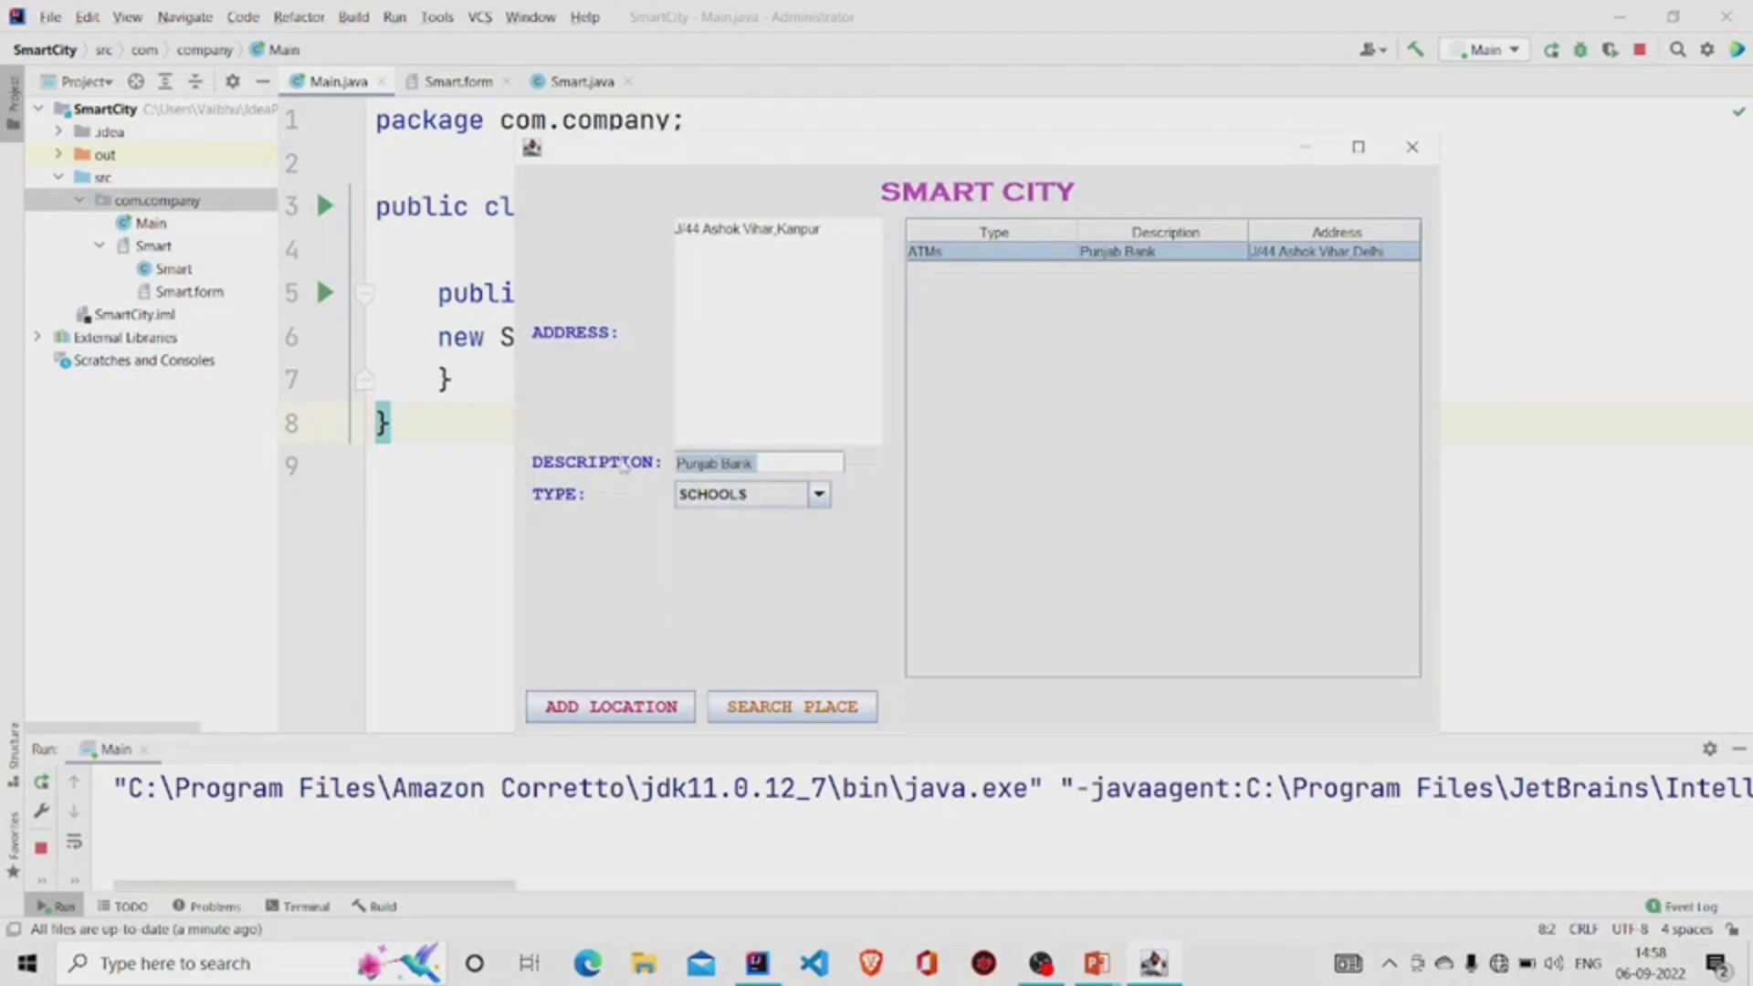
{"action": "type", "text": "K"}
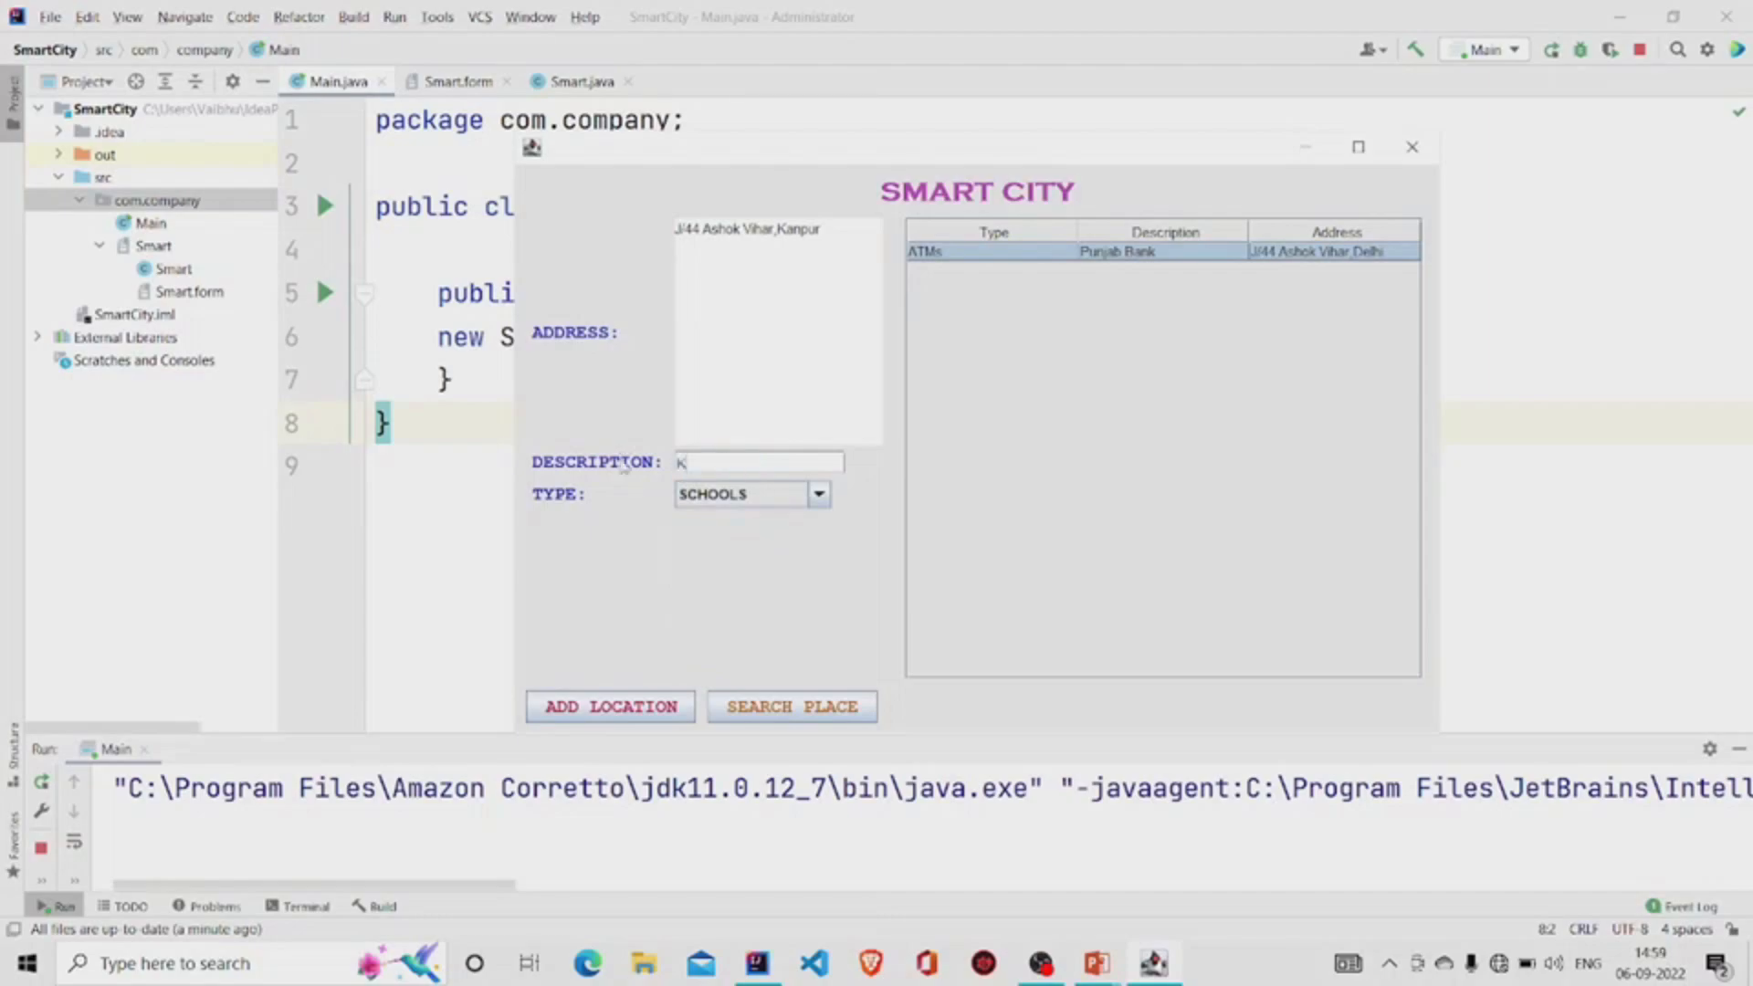
{"action": "type", "text": "anpur public school"}
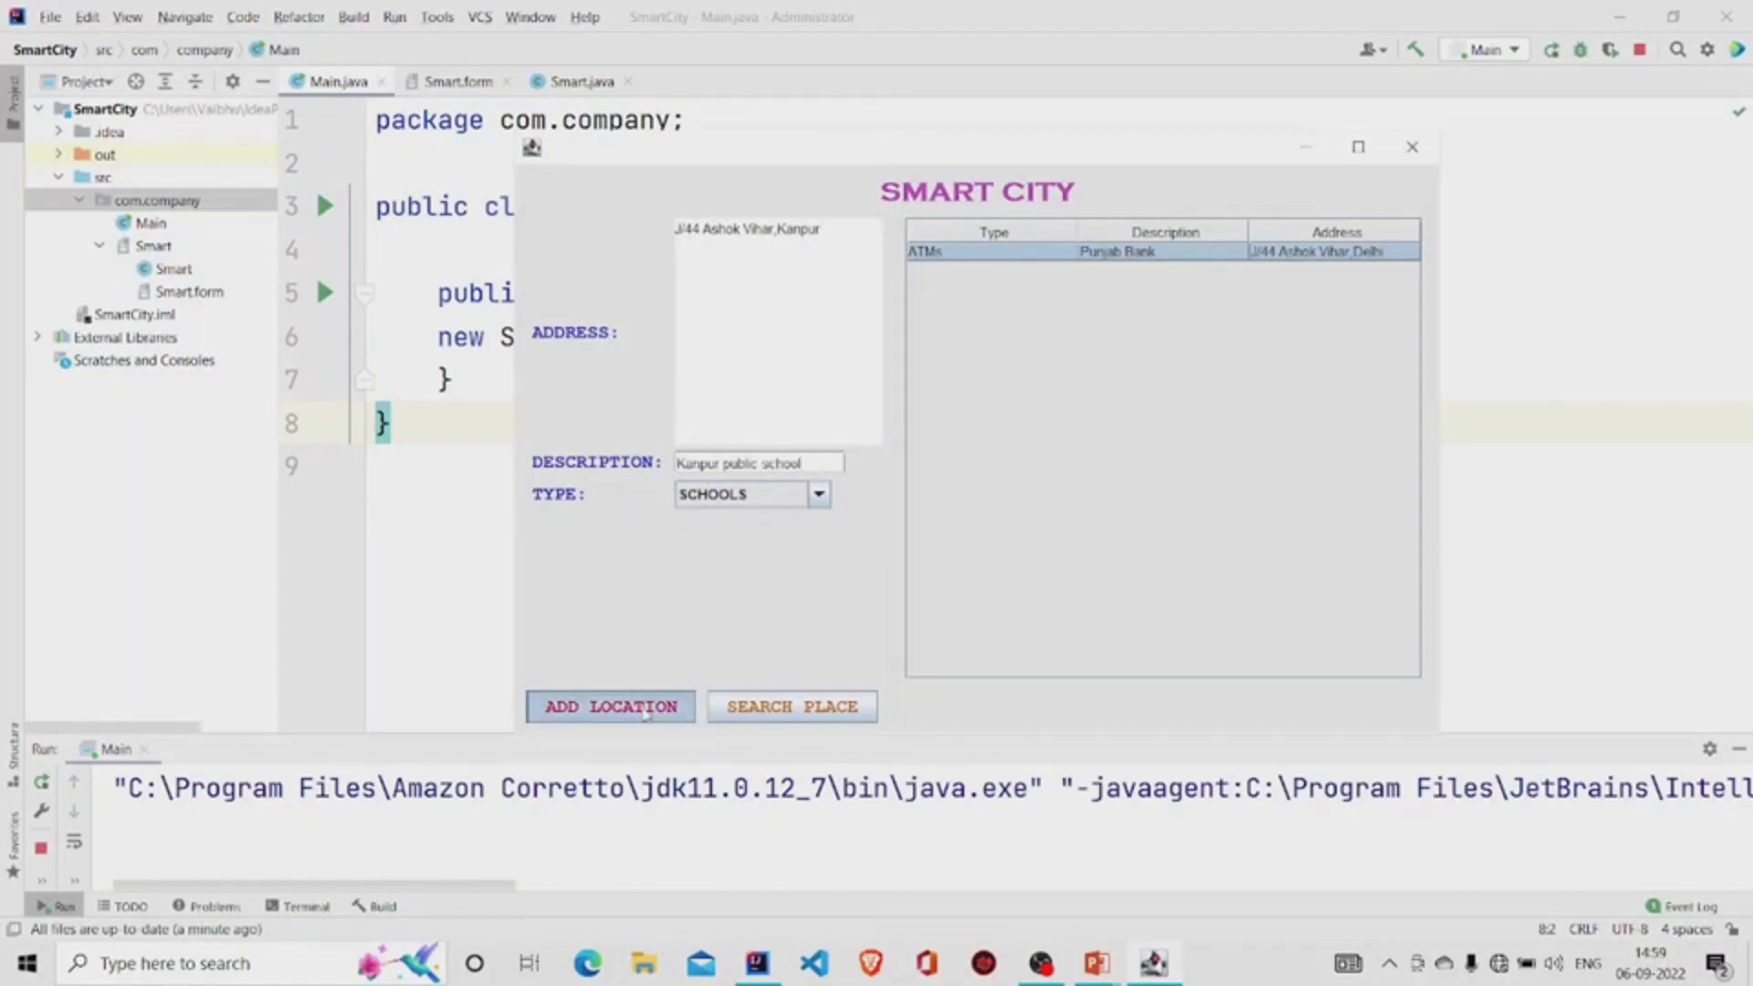
{"action": "left_click", "coordinate": [610, 705]}
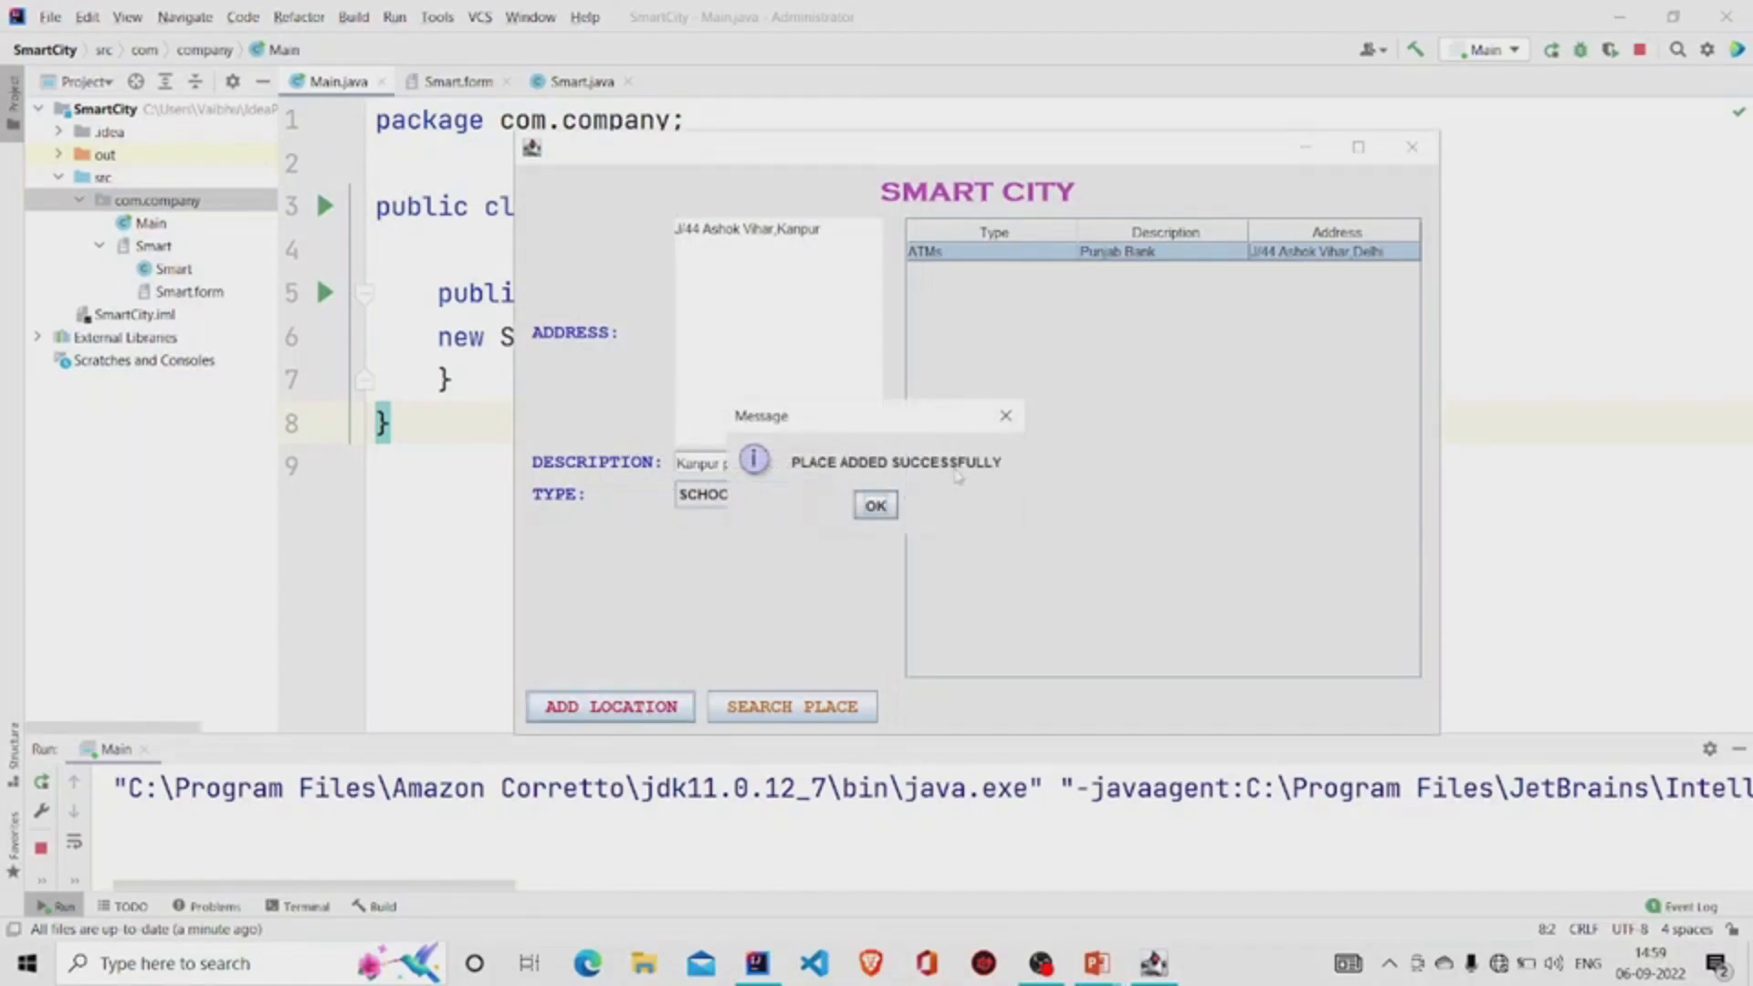
{"action": "left_click", "coordinate": [875, 506]}
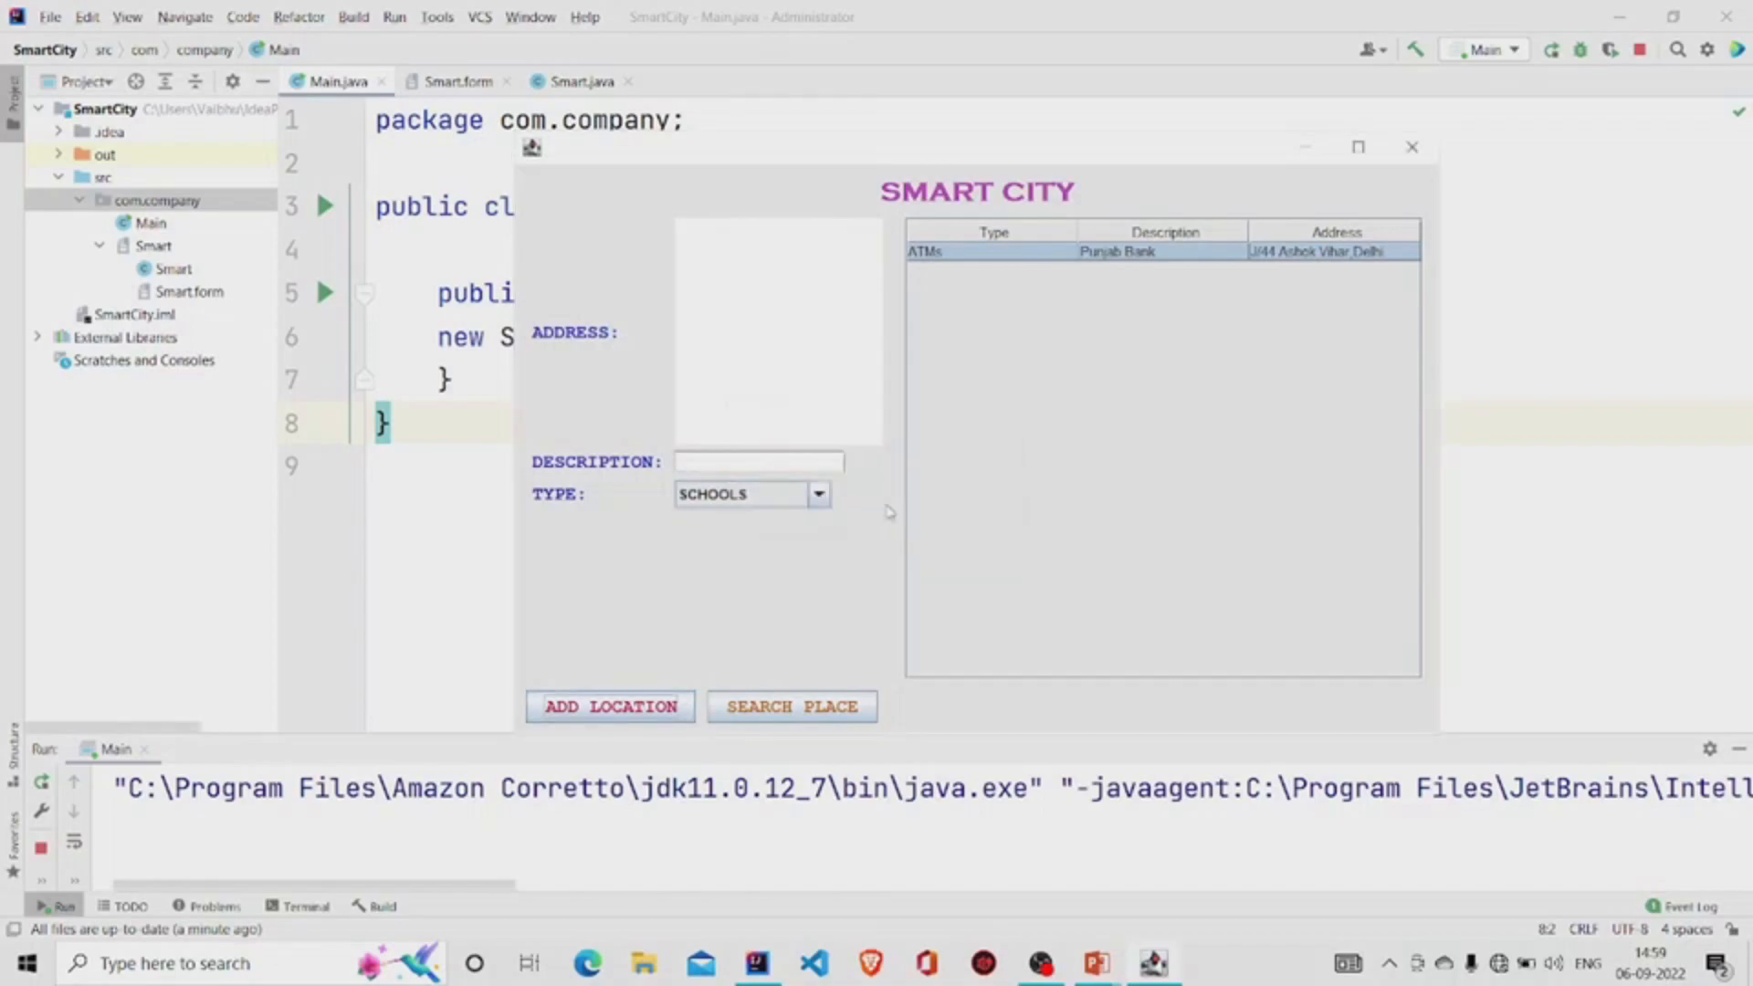
Step: Search SCHOOLS to list Kanpur public school, load its row, then set the type back to ATMs
{"action": "left_click", "coordinate": [818, 494]}
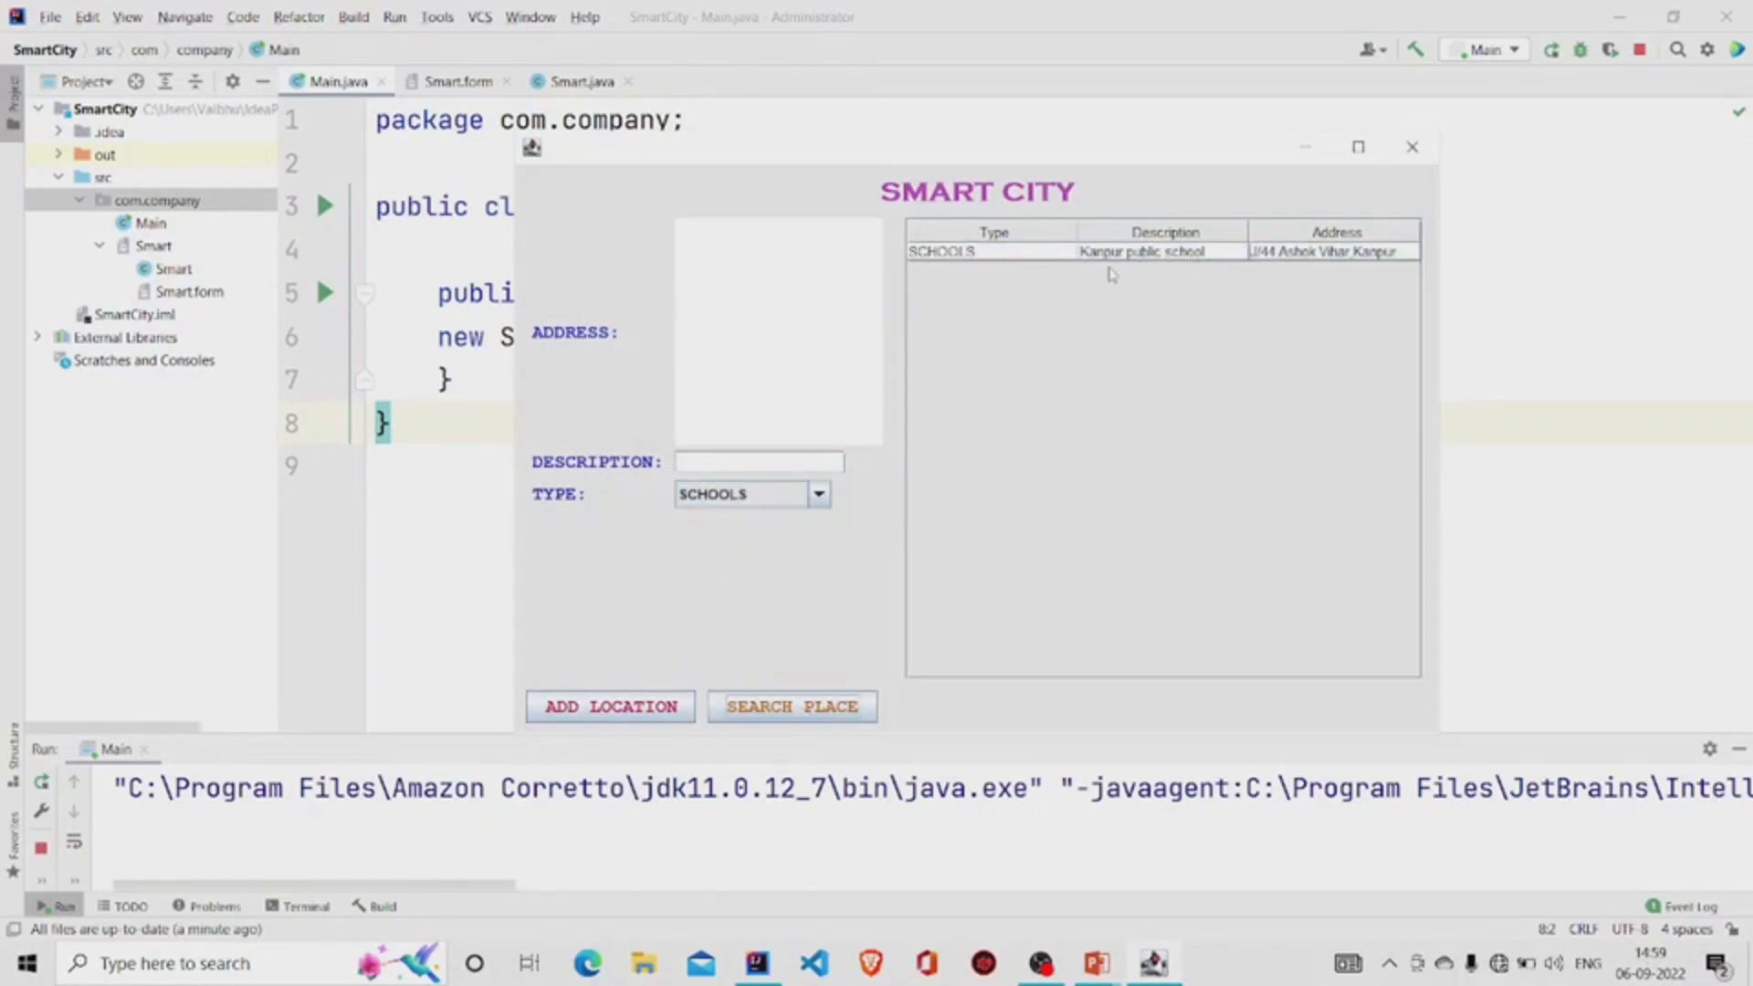
{"action": "left_click", "coordinate": [994, 250]}
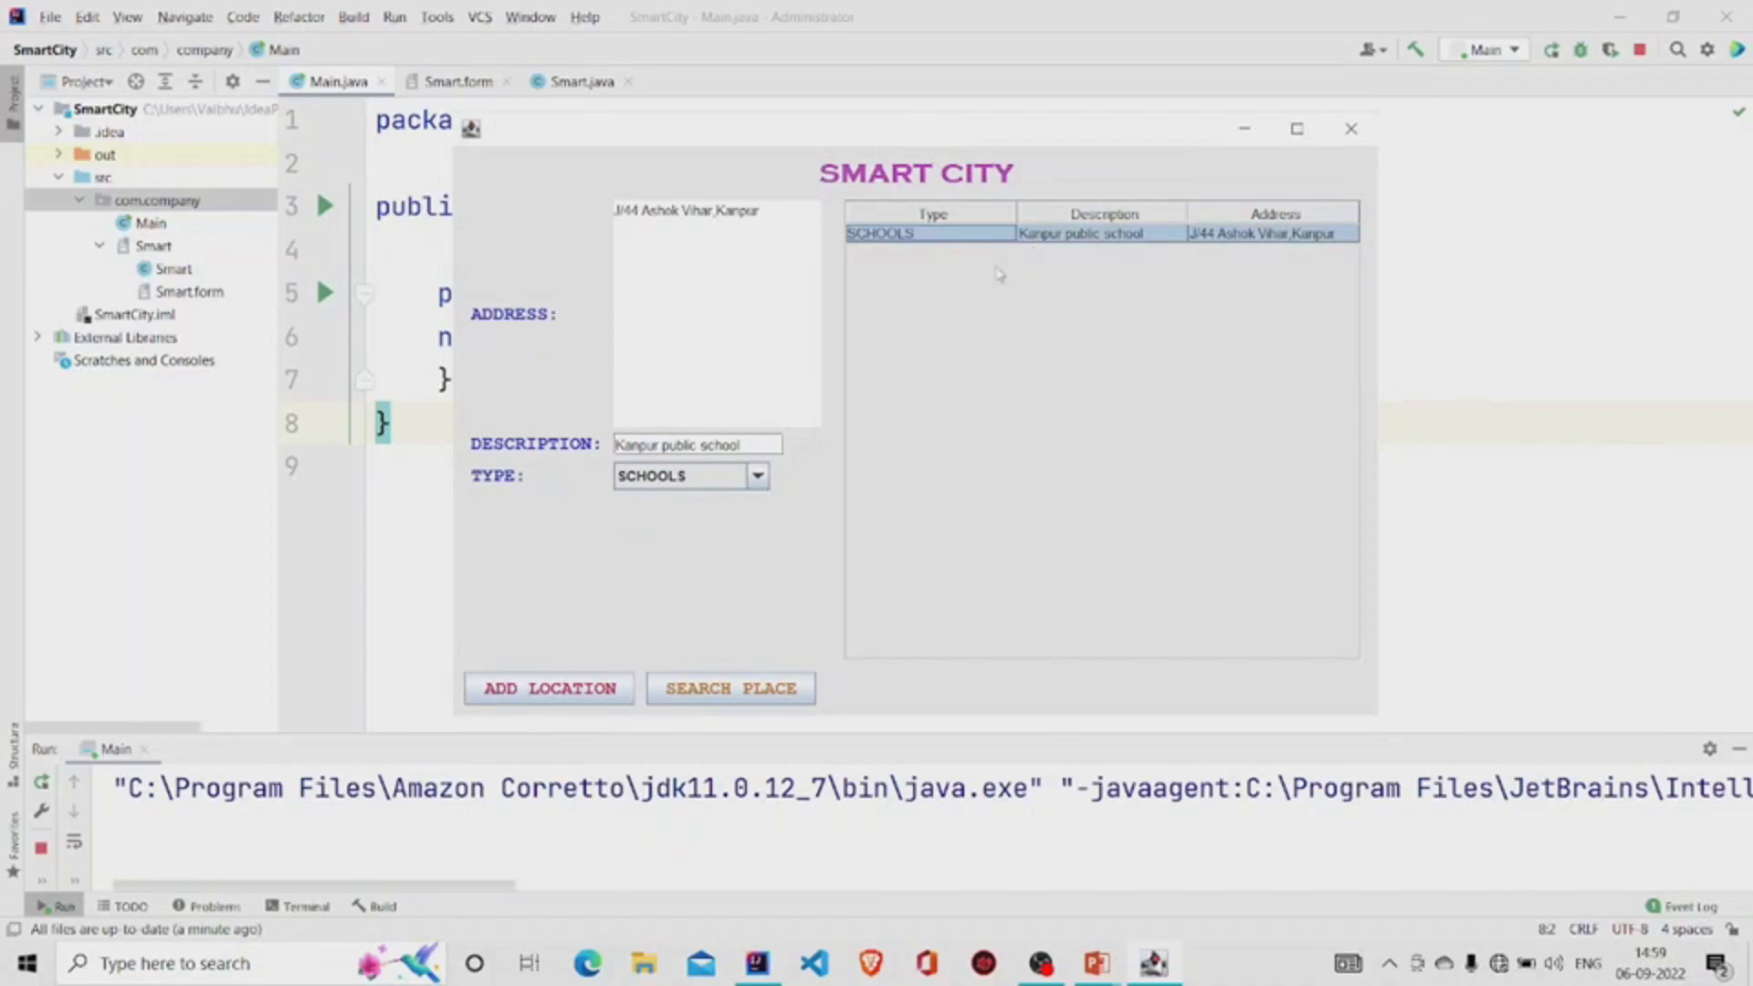
{"action": "left_click", "coordinate": [756, 475]}
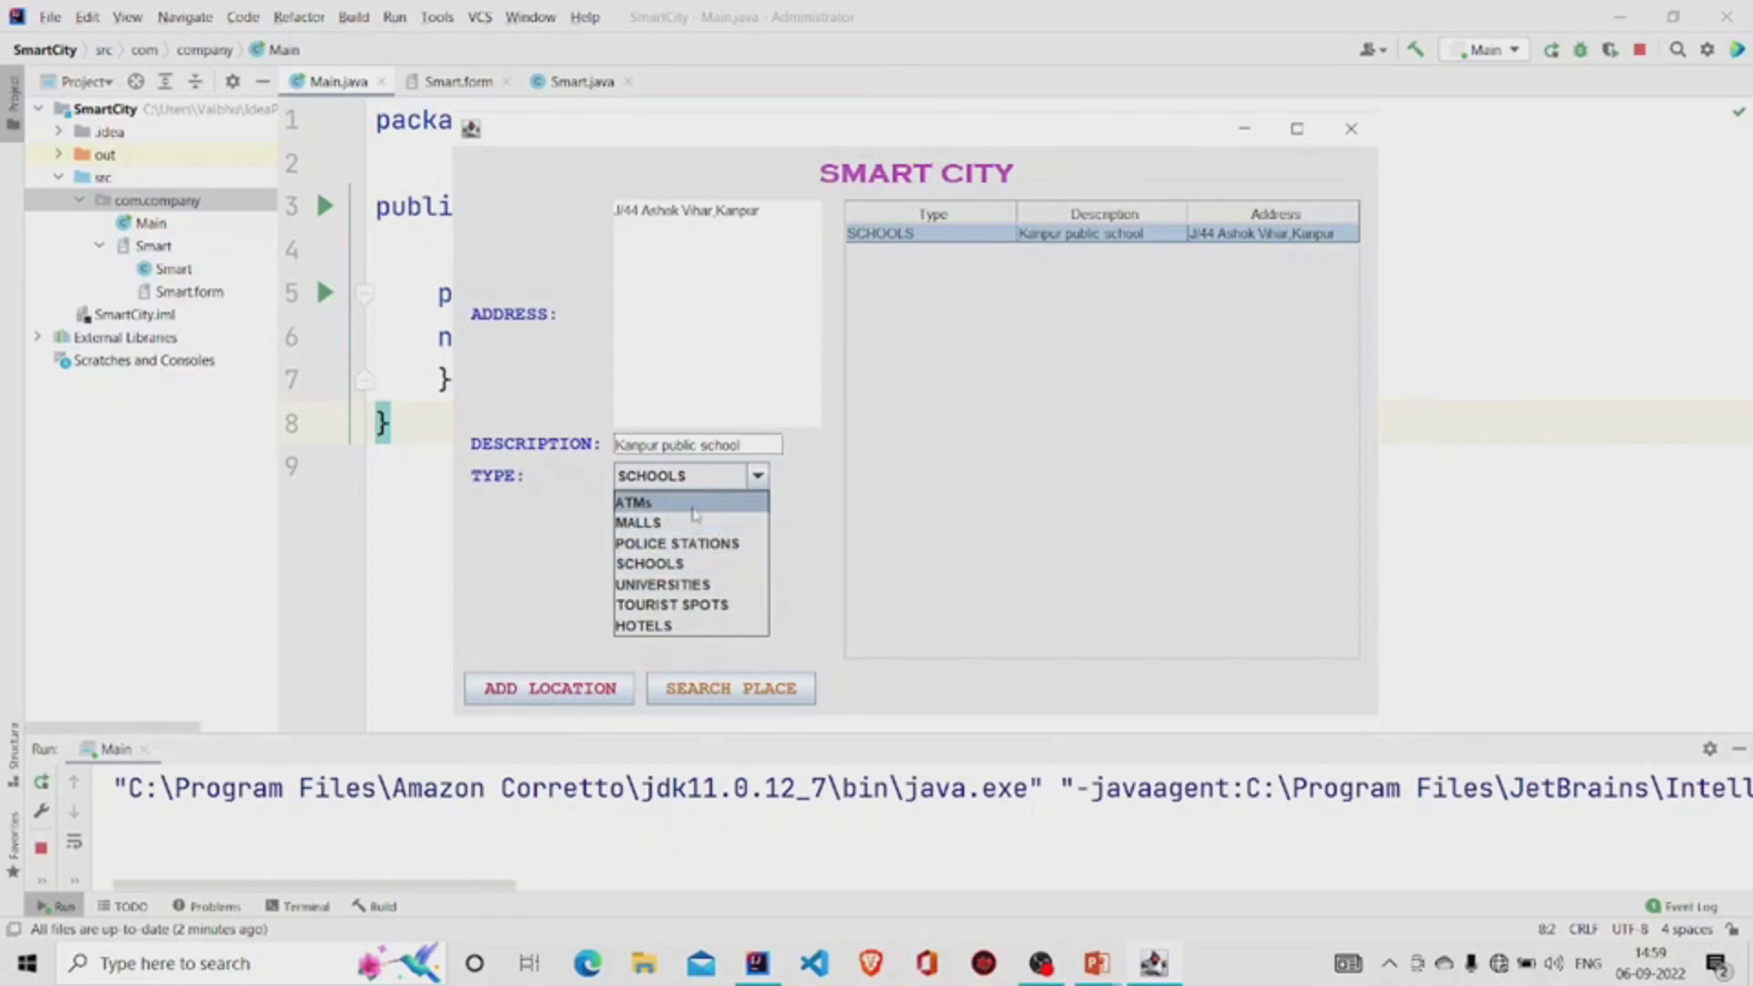
{"action": "left_click", "coordinate": [634, 502]}
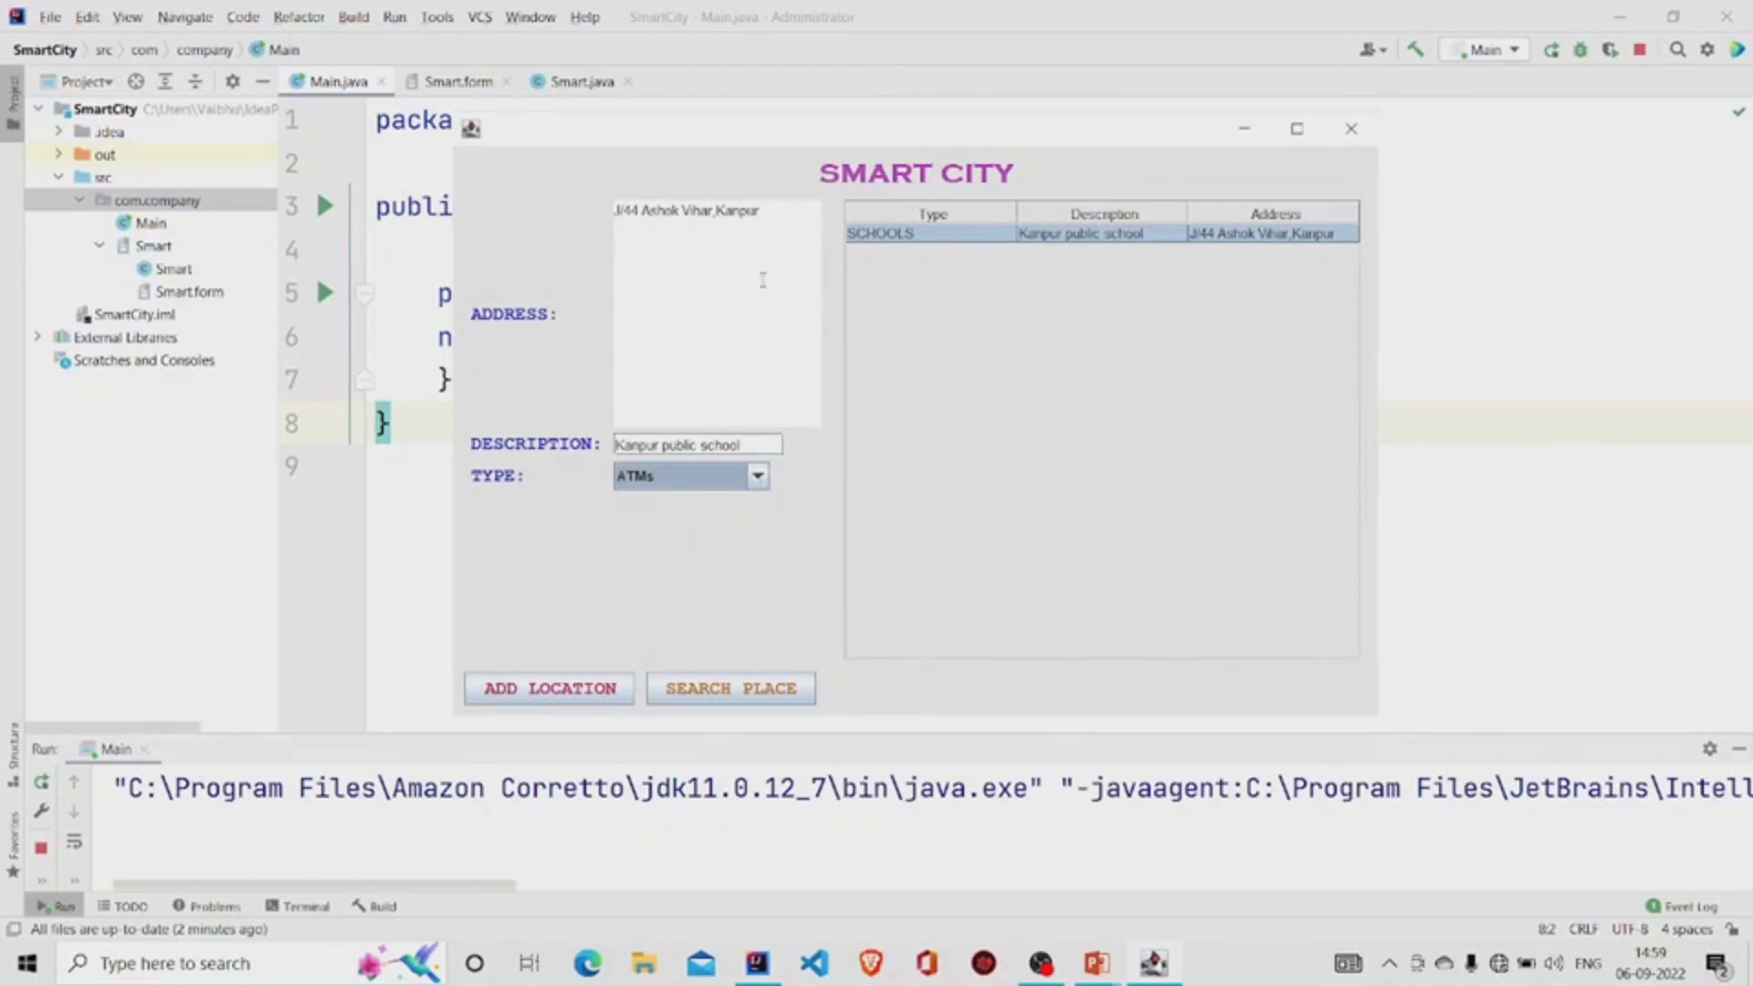
{"action": "mouse_move", "coordinate": [778, 612]}
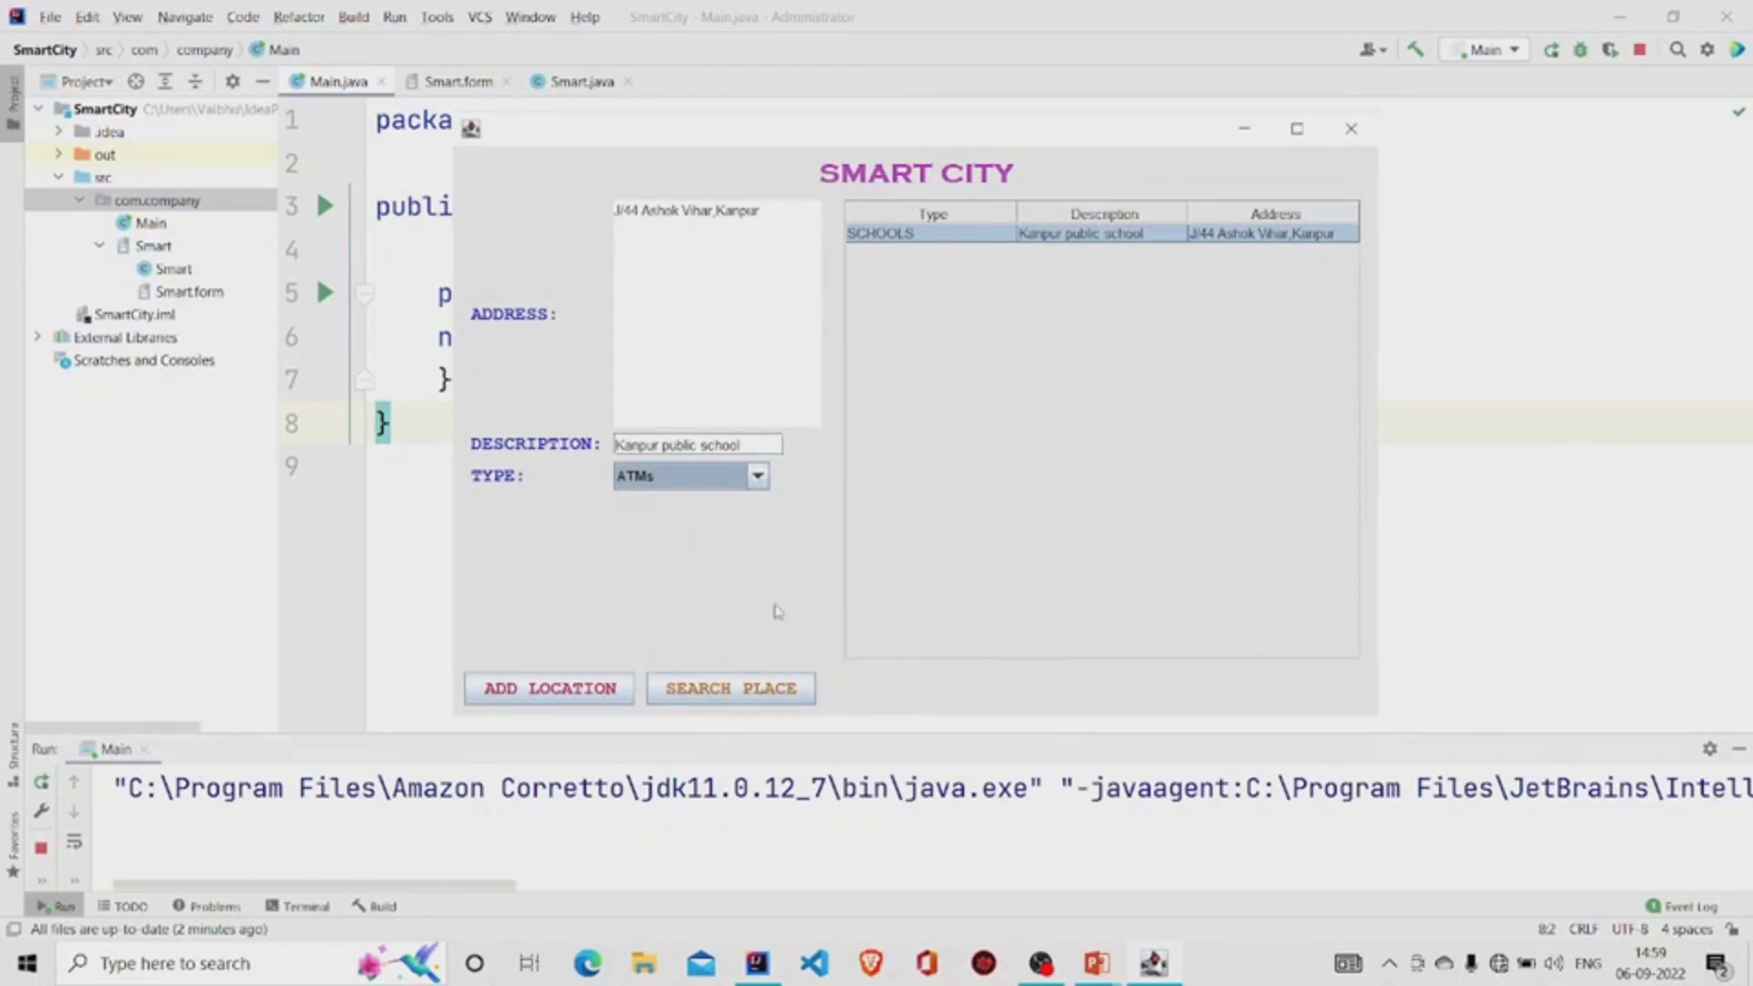